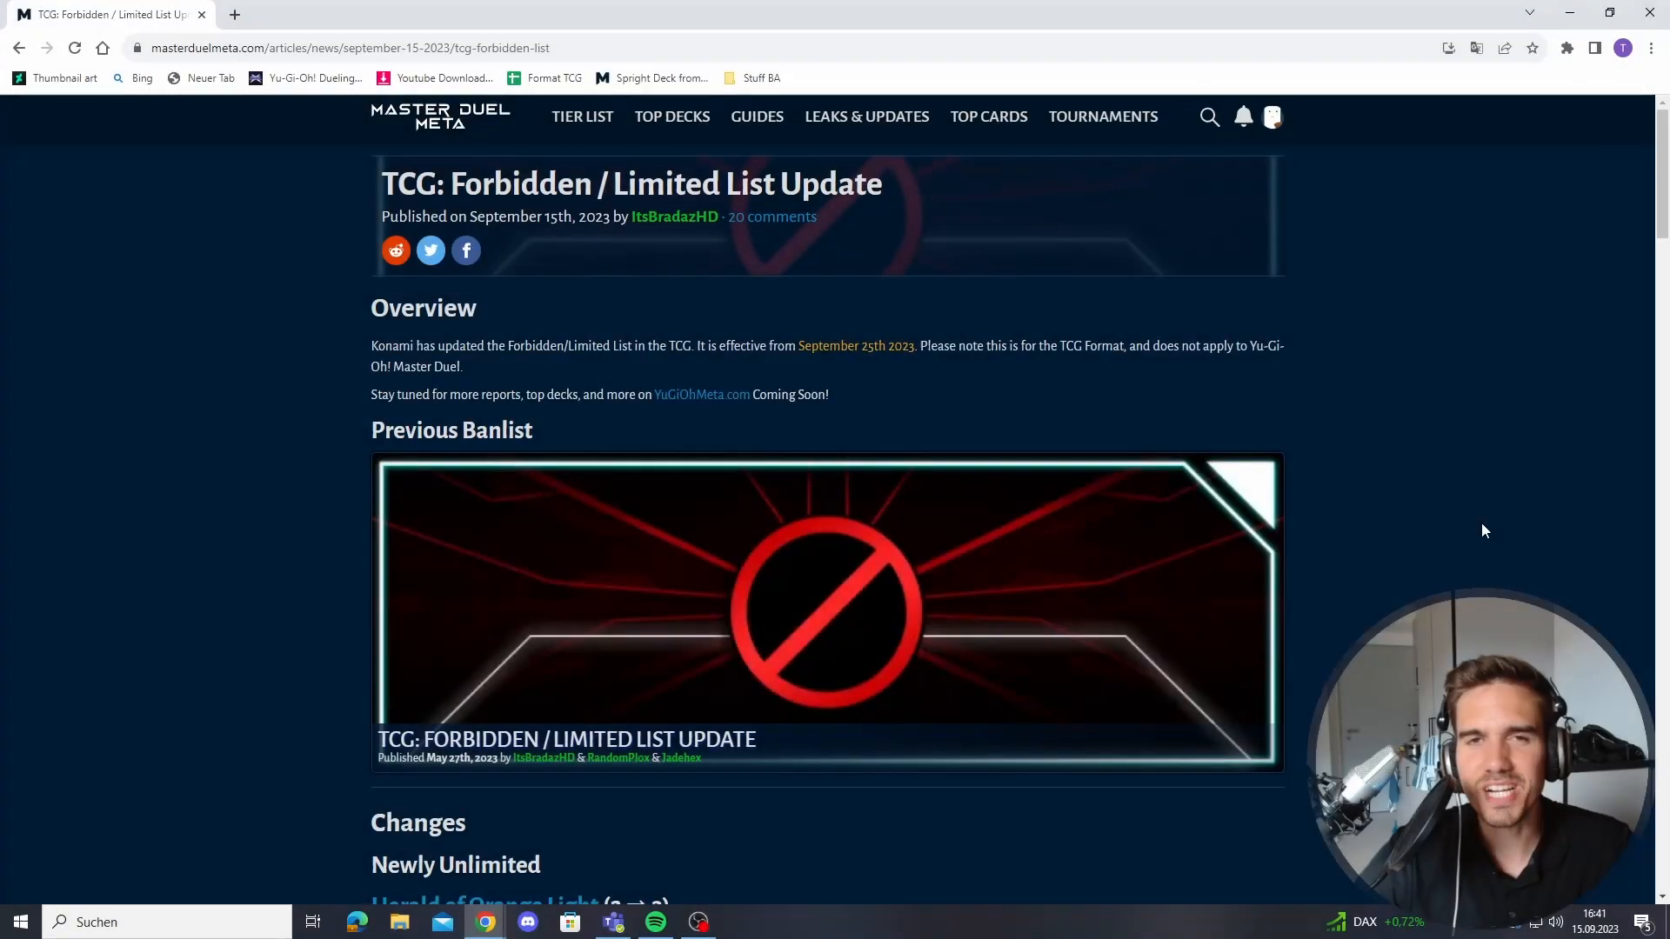
mouse_move(1430, 465)
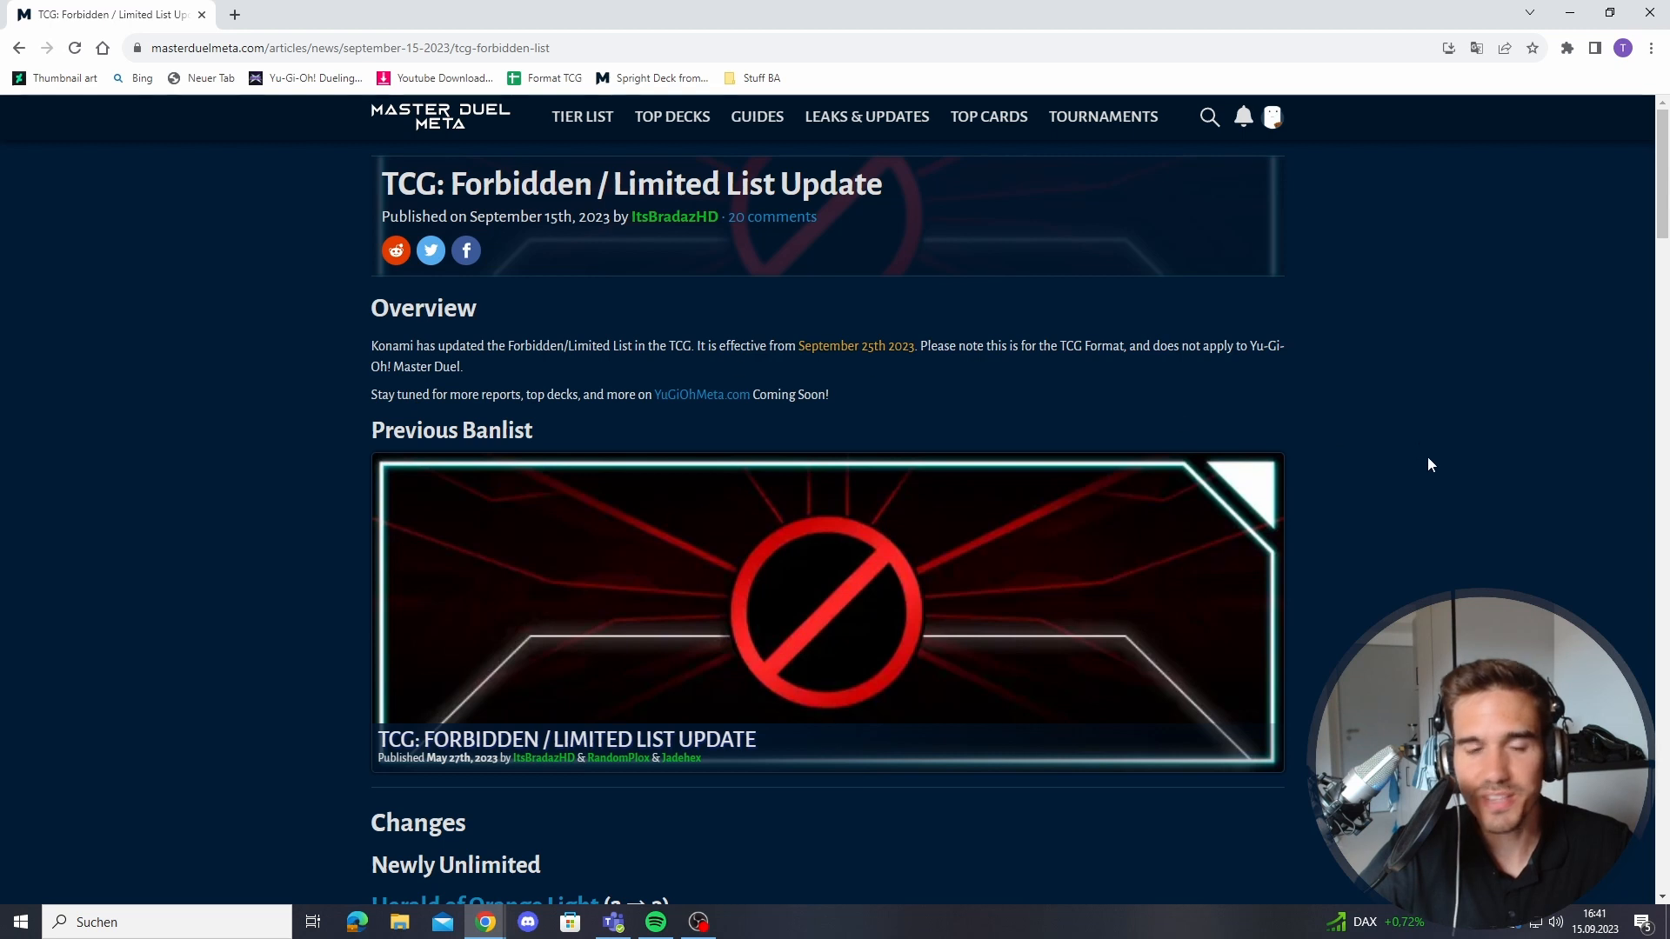
mouse_move(1436, 451)
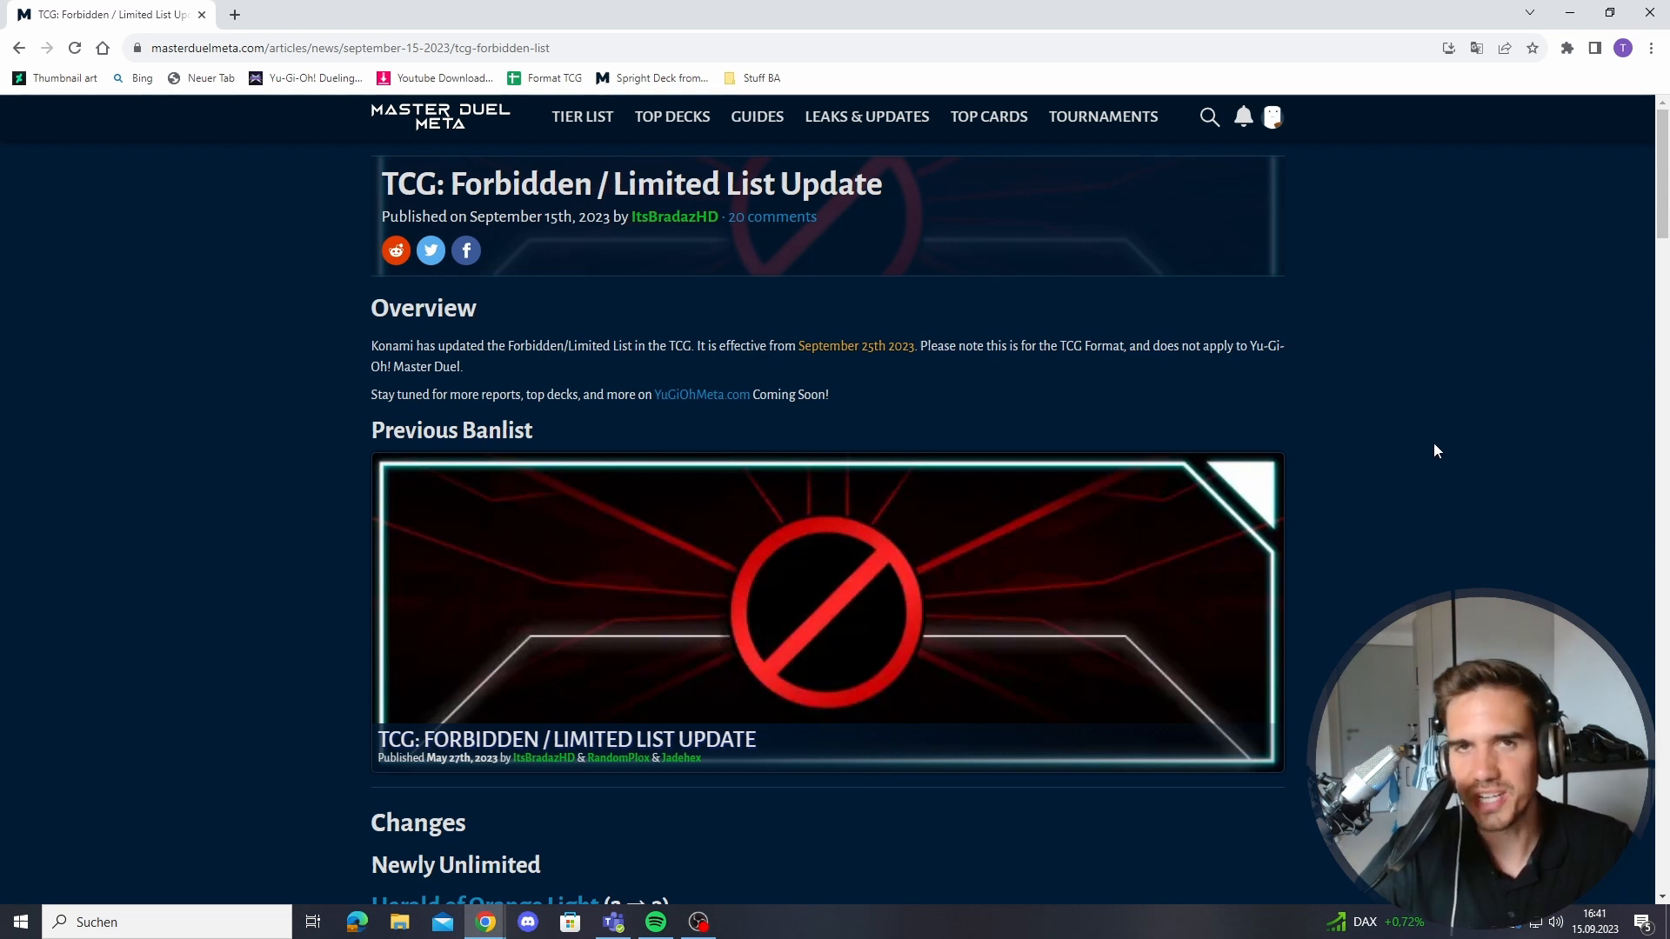
mouse_move(1477, 469)
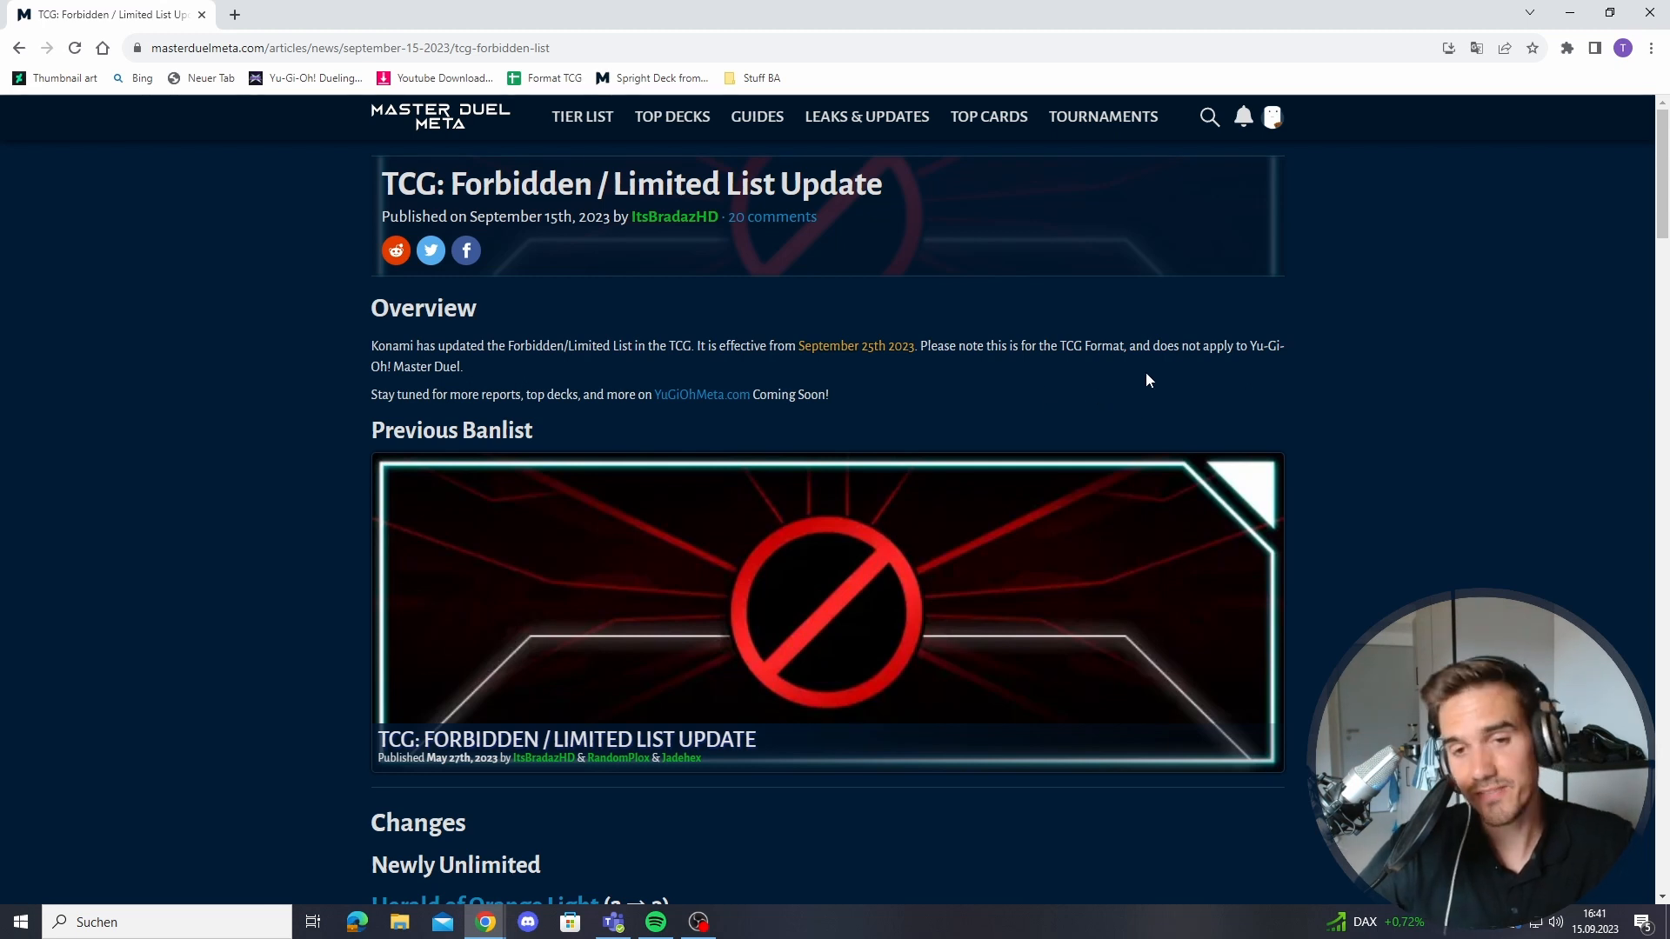
mouse_move(1443, 436)
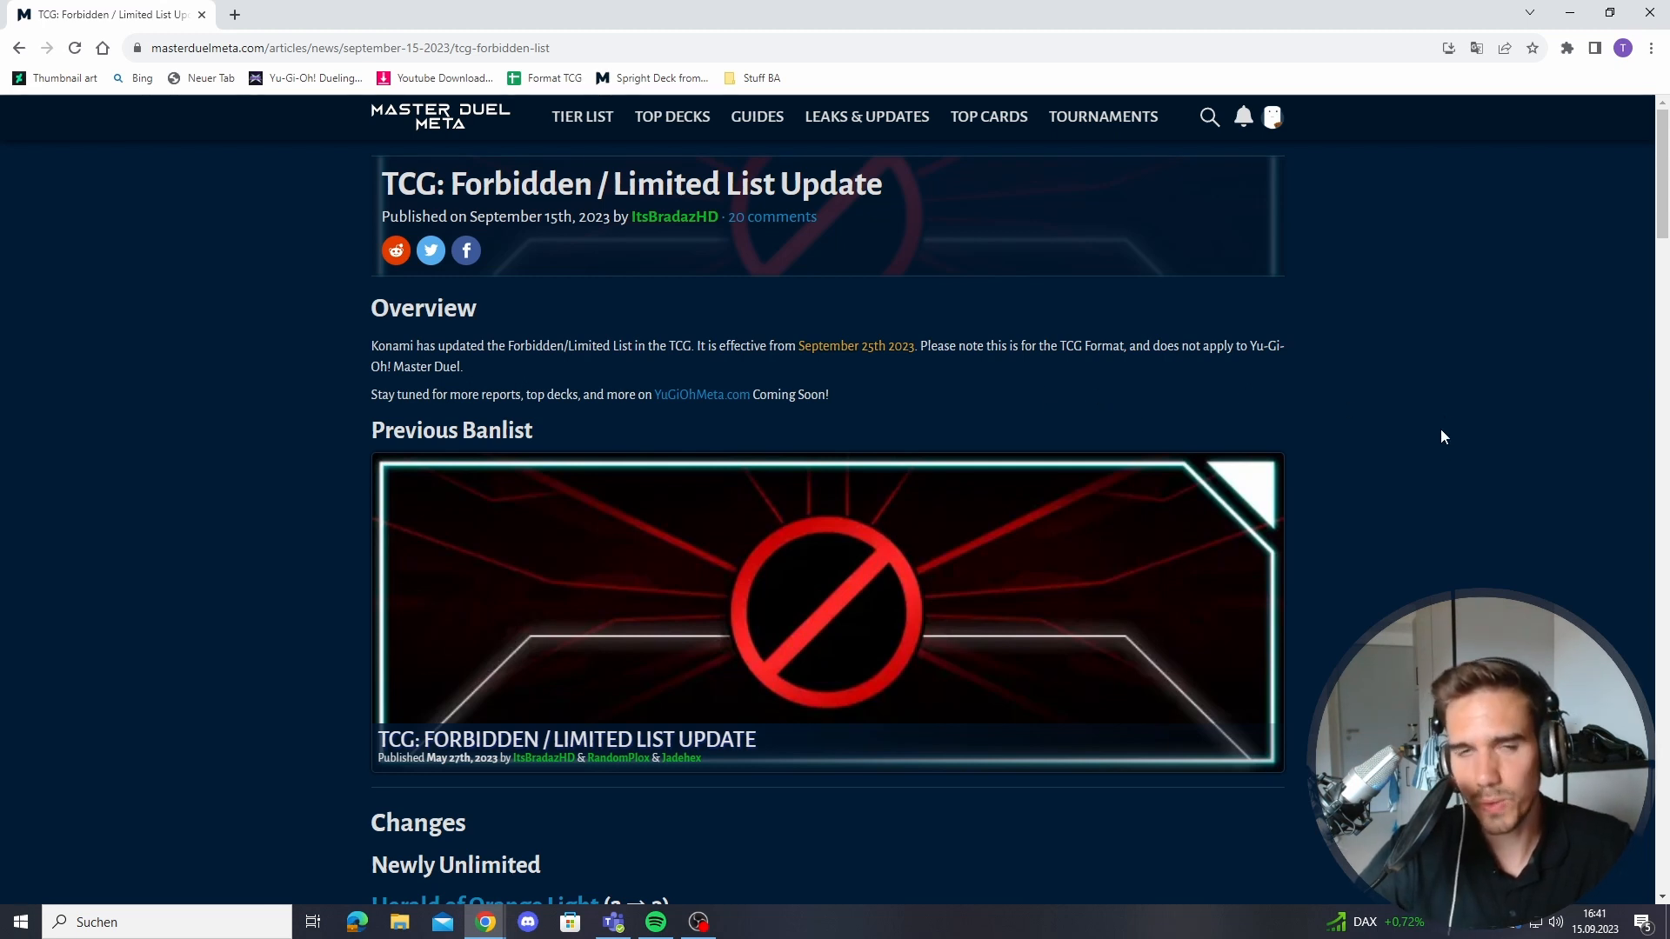
mouse_move(1454, 475)
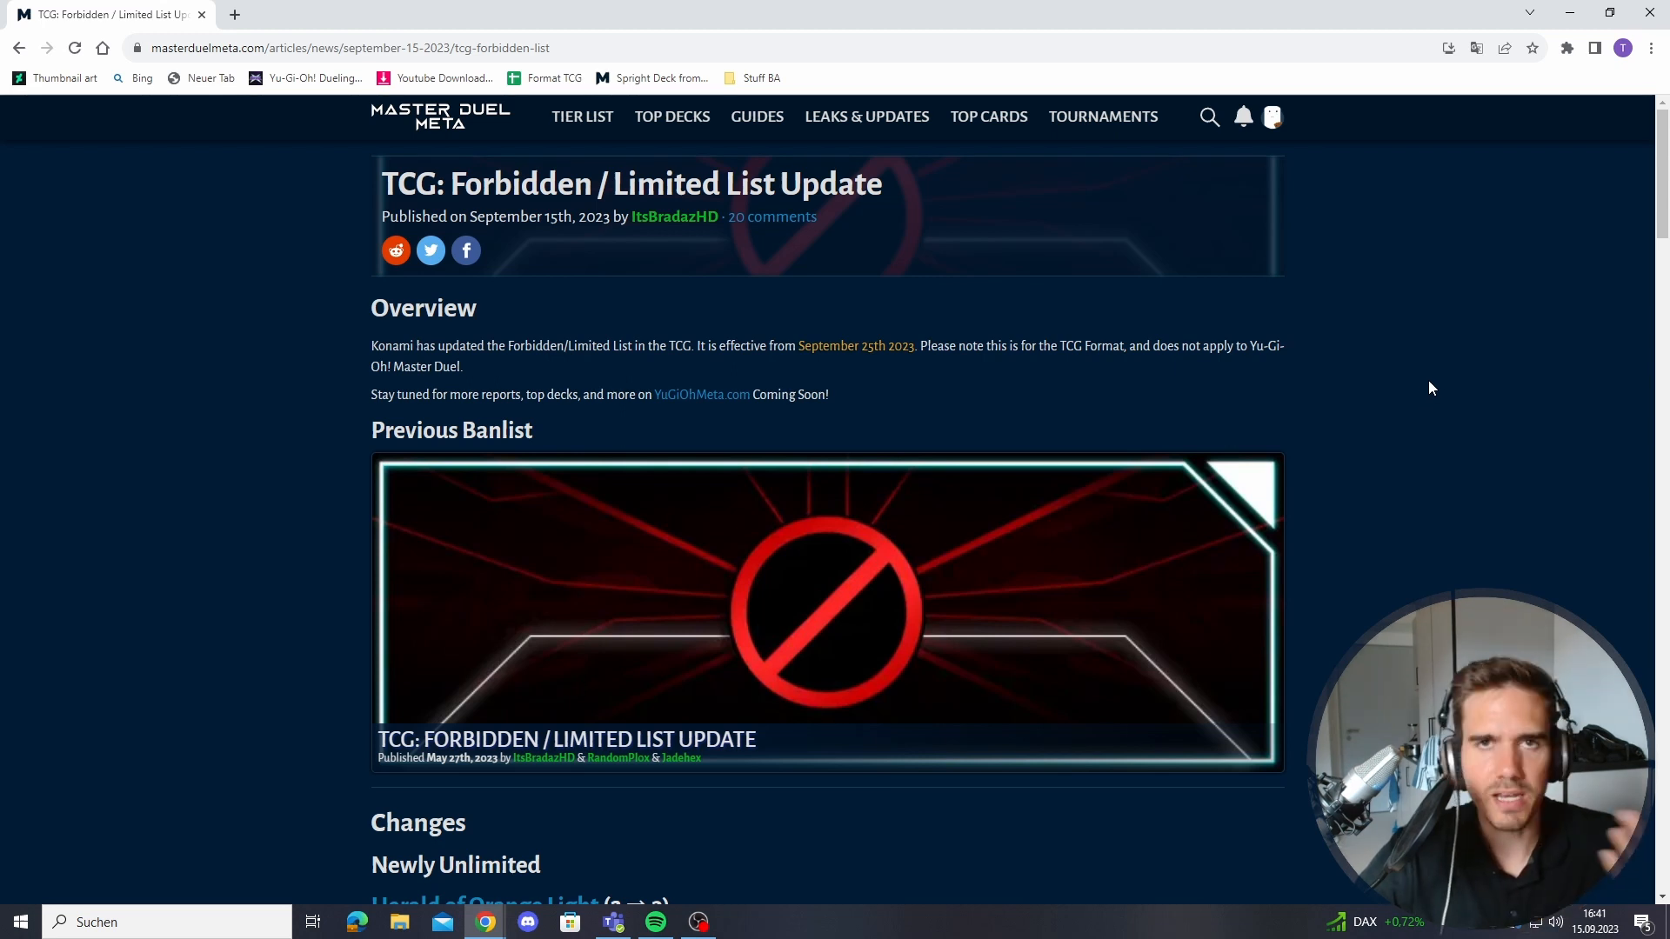
mouse_move(1446, 435)
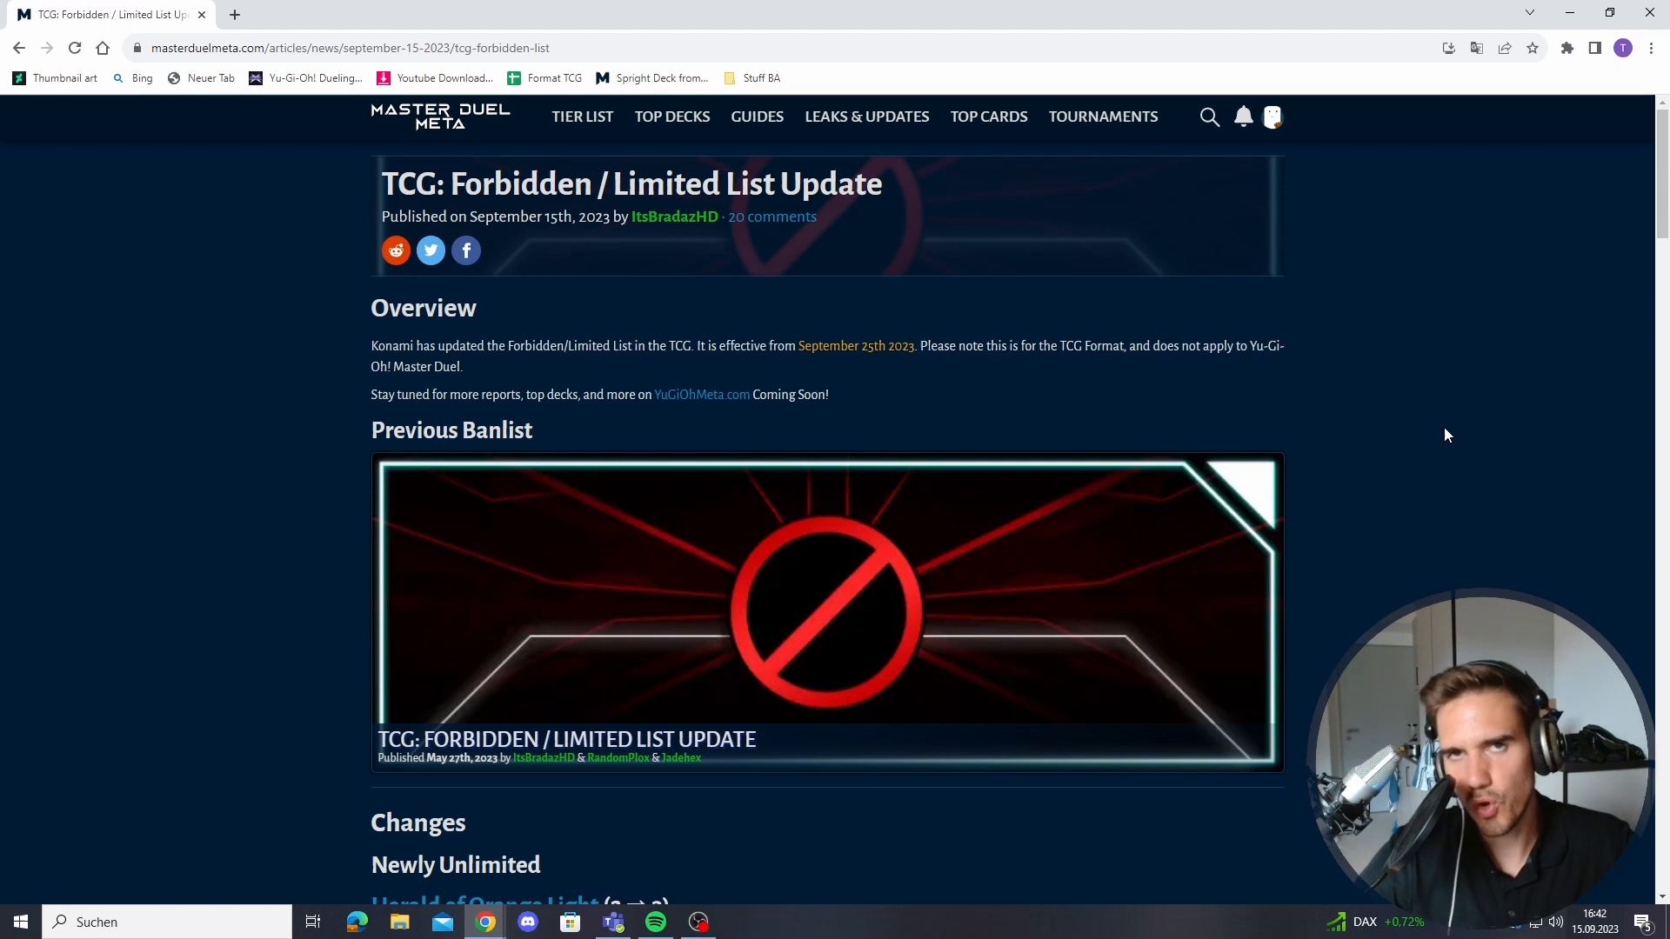
mouse_move(1420, 466)
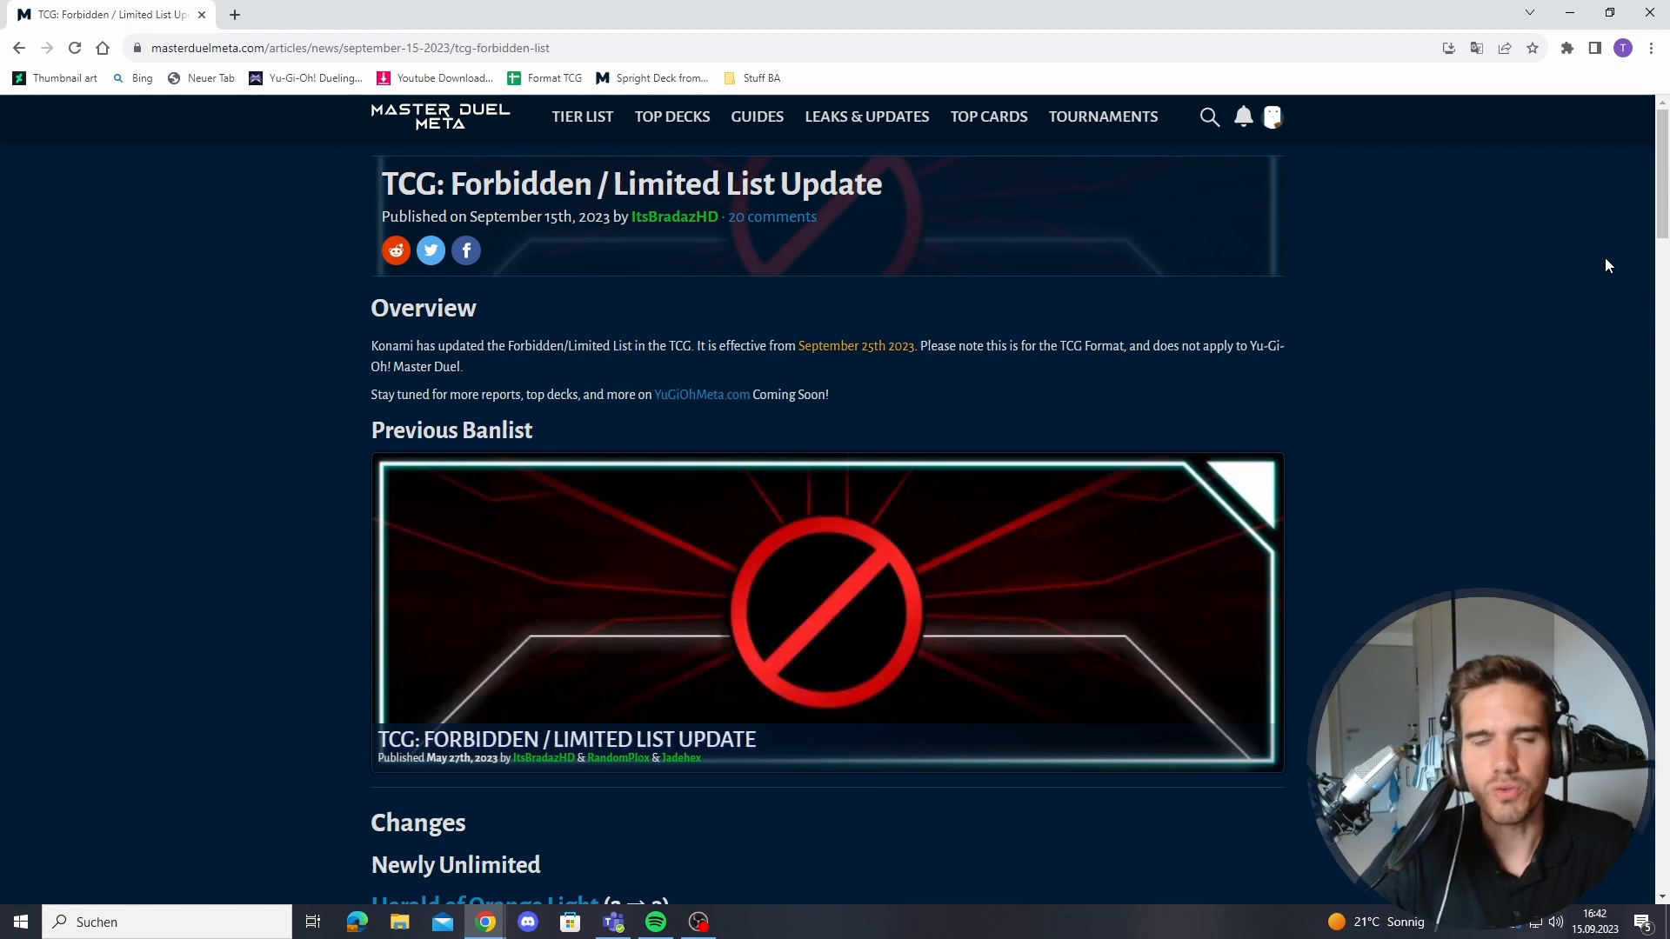
mouse_move(1585, 298)
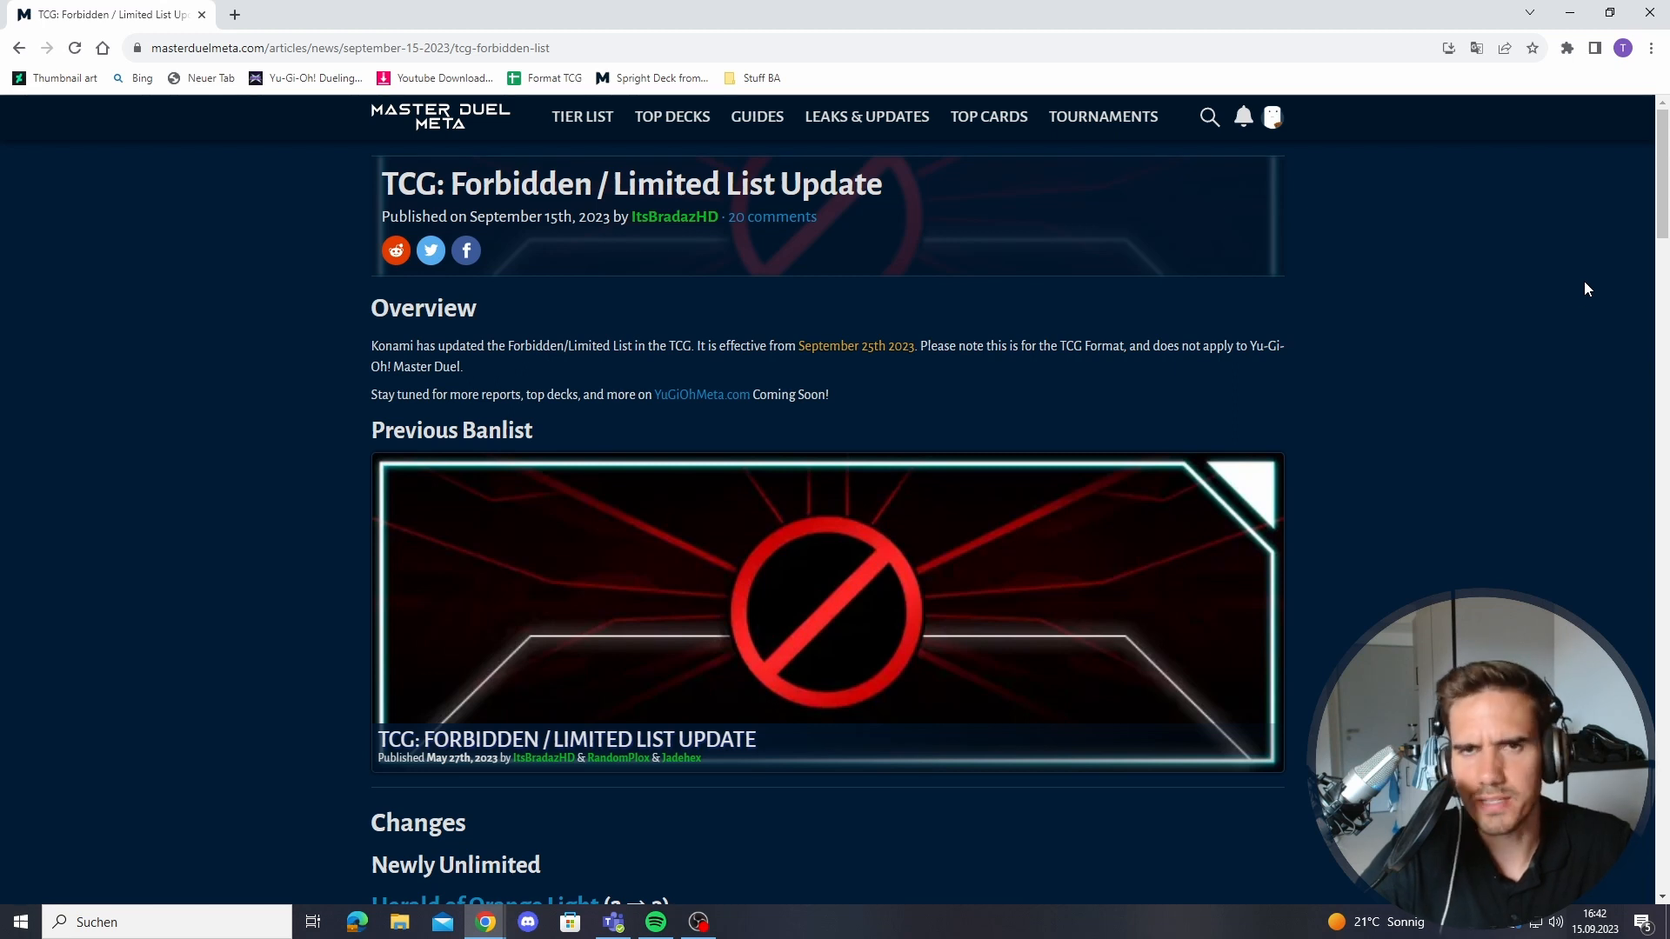
mouse_move(1289, 338)
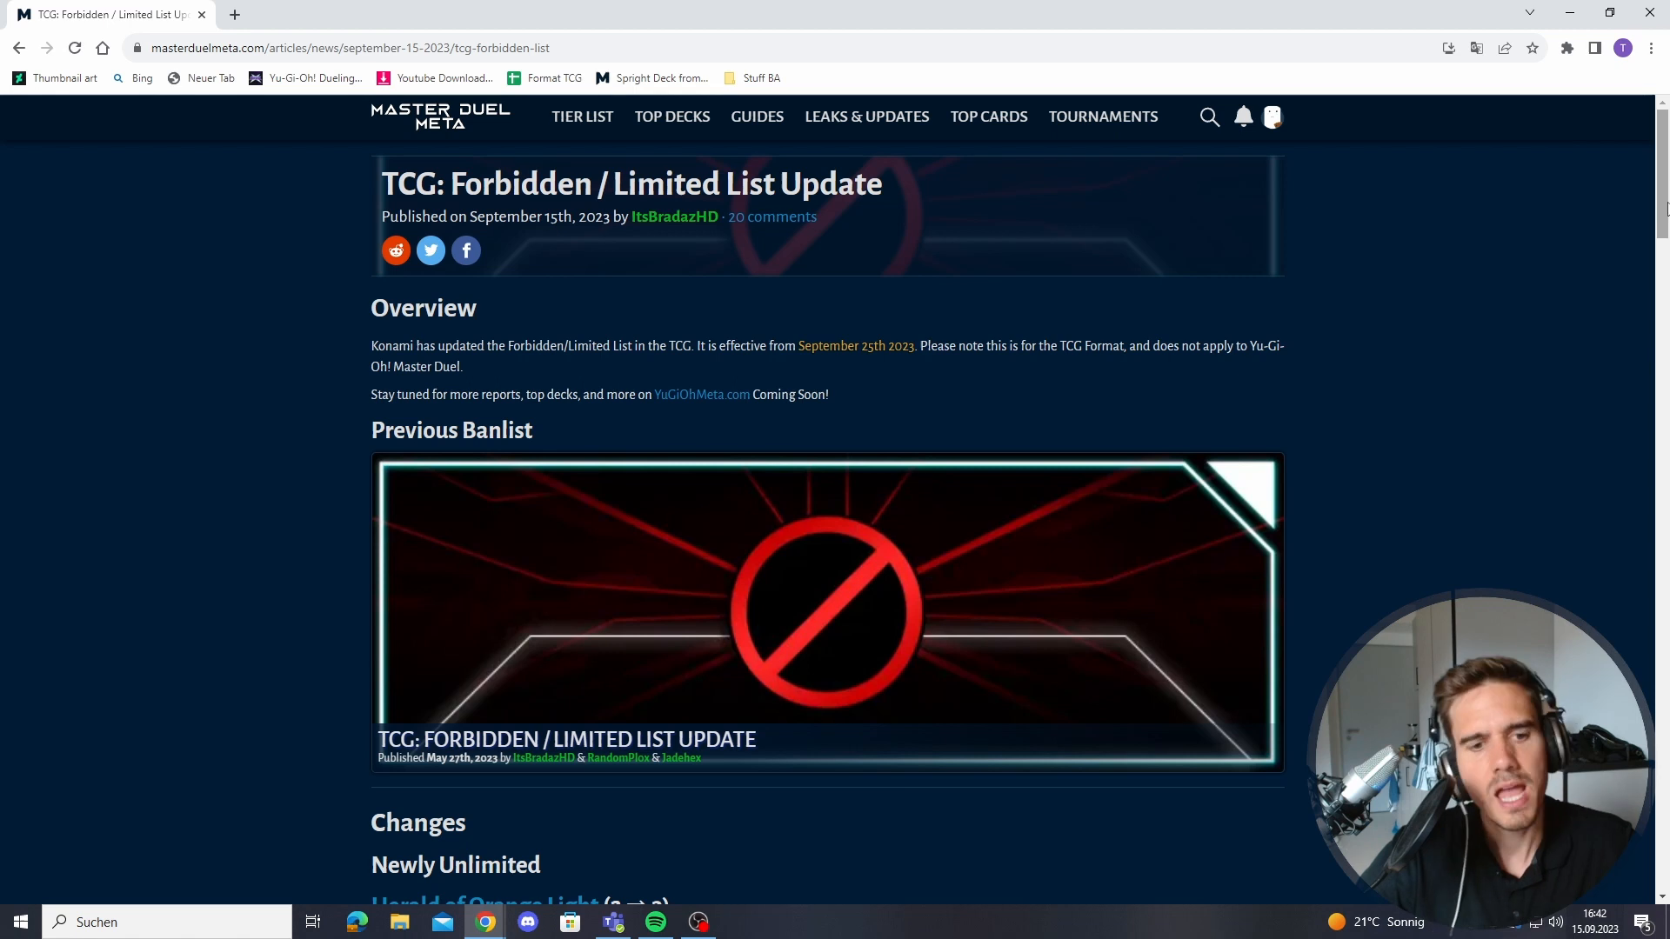
- Scroll down to Newly Unlimited: Herald of Orange Light (2⇒3) and Salamangreat Gazelle (1⇒3)
scroll("down", 3)
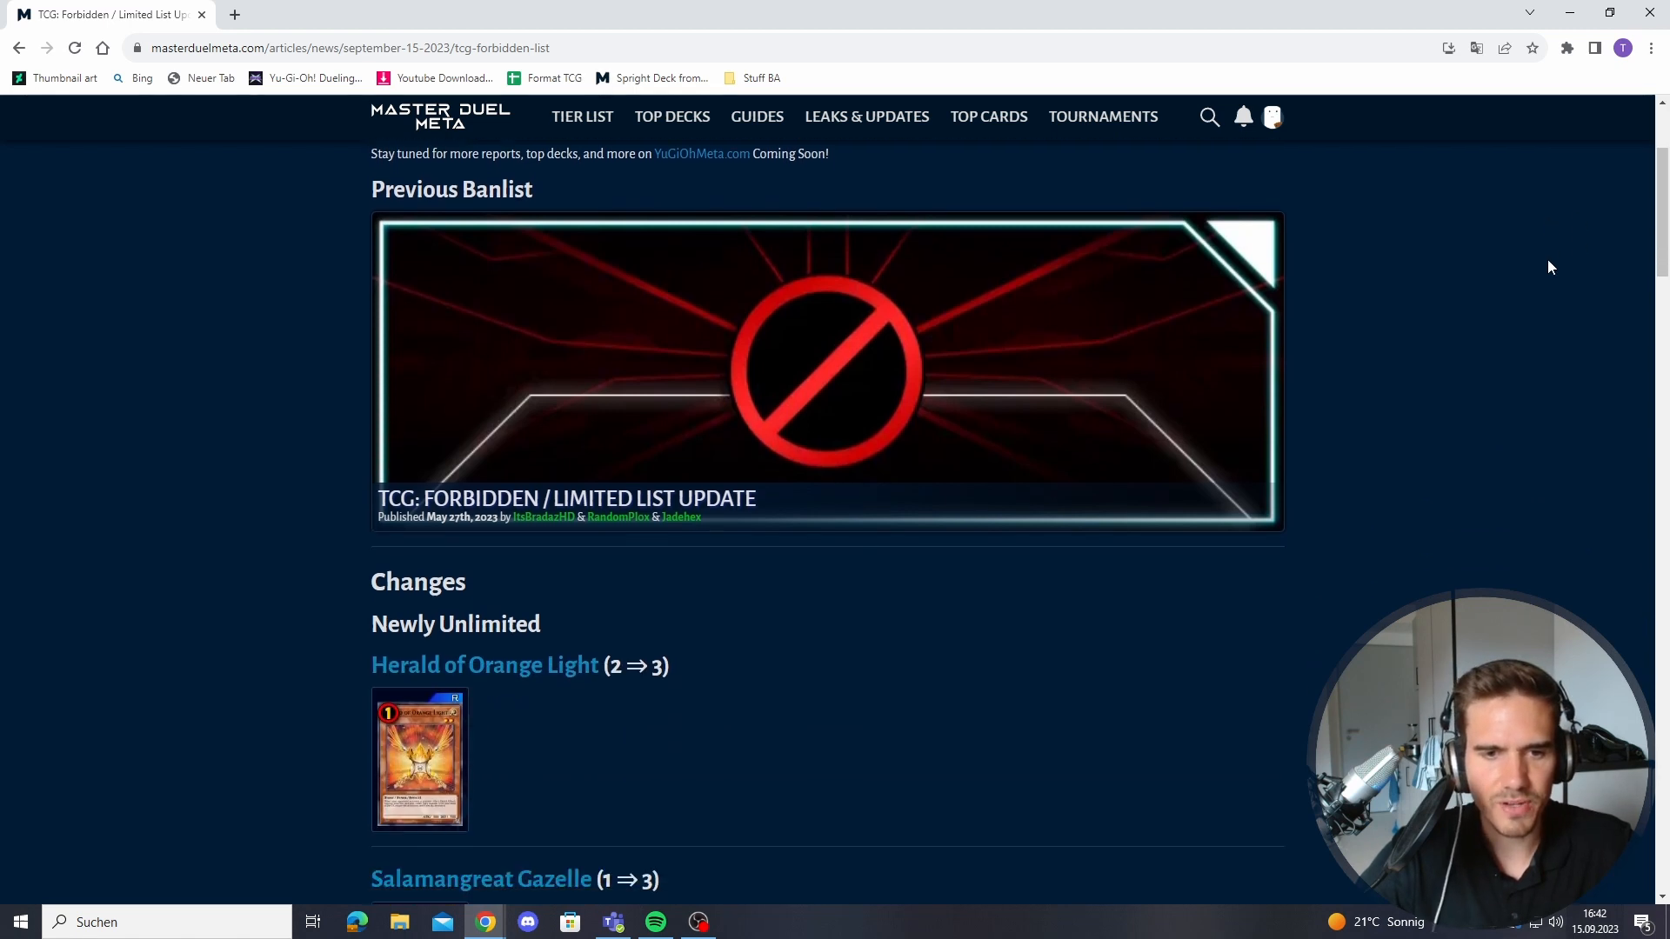
scroll("down", 3)
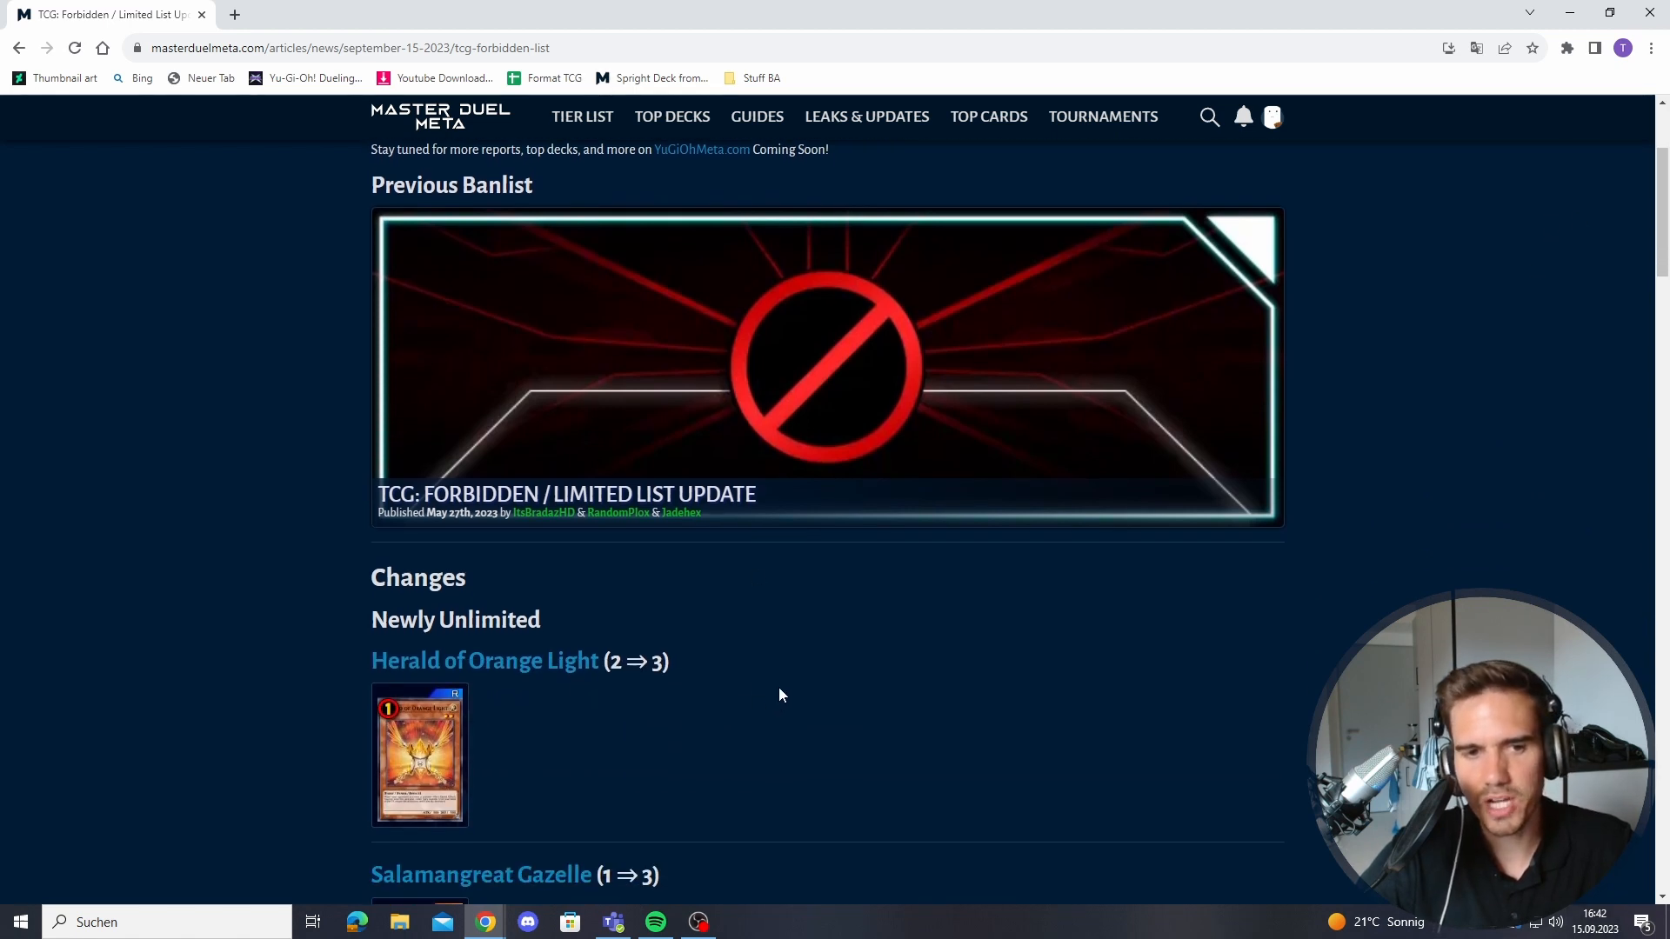
mouse_move(688, 678)
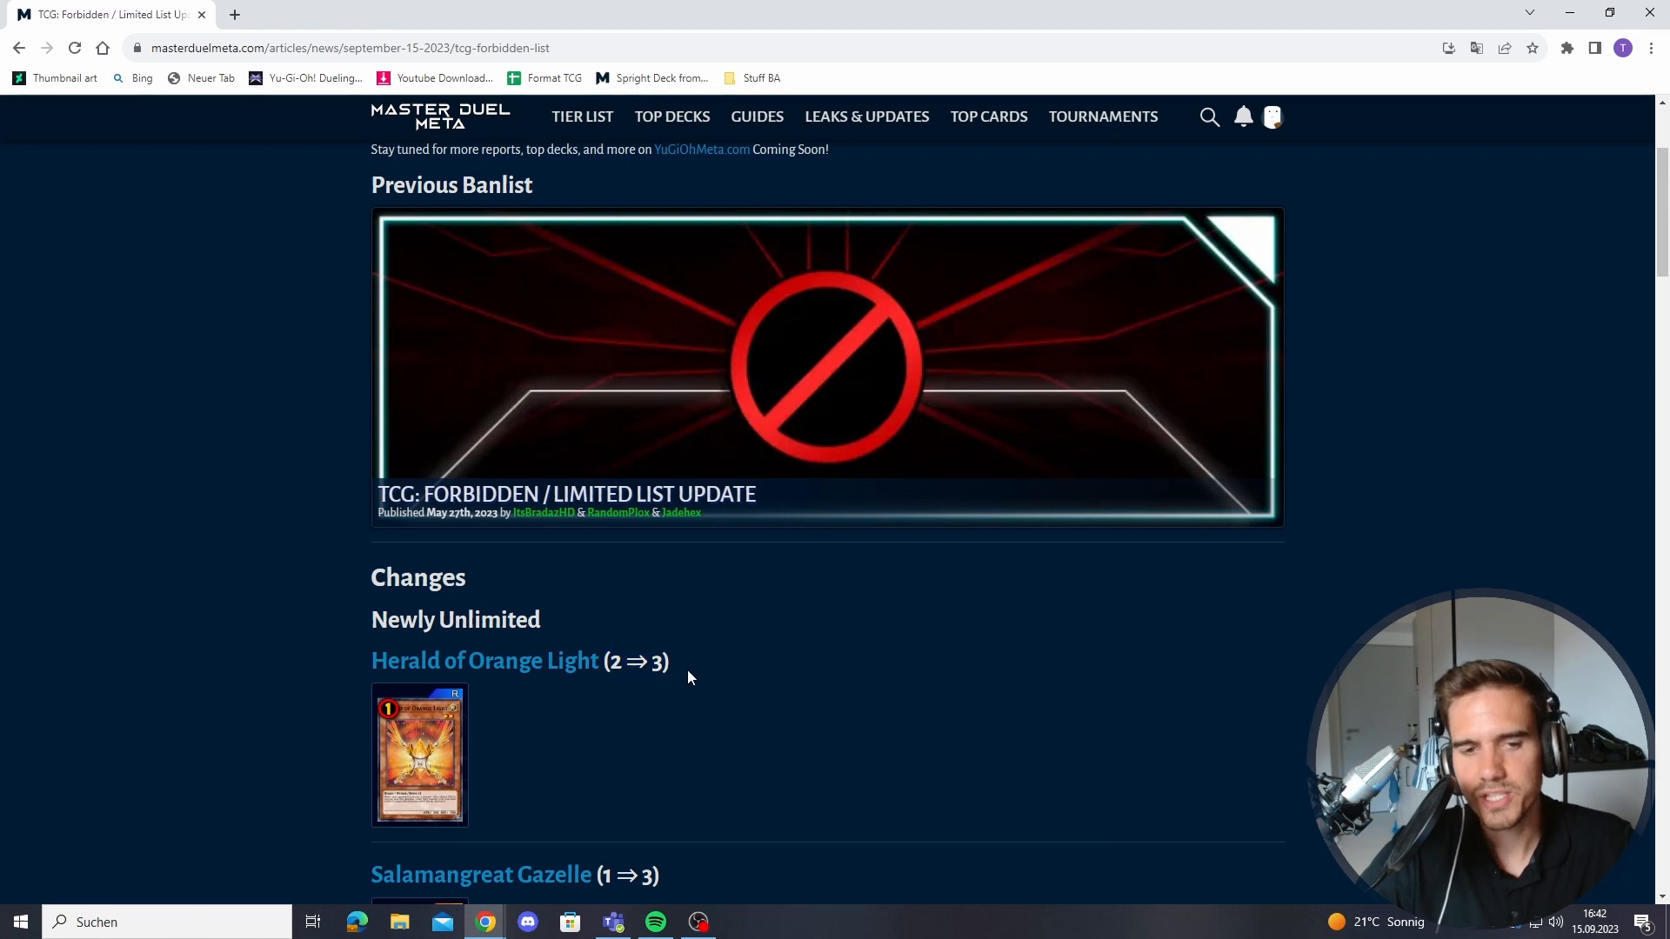
mouse_move(418, 756)
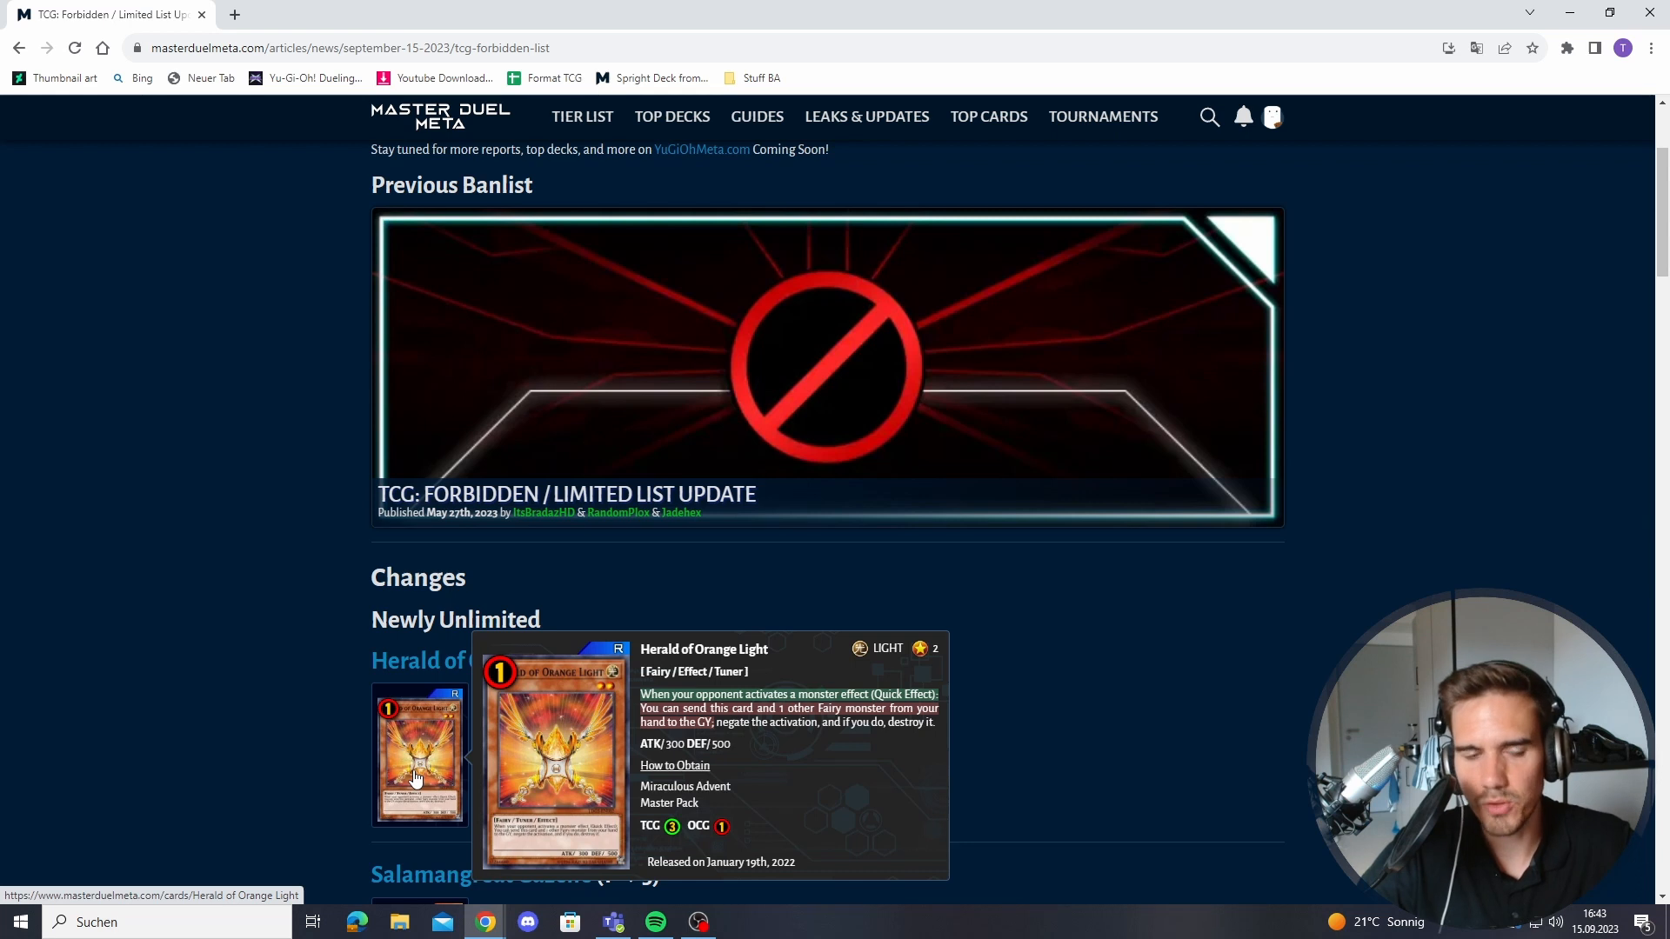
mouse_move(868, 665)
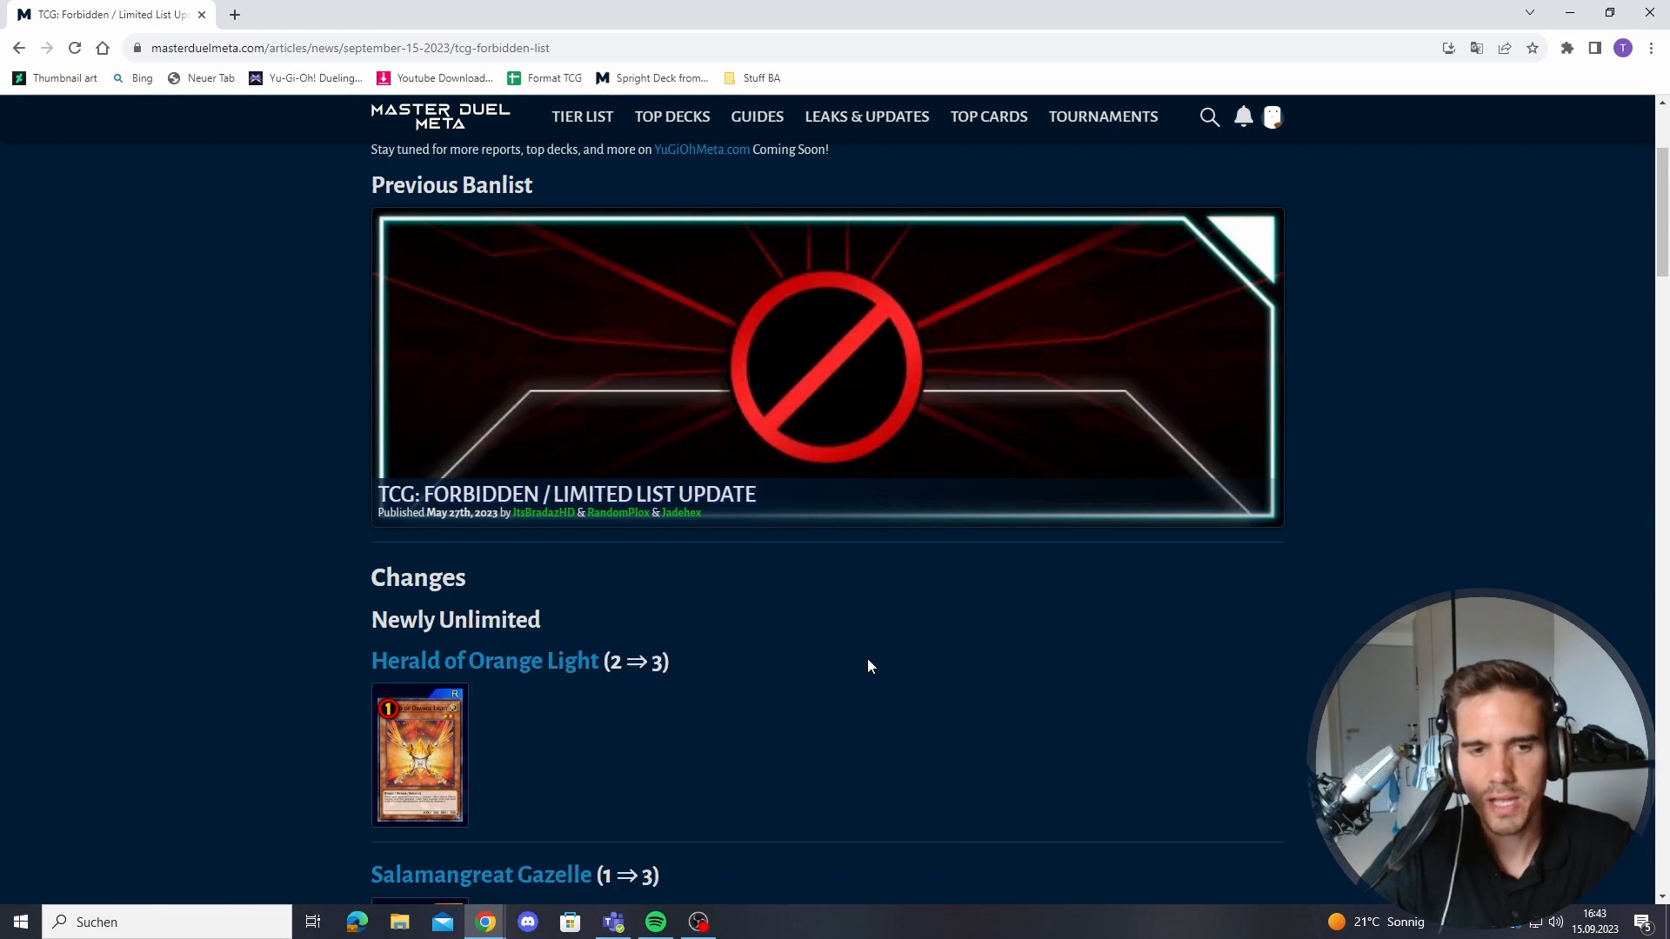
mouse_move(418, 756)
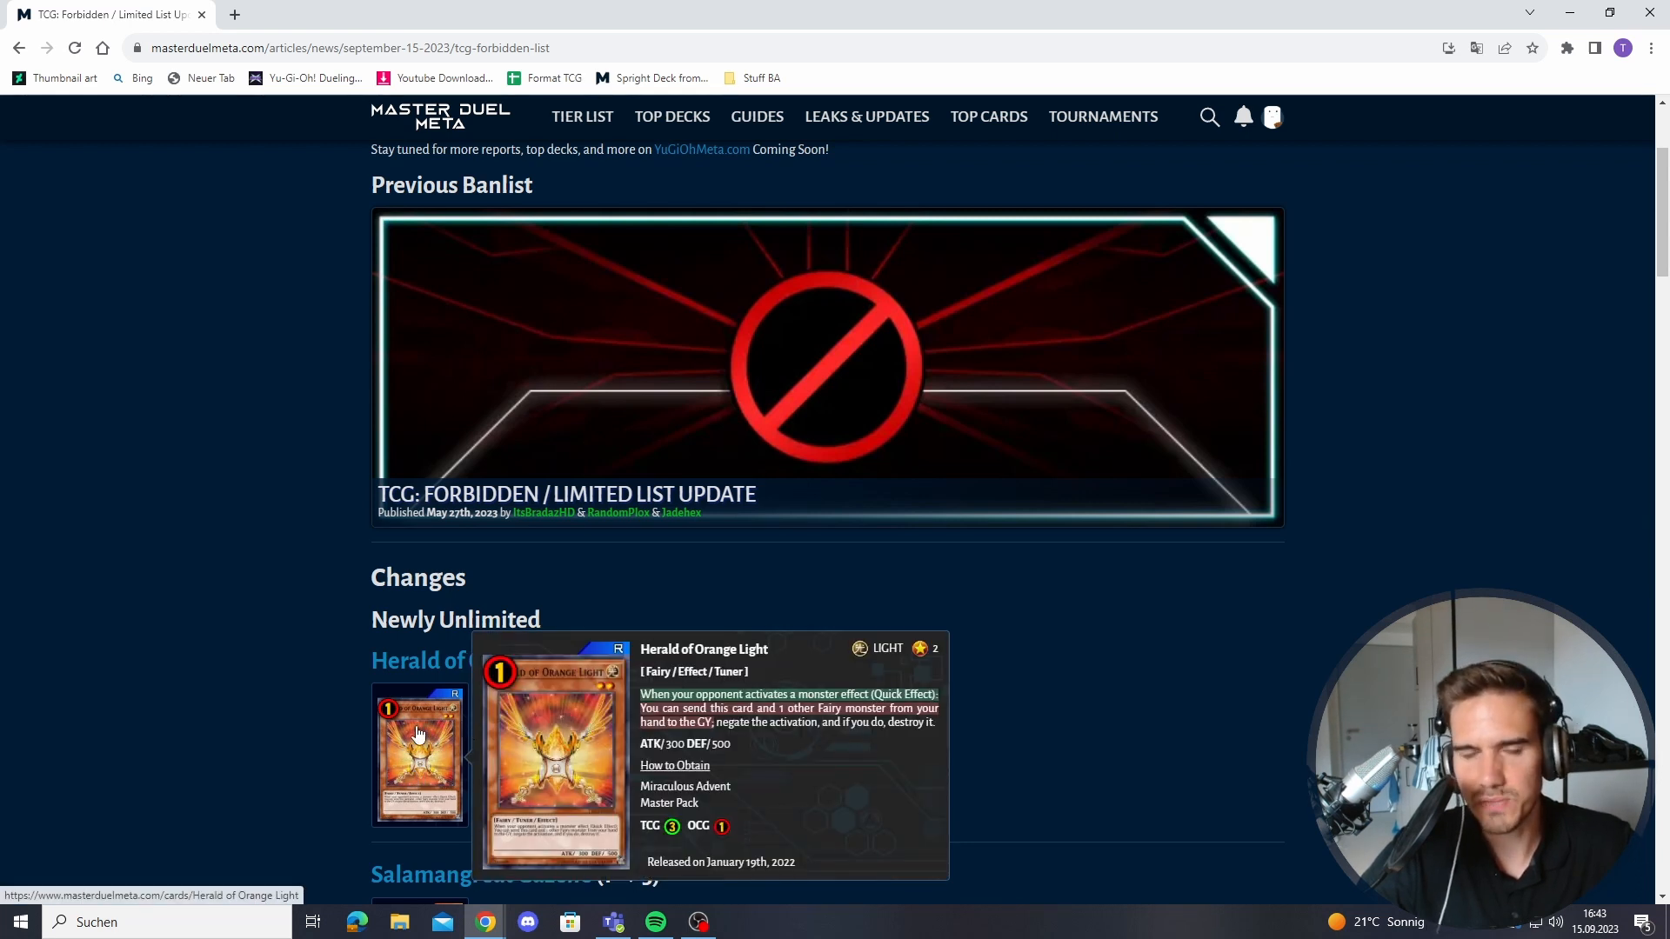
mouse_move(313, 736)
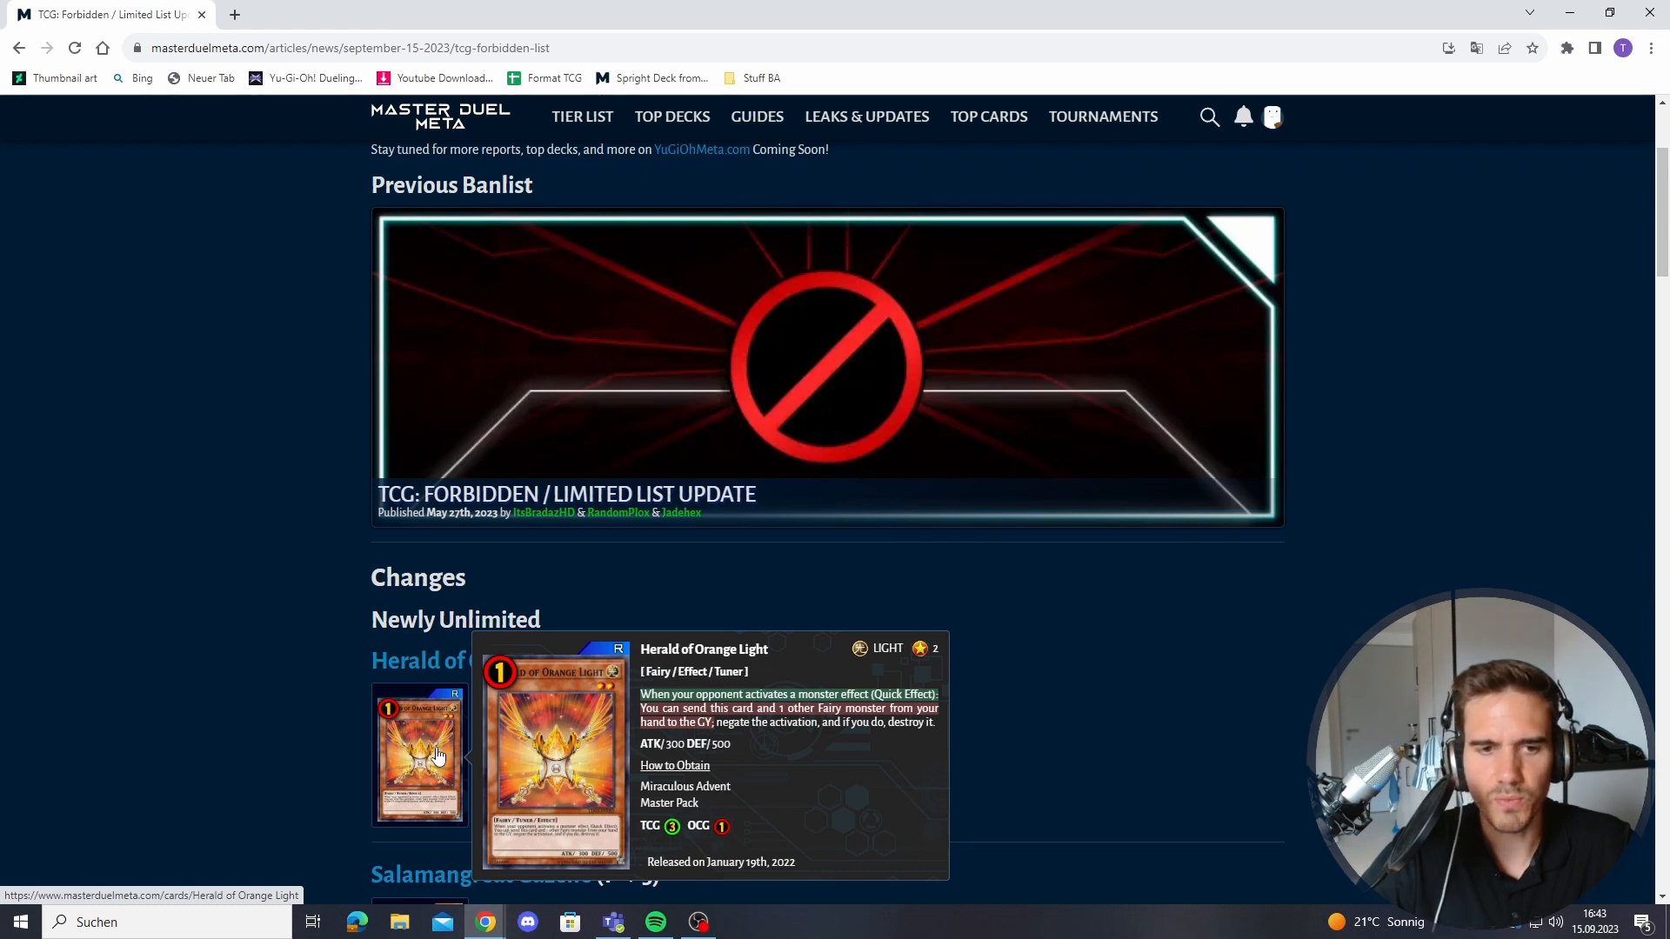
mouse_move(663, 701)
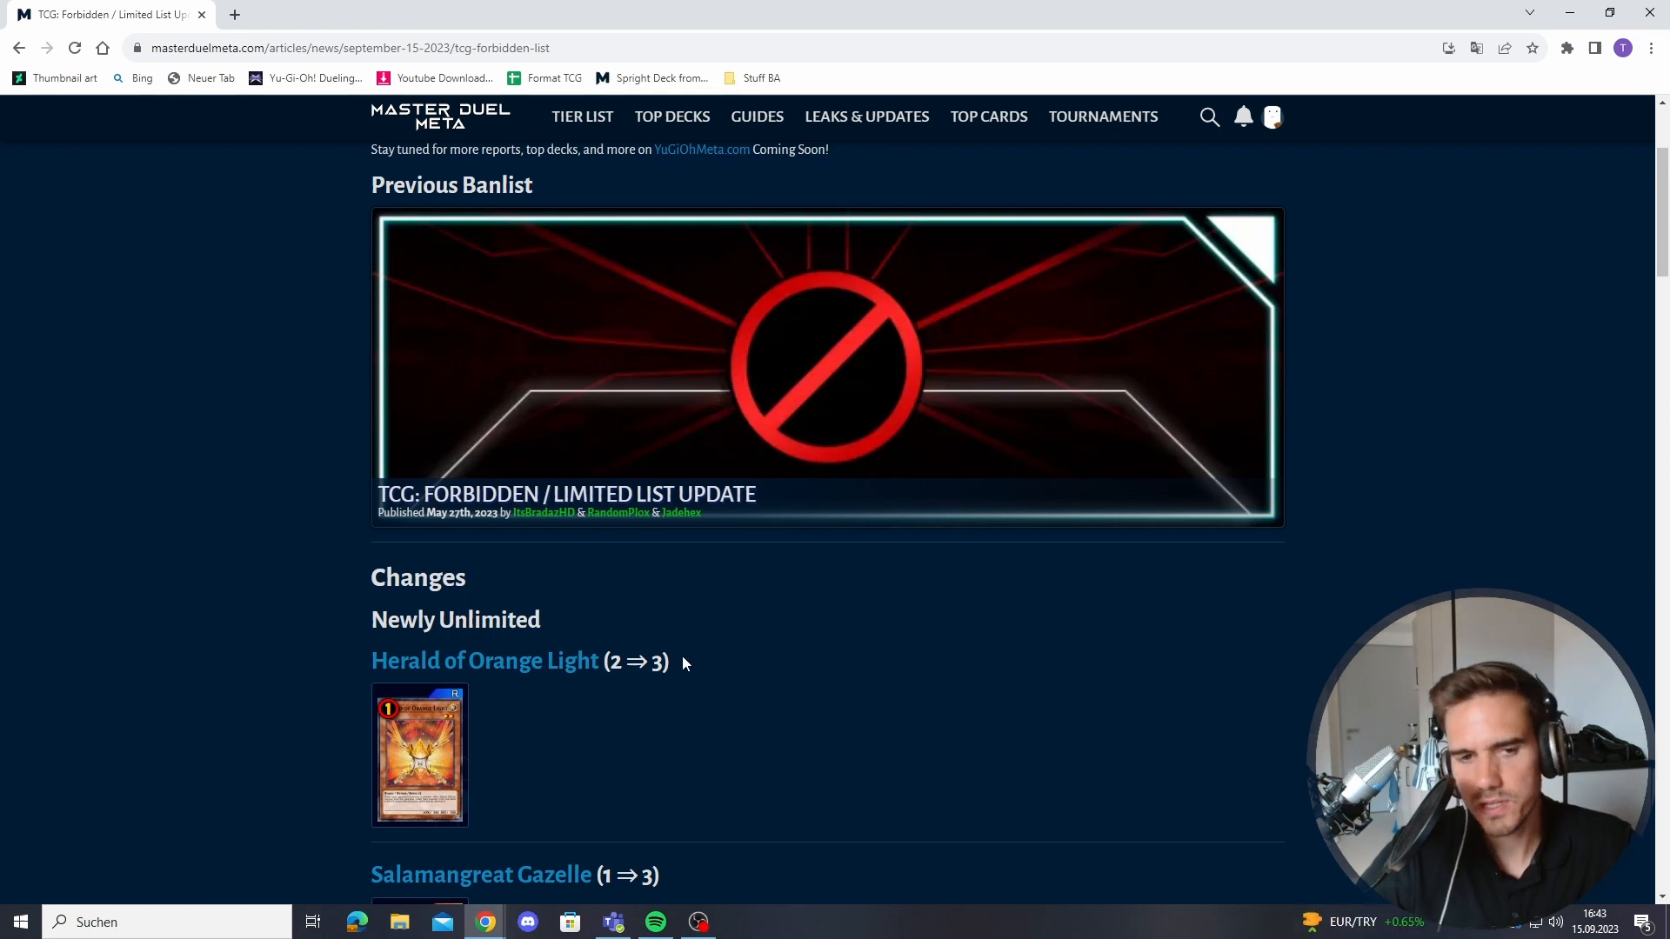
mouse_move(677, 682)
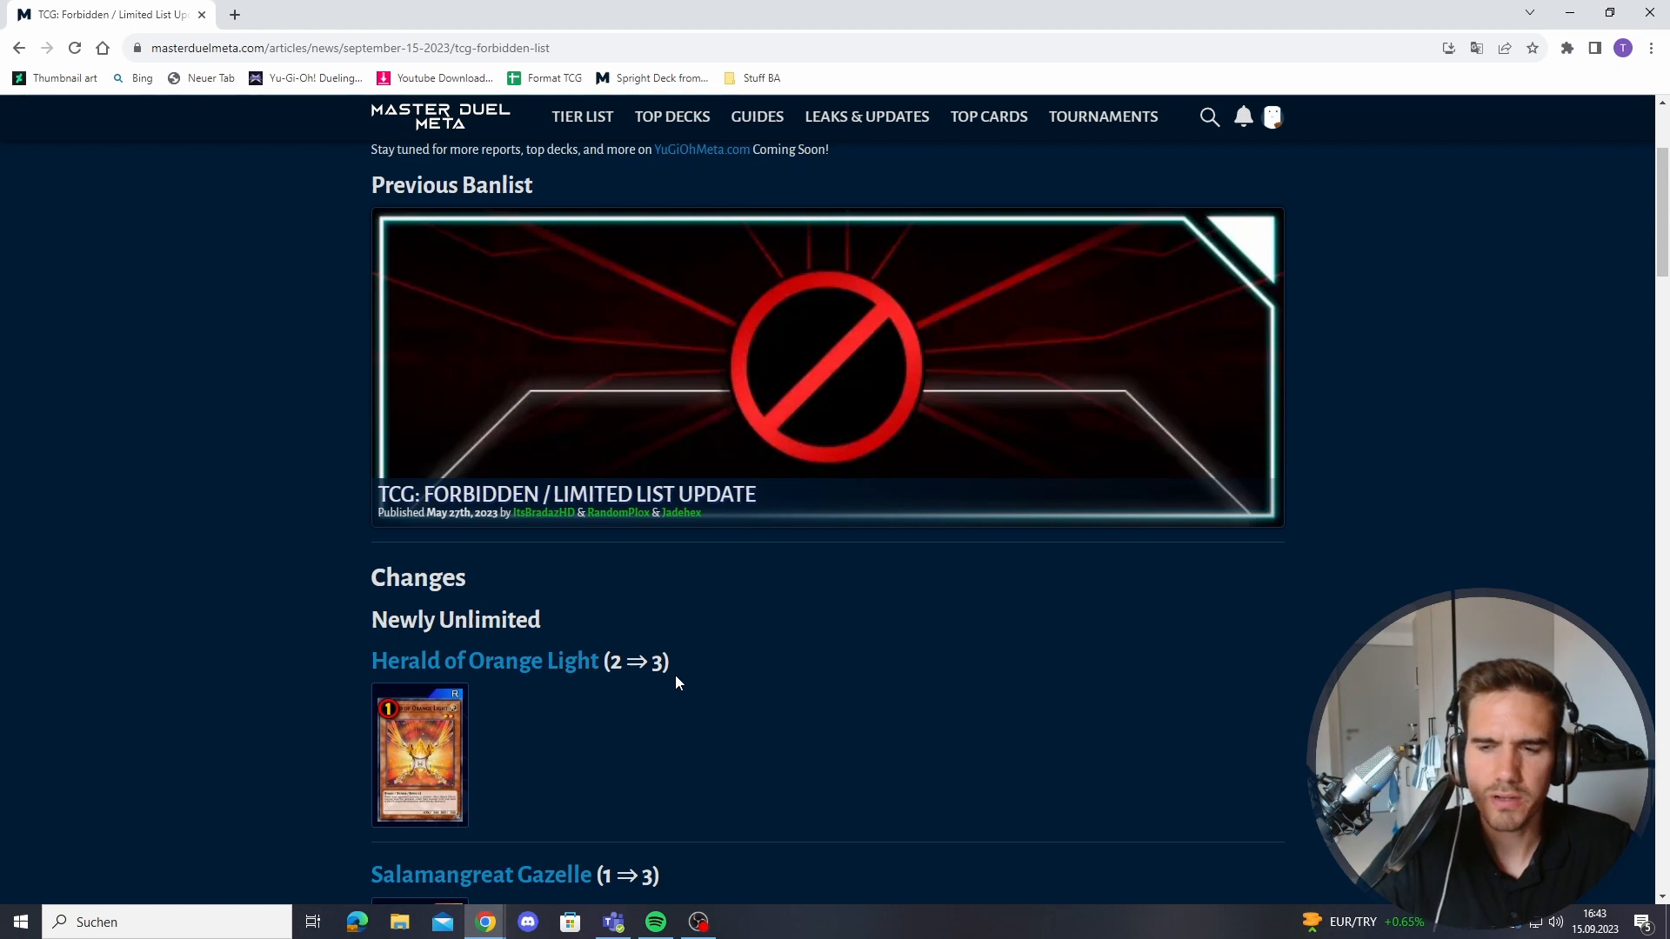
mouse_move(701, 662)
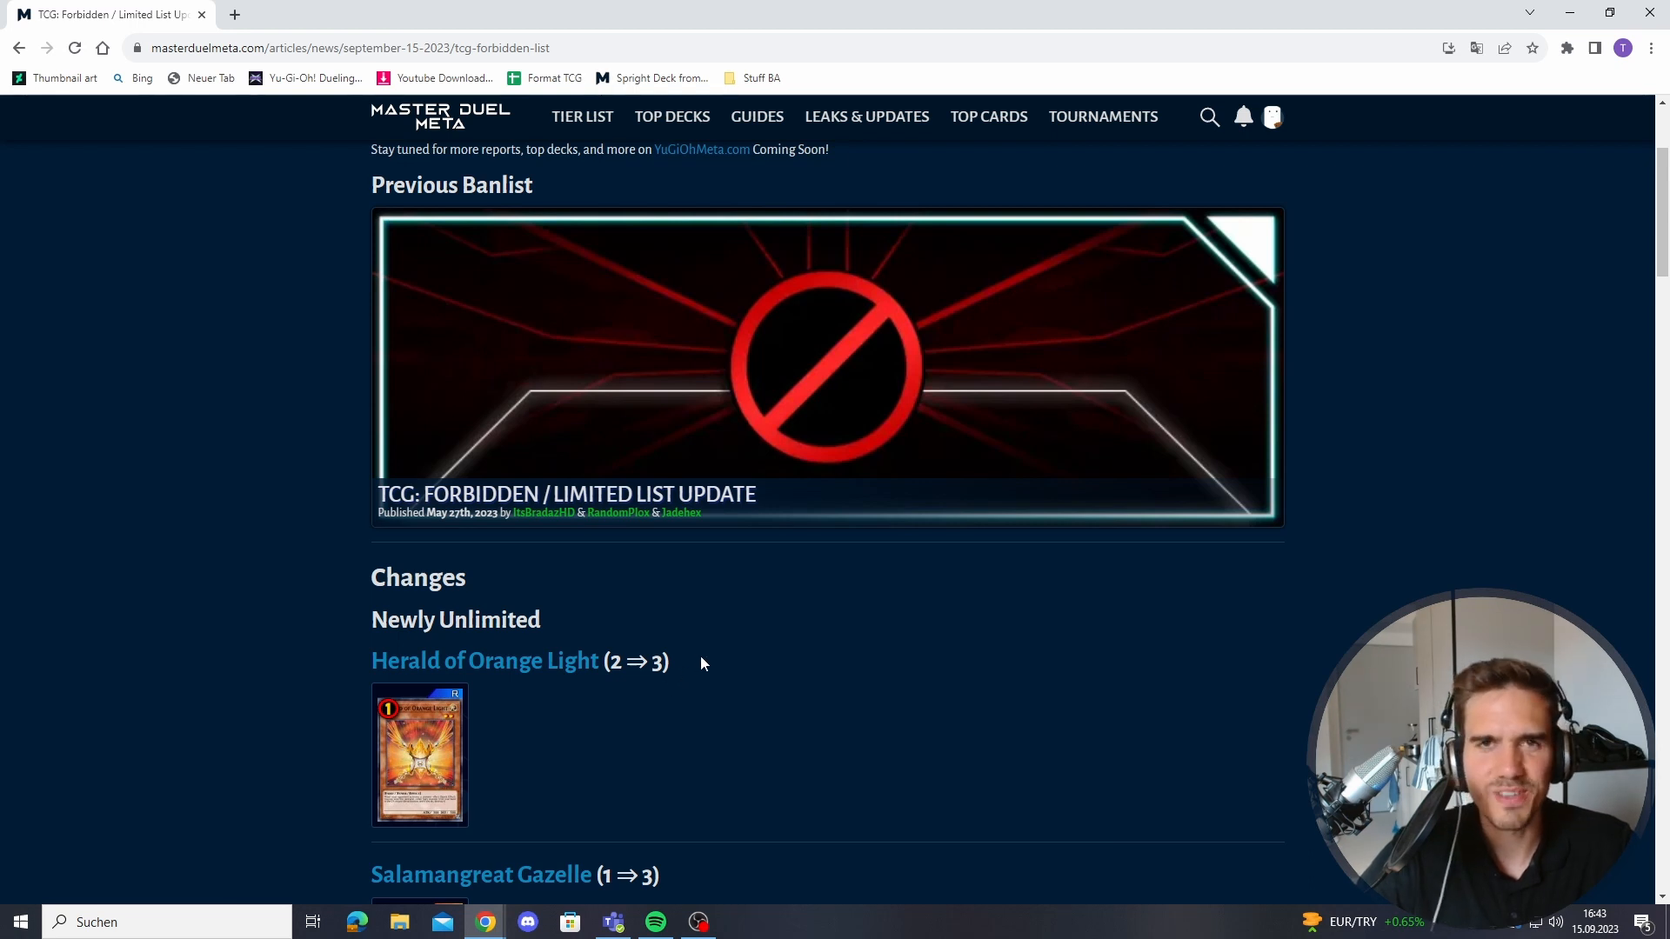
mouse_move(802, 673)
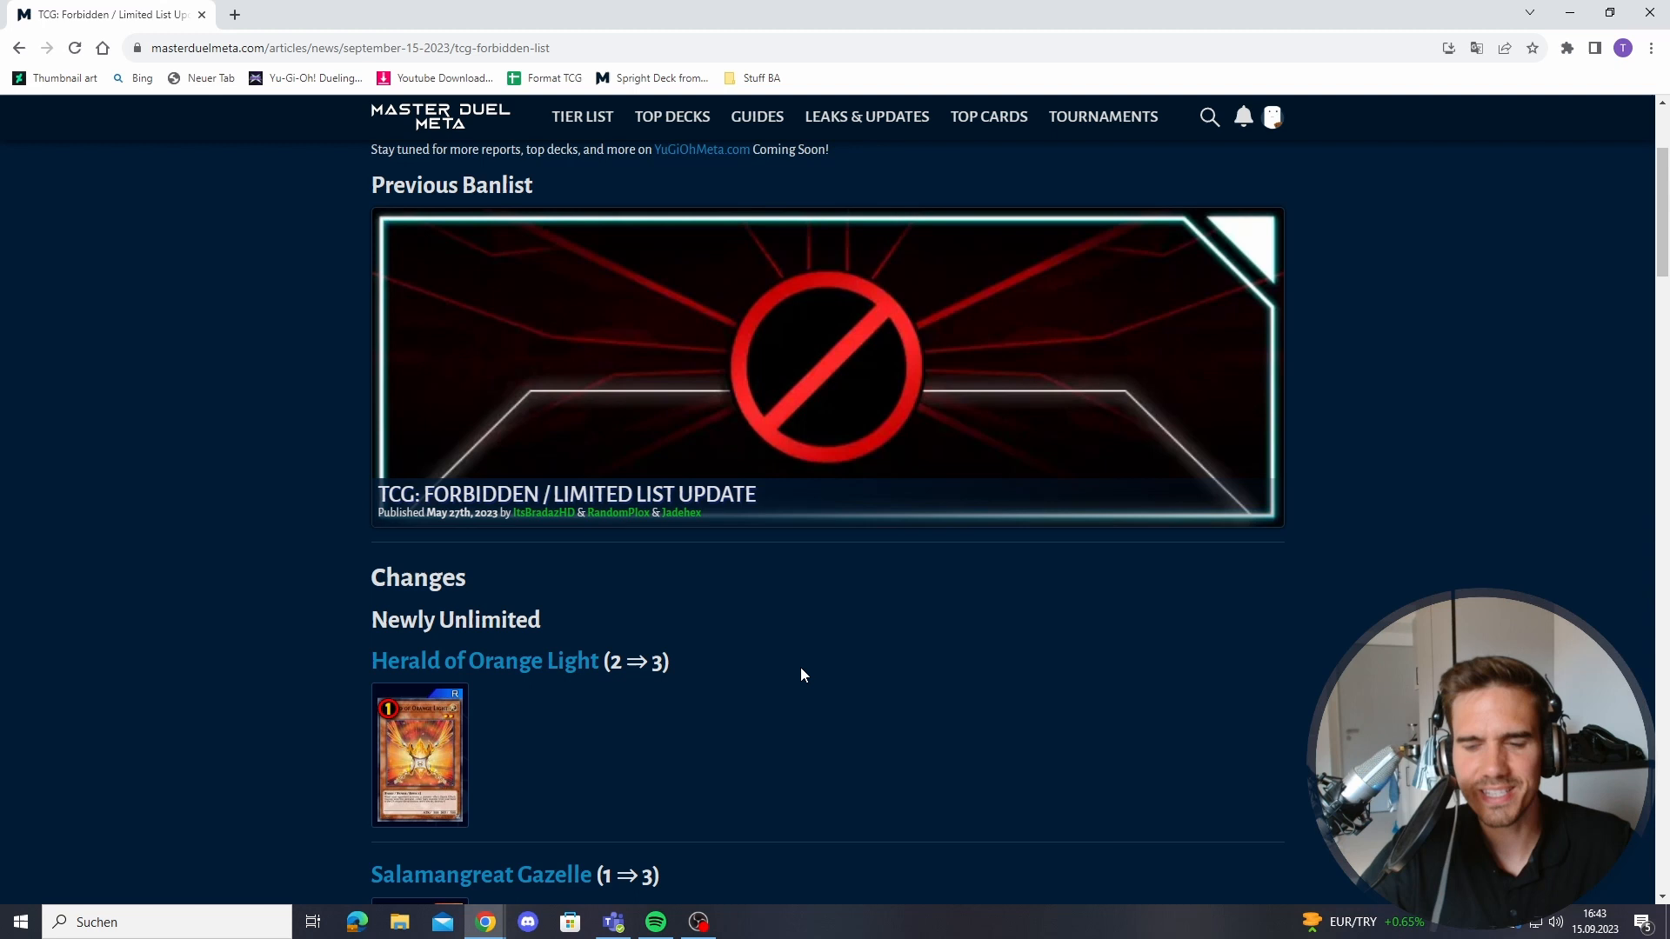
mouse_move(713, 681)
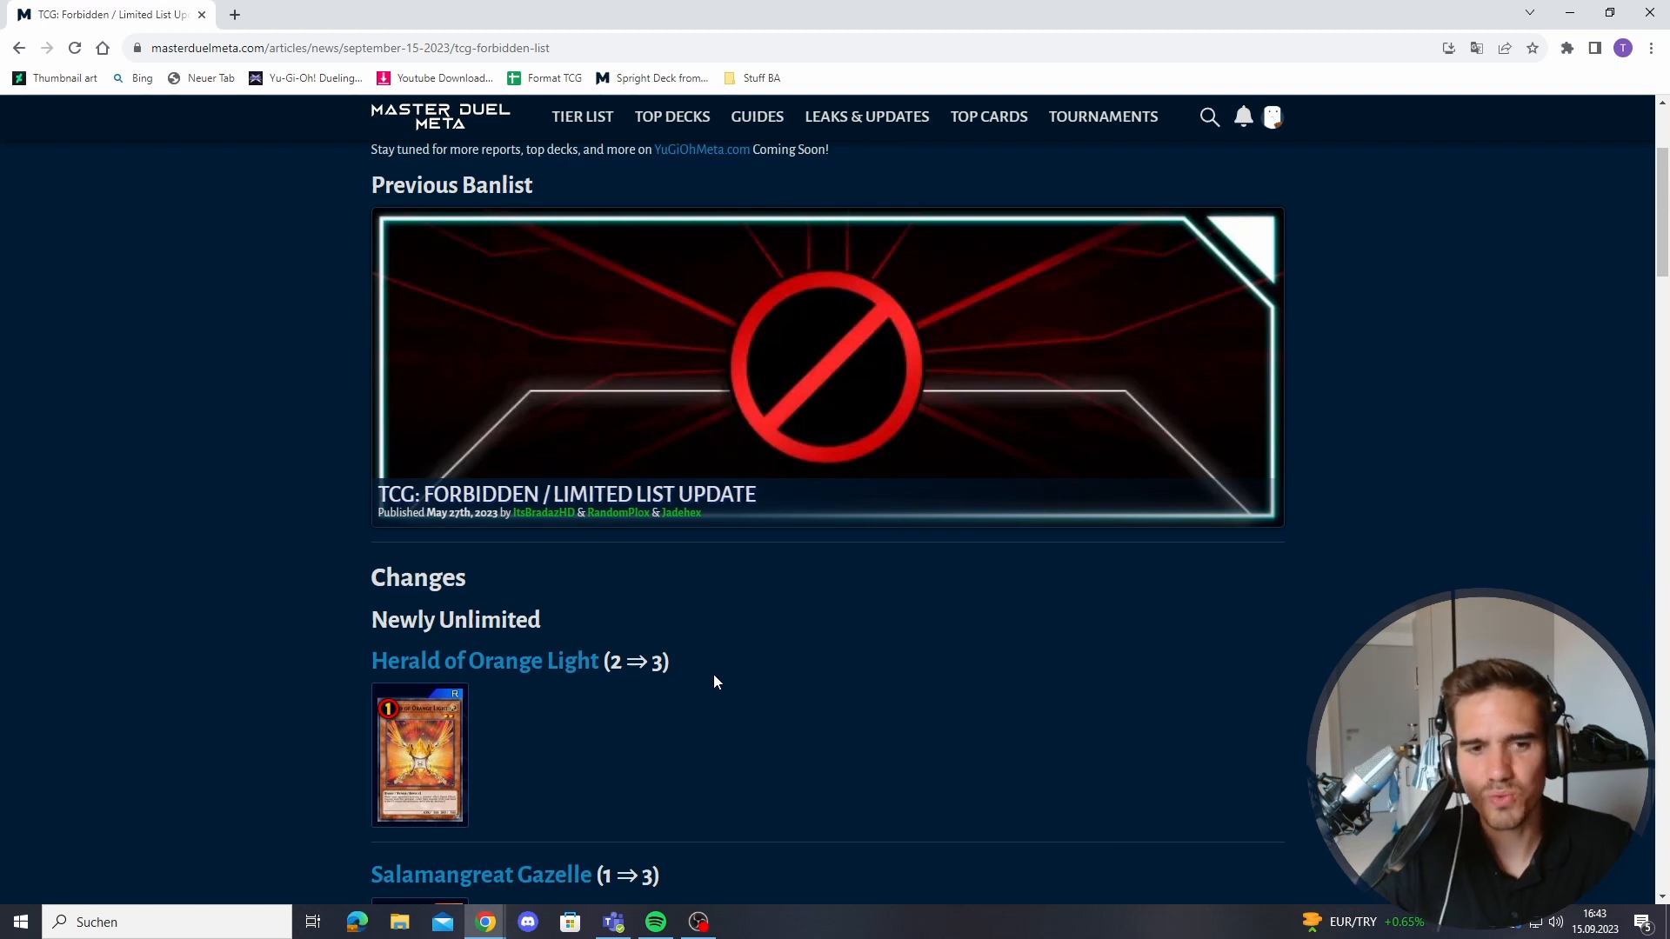
mouse_move(686, 669)
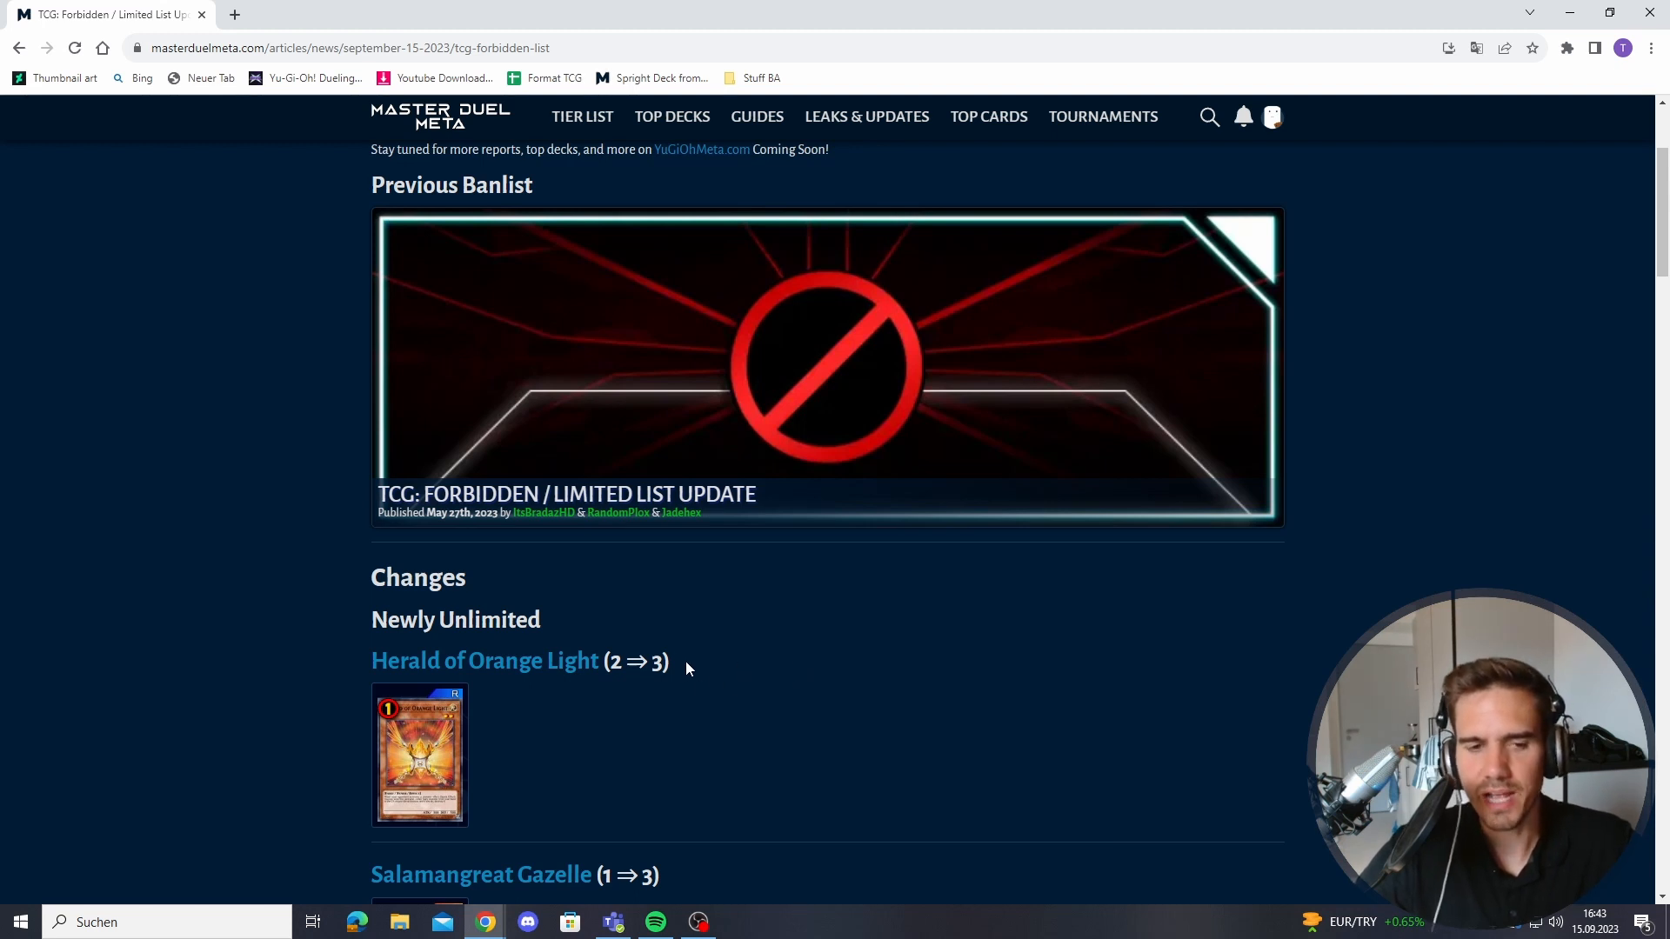
mouse_move(639, 710)
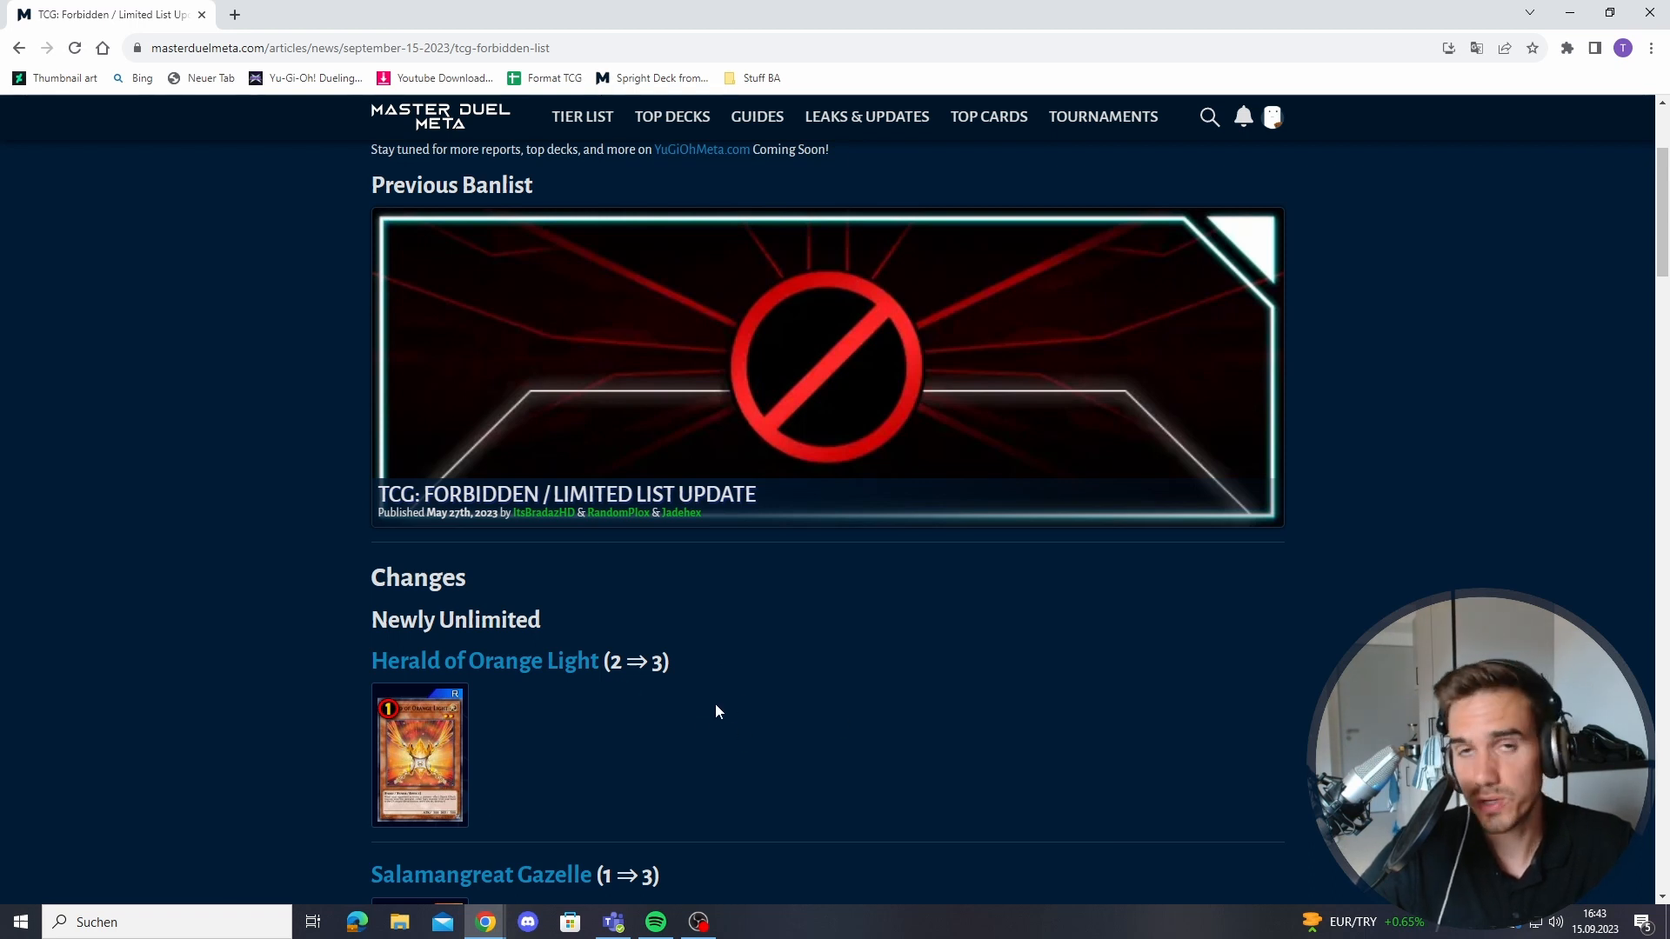
mouse_move(705, 710)
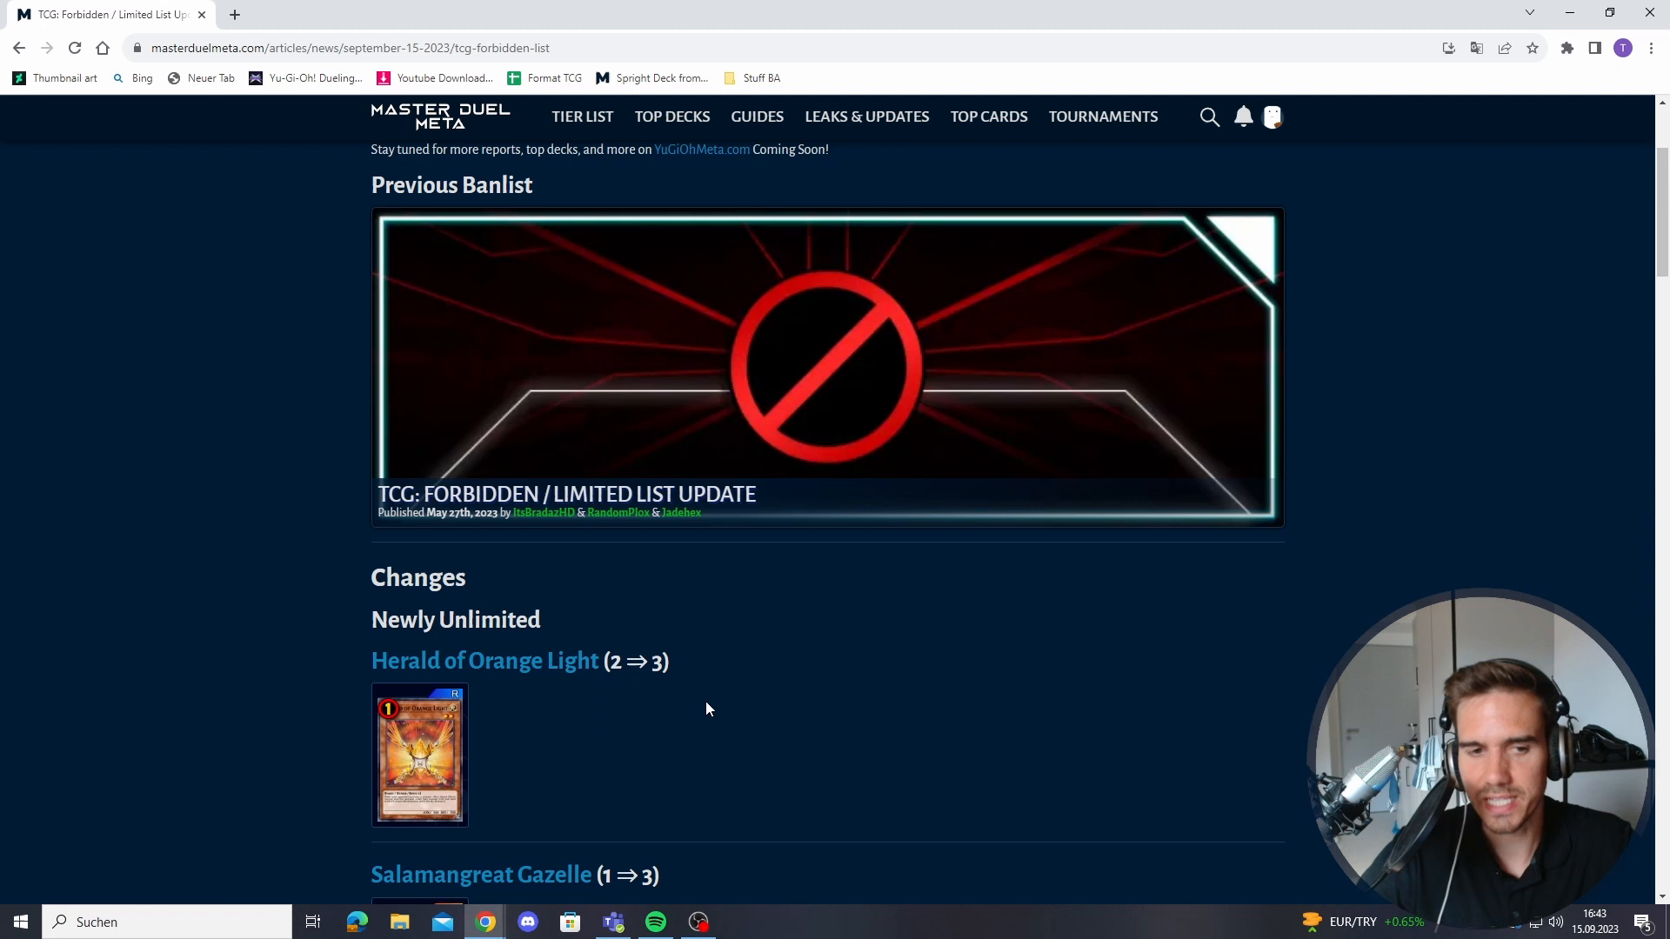
mouse_move(725, 698)
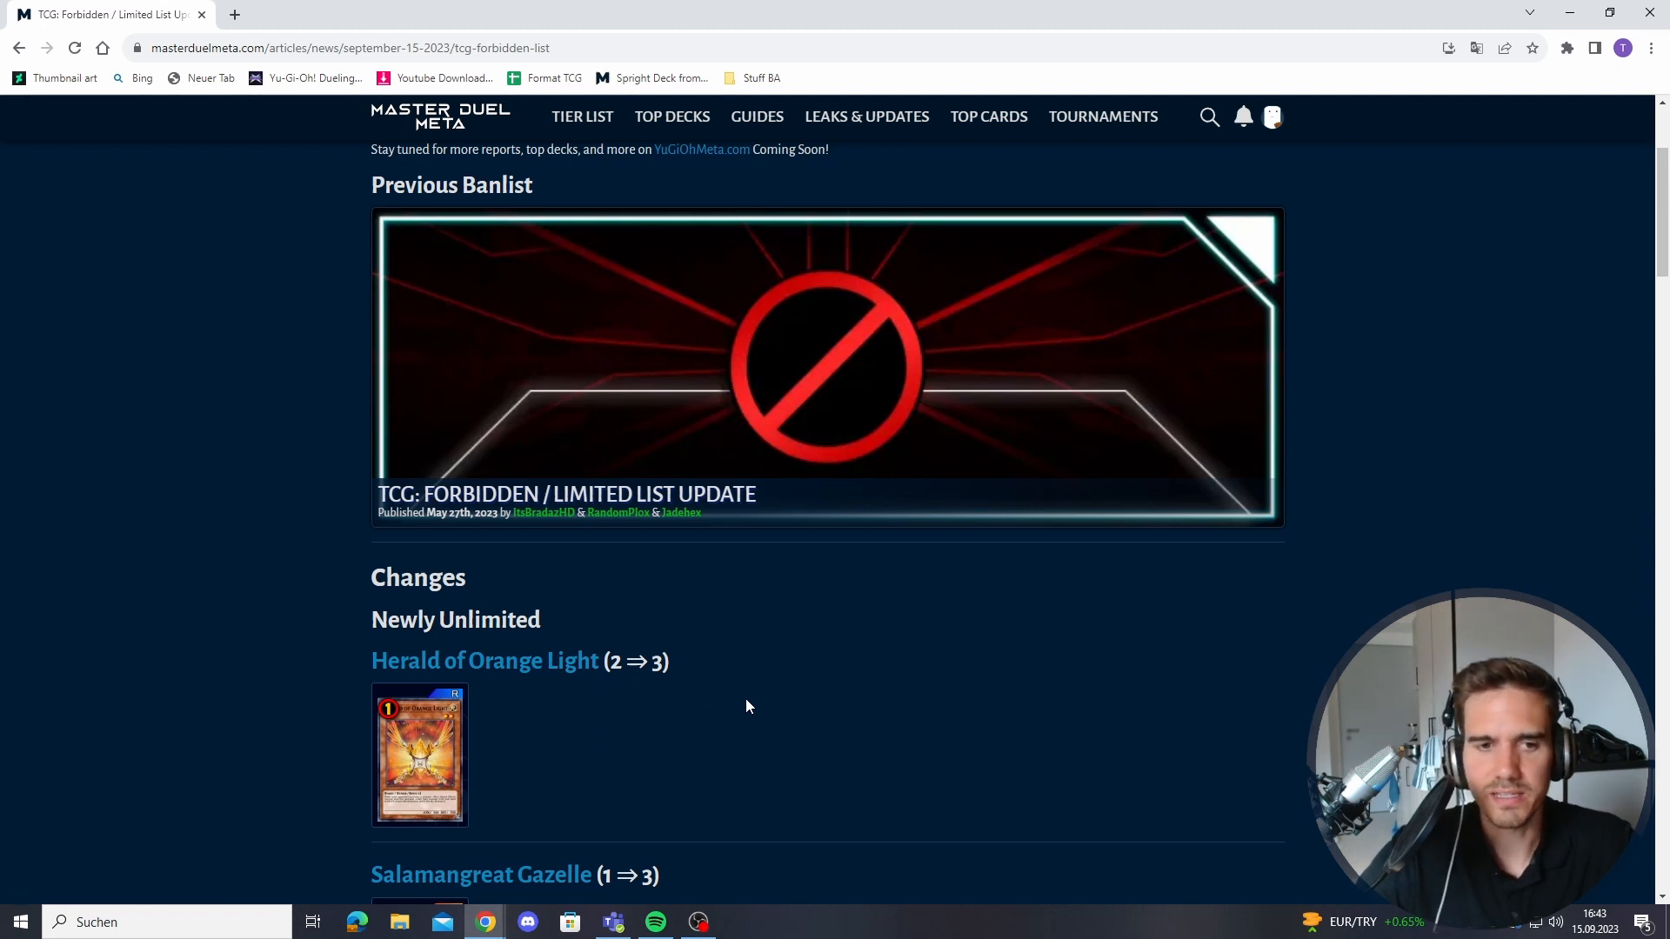
mouse_move(680, 701)
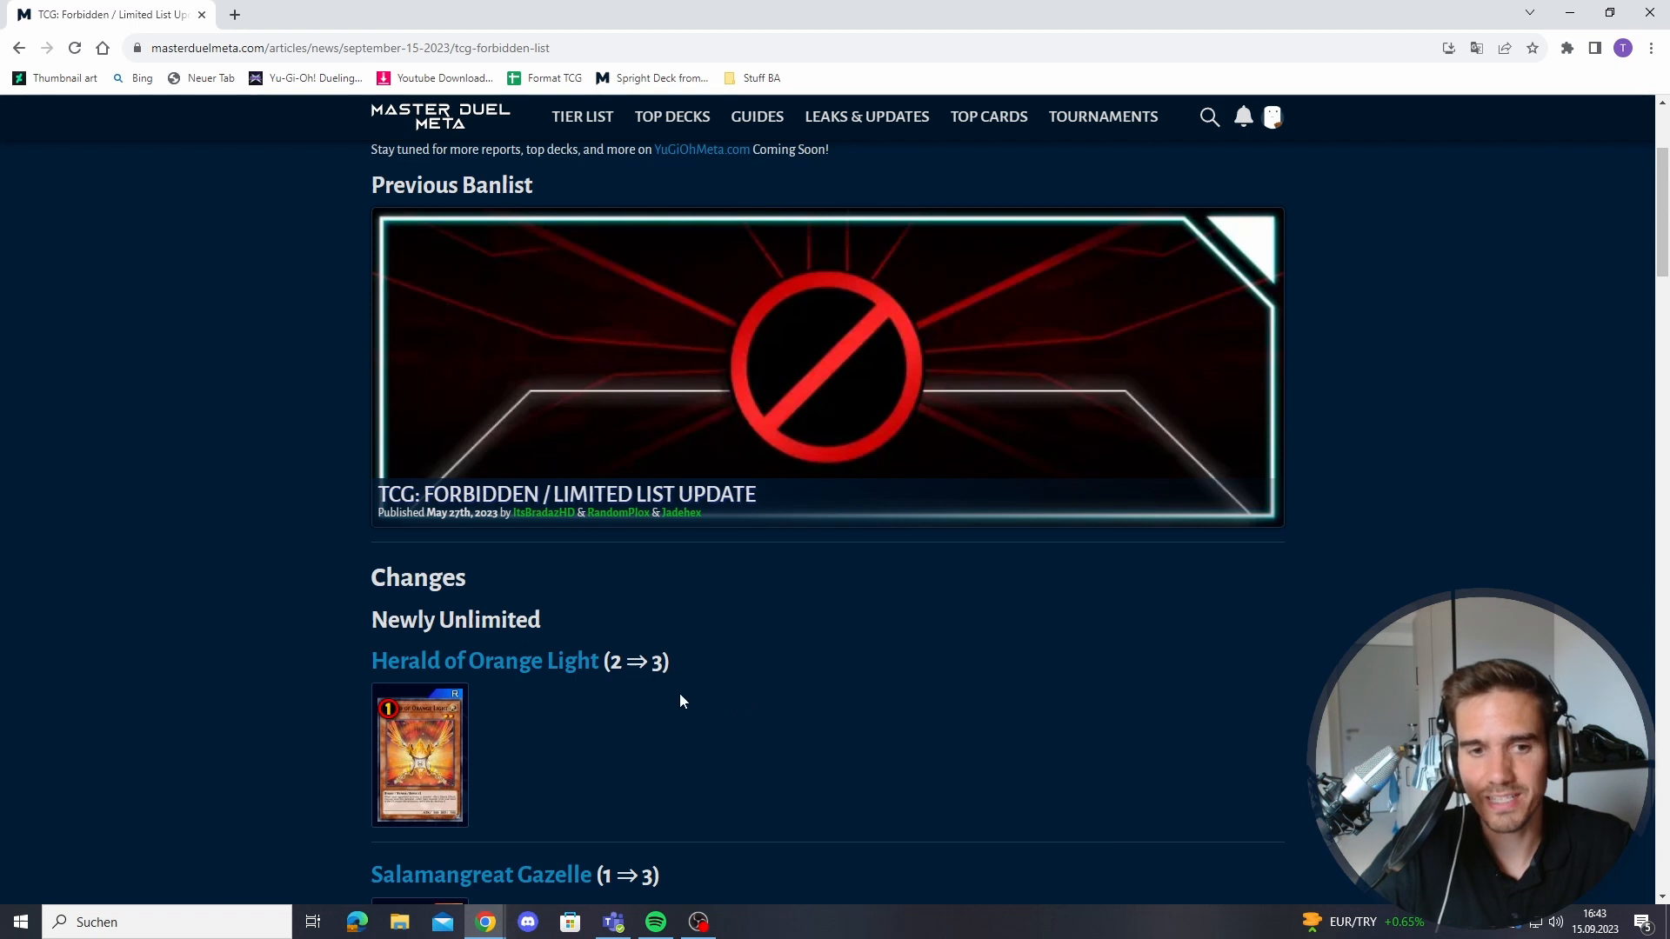
- Scroll further so Salamangreat Gazelle's card image shows under its 1⇒3 entry
scroll("down", 3)
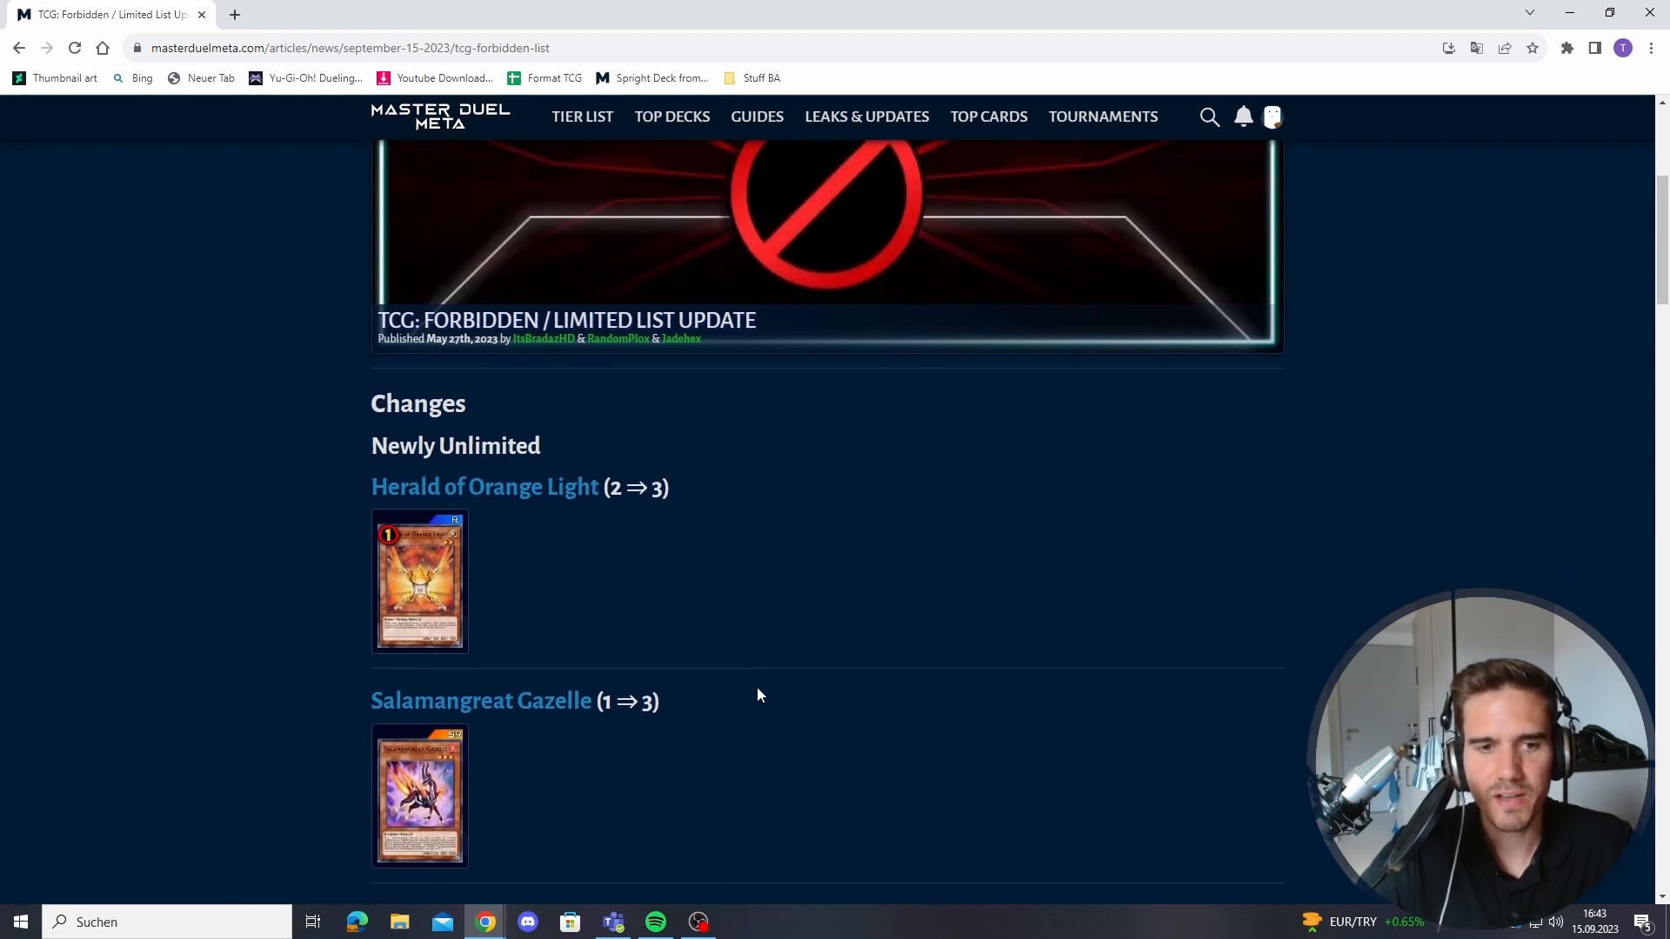
mouse_move(419, 797)
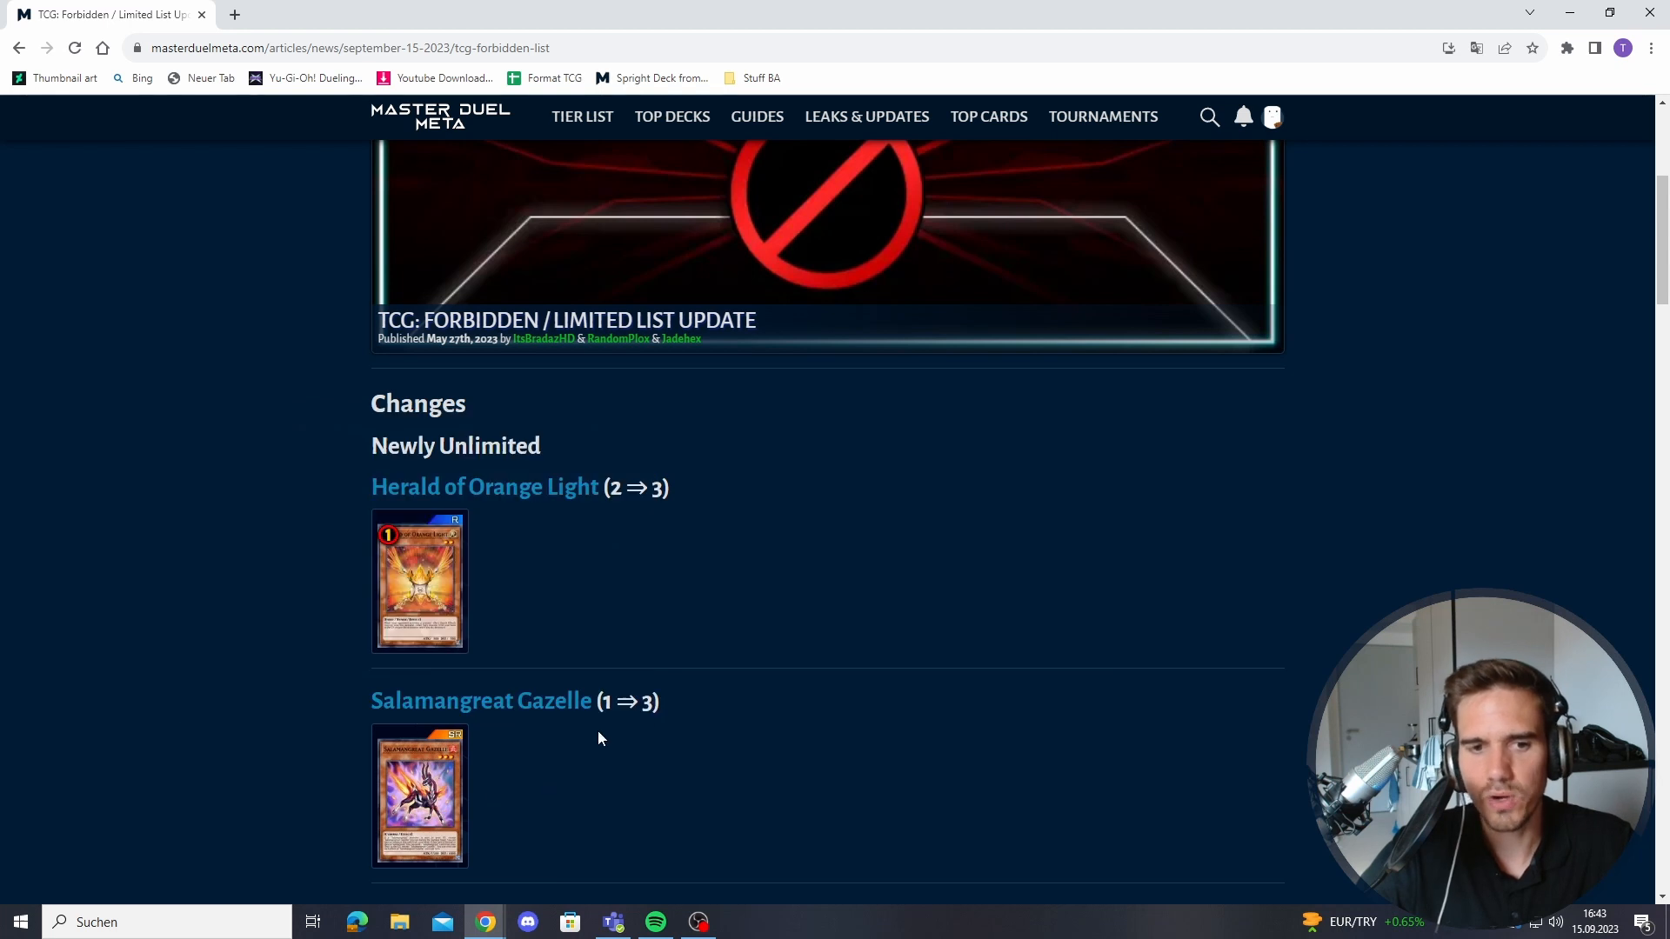
mouse_move(419, 796)
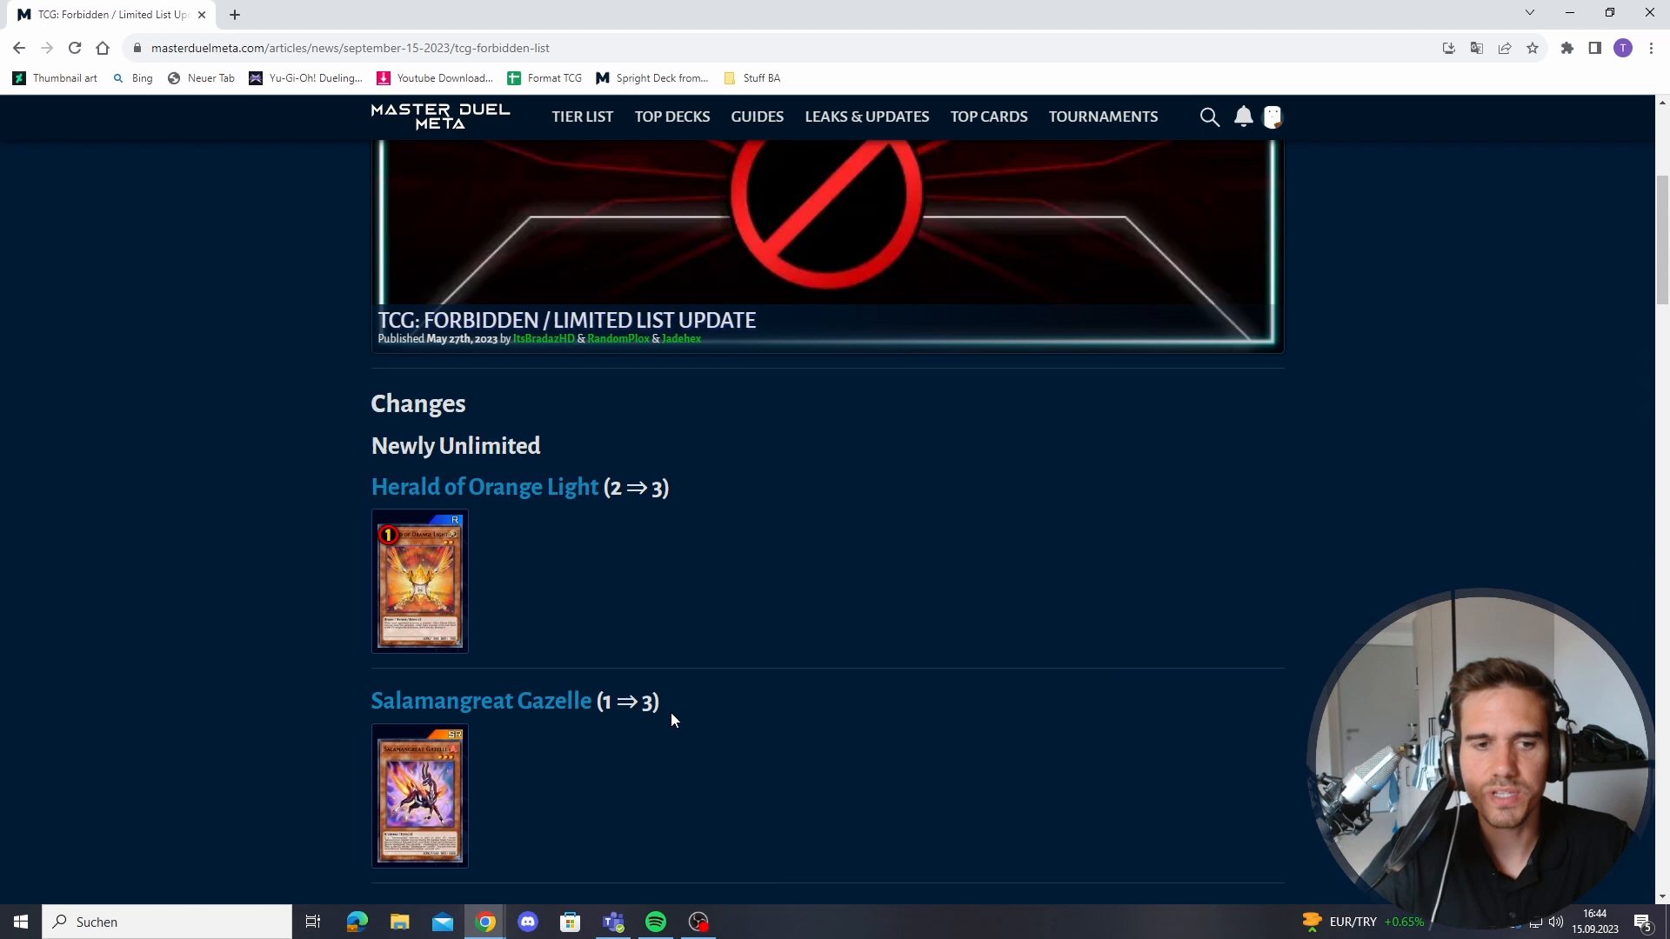
mouse_move(677, 731)
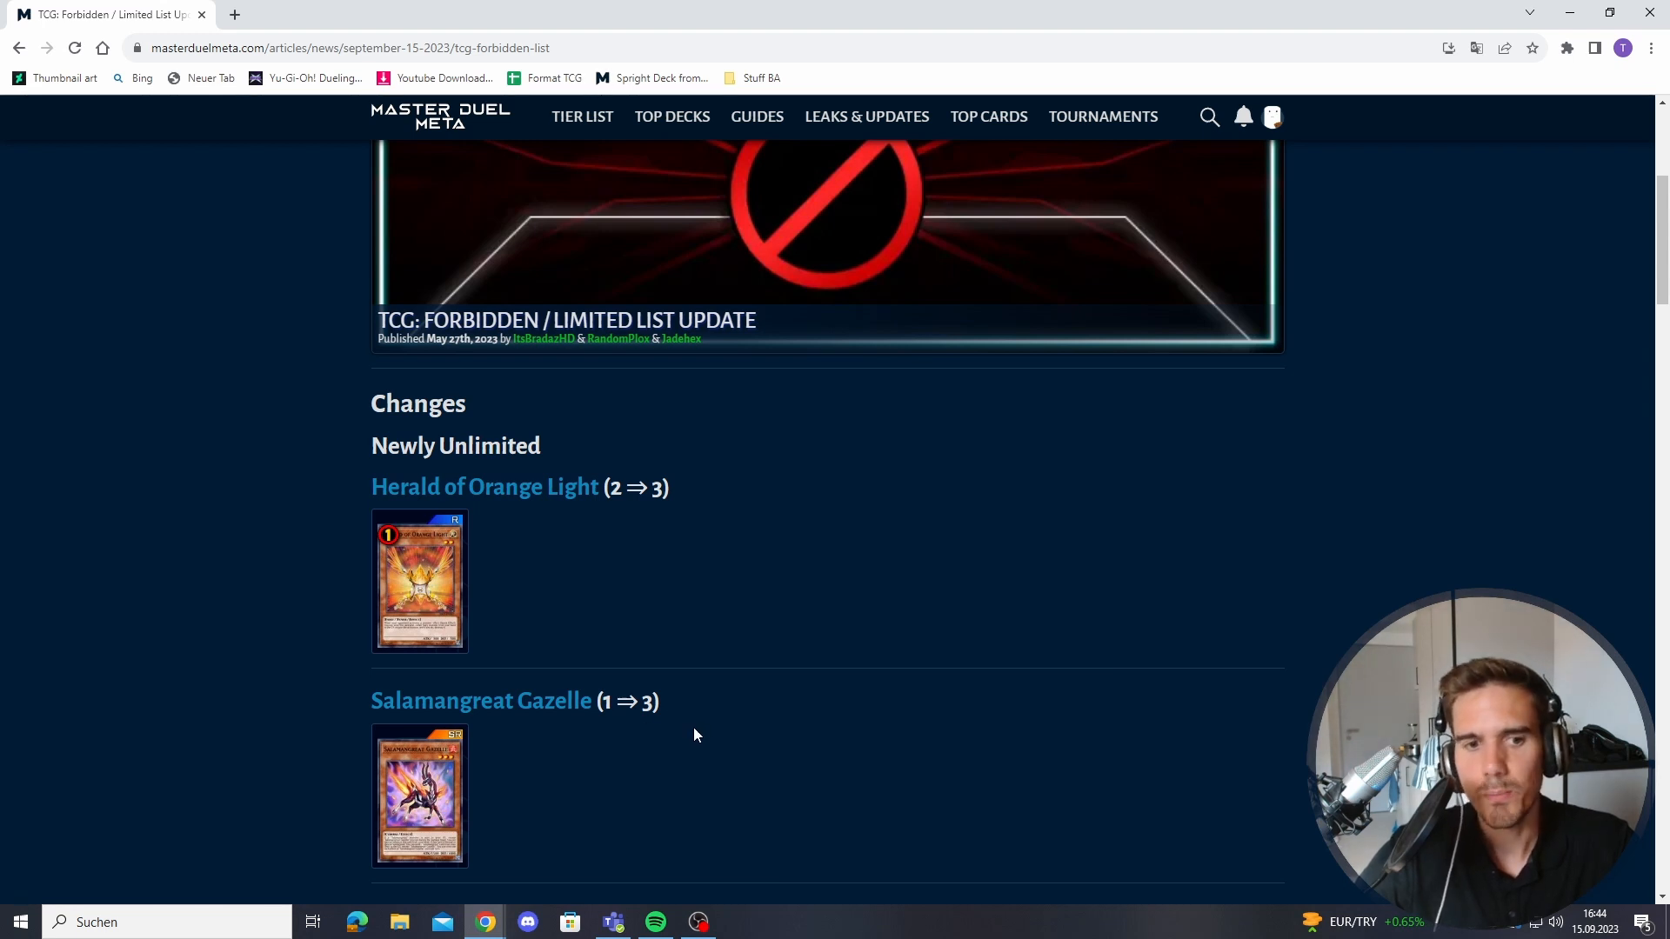
mouse_move(646, 757)
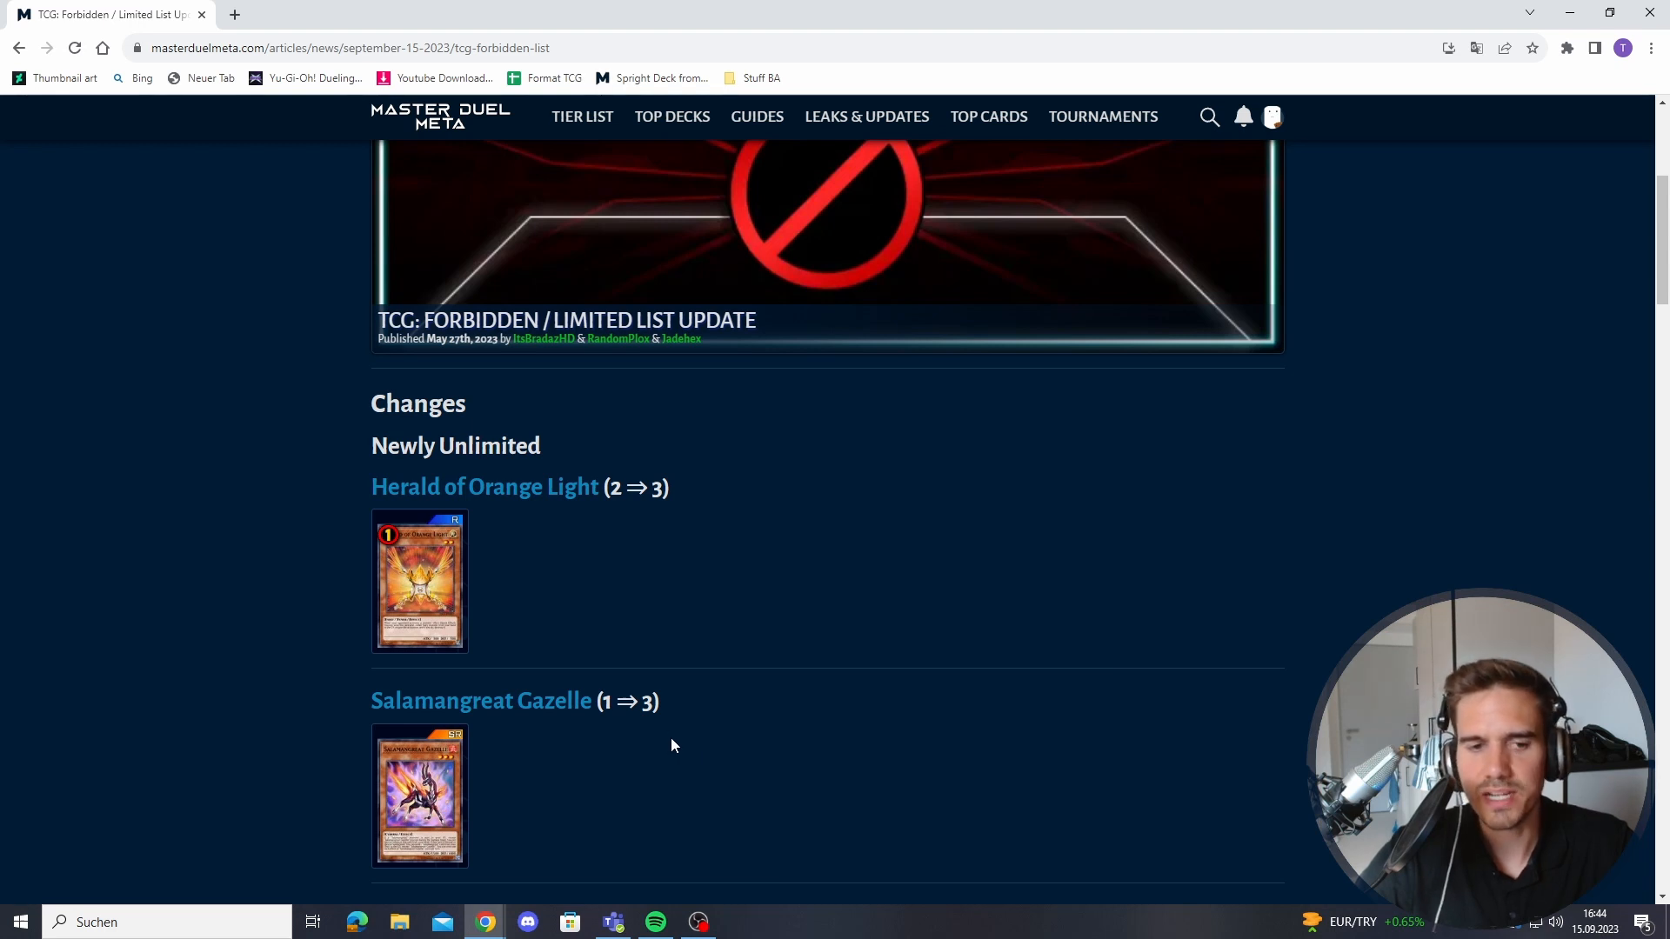
mouse_move(497, 782)
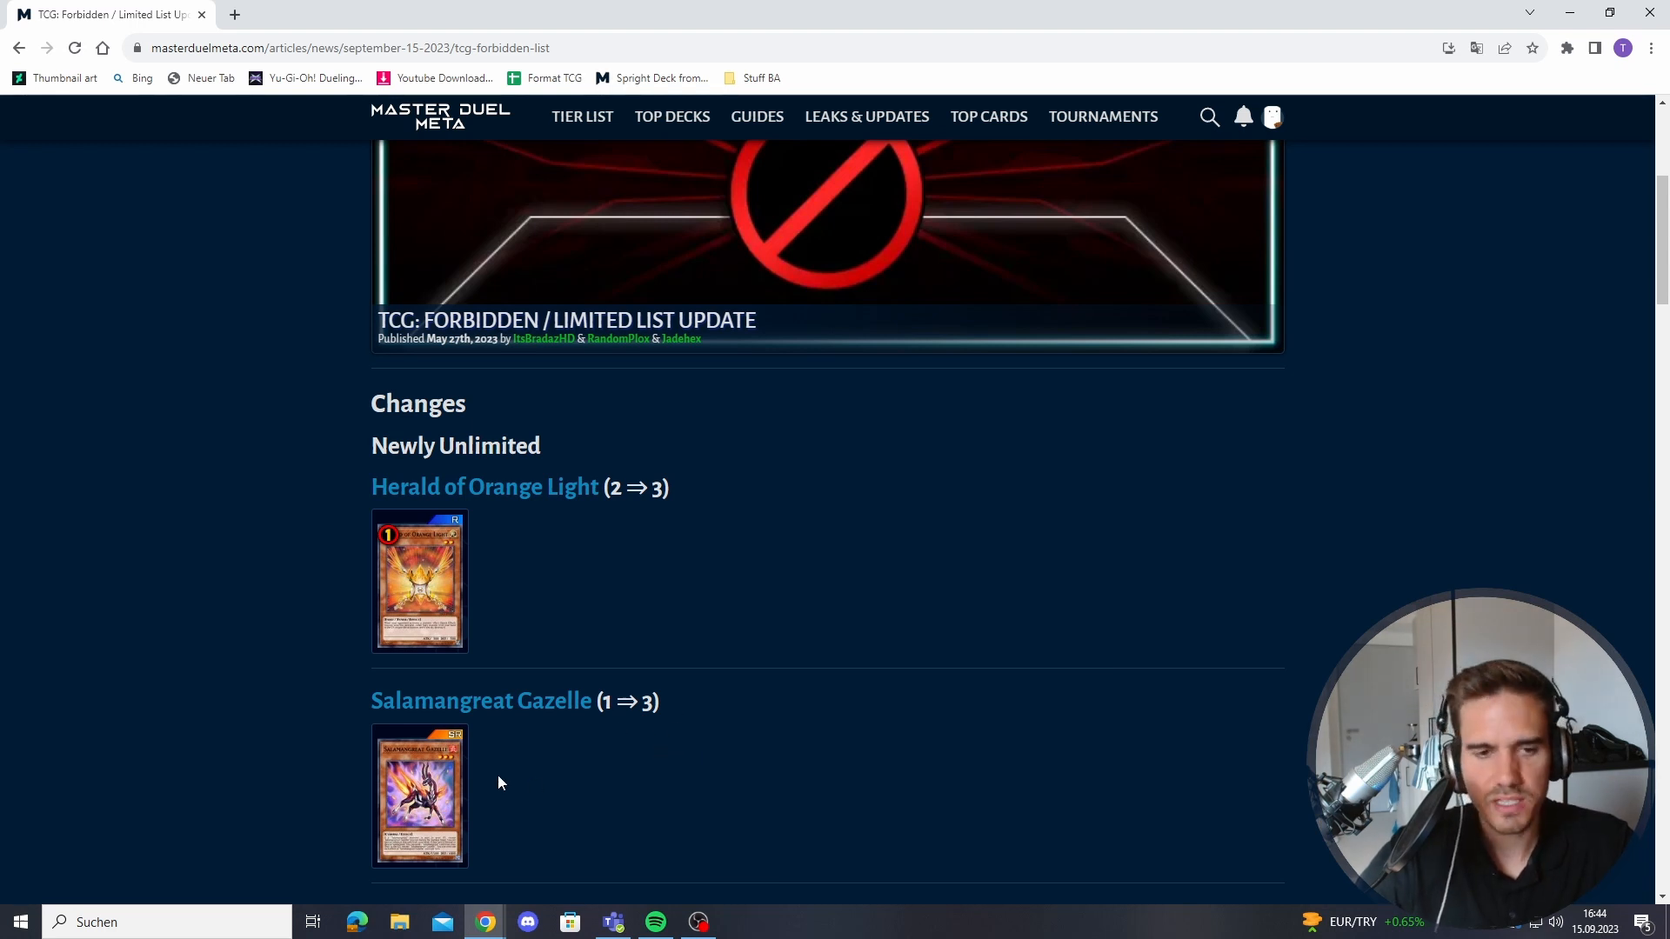
mouse_move(580, 768)
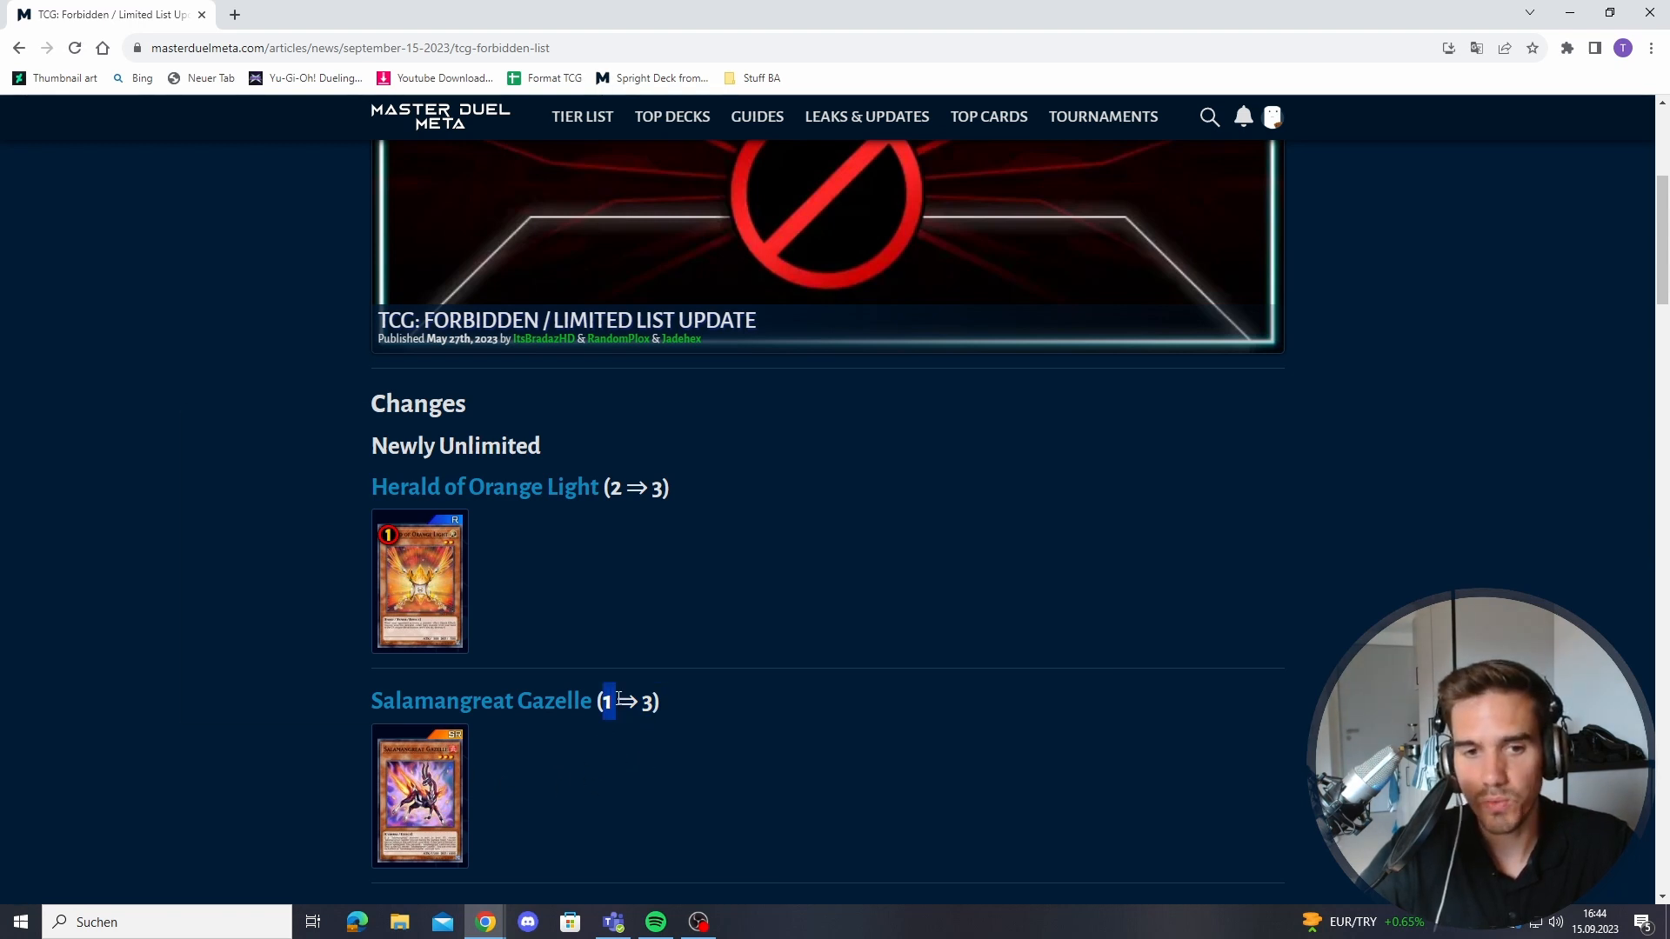
mouse_move(419, 796)
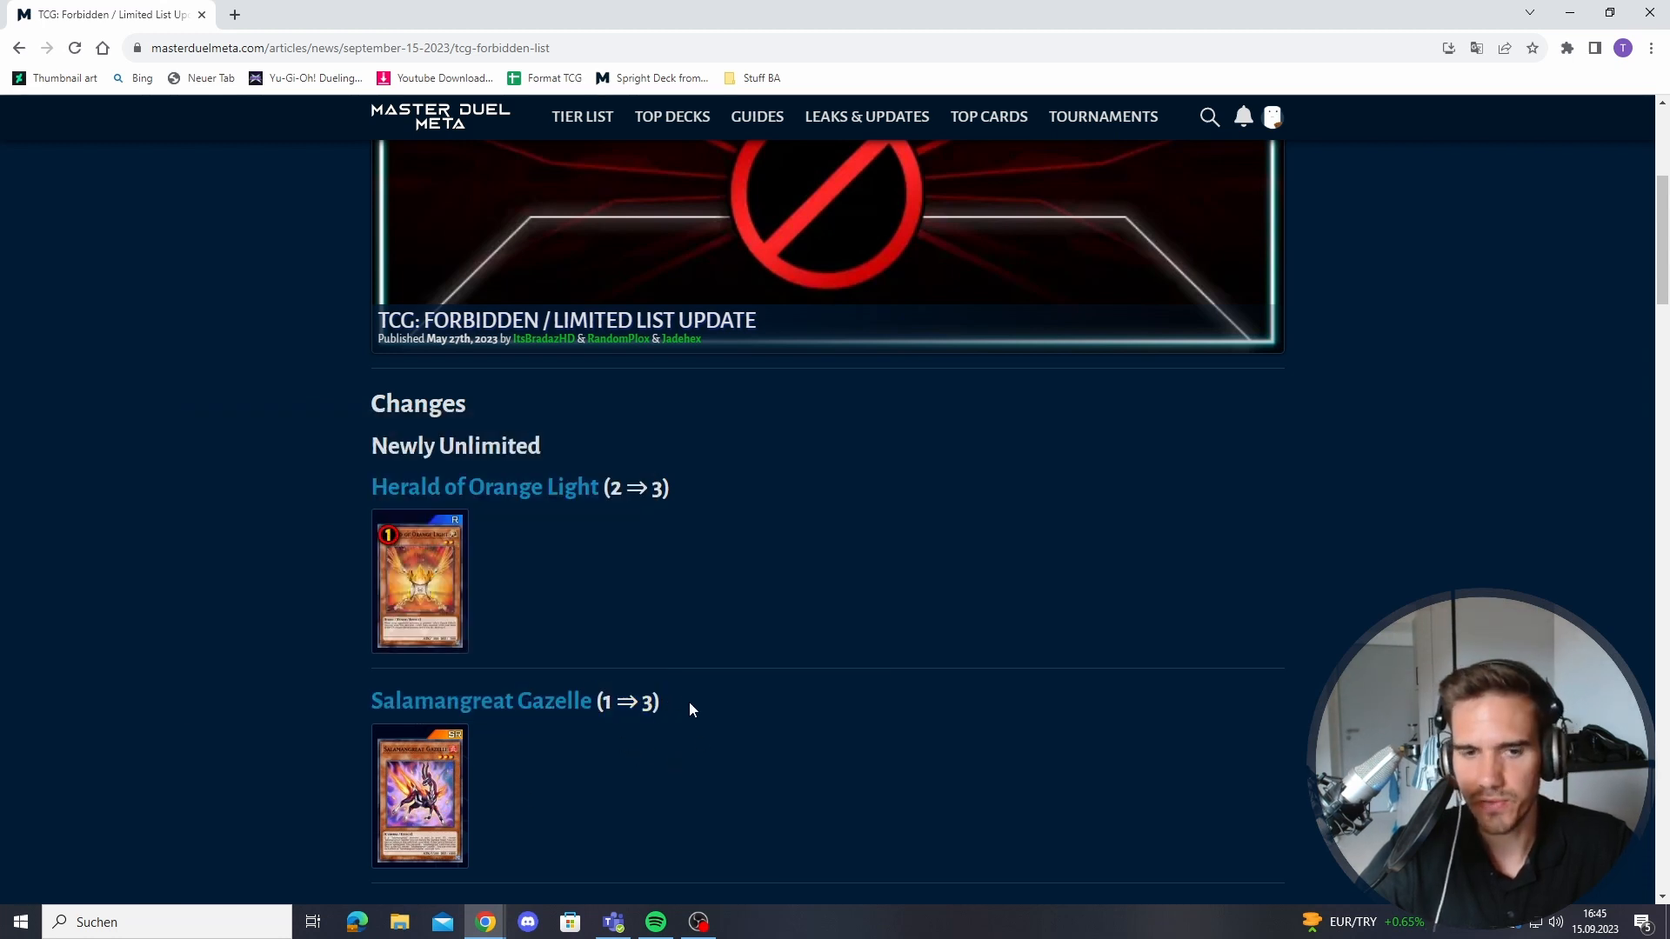
- Scroll down to the Newly Limited section with Bystial Magnamhut dropping from 3 to 1
scroll("down", 3)
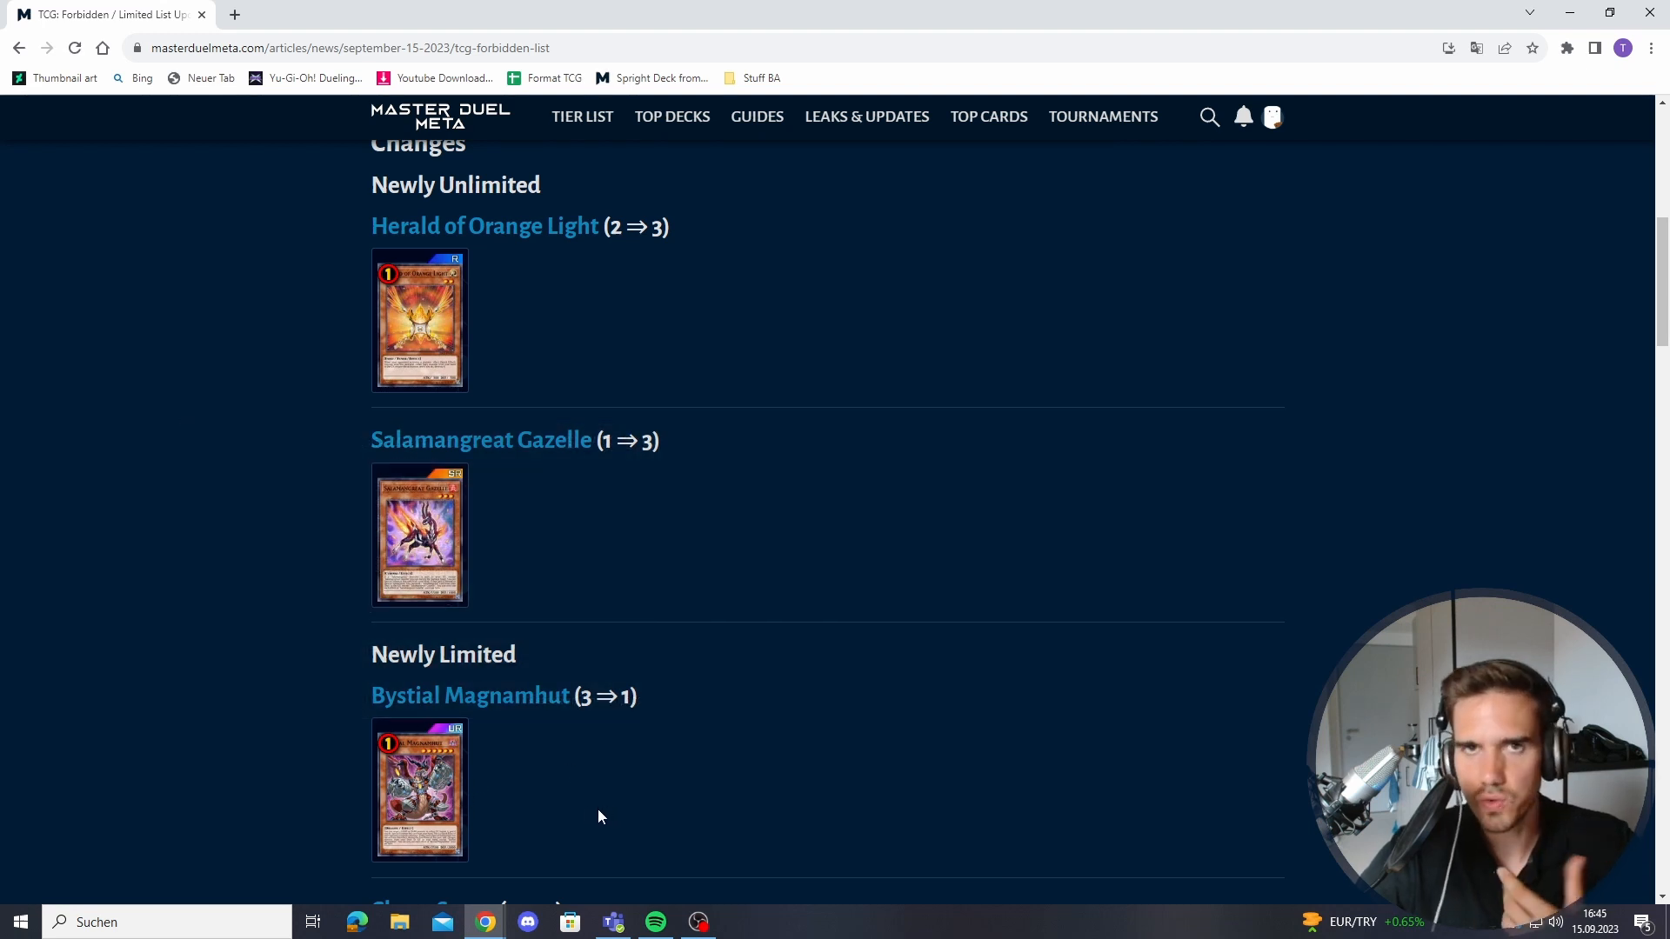
mouse_move(419, 790)
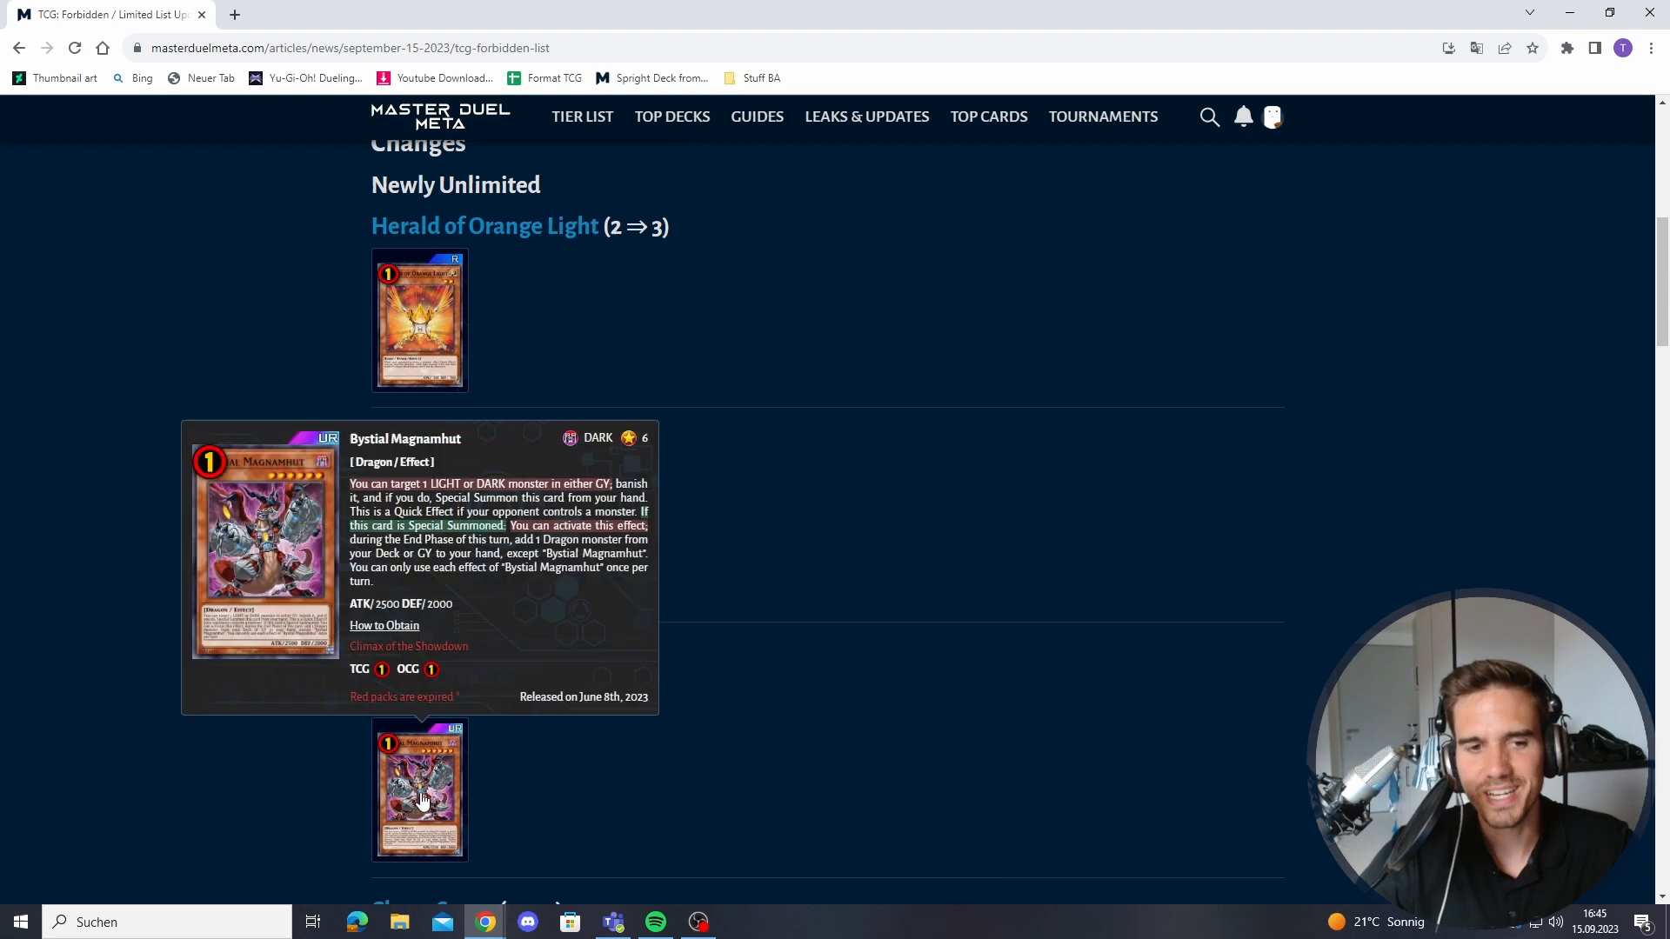
mouse_move(419, 790)
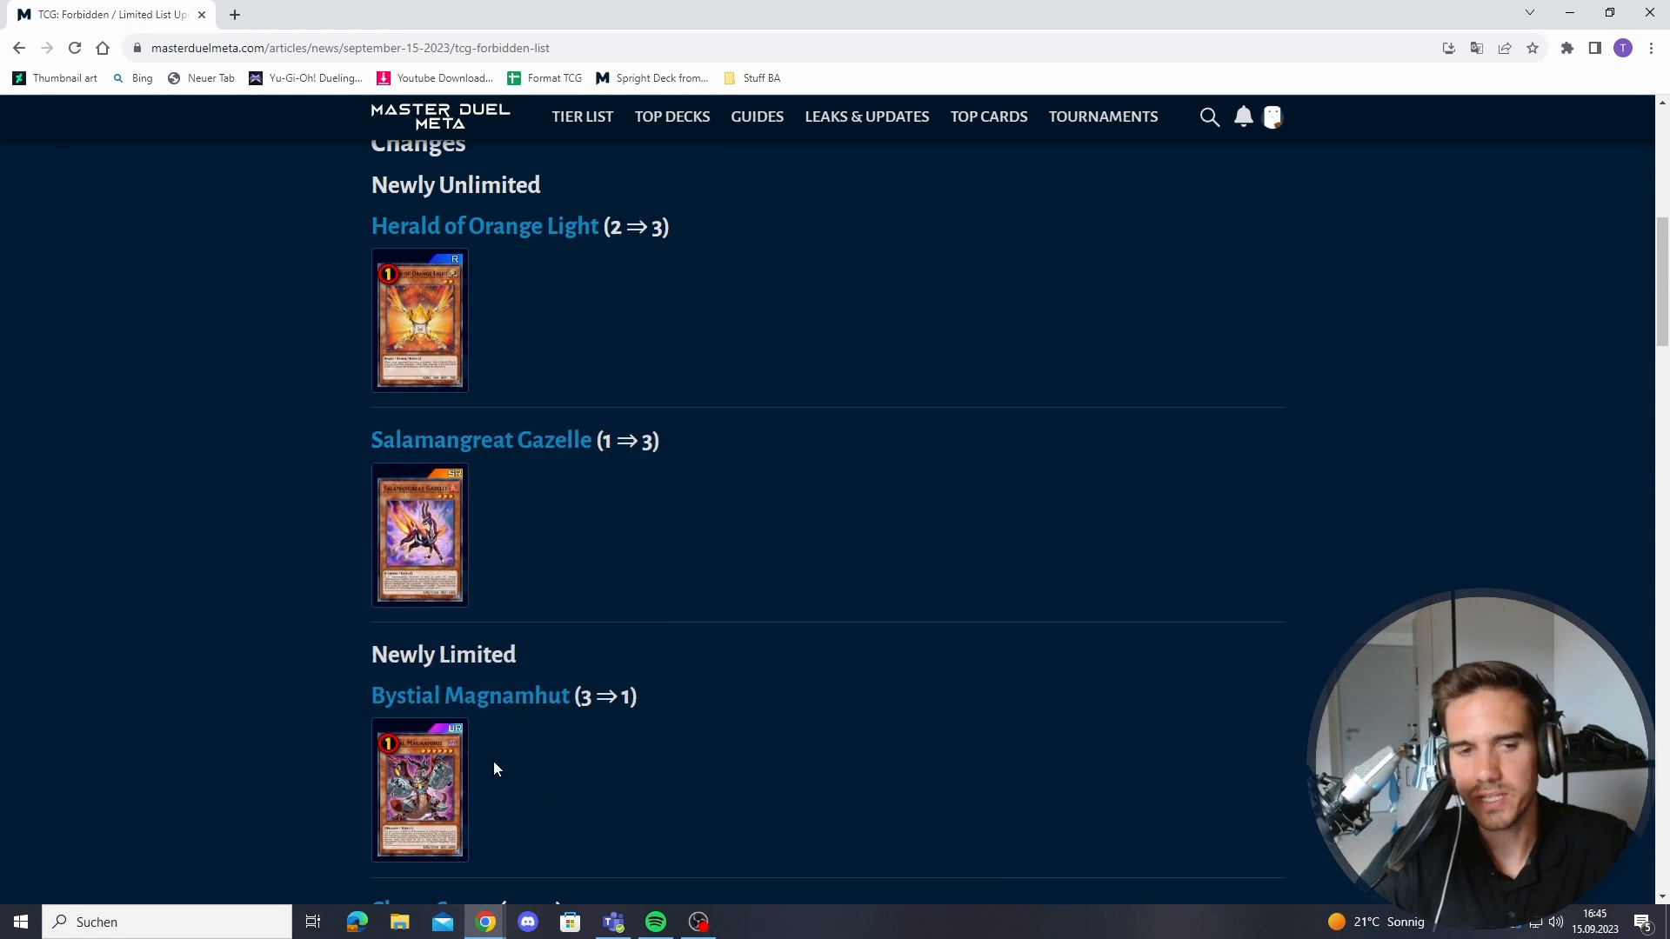
mouse_move(500, 783)
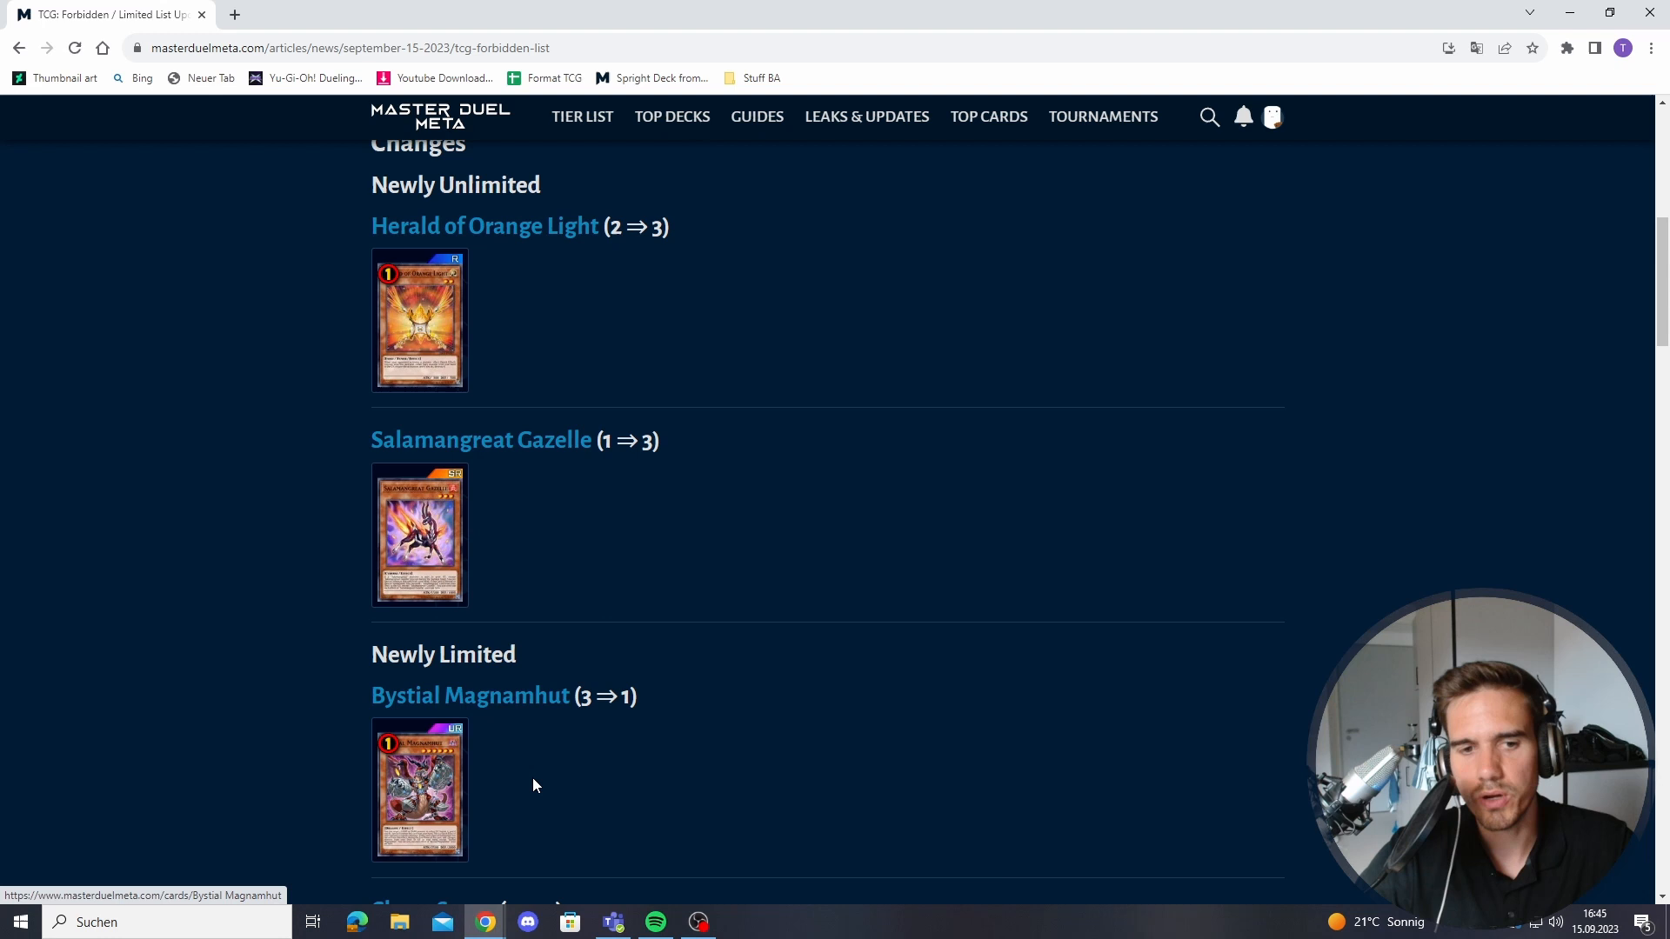
mouse_move(551, 778)
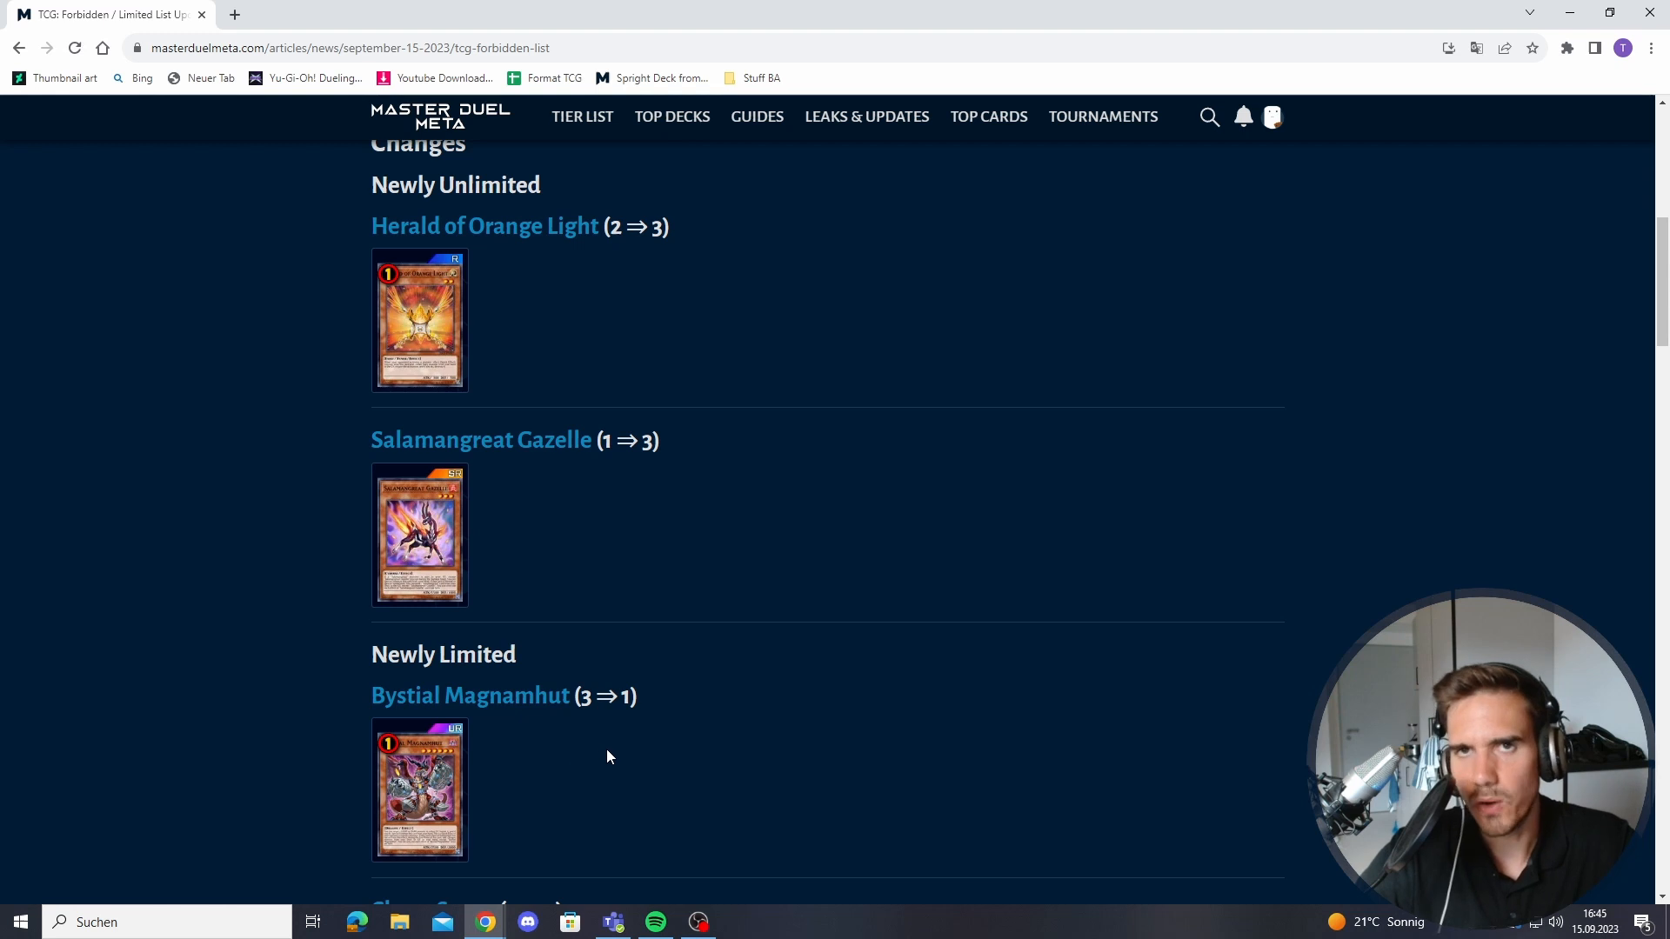
mouse_move(696, 765)
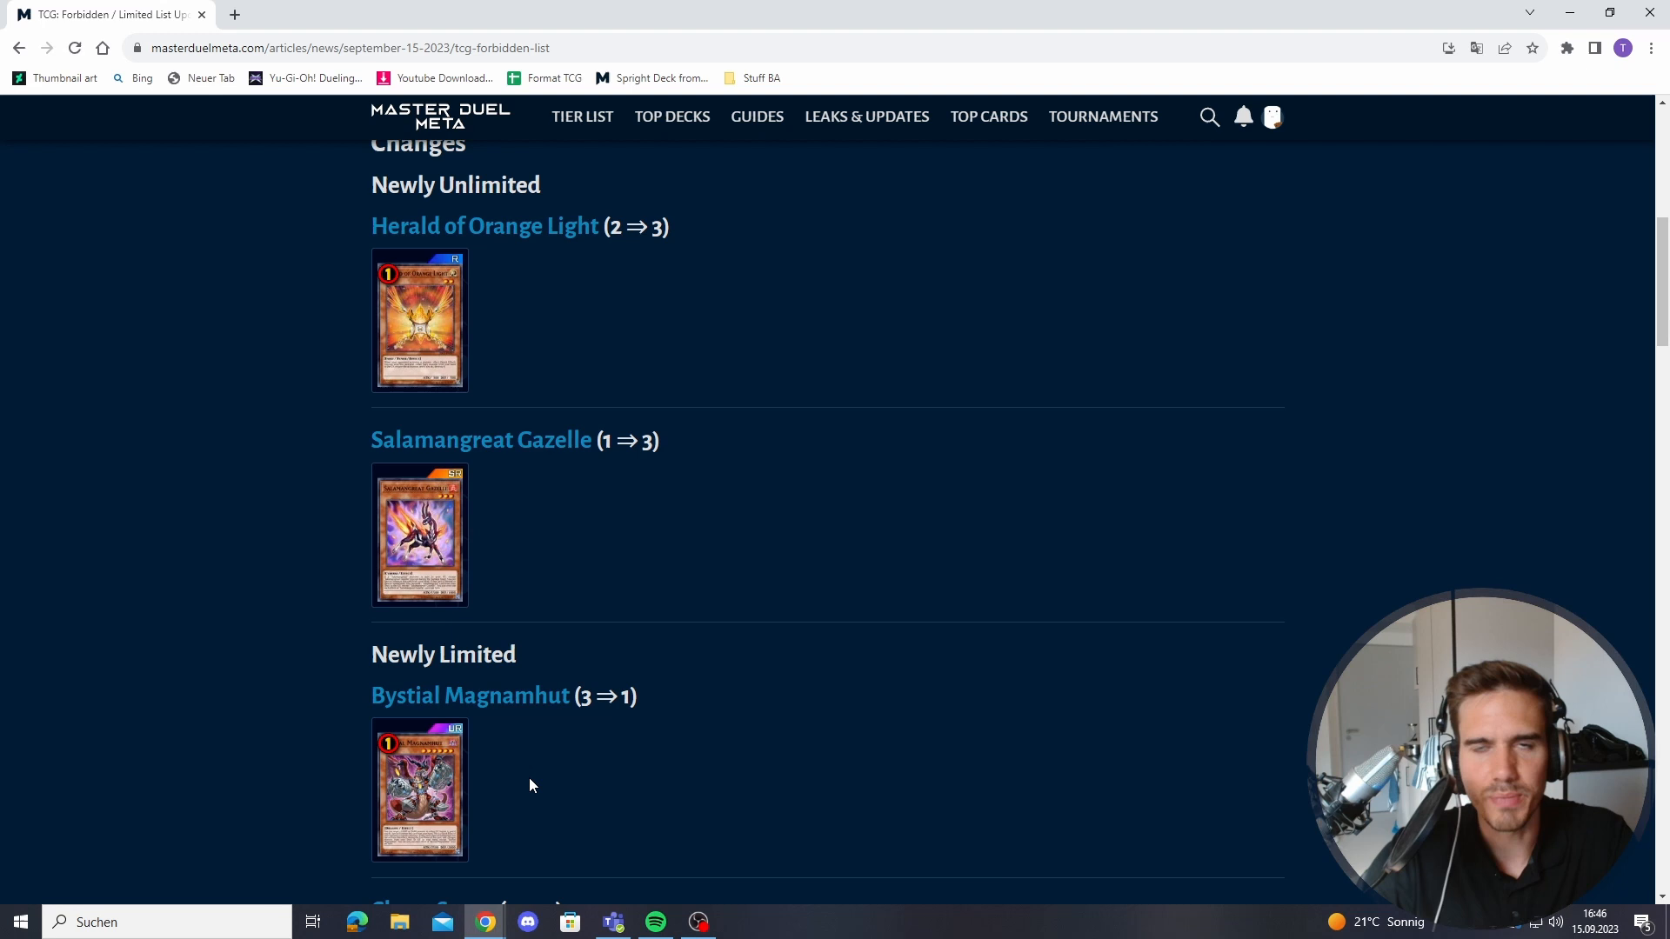
mouse_move(831, 763)
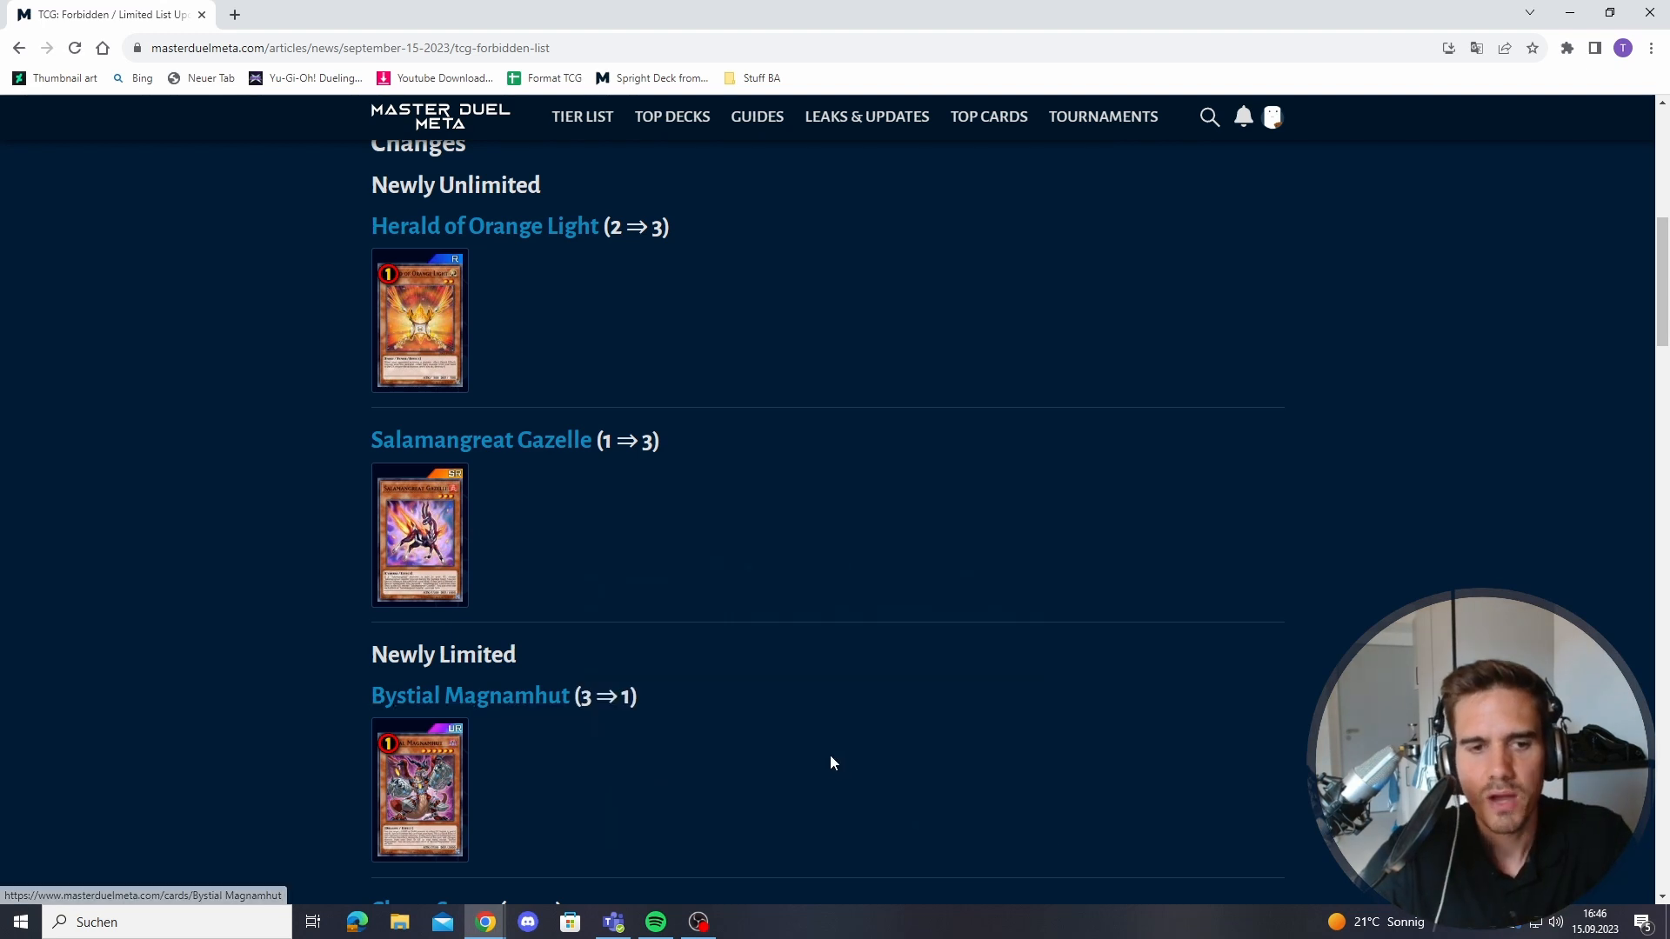
mouse_move(419, 790)
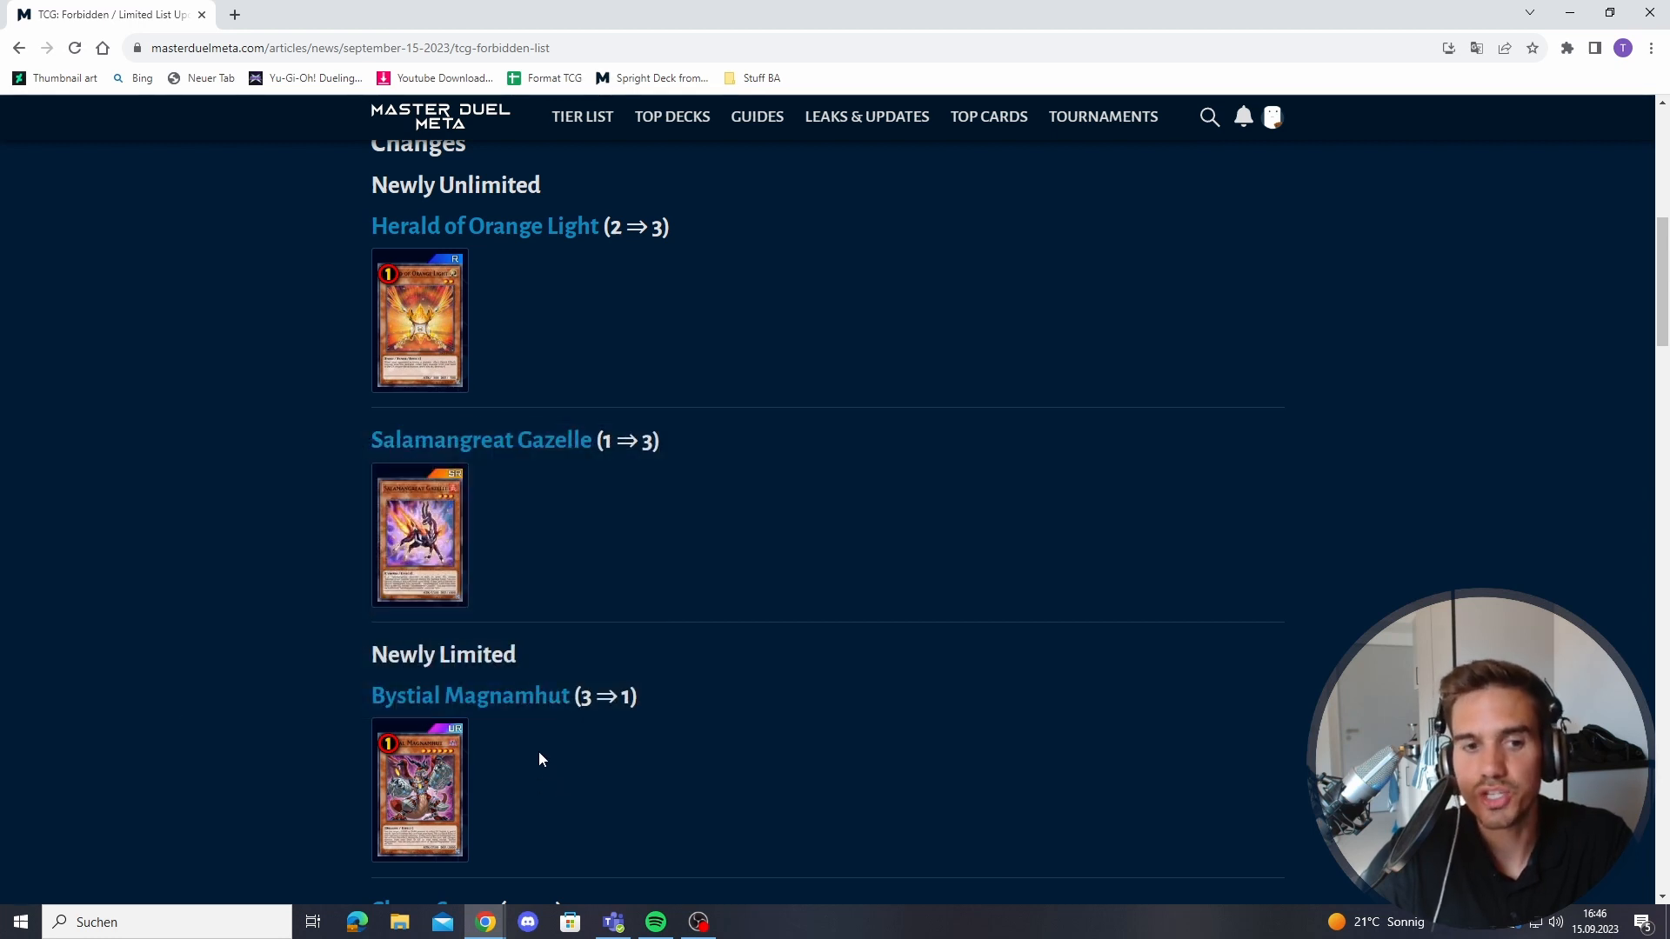
mouse_move(554, 777)
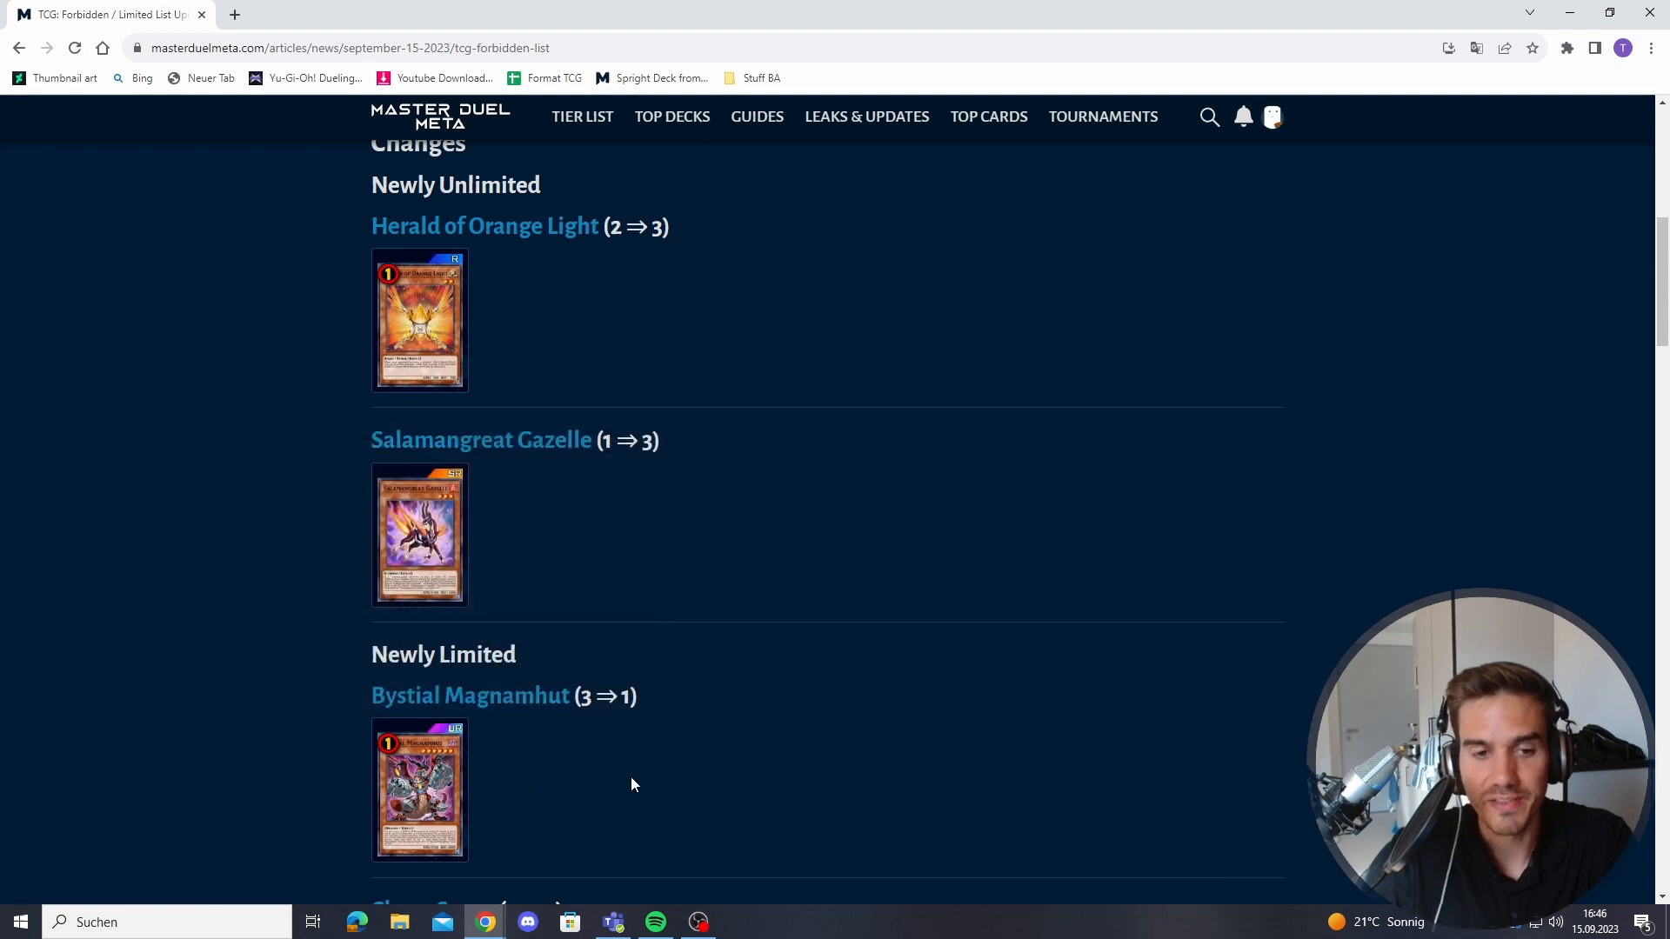
- Scroll to Chaos Space (3⇒1), listed below Bystial Magnamhut in Newly Limited
scroll("down", 3)
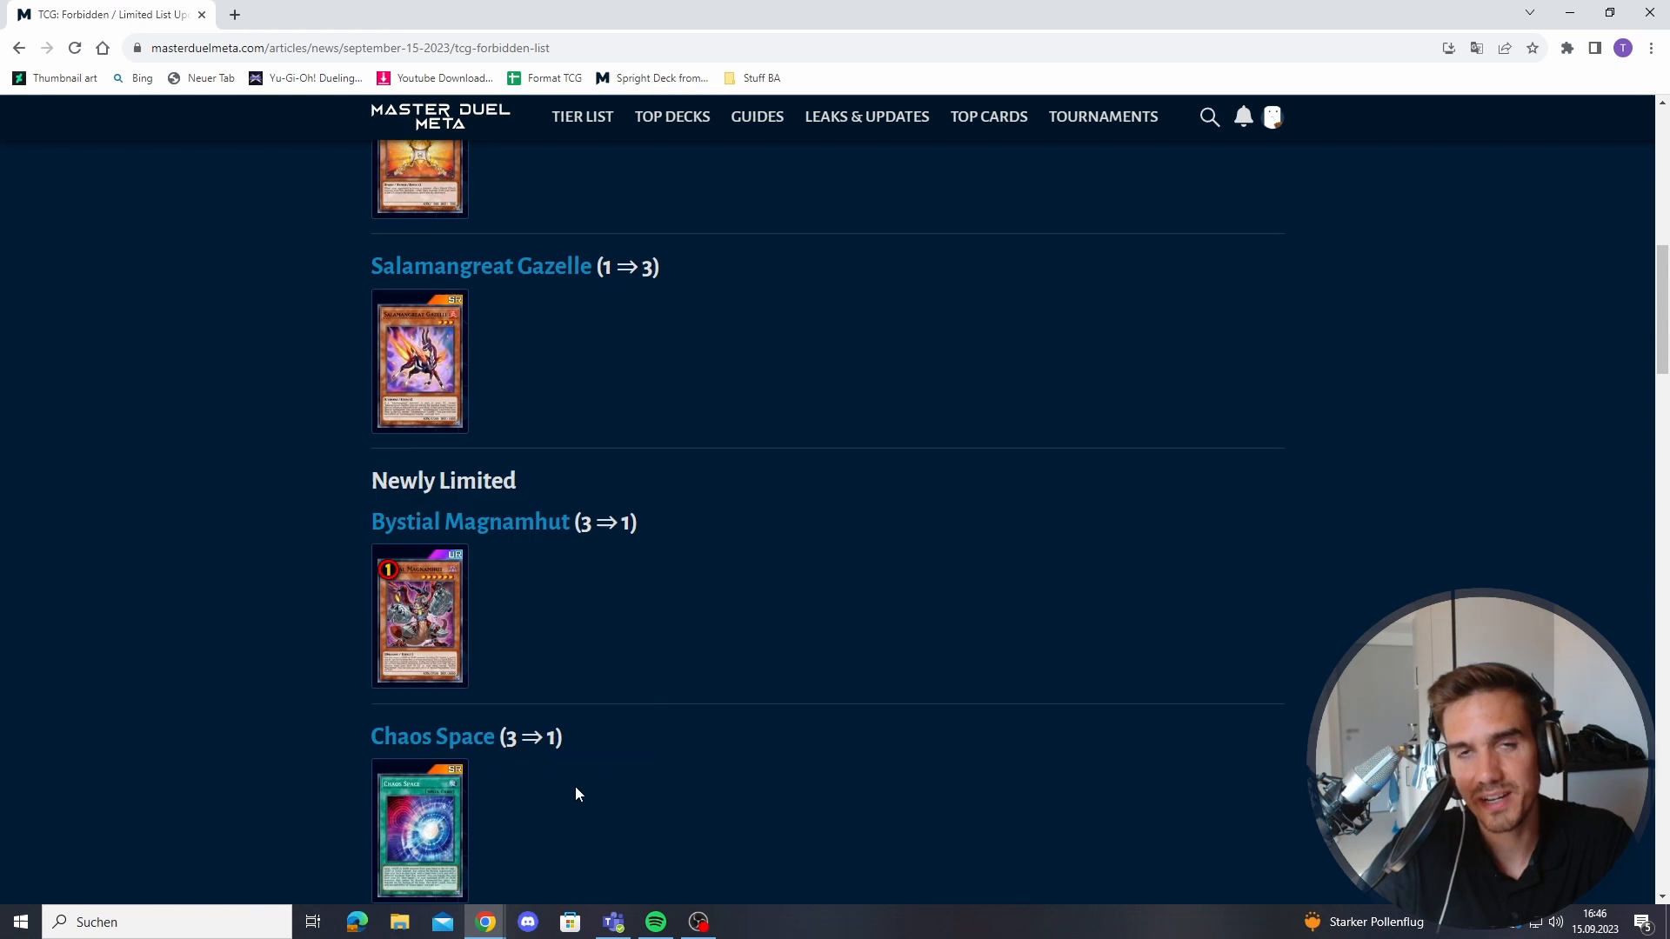
mouse_move(421, 831)
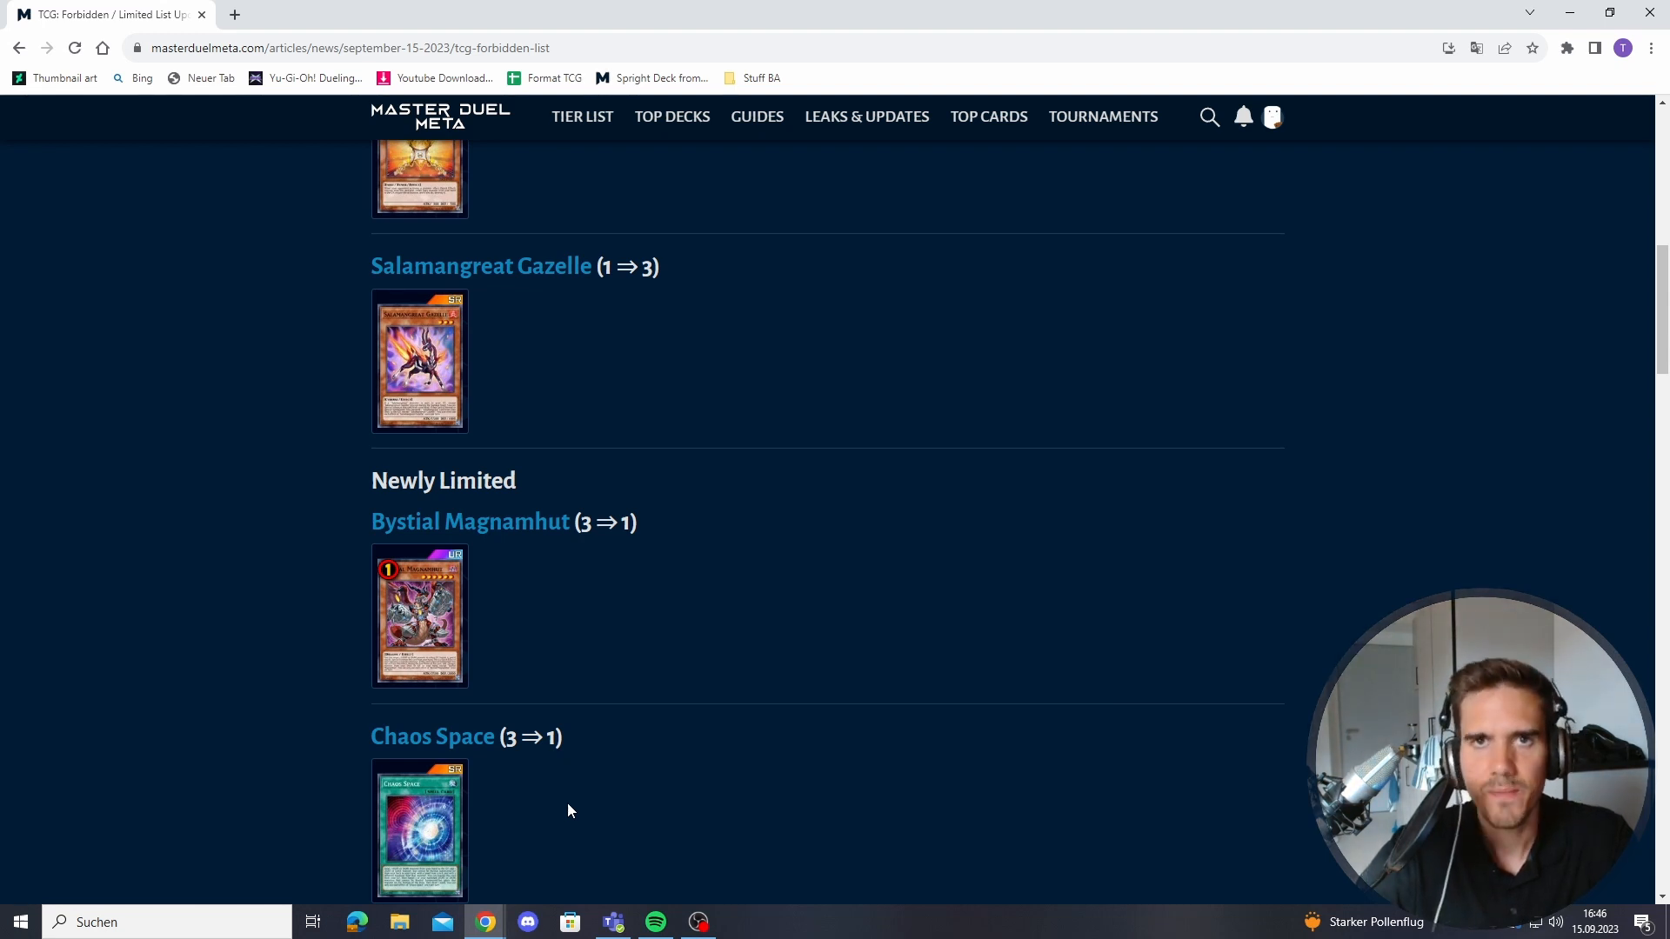
mouse_move(578, 810)
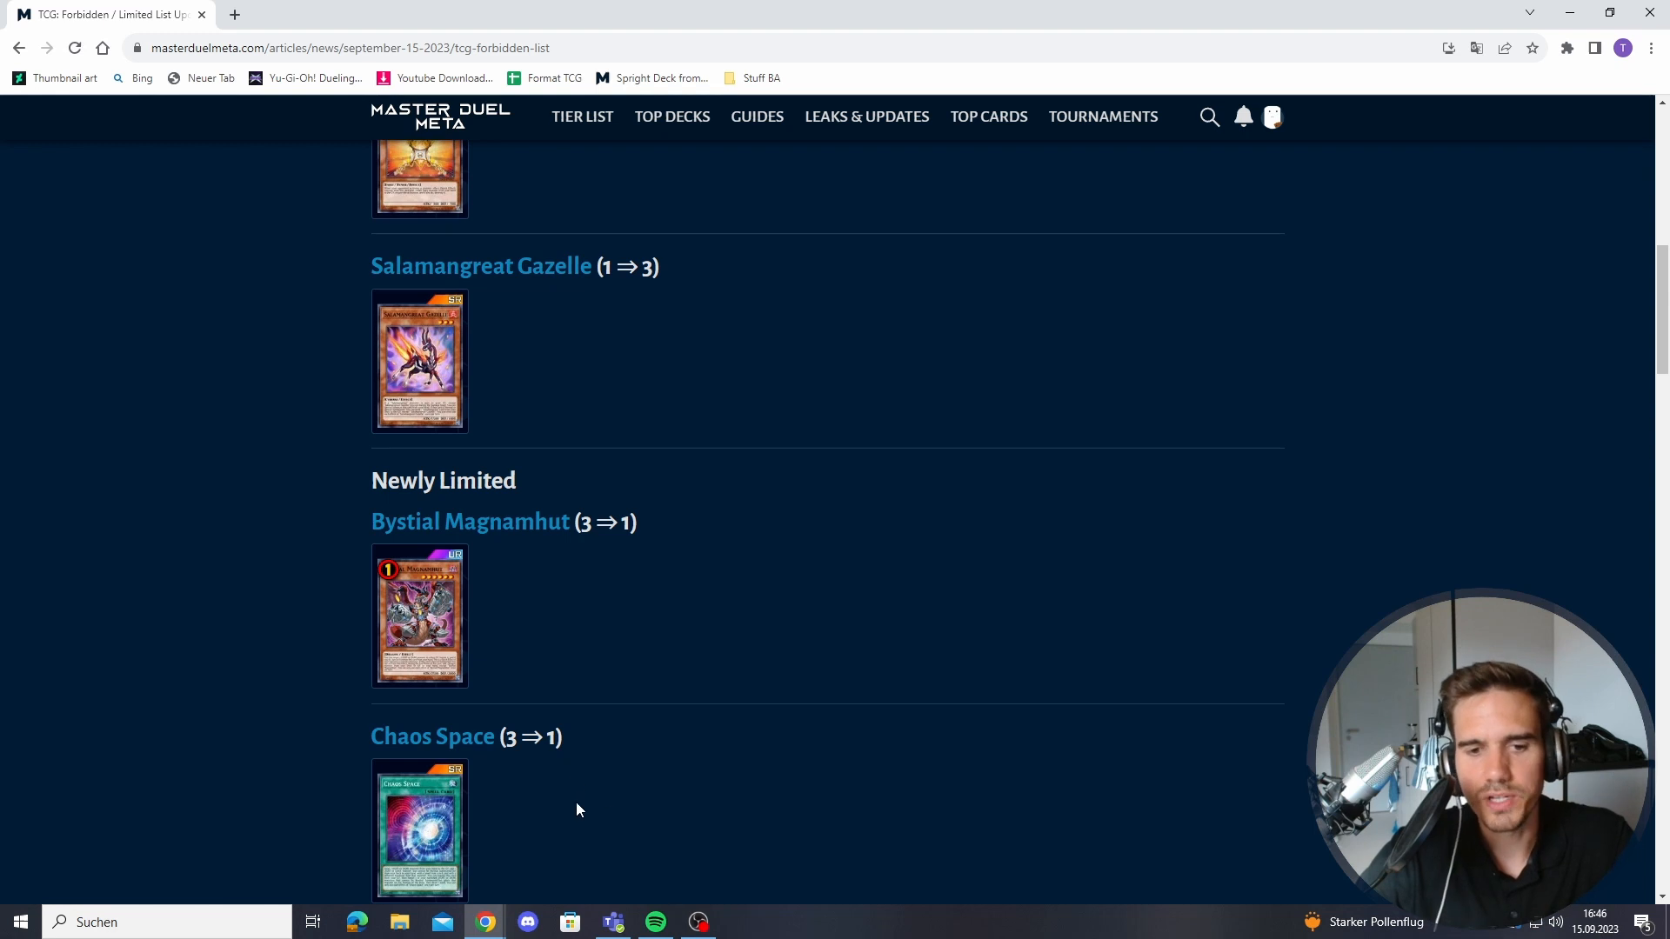
mouse_move(596, 781)
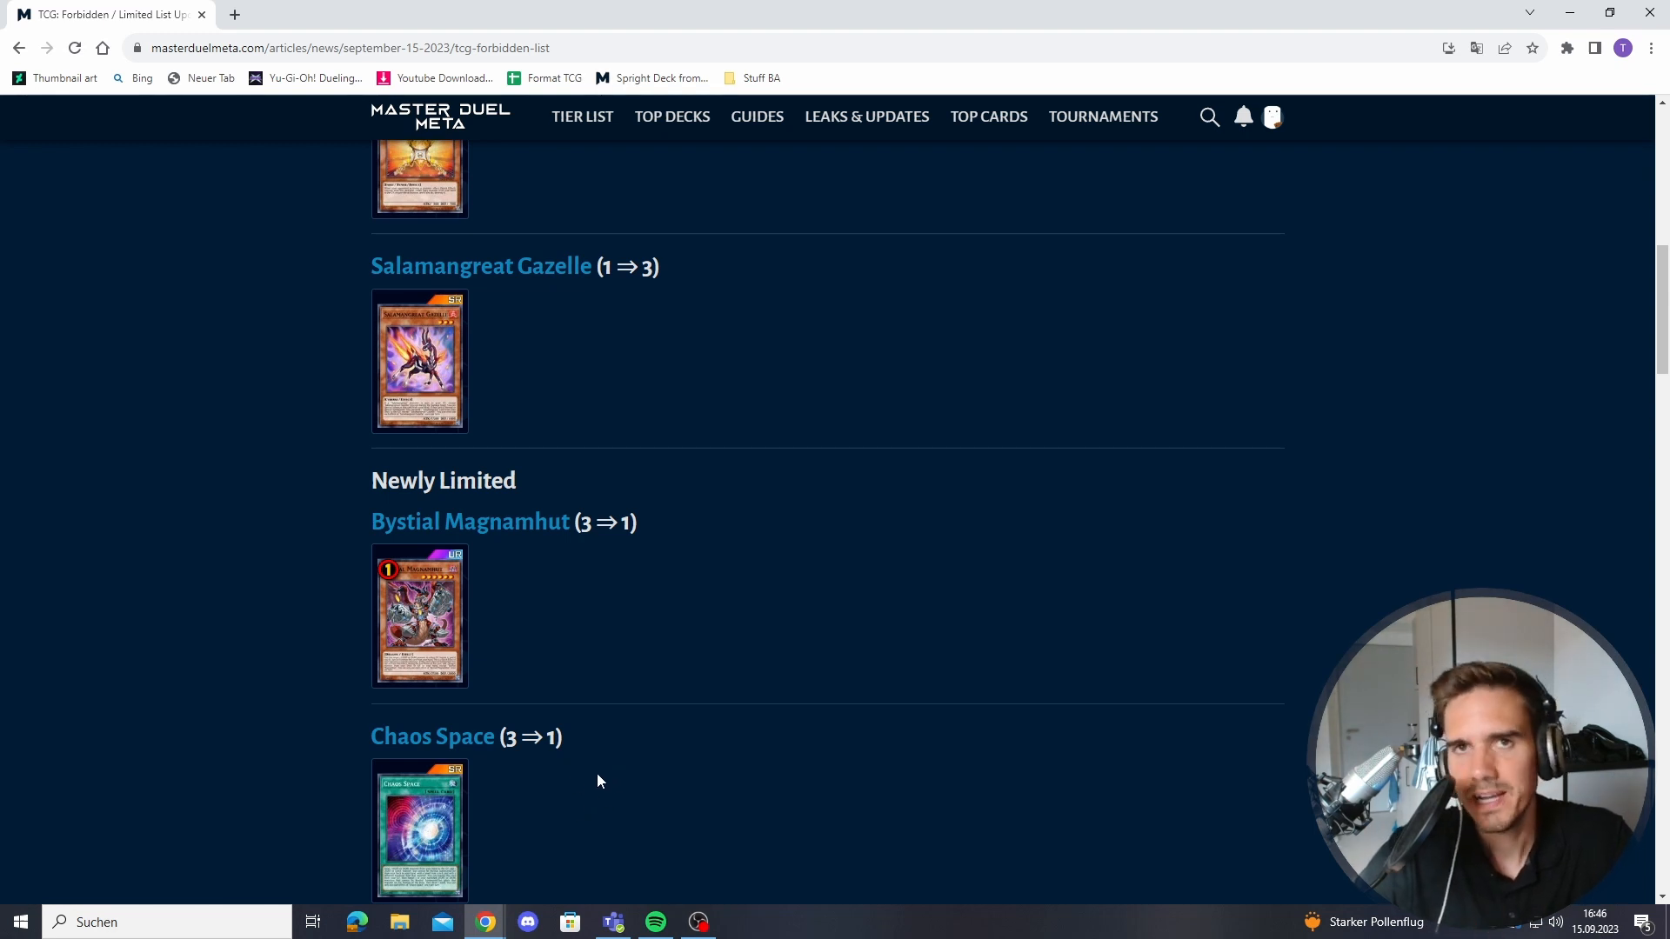
mouse_move(669, 748)
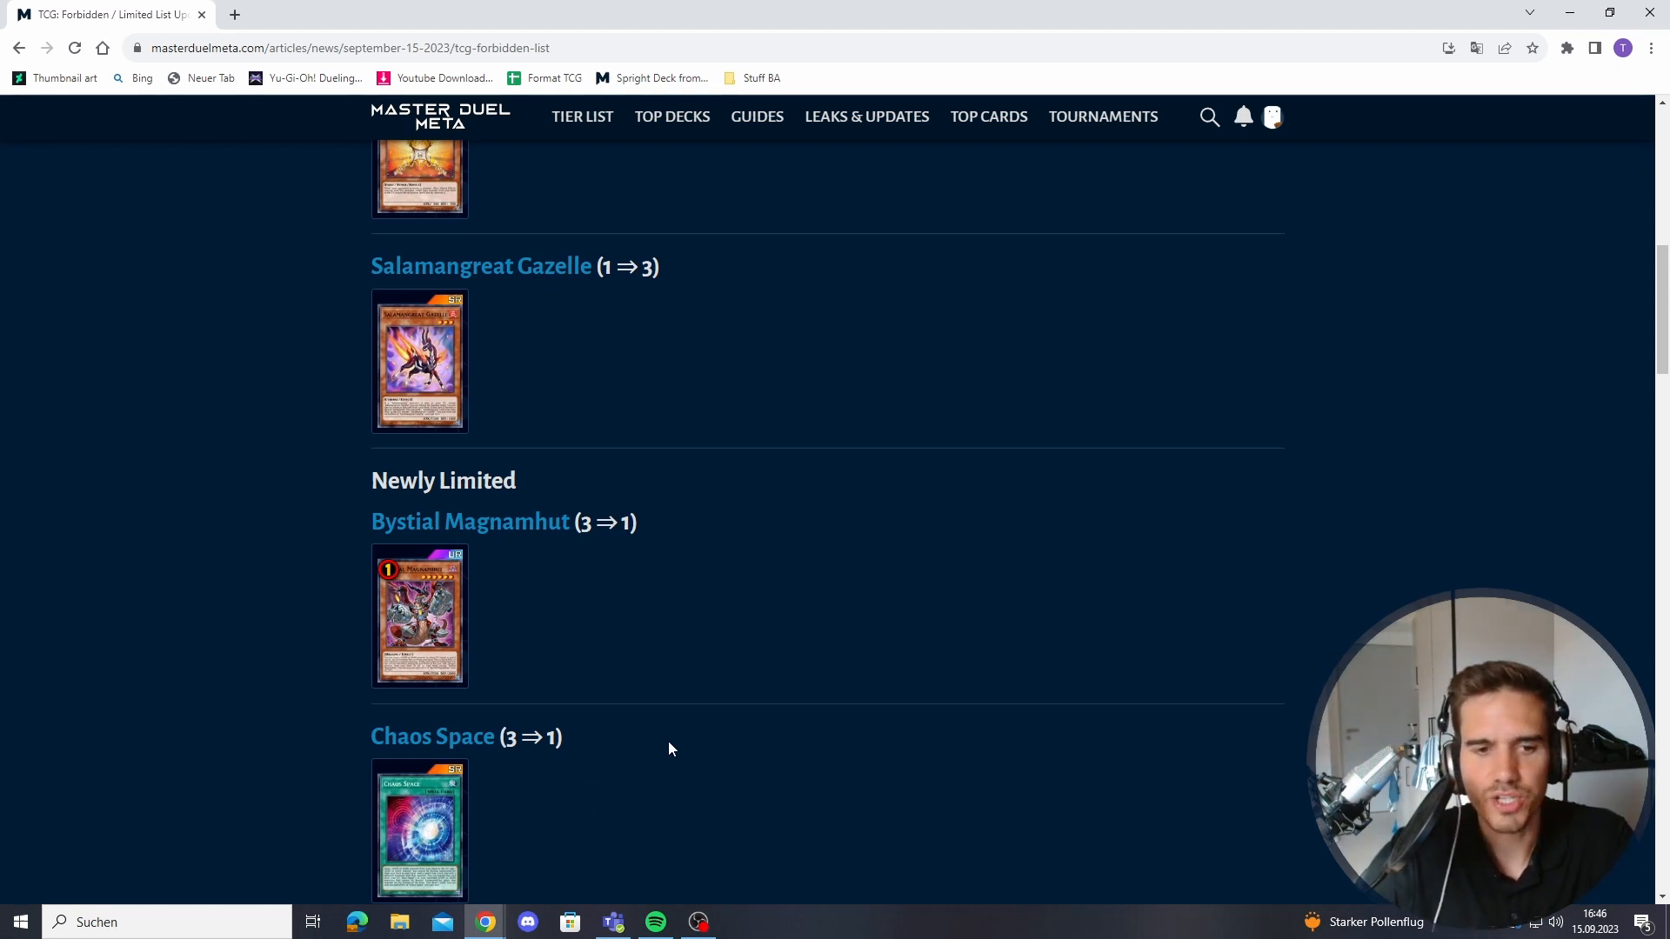
mouse_move(612, 725)
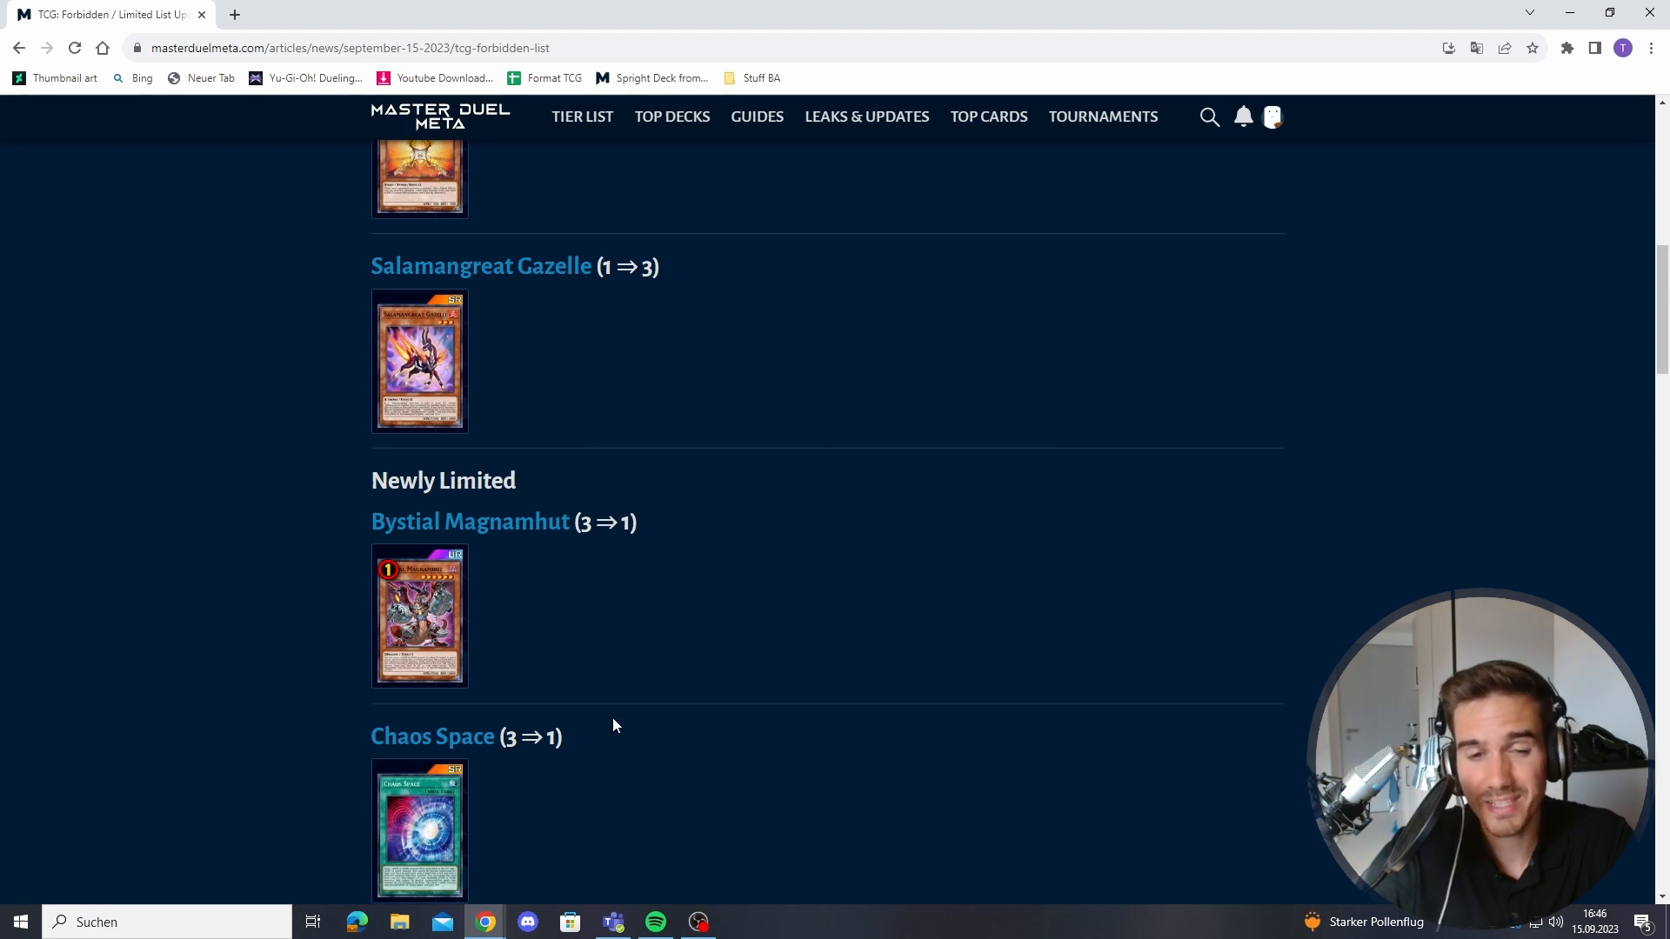
mouse_move(650, 746)
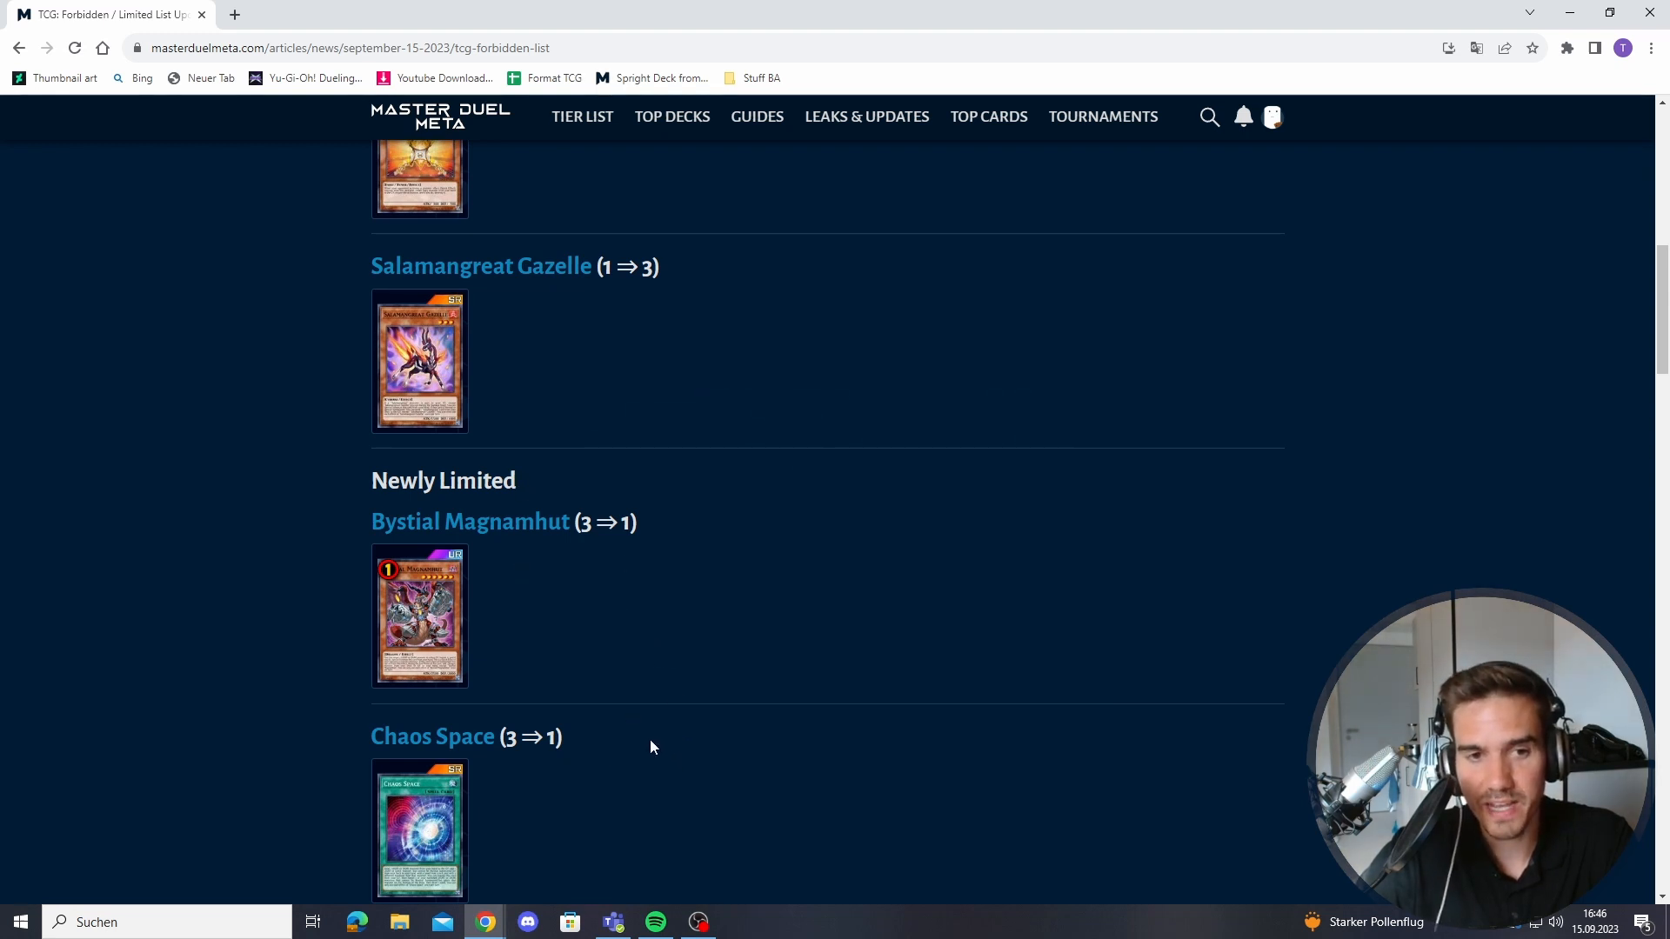
mouse_move(418, 829)
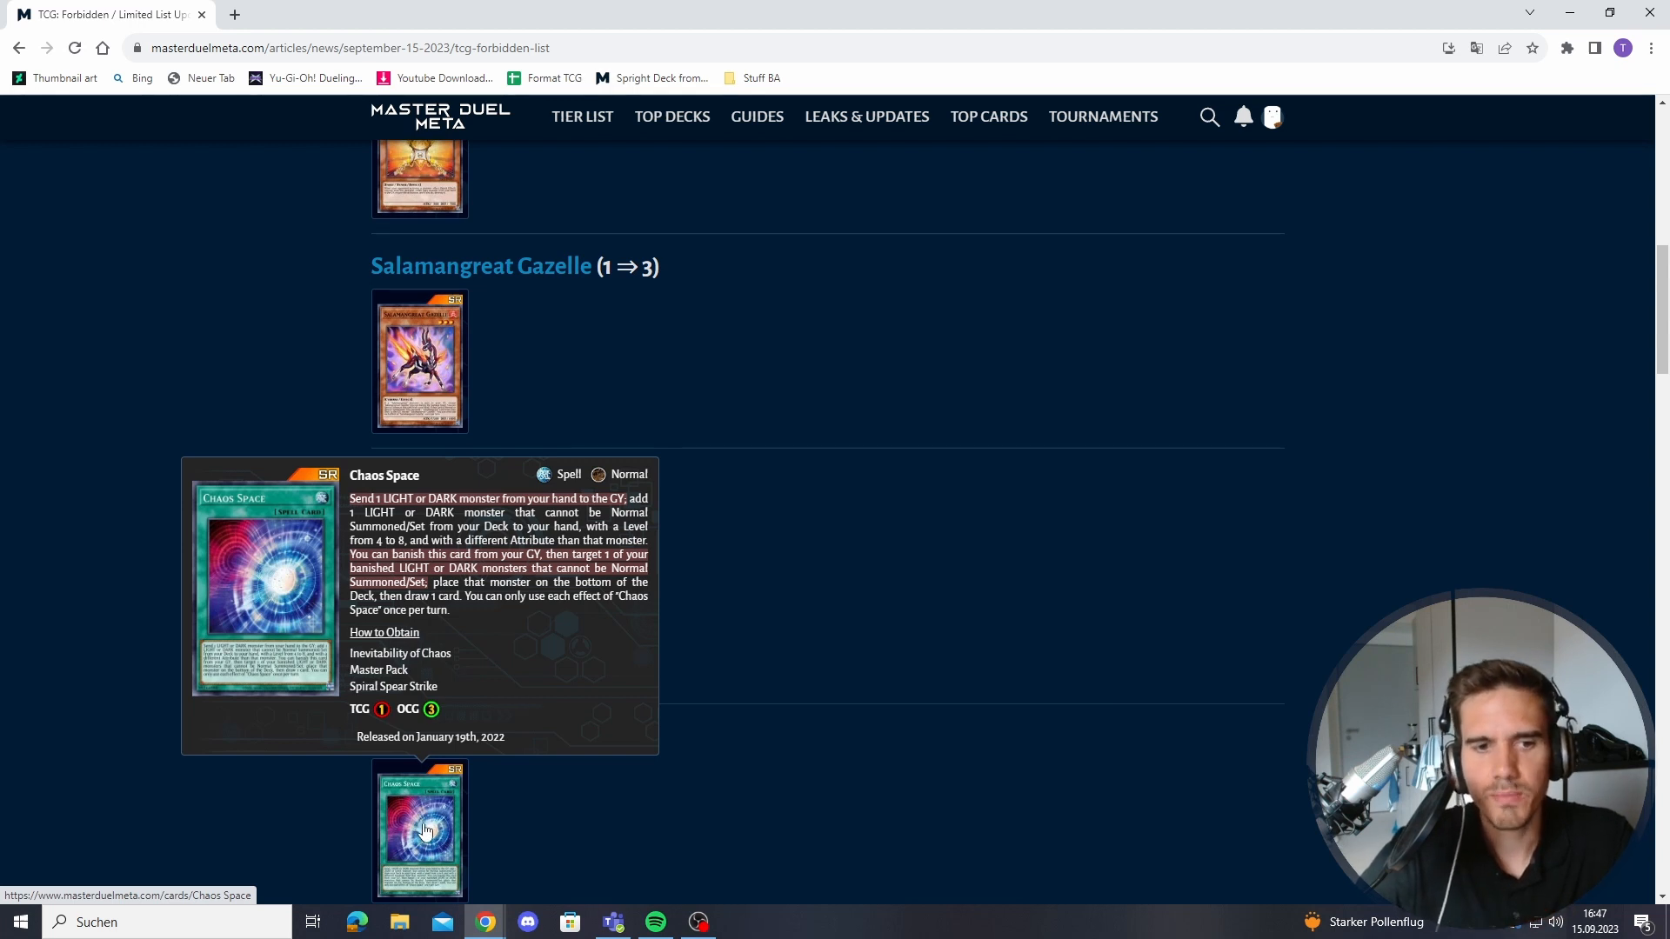
mouse_move(440, 830)
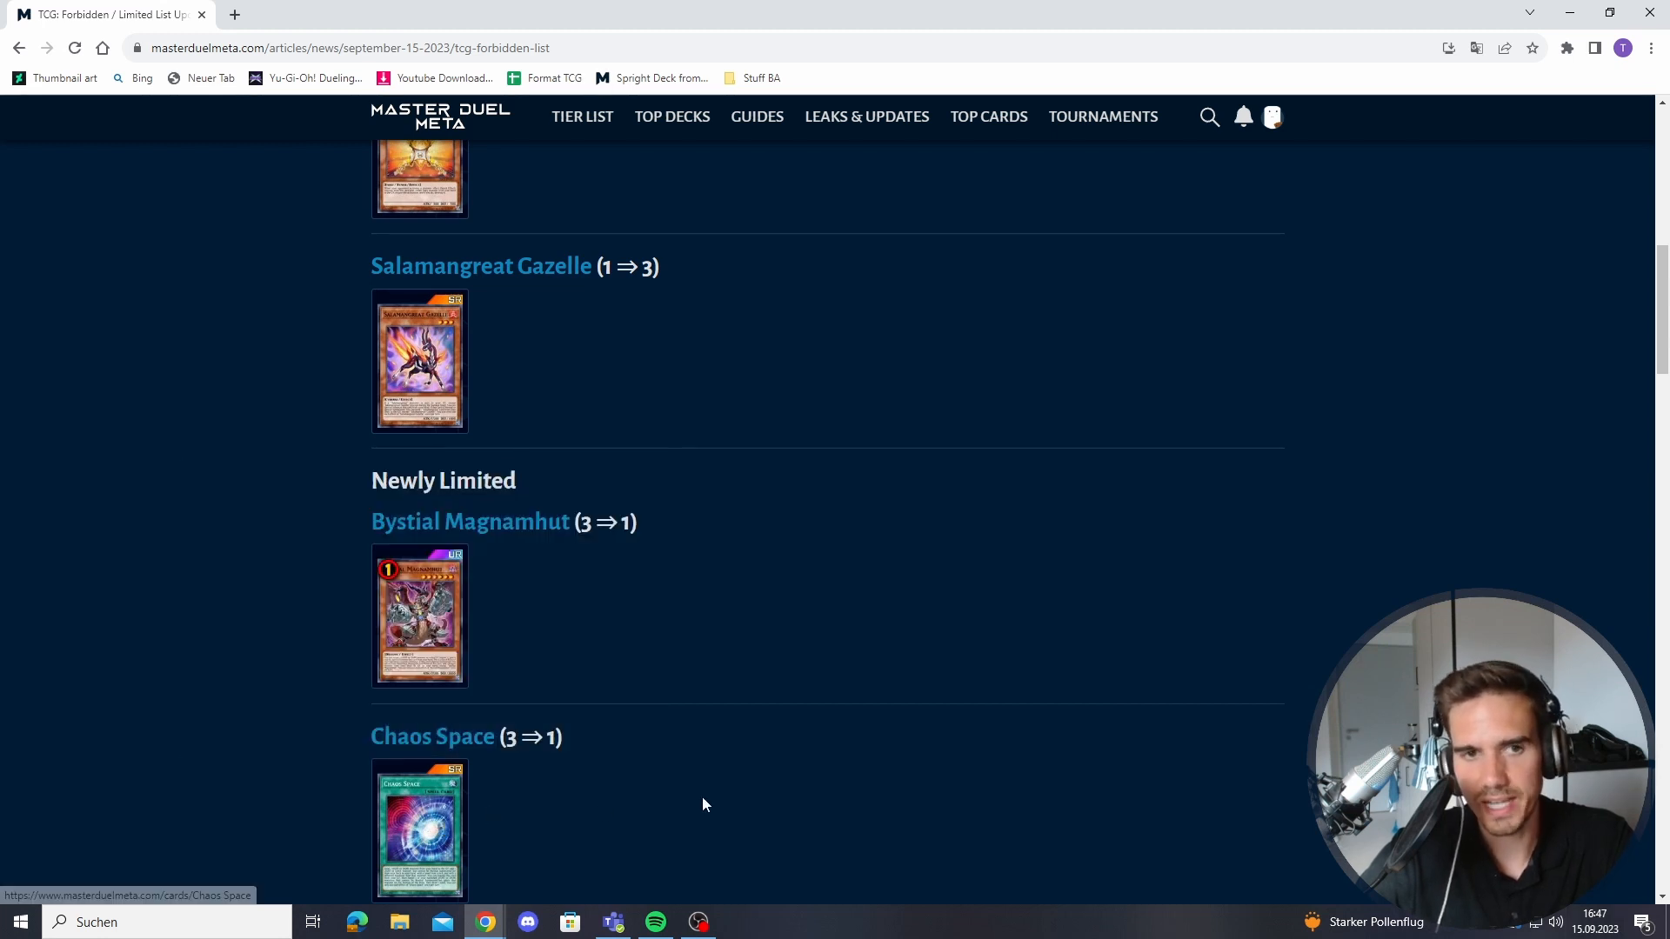
mouse_move(659, 366)
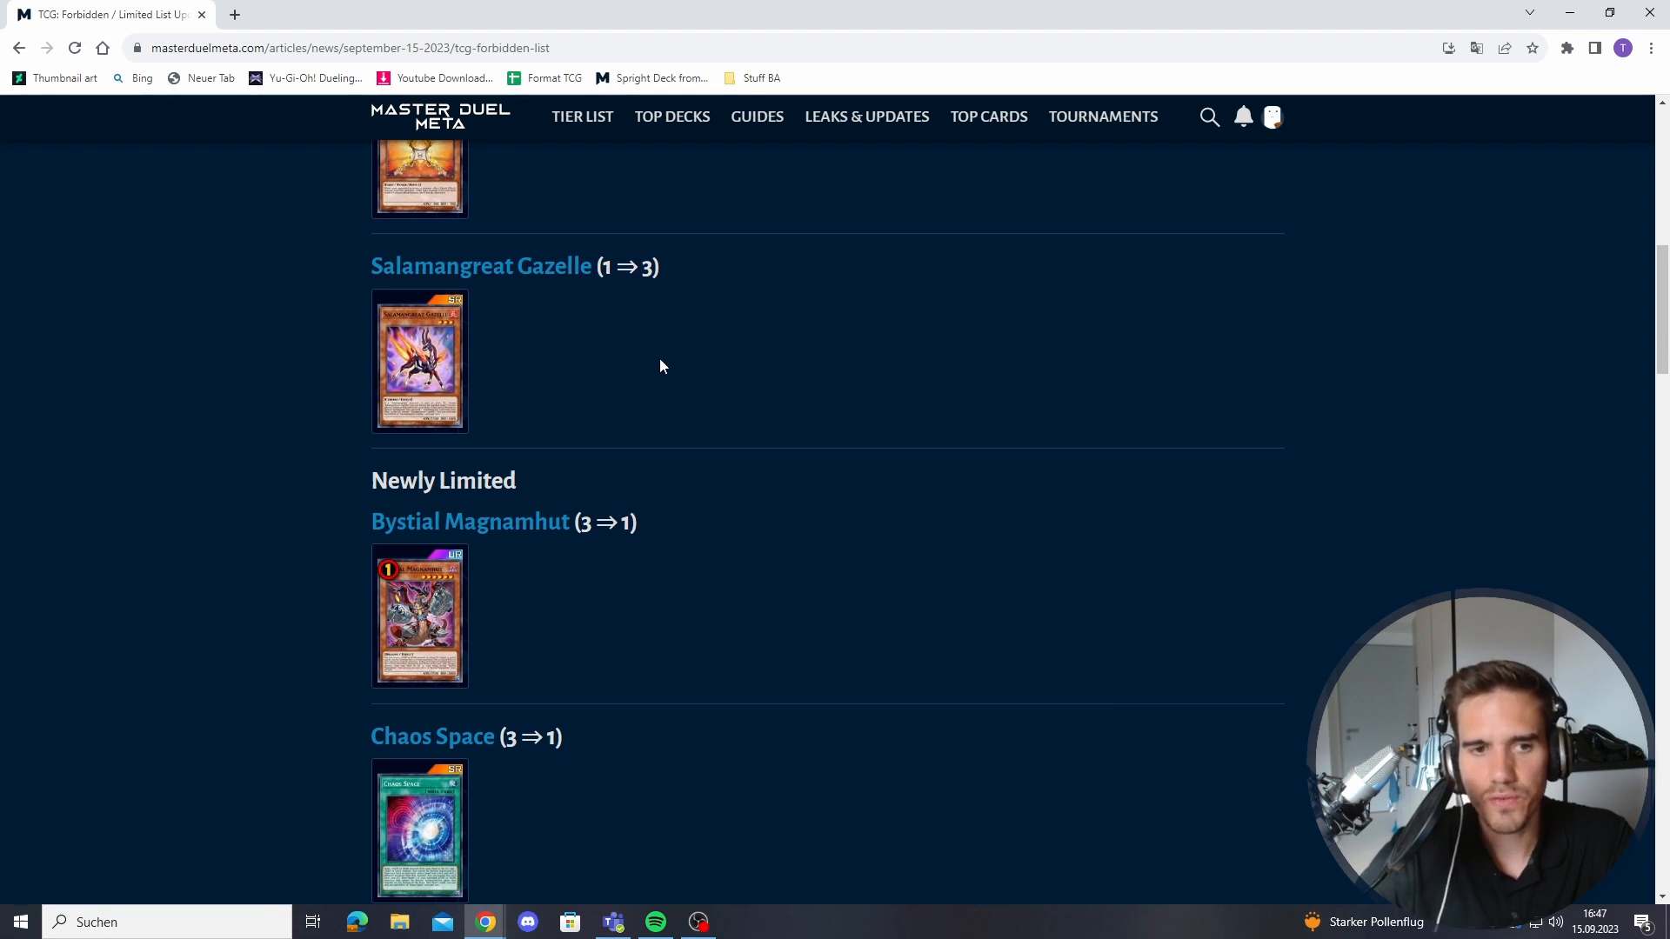
- Scroll down to Newly Forbidden, showing Kashtira Arise-Heart (1⇒0) and its card text
scroll("down", 3)
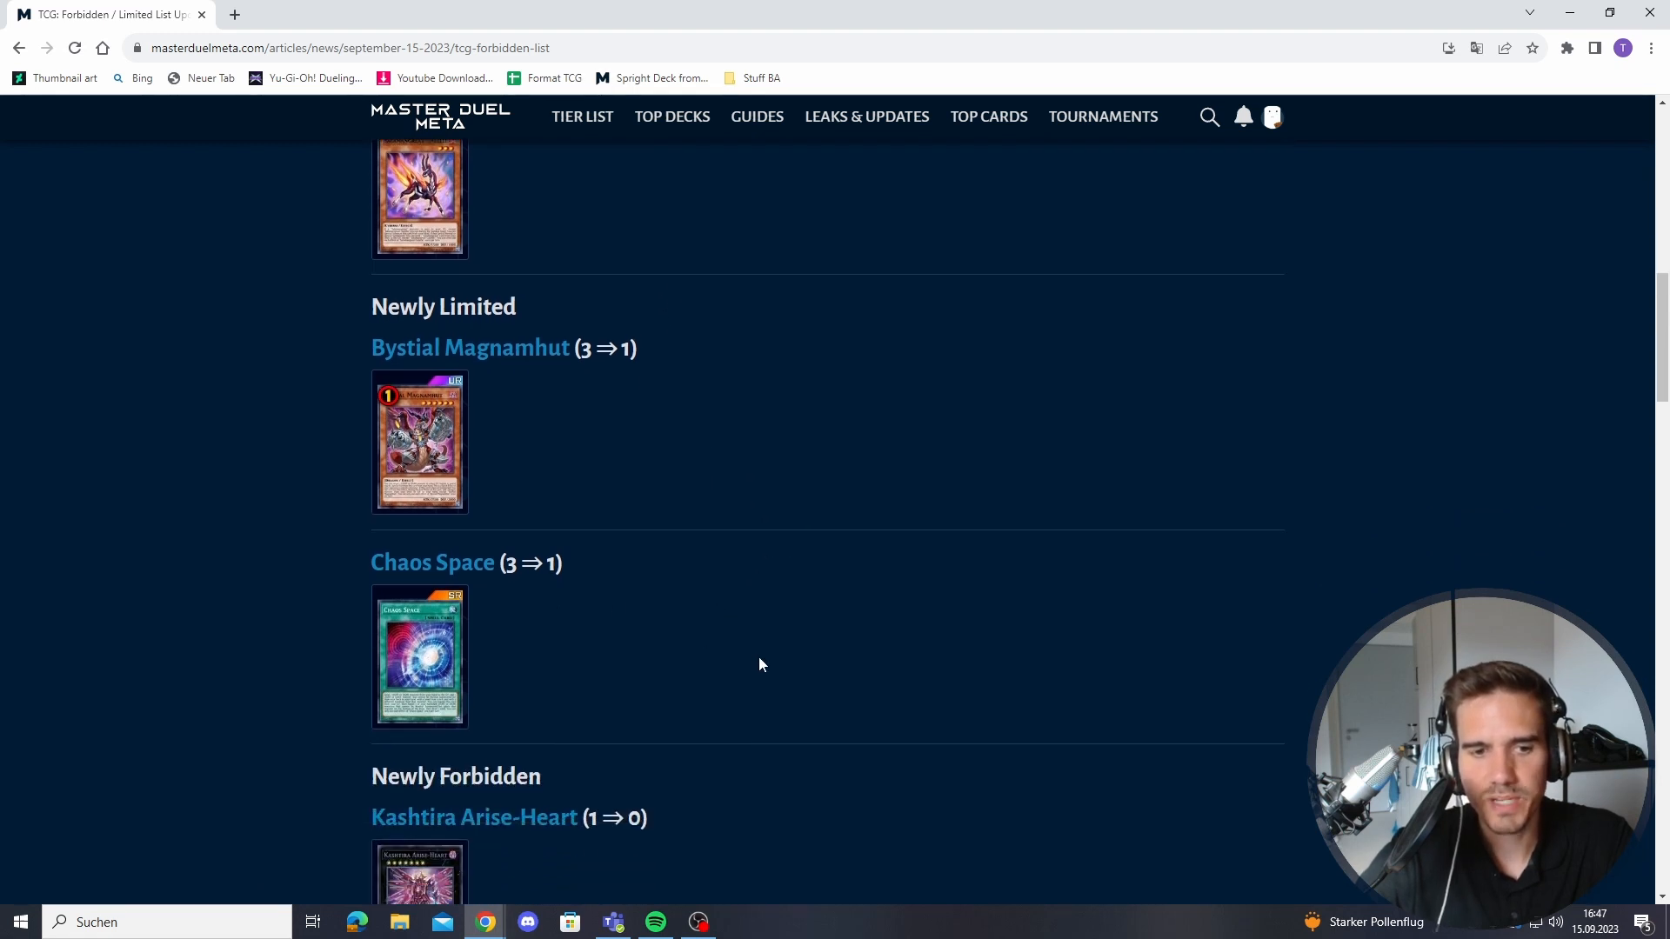
scroll("down", 3)
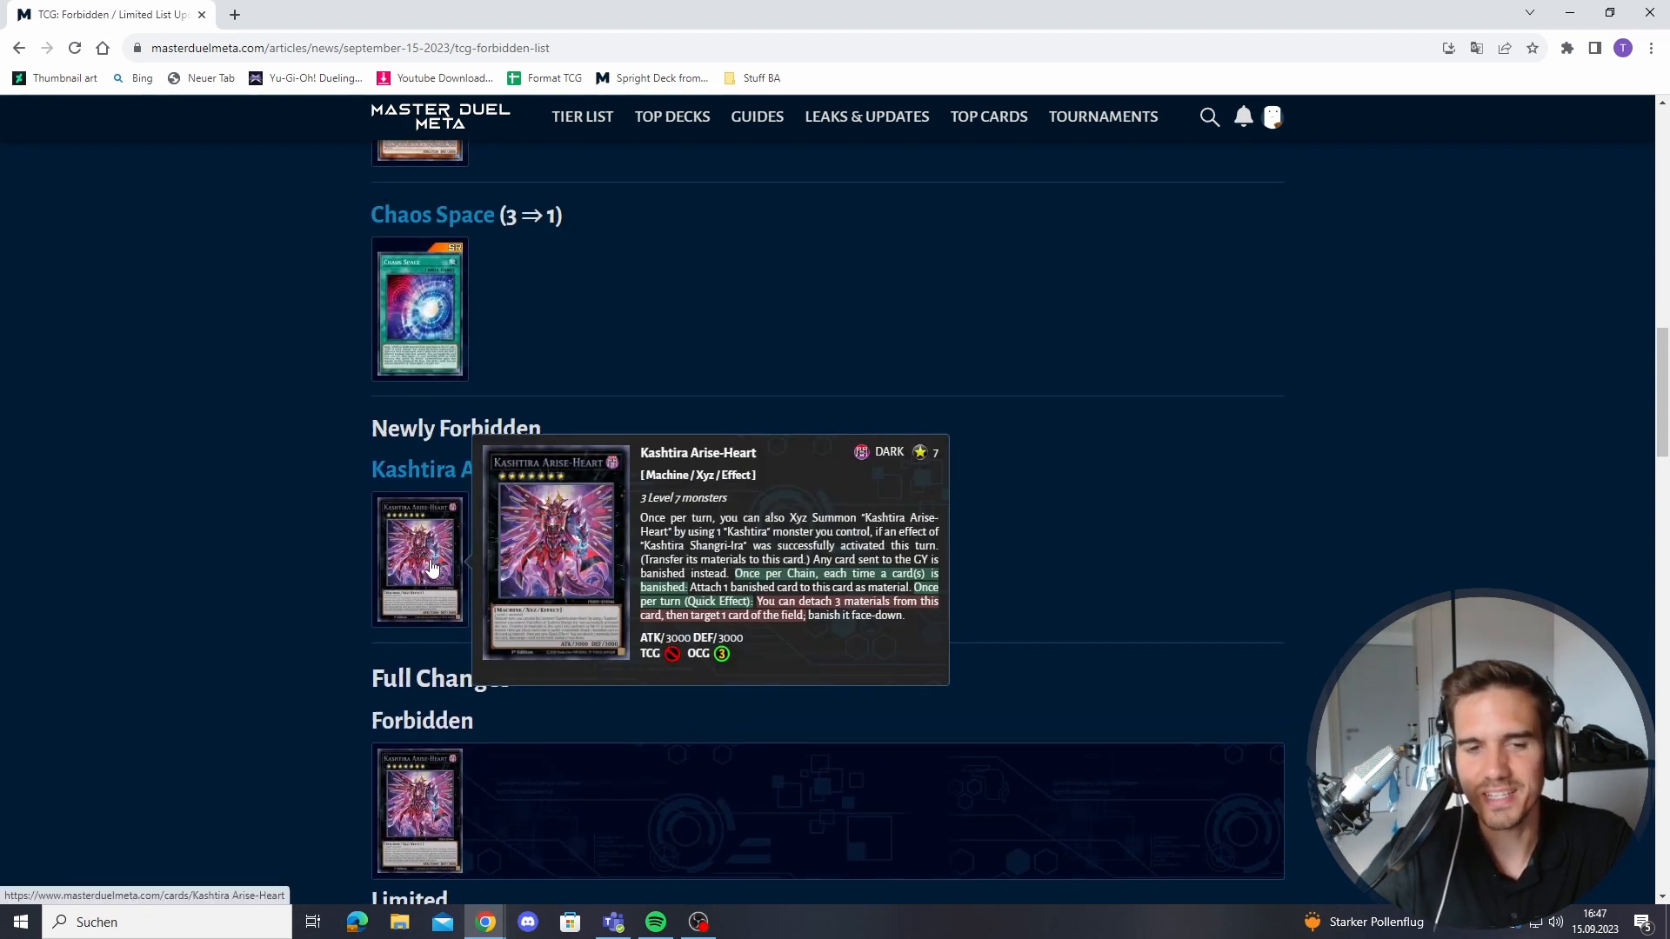
mouse_move(575, 587)
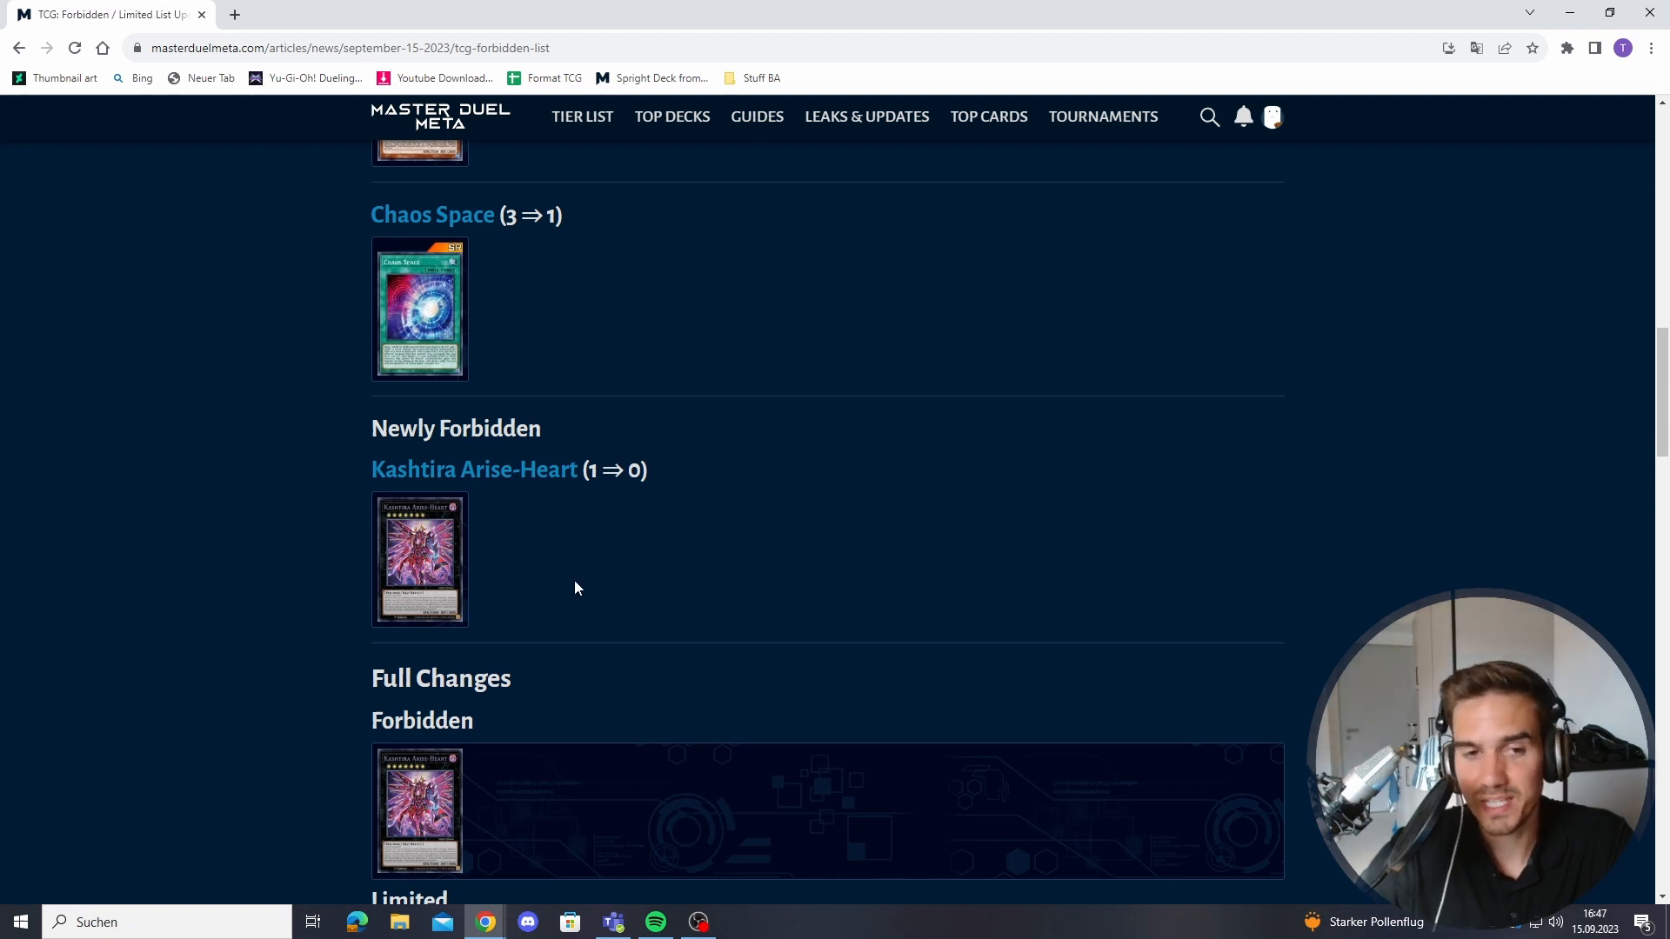
mouse_move(419, 558)
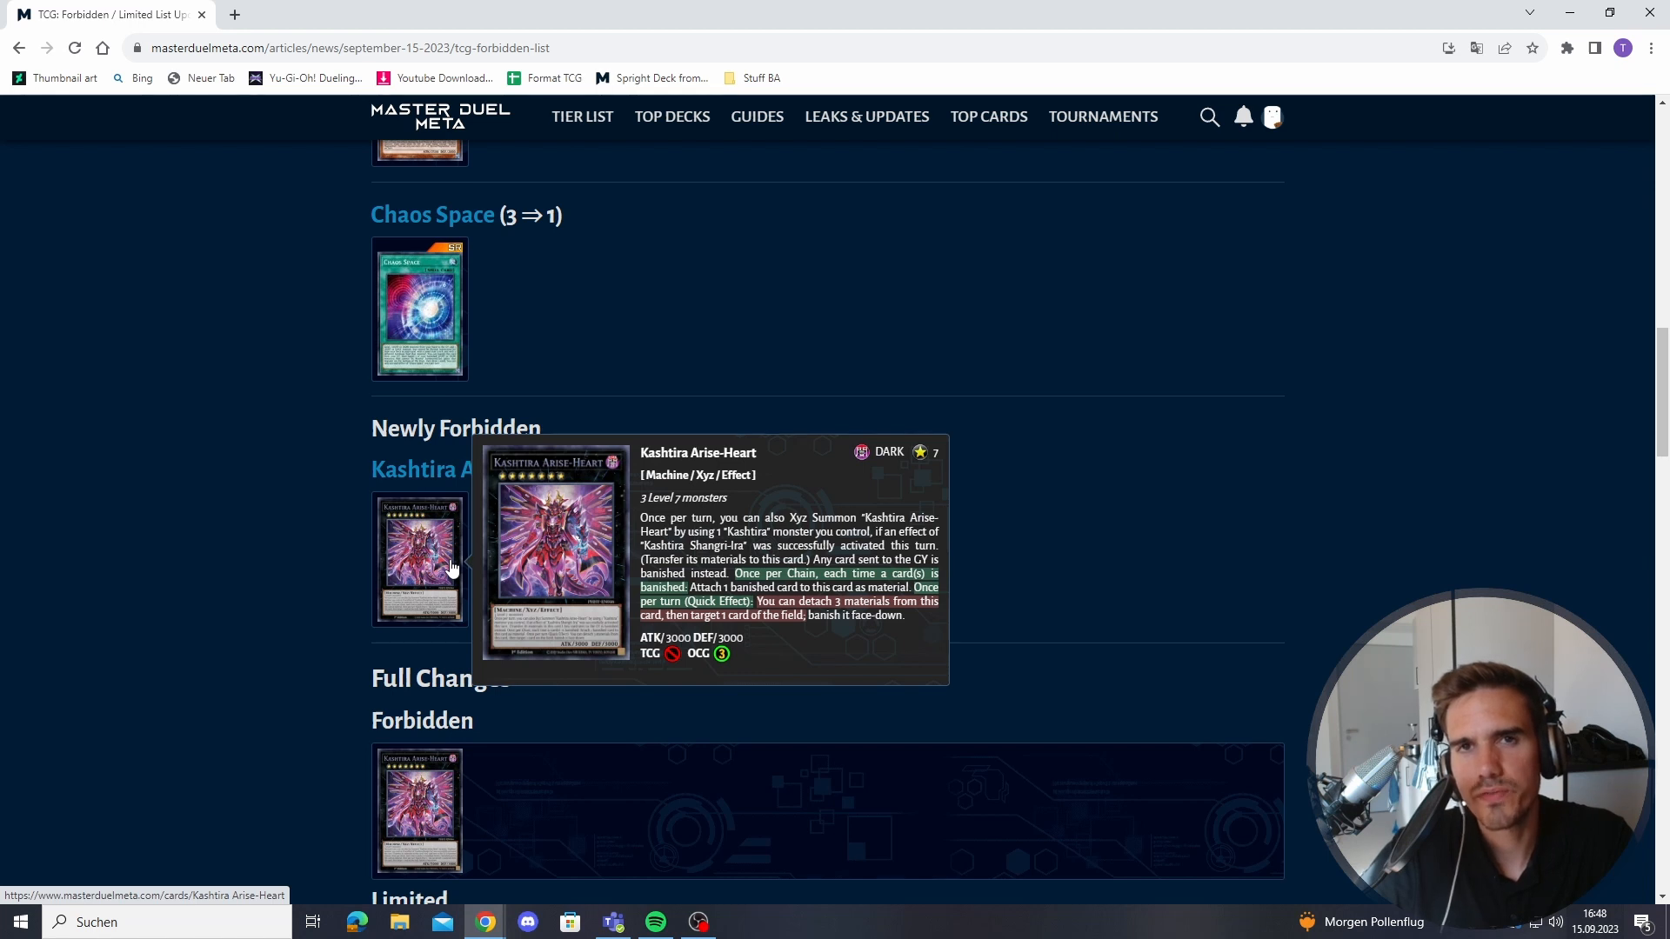
mouse_move(564, 660)
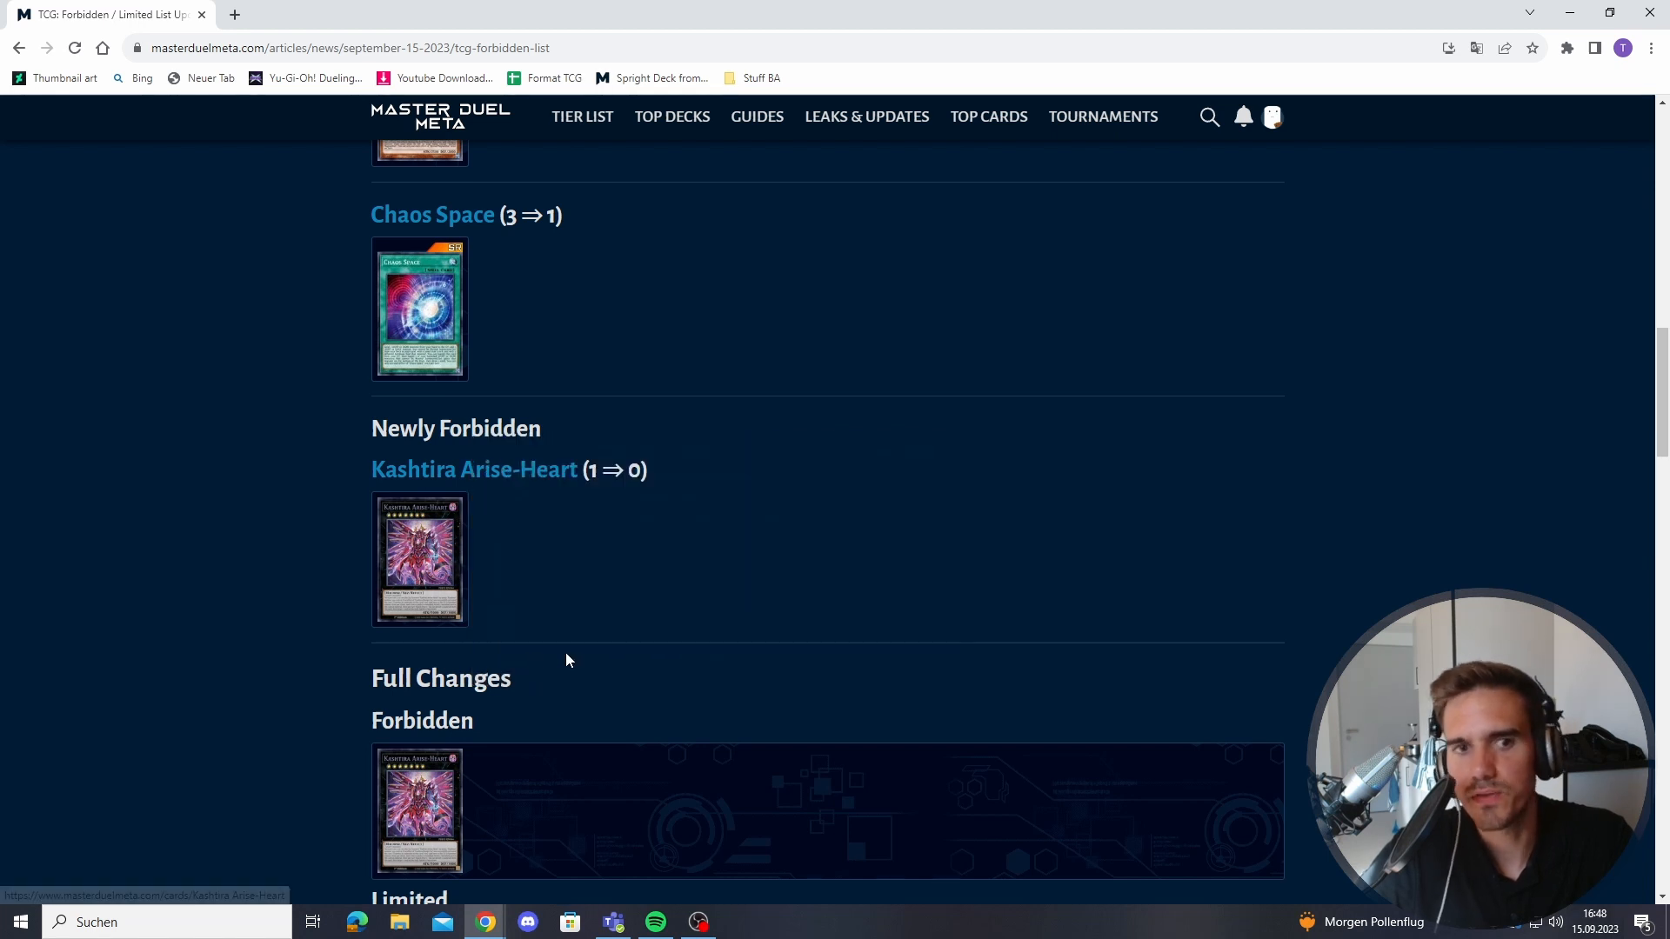
mouse_move(559, 602)
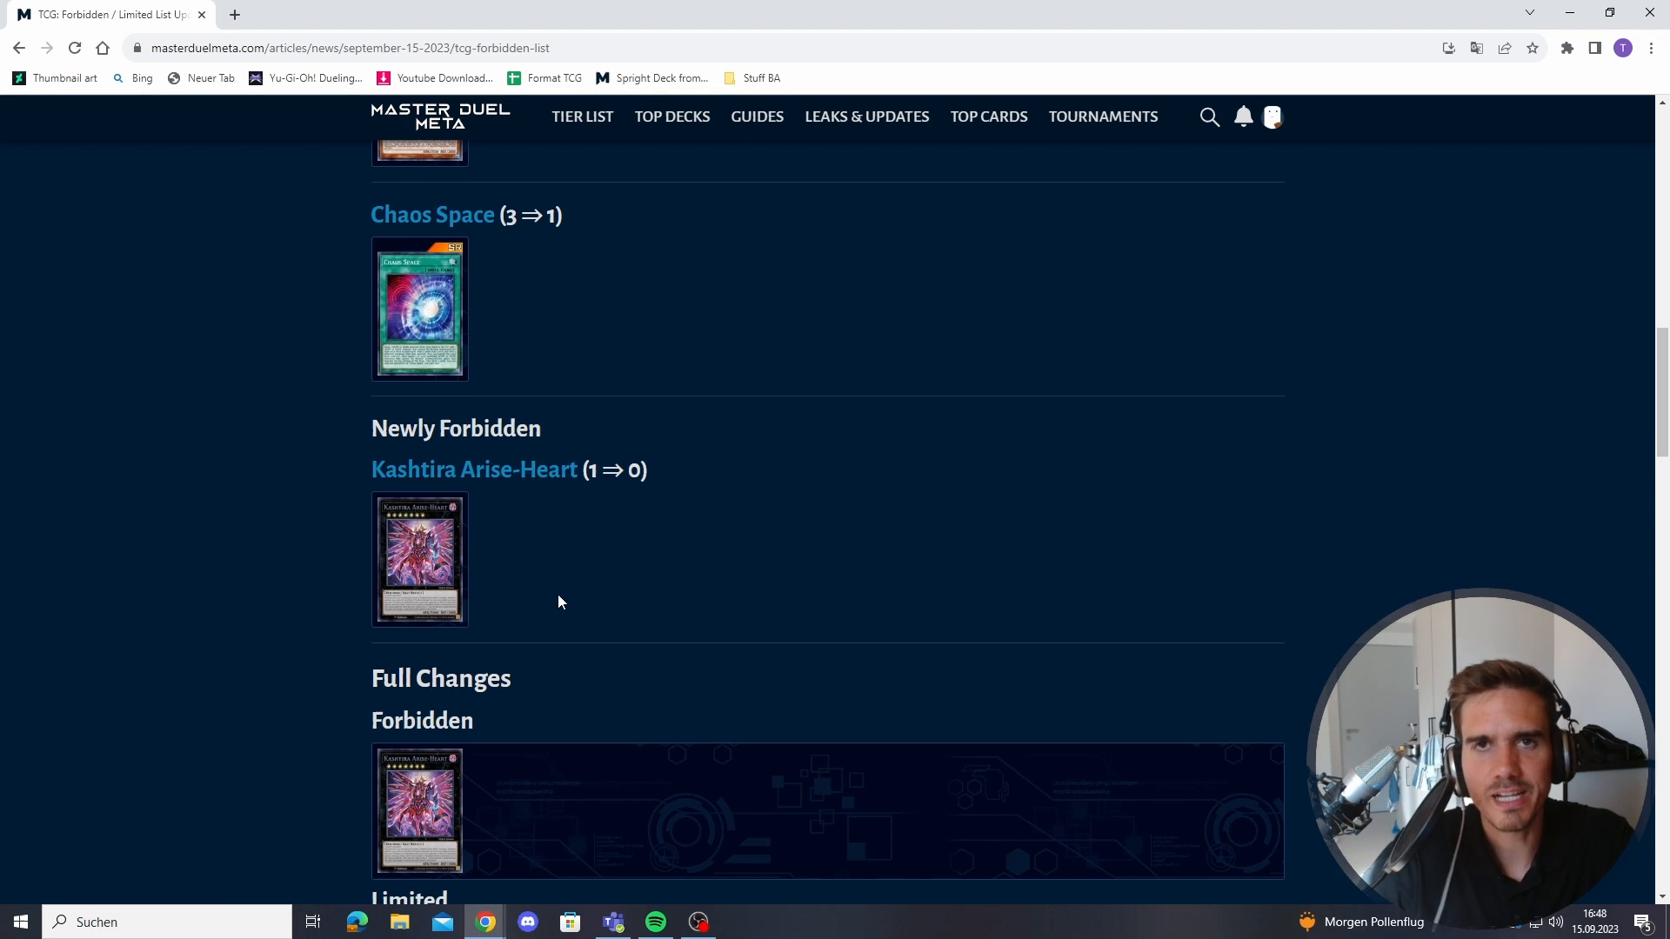
mouse_move(419, 559)
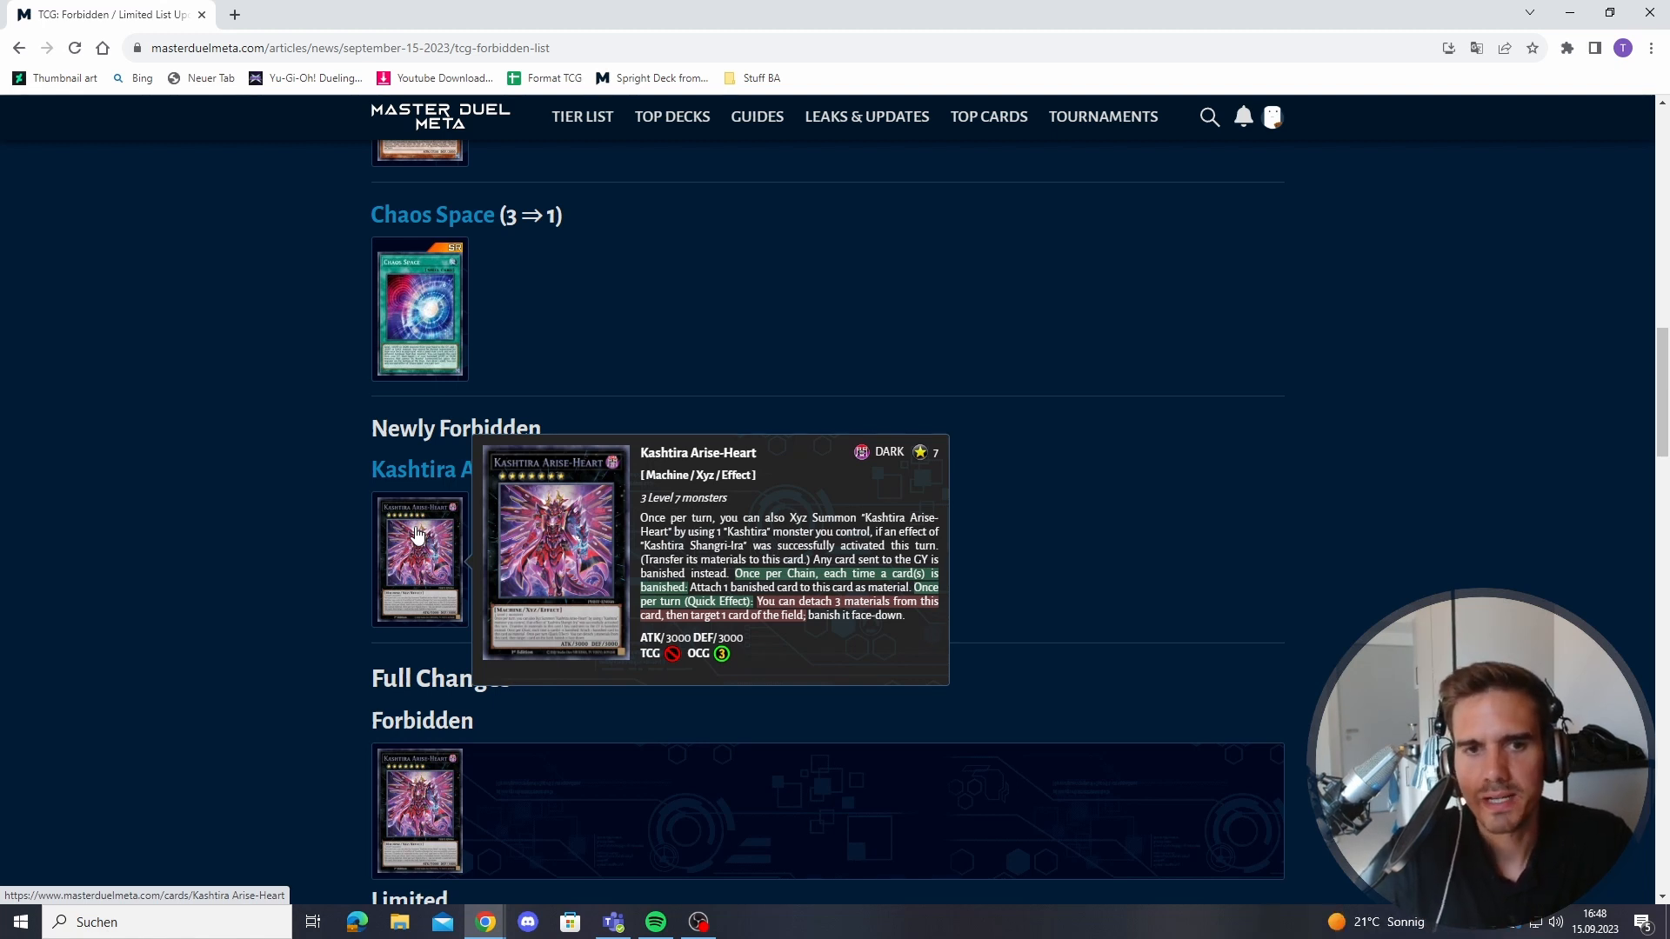
mouse_move(446, 546)
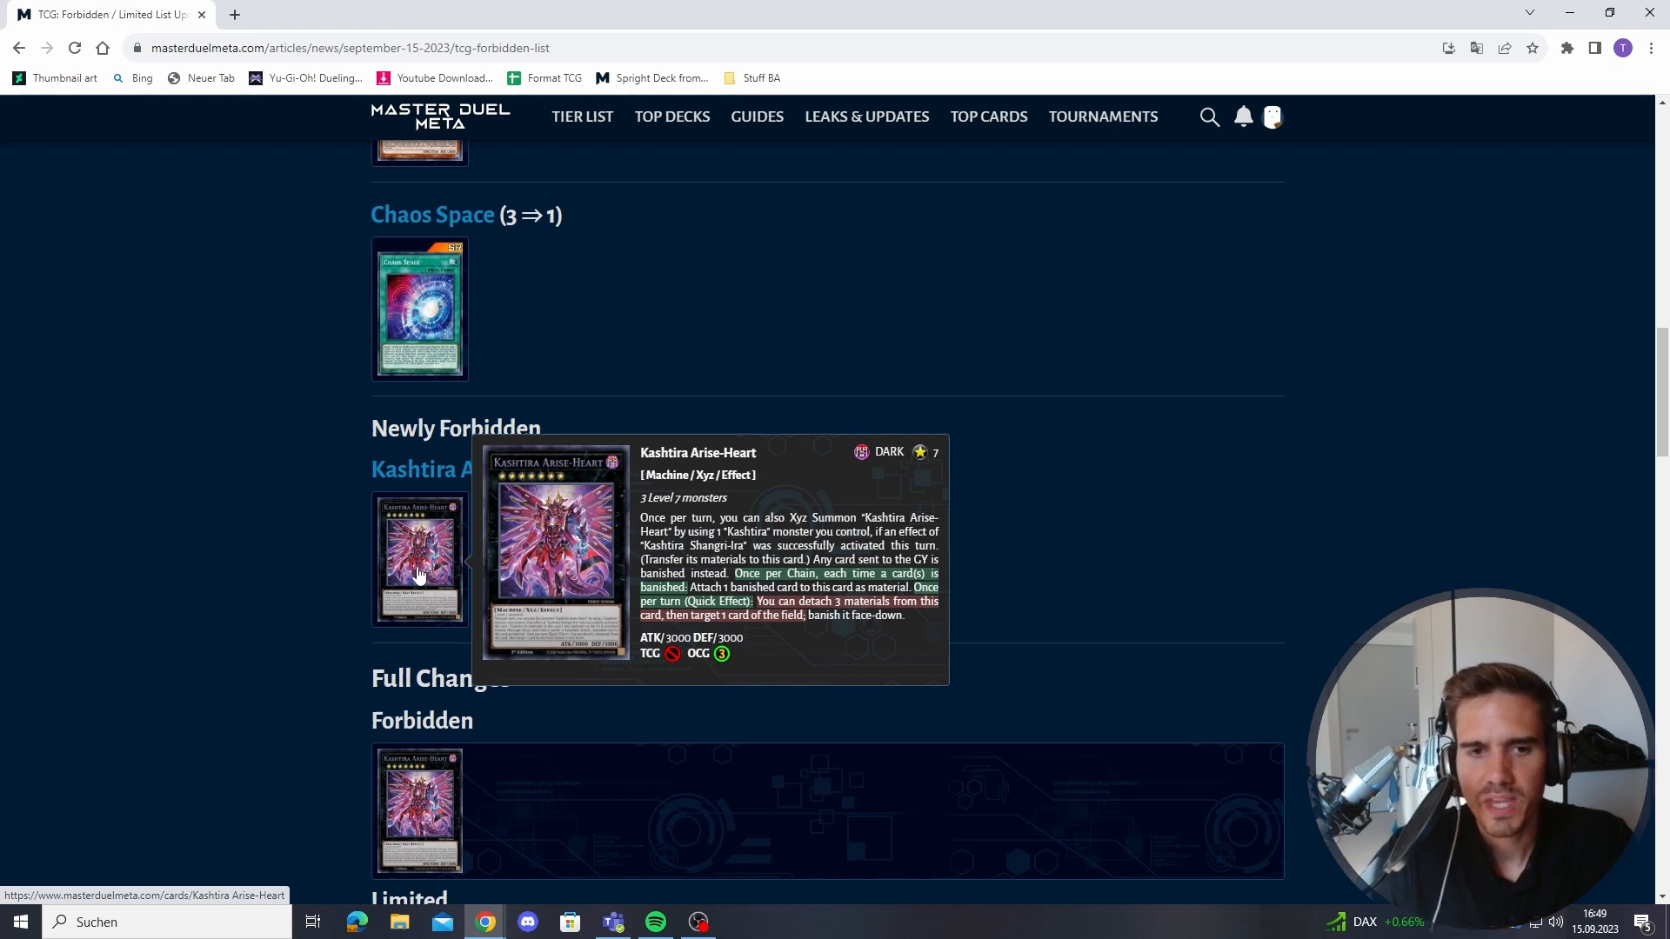
mouse_move(408, 583)
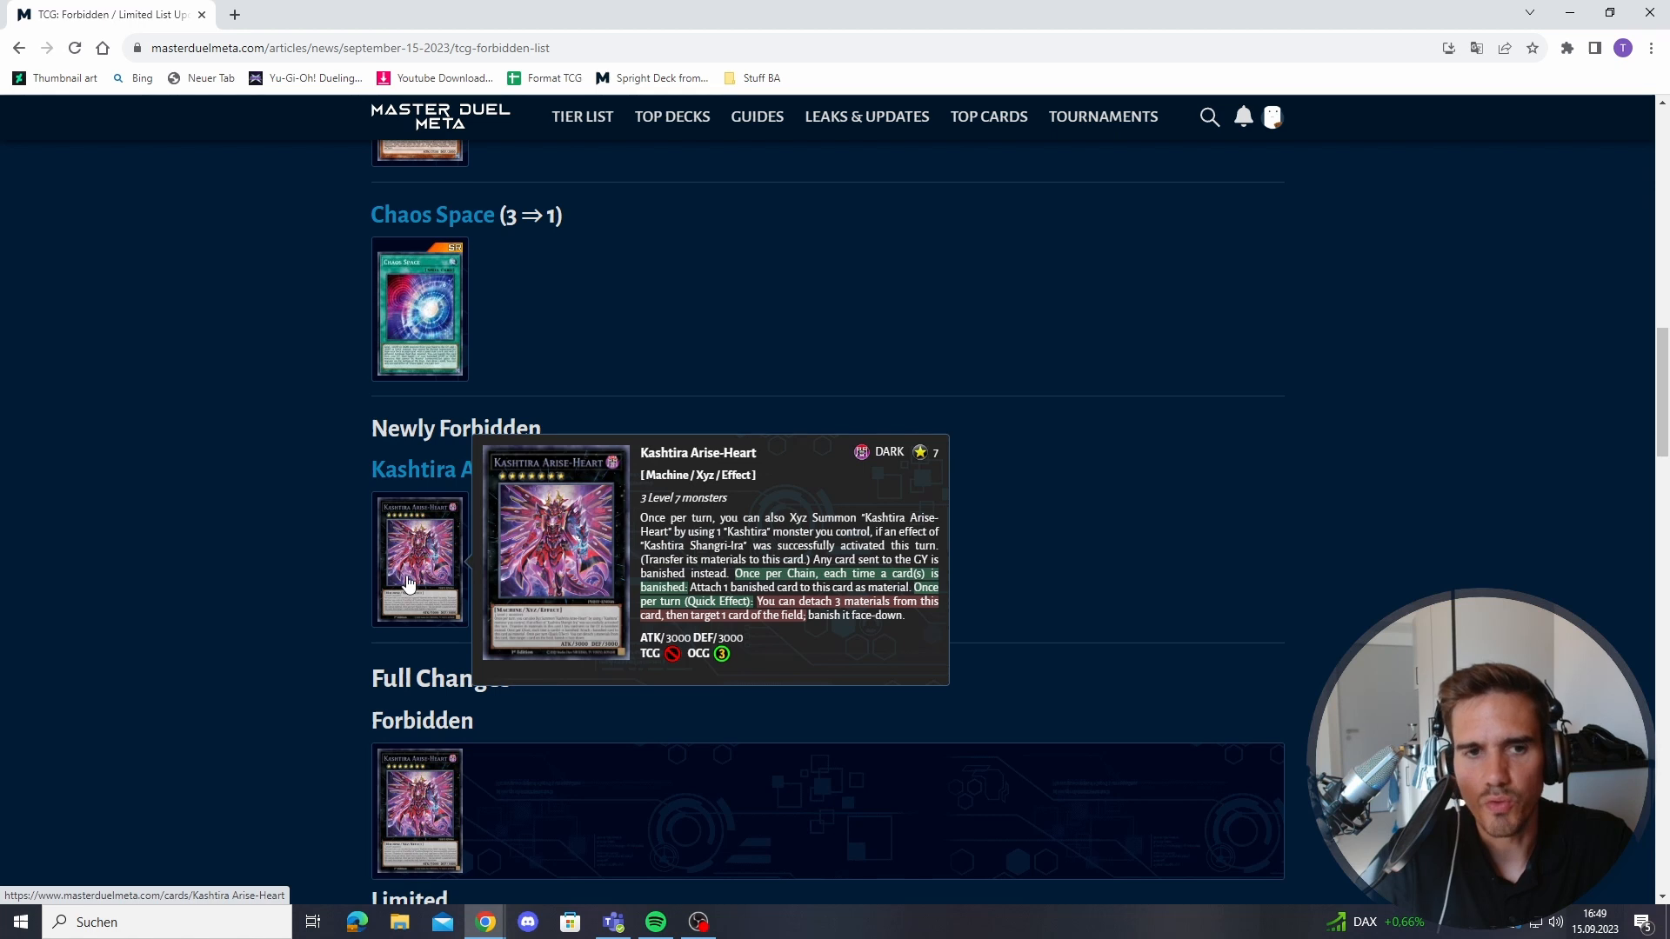
mouse_move(502, 662)
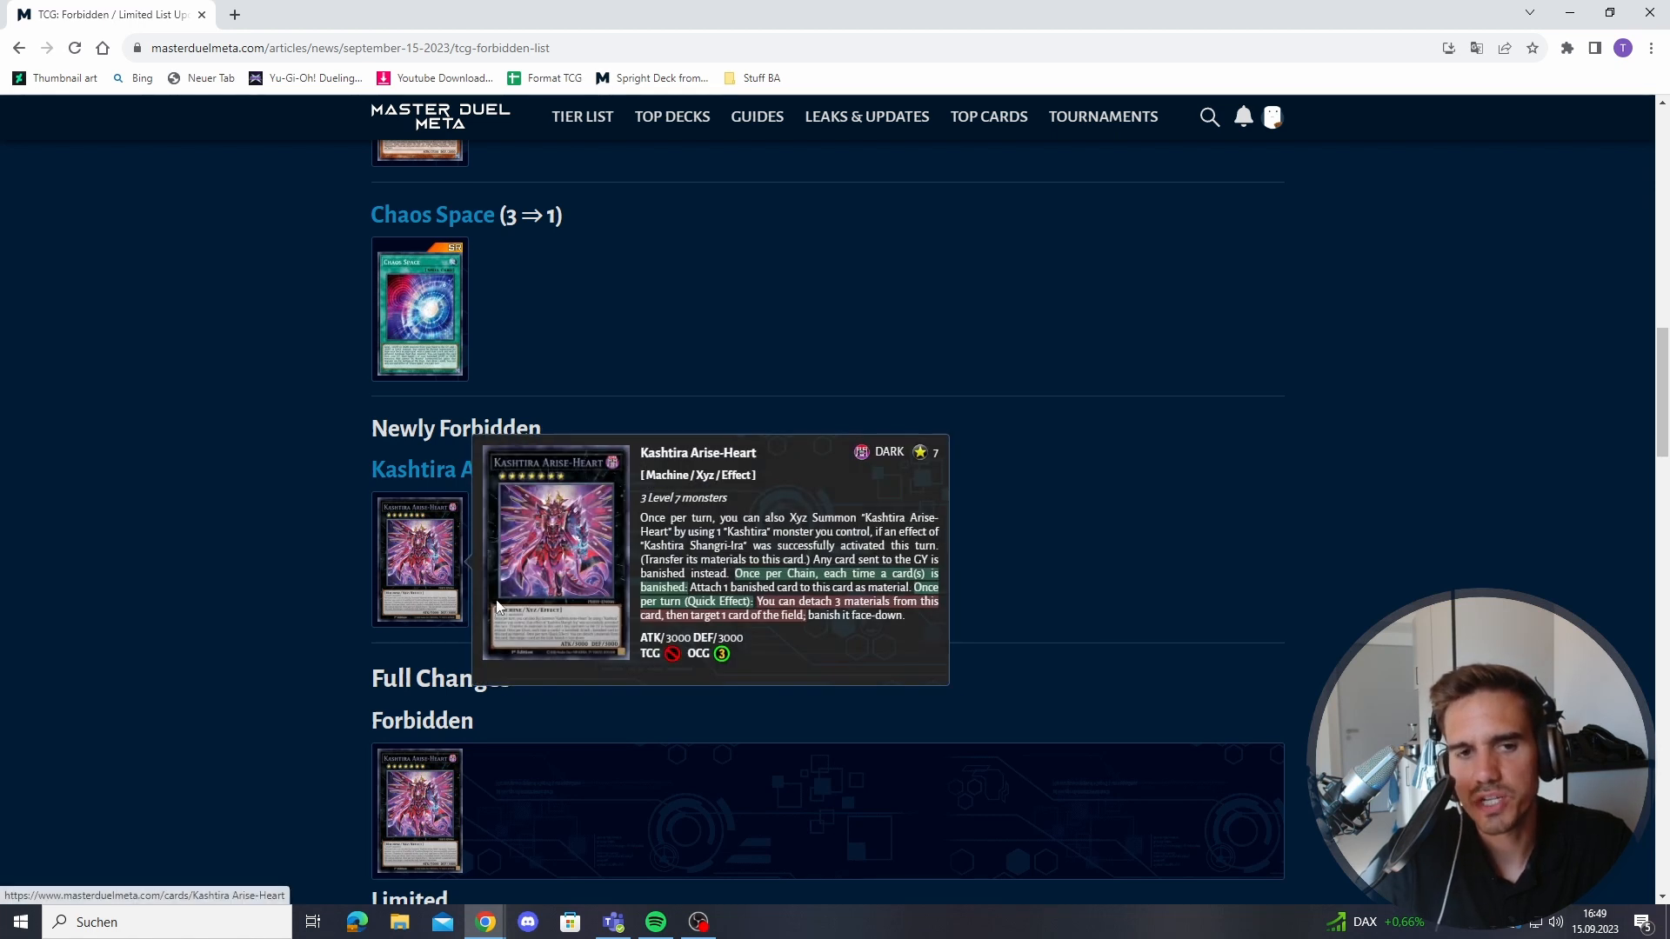
- Move from the Full Changes summary back to the top of the Changes section
scroll("down", 3)
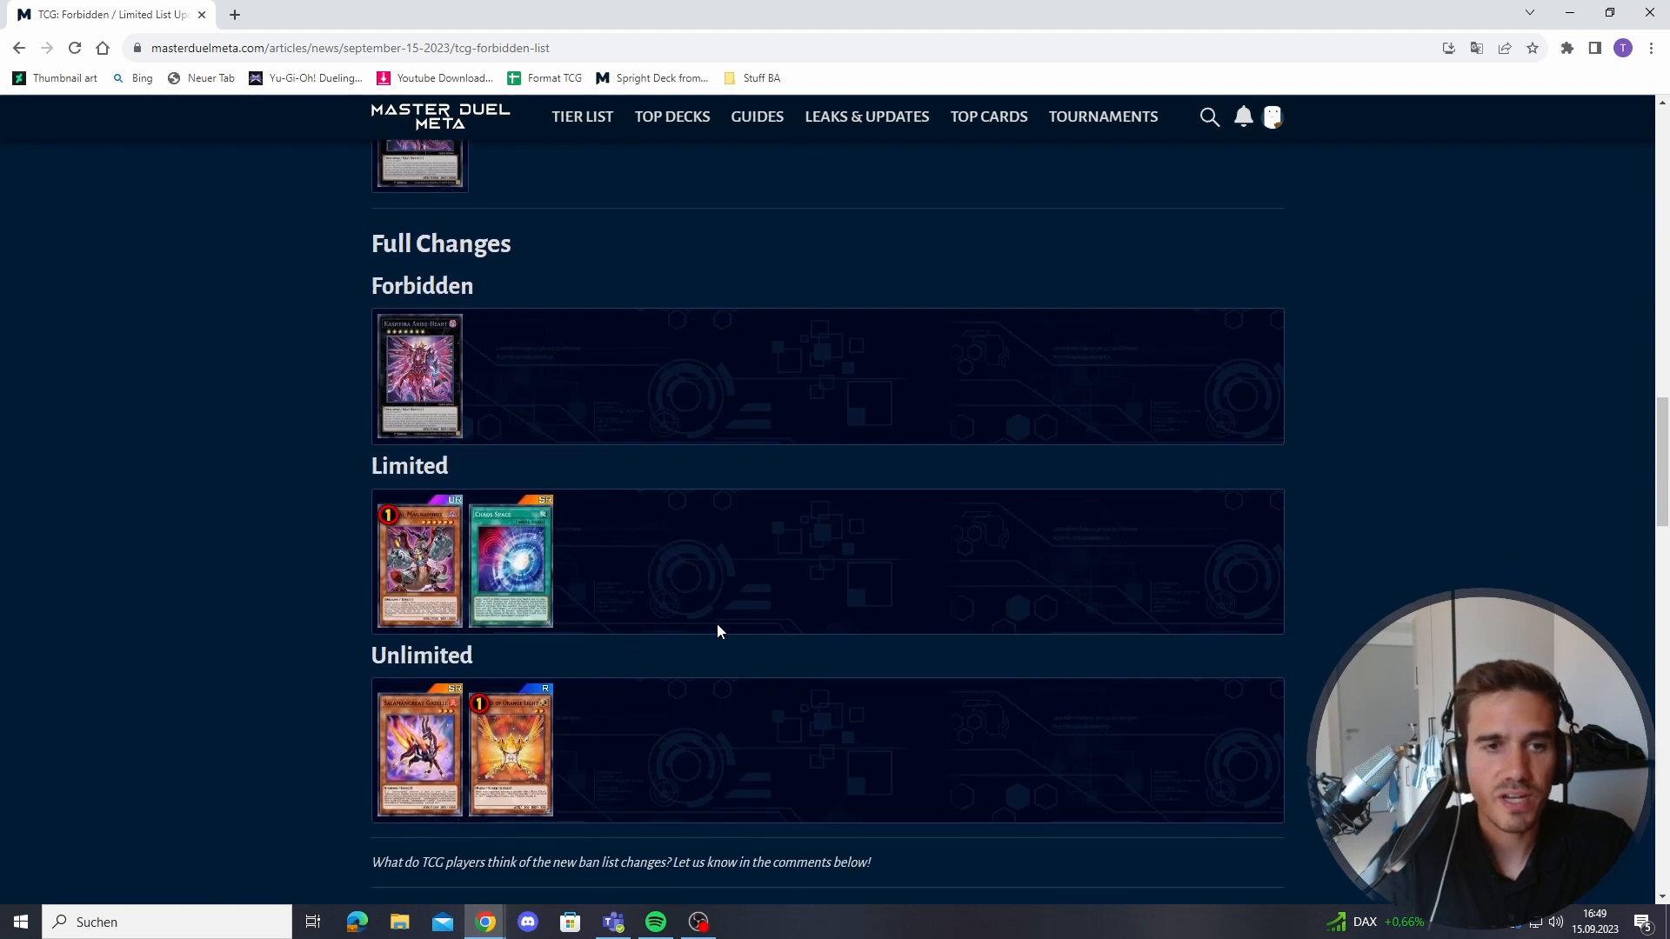
mouse_move(713, 524)
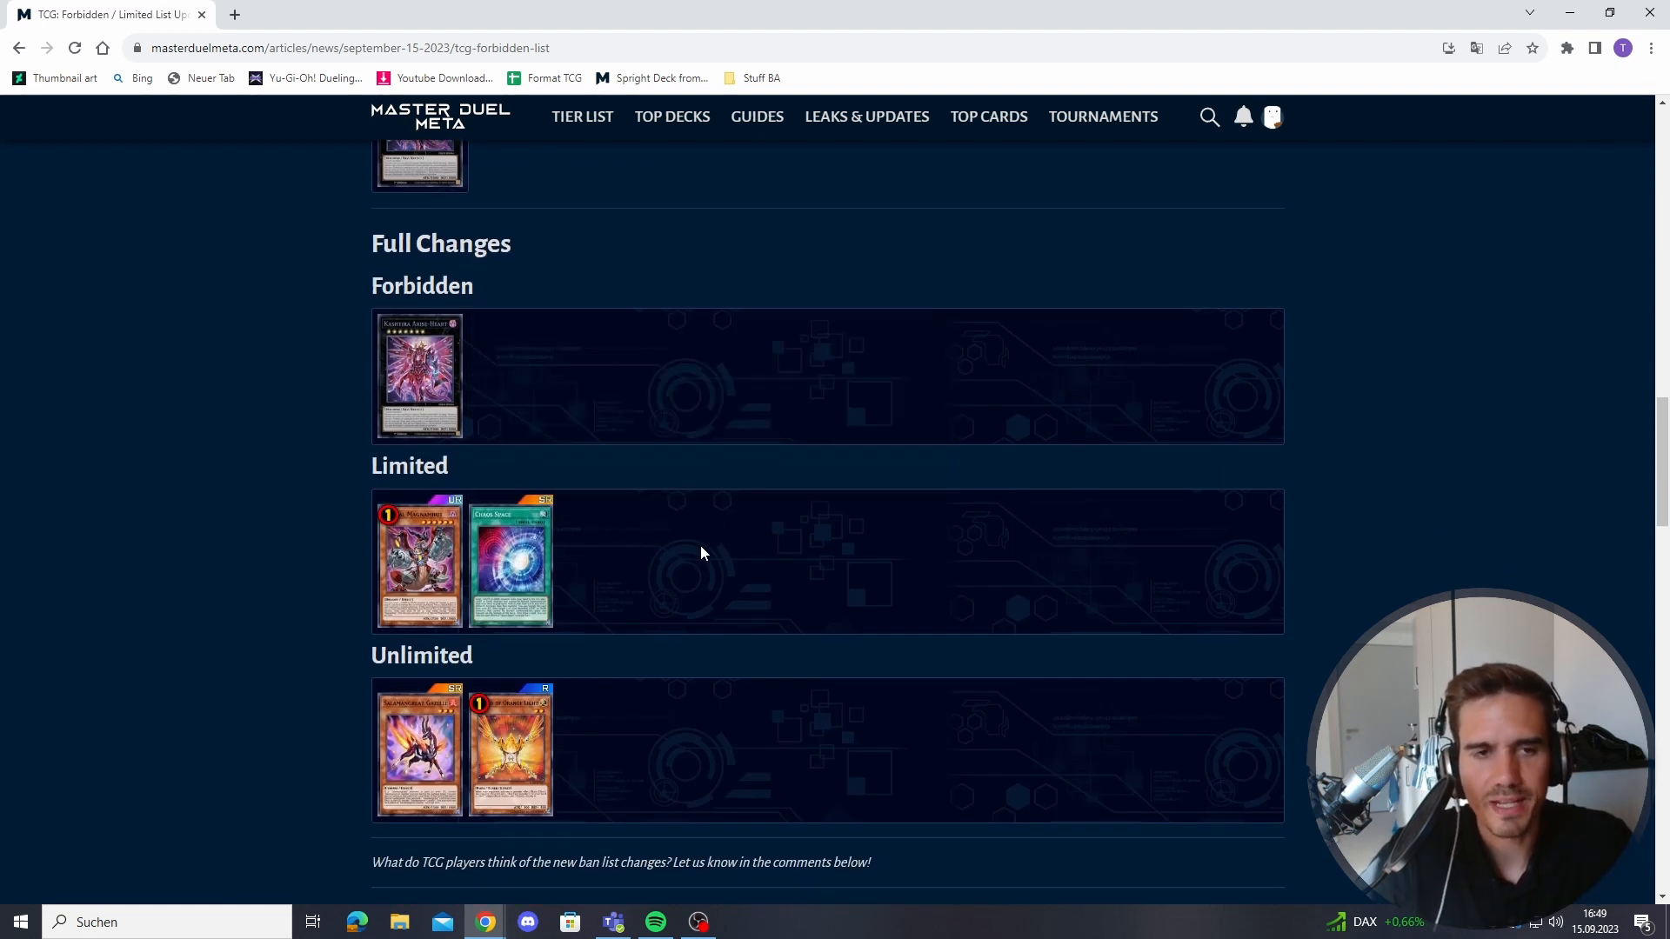
mouse_move(697, 624)
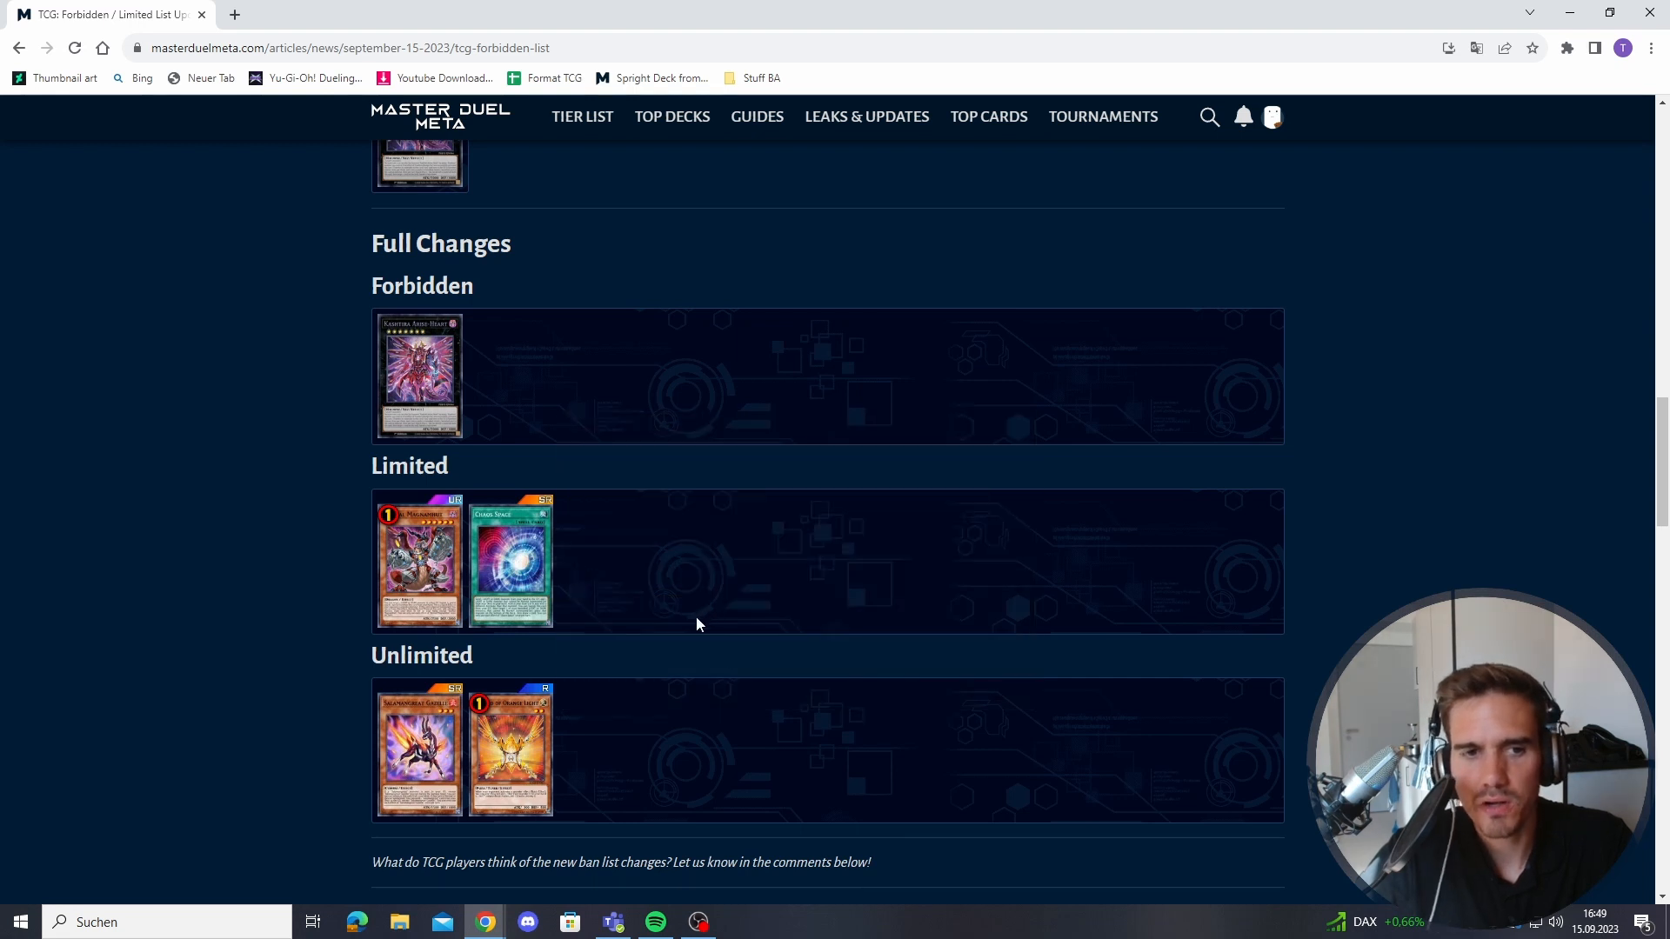
mouse_move(511, 559)
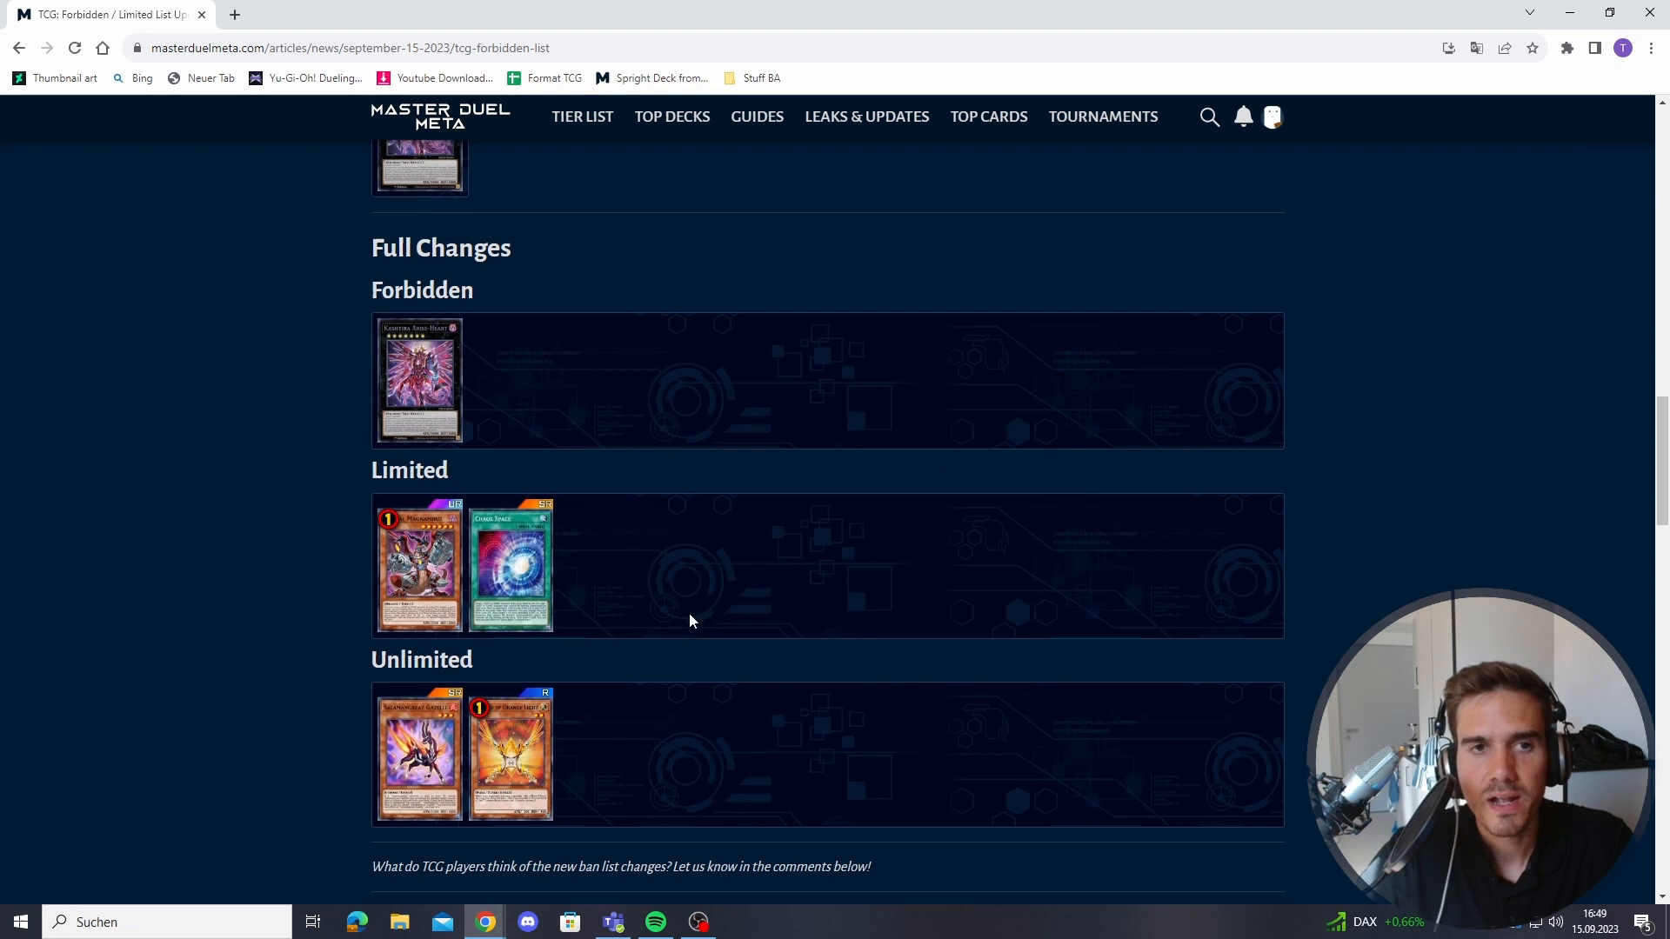
scroll("down", 3)
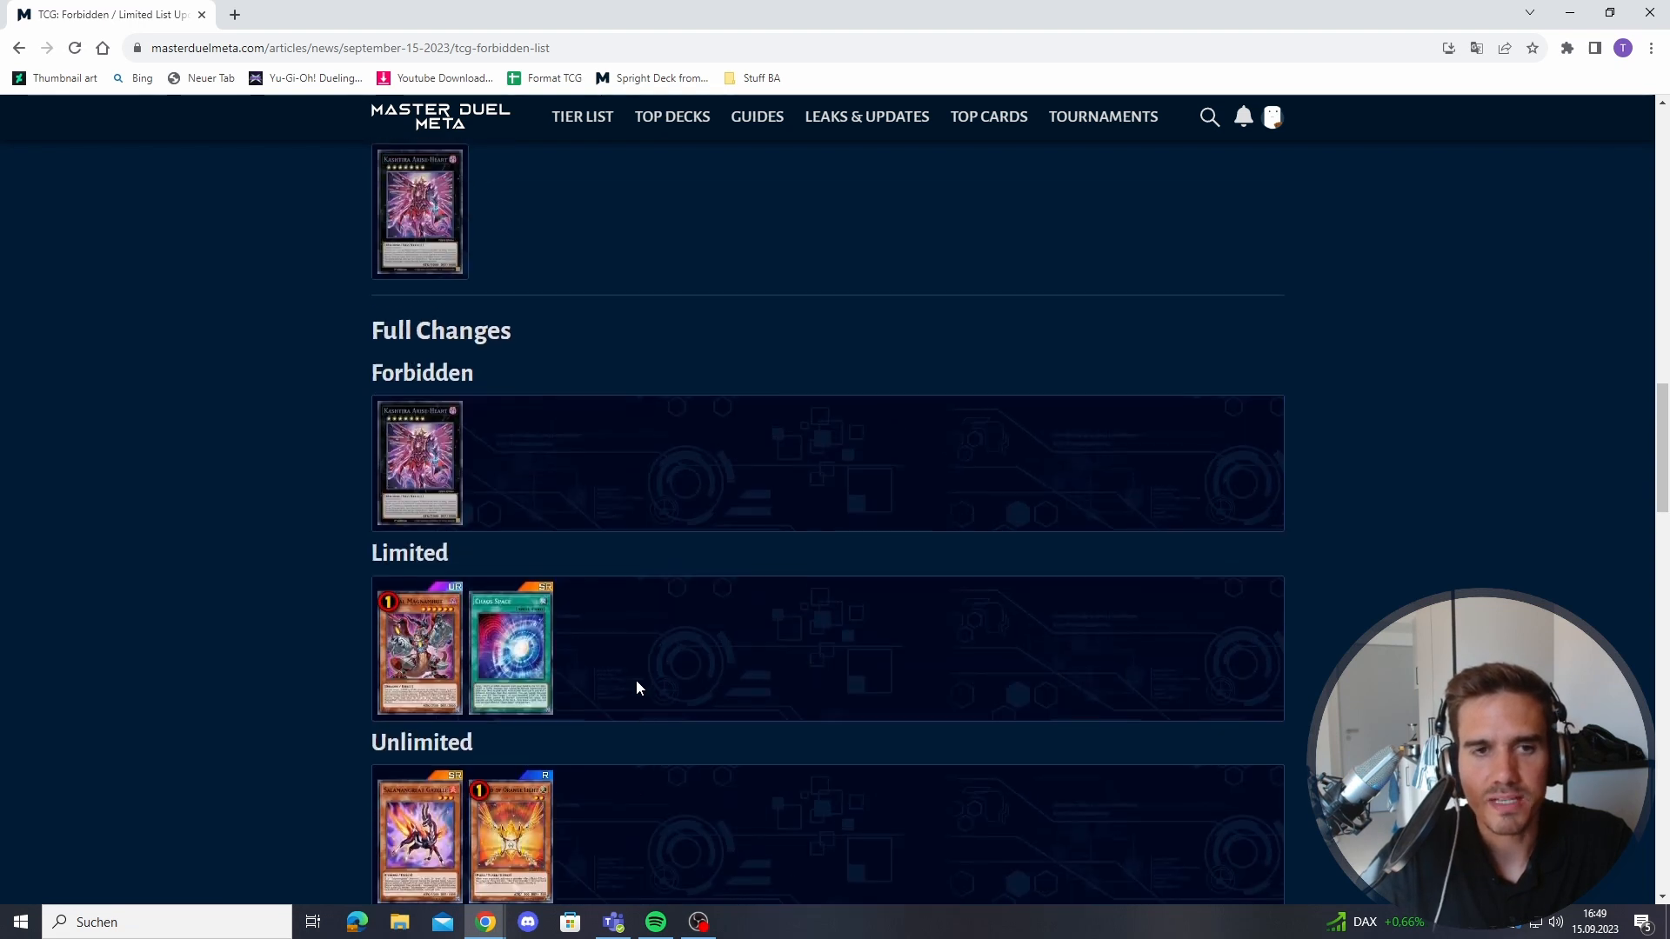
scroll("down", 3)
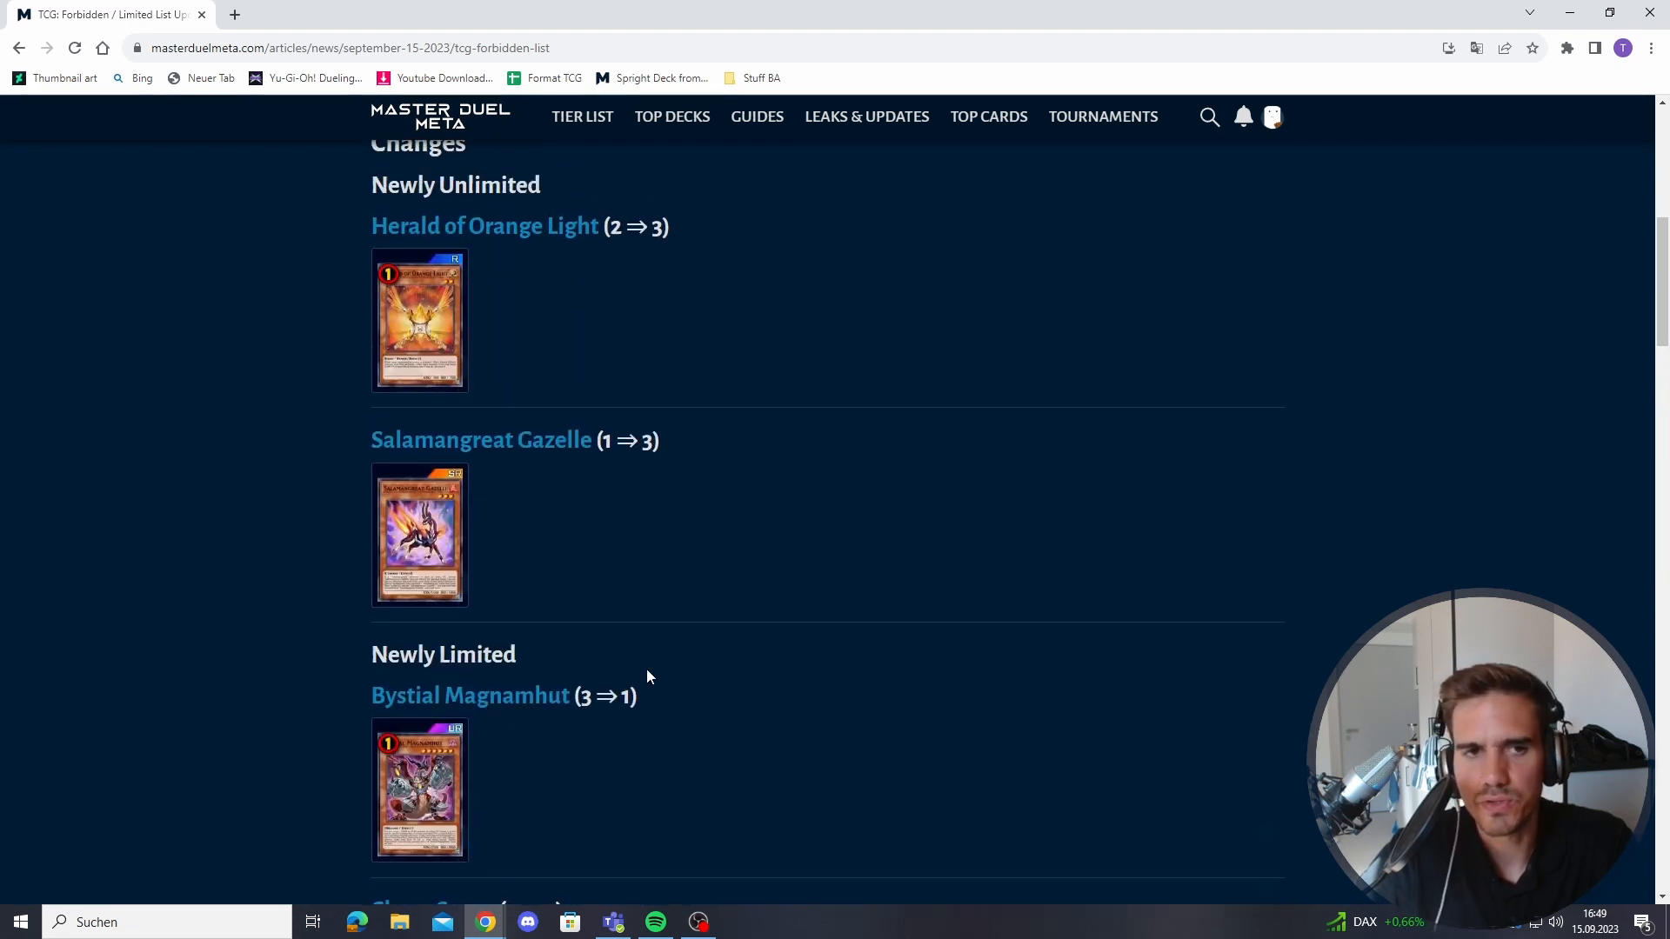
scroll("down", 3)
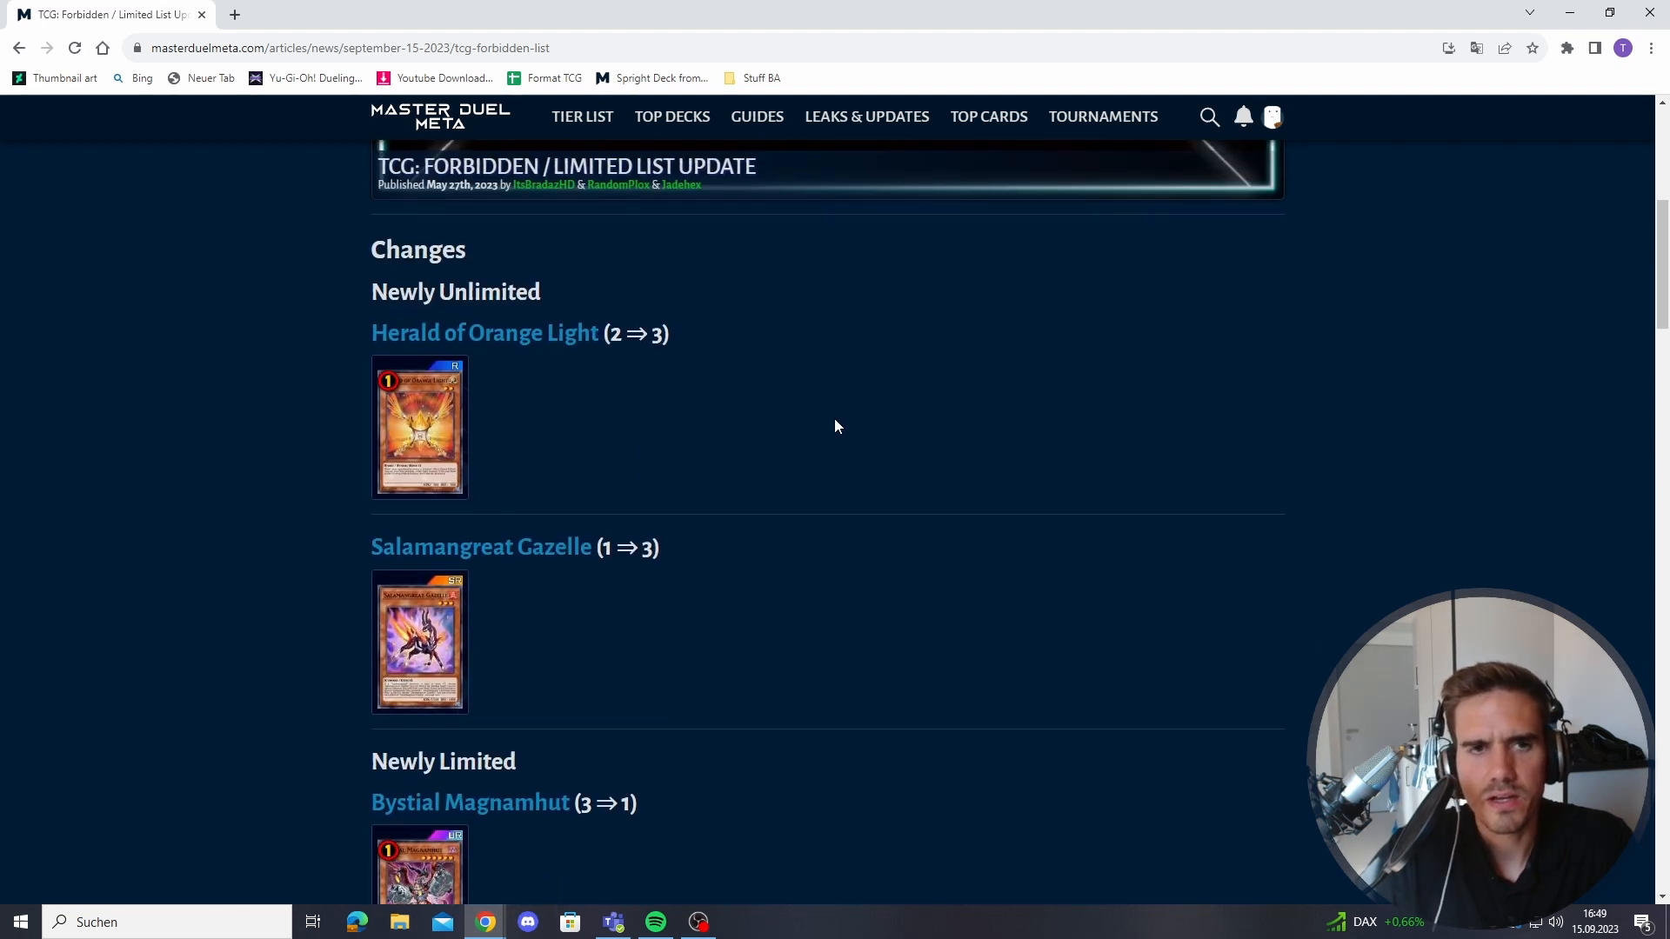
- Scroll up to the Overview and highlight the 'from September 25th 2023' sentence
scroll("up", 3)
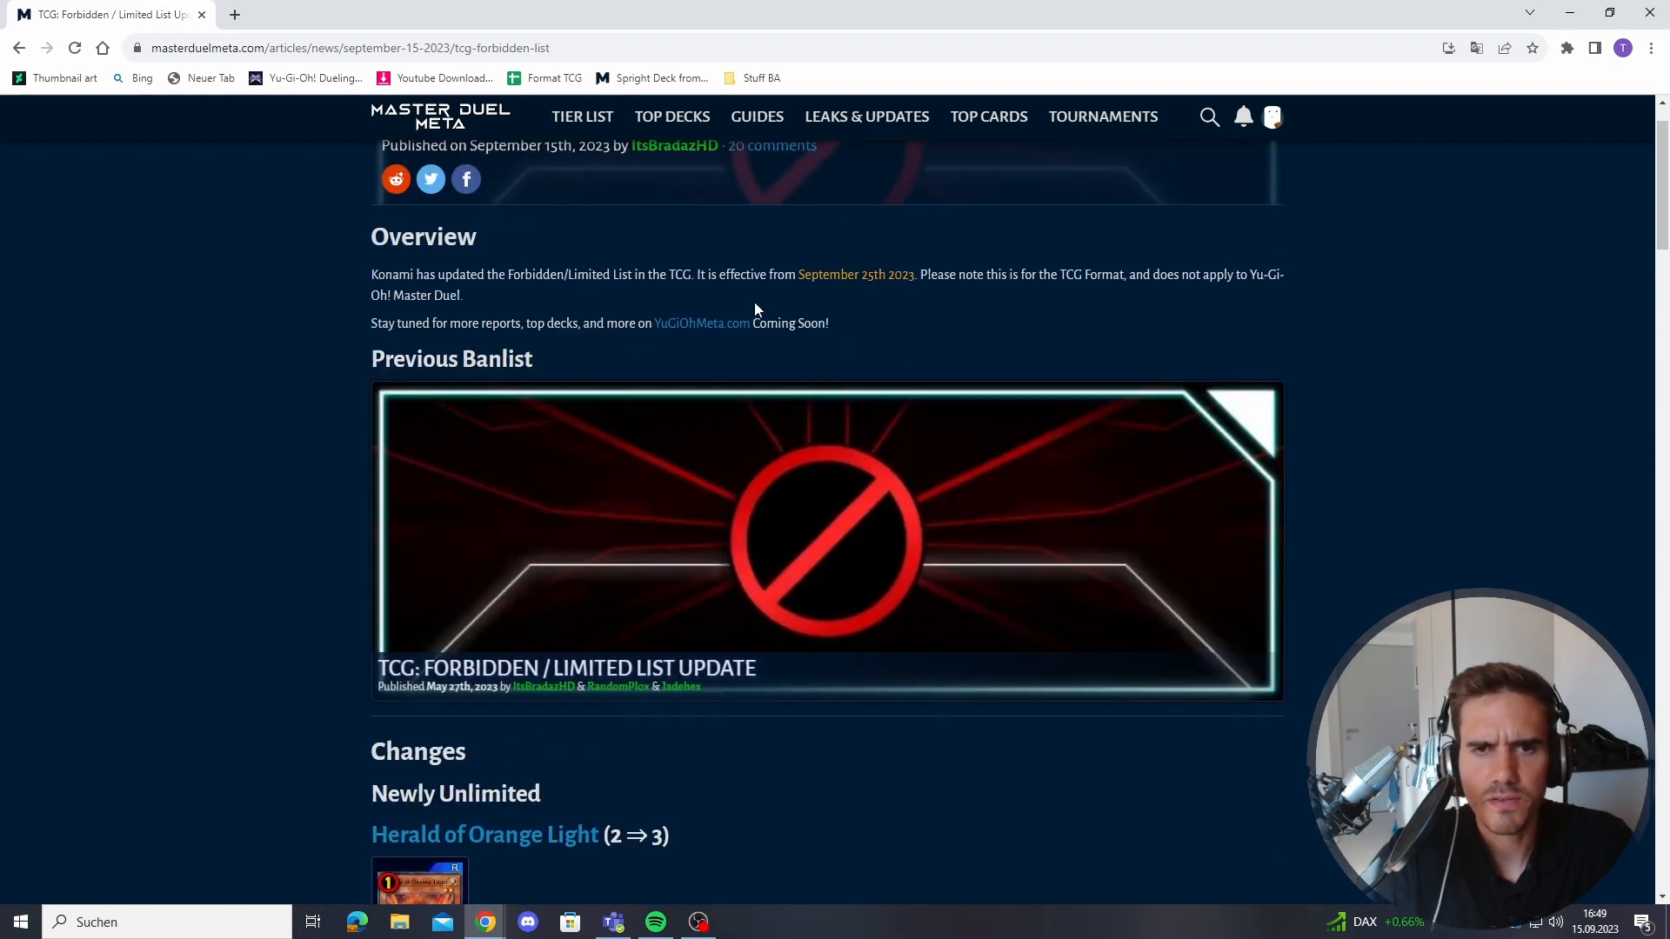
mouse_move(880, 319)
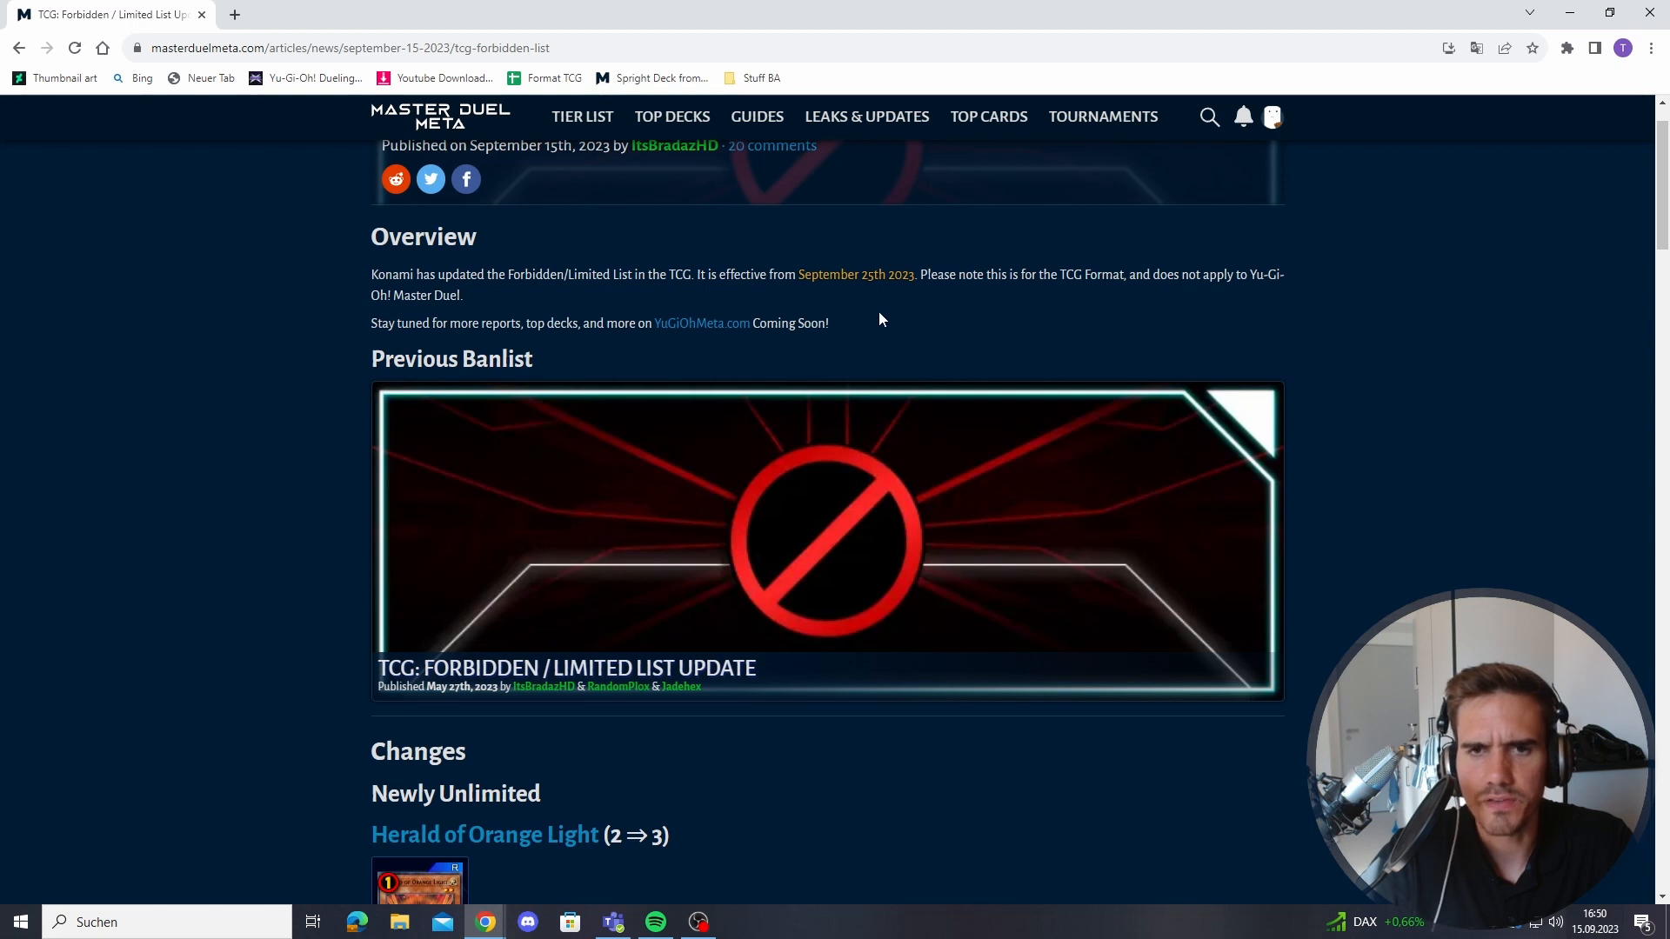
left_click_drag(769, 274, 973, 274)
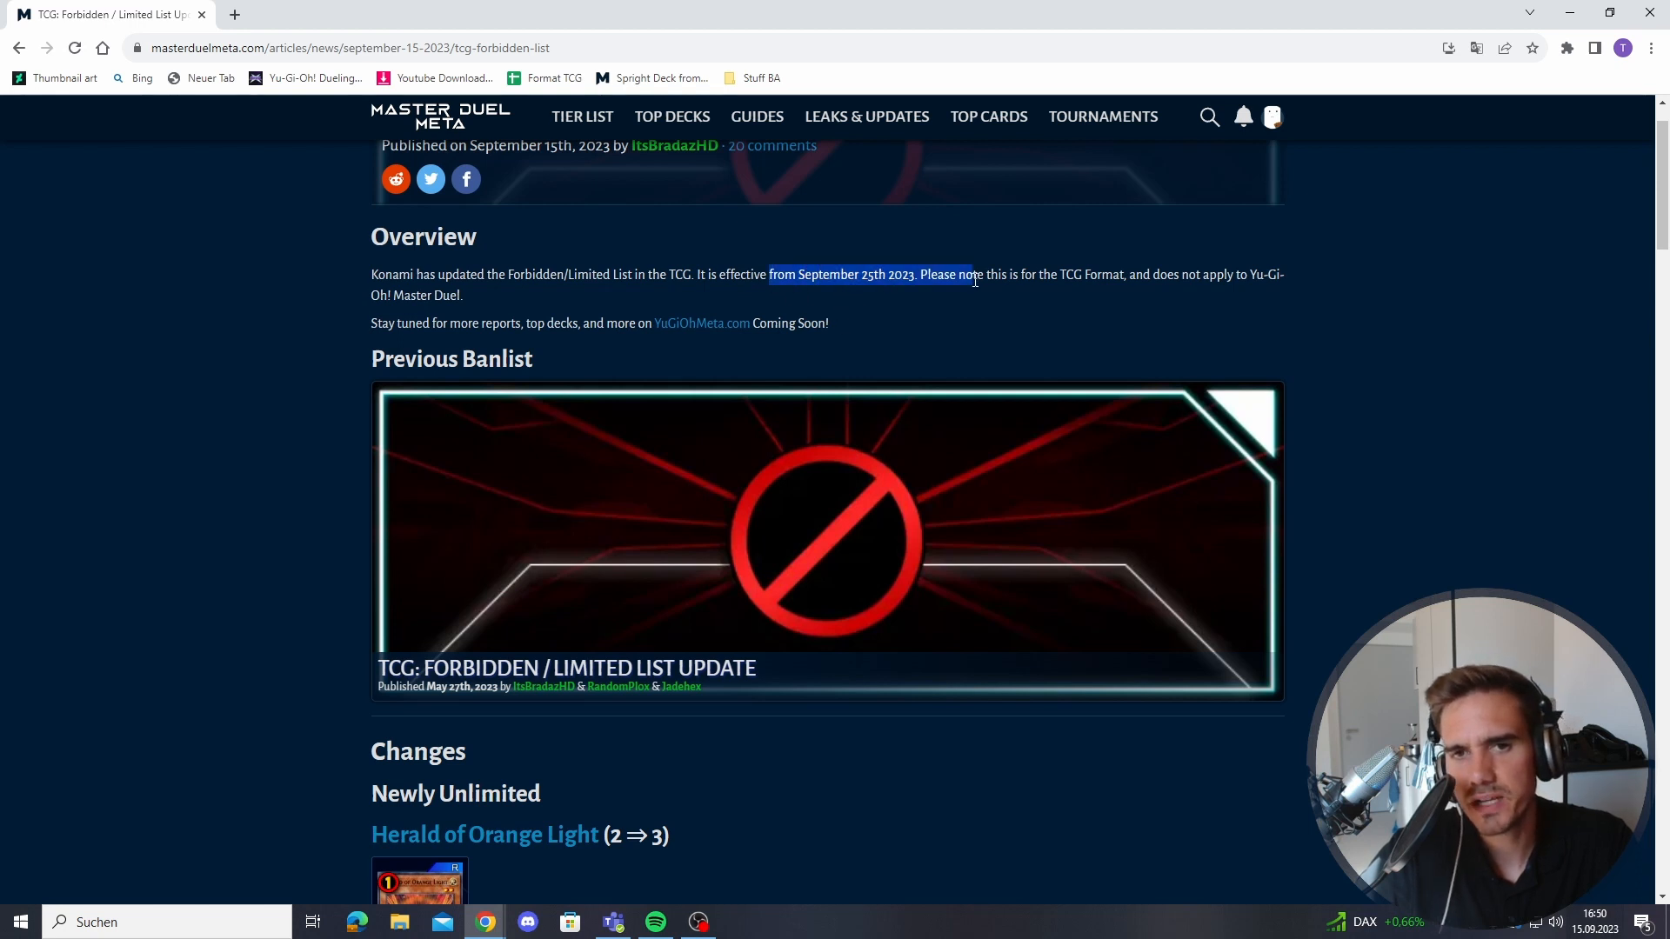
mouse_move(1617, 906)
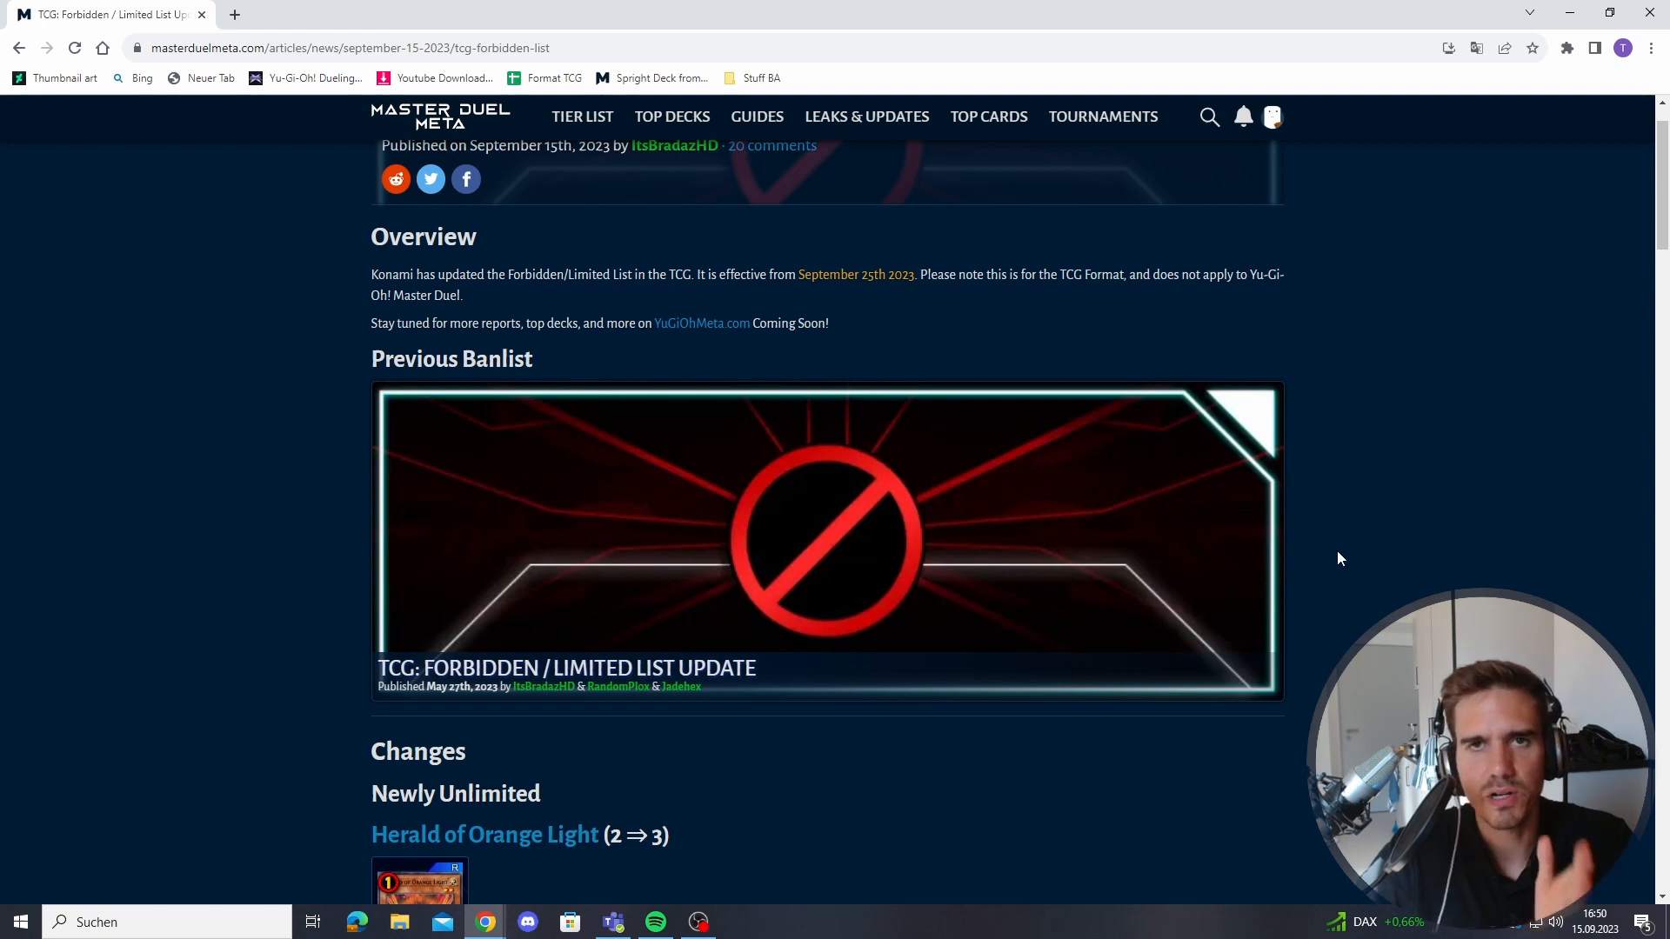
mouse_move(1310, 611)
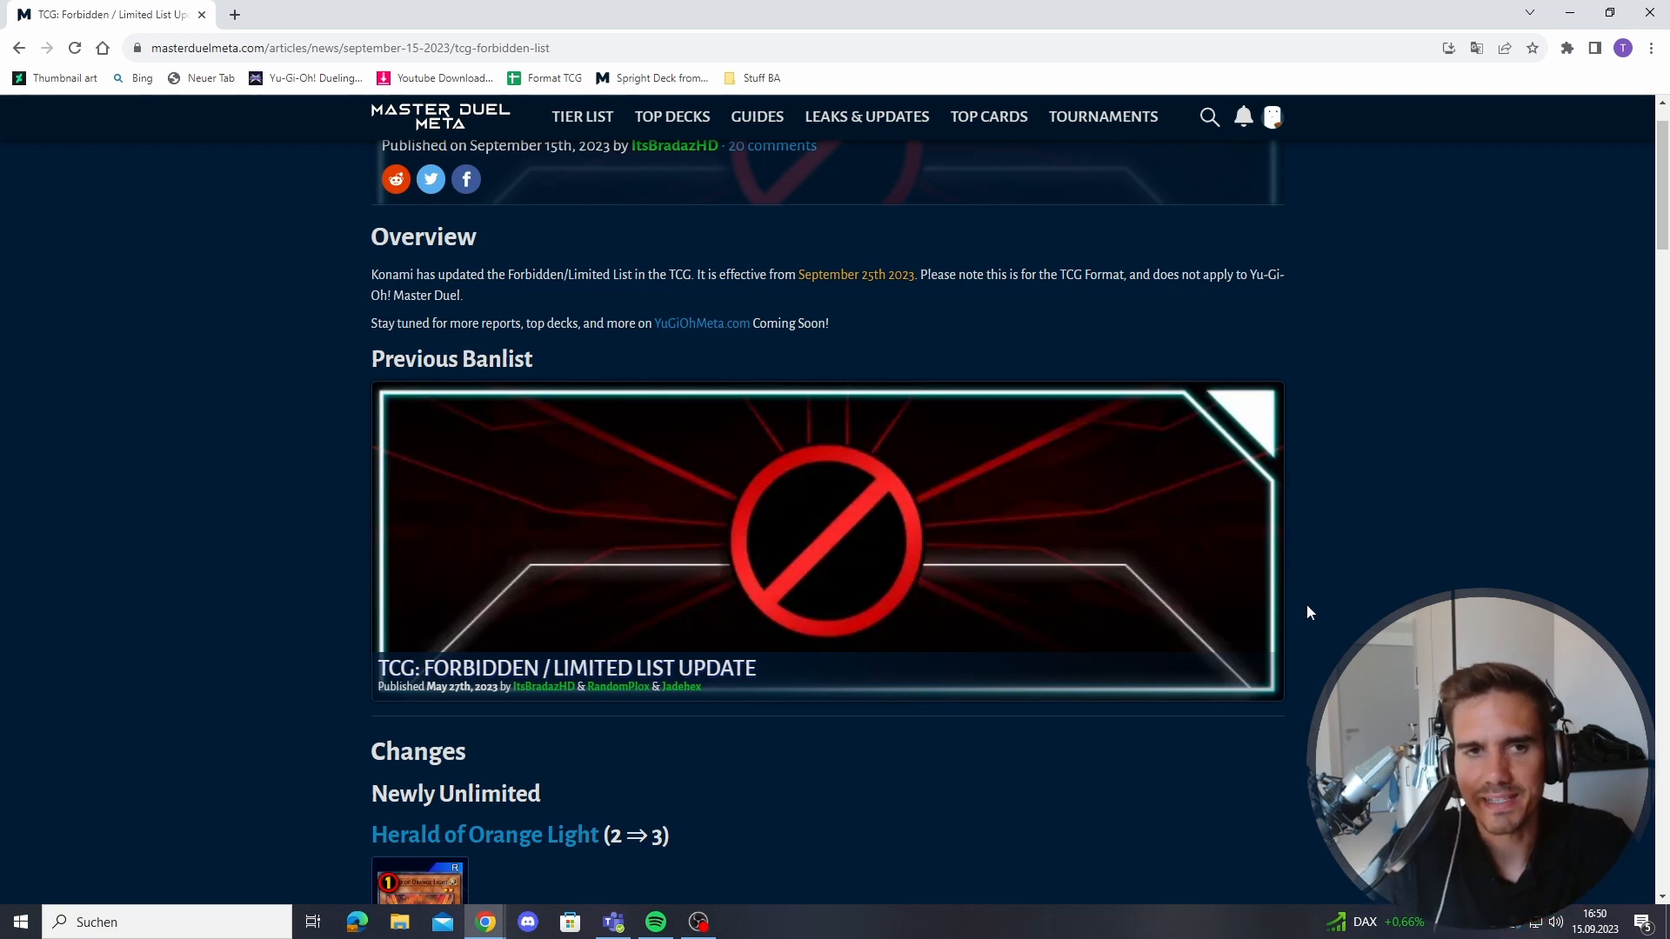
- Scroll down to Kashtira Arise-Heart (1⇒0) above the Full Changes Forbidden summary
scroll("down", 3)
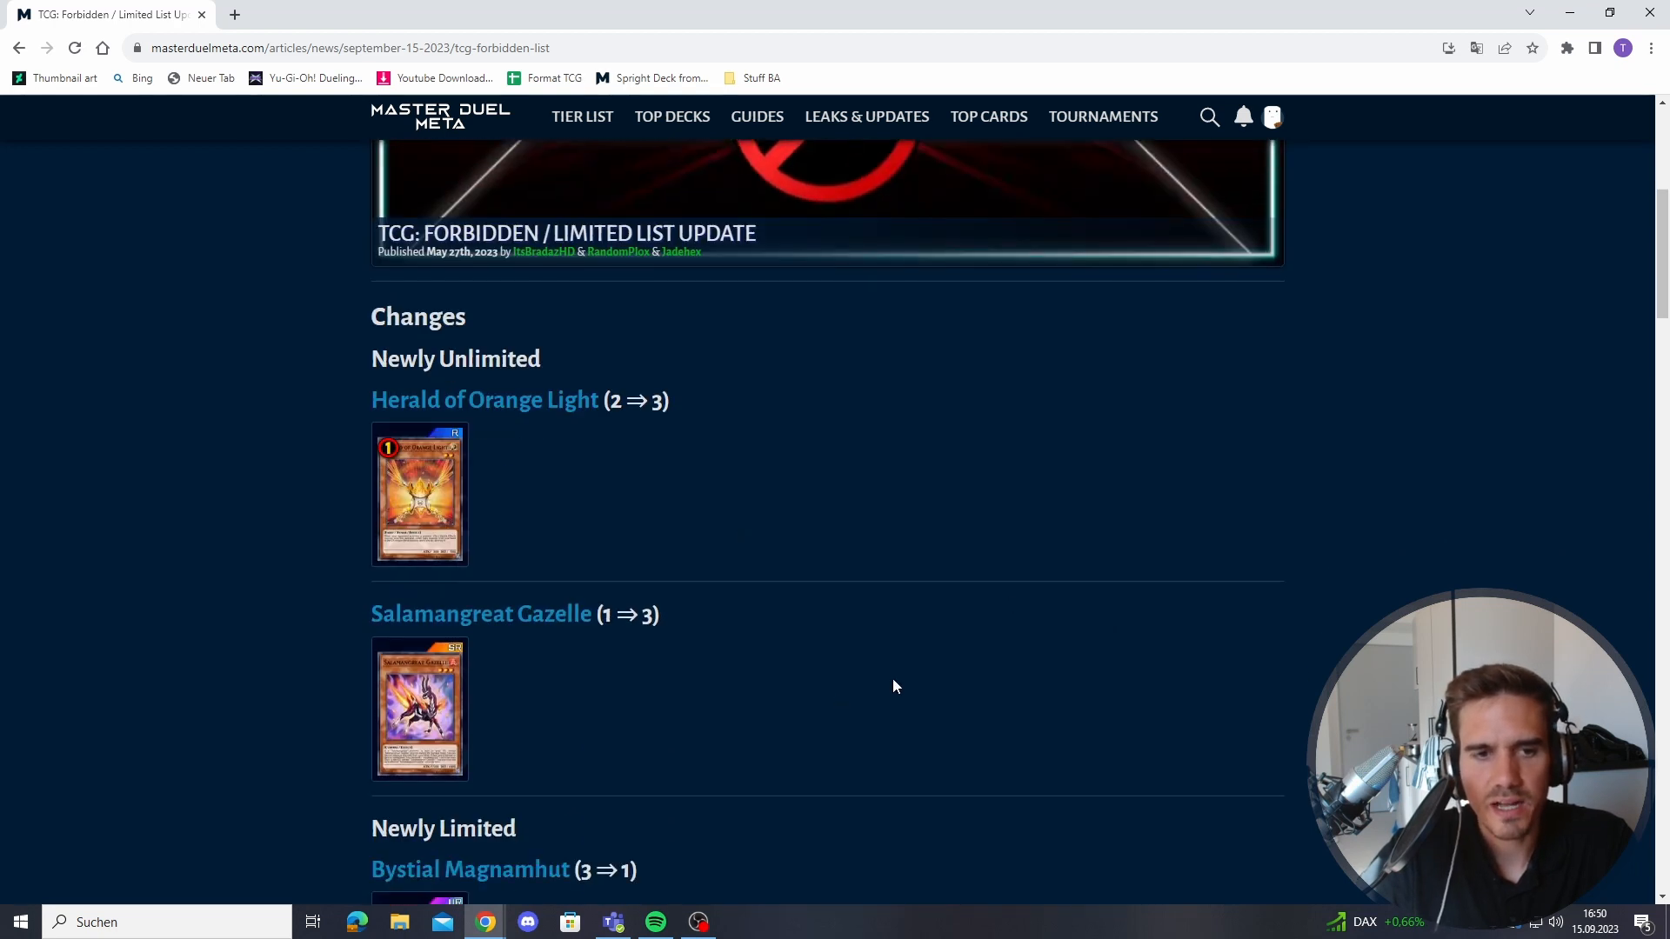
scroll("down", 3)
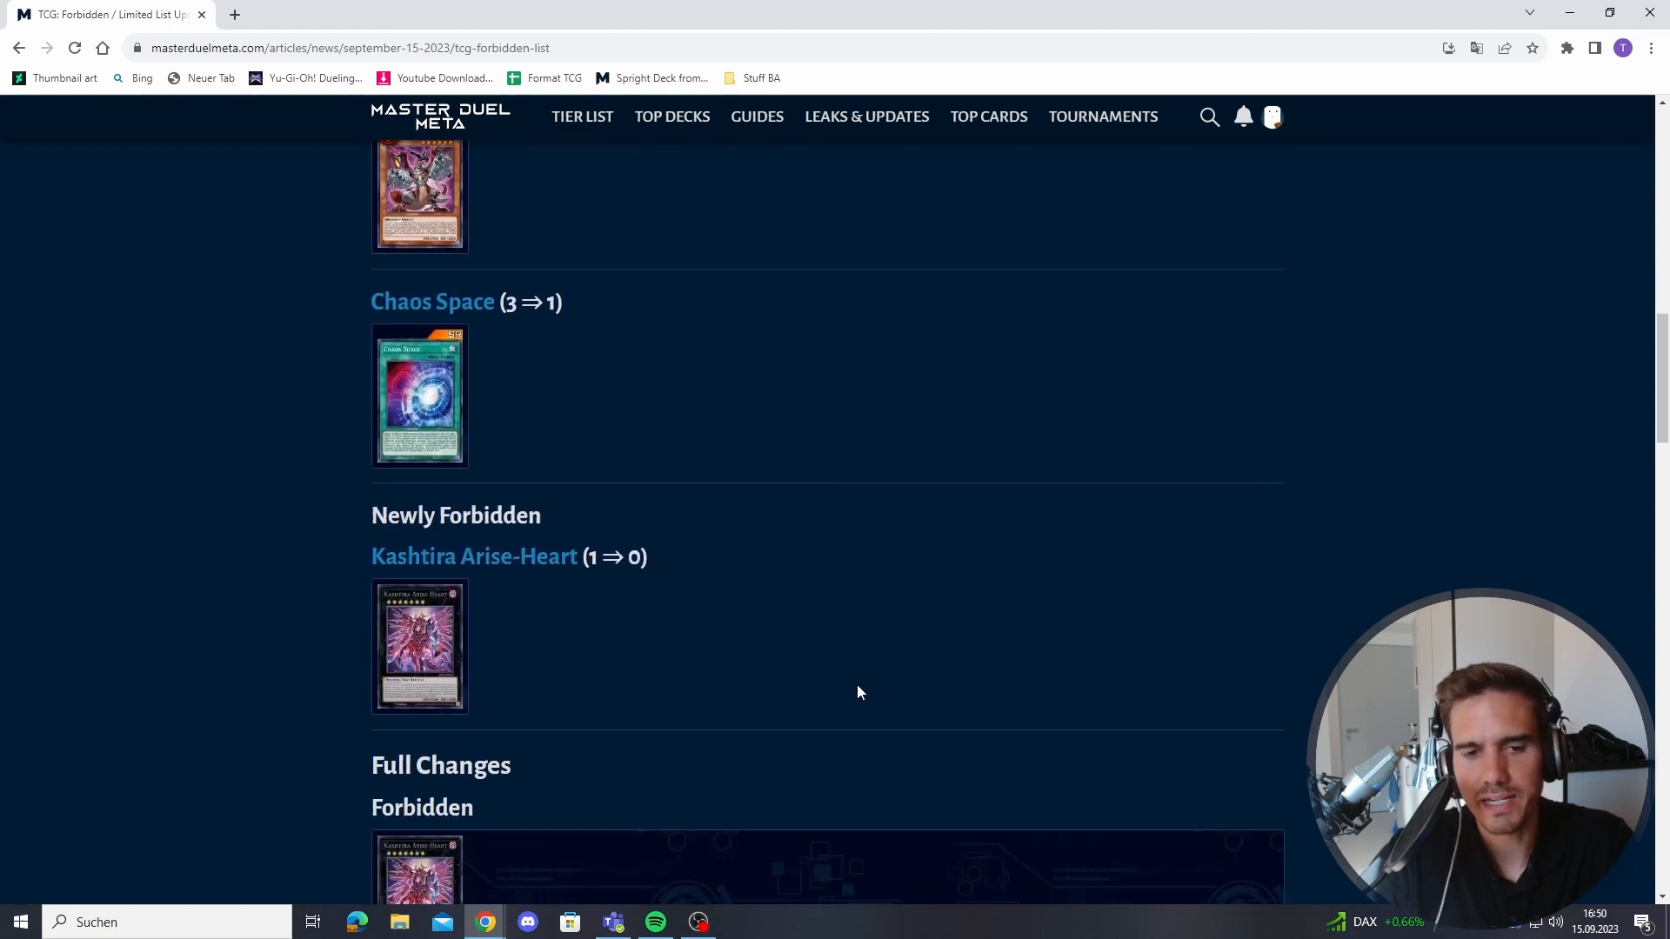
scroll("down", 3)
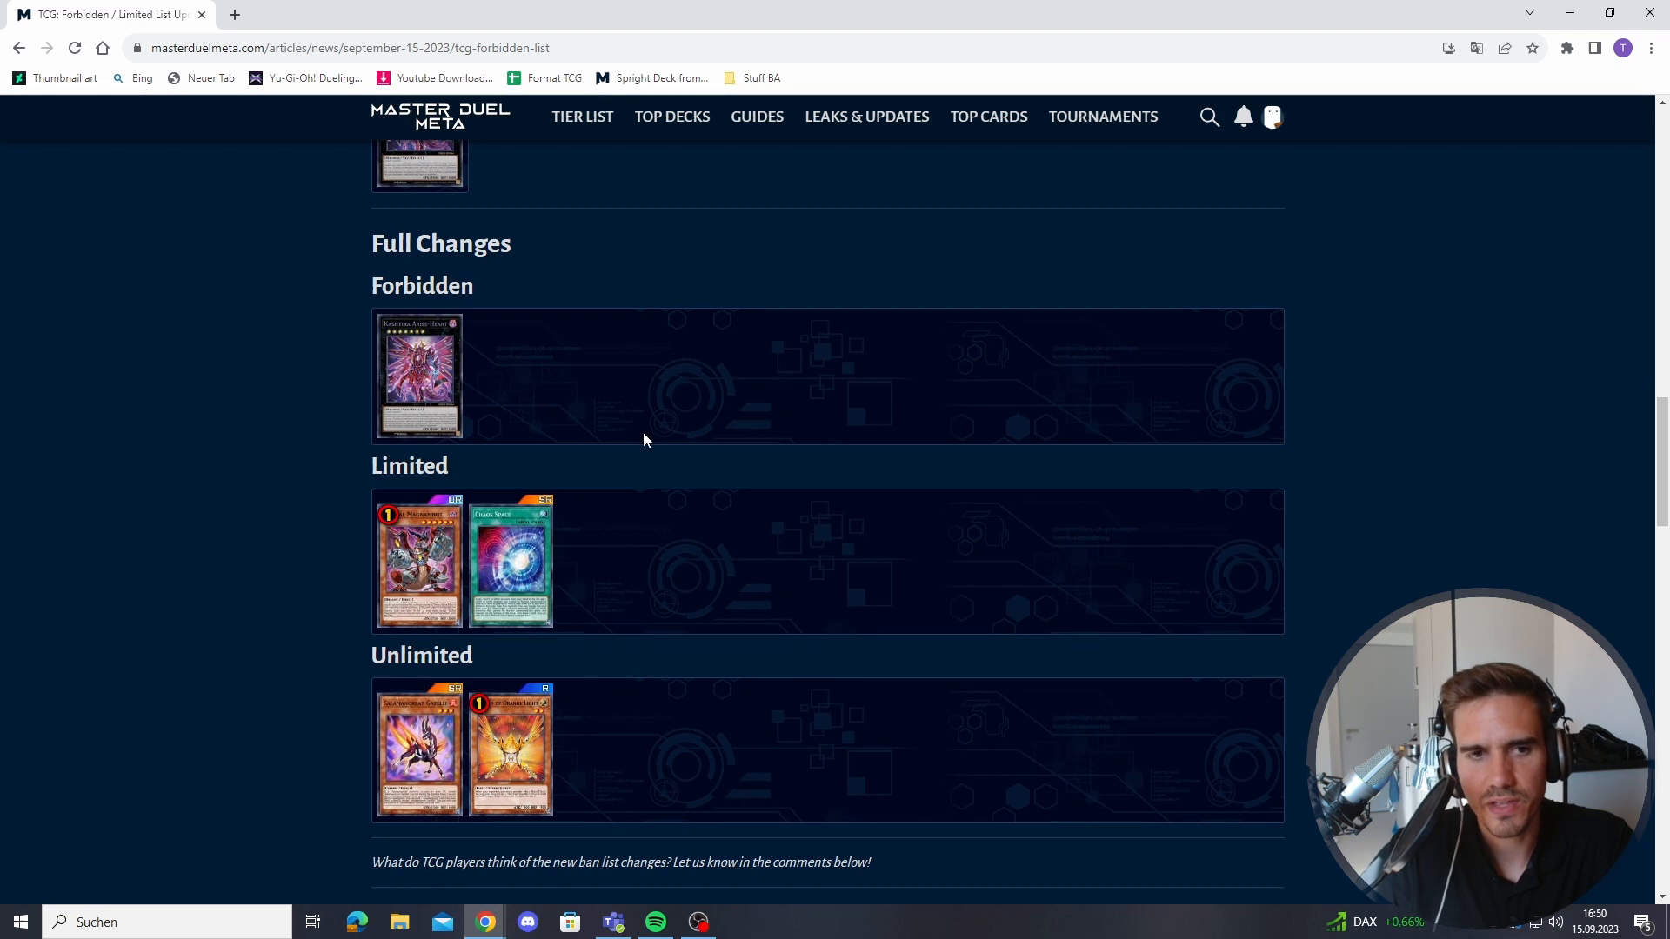
mouse_move(724, 685)
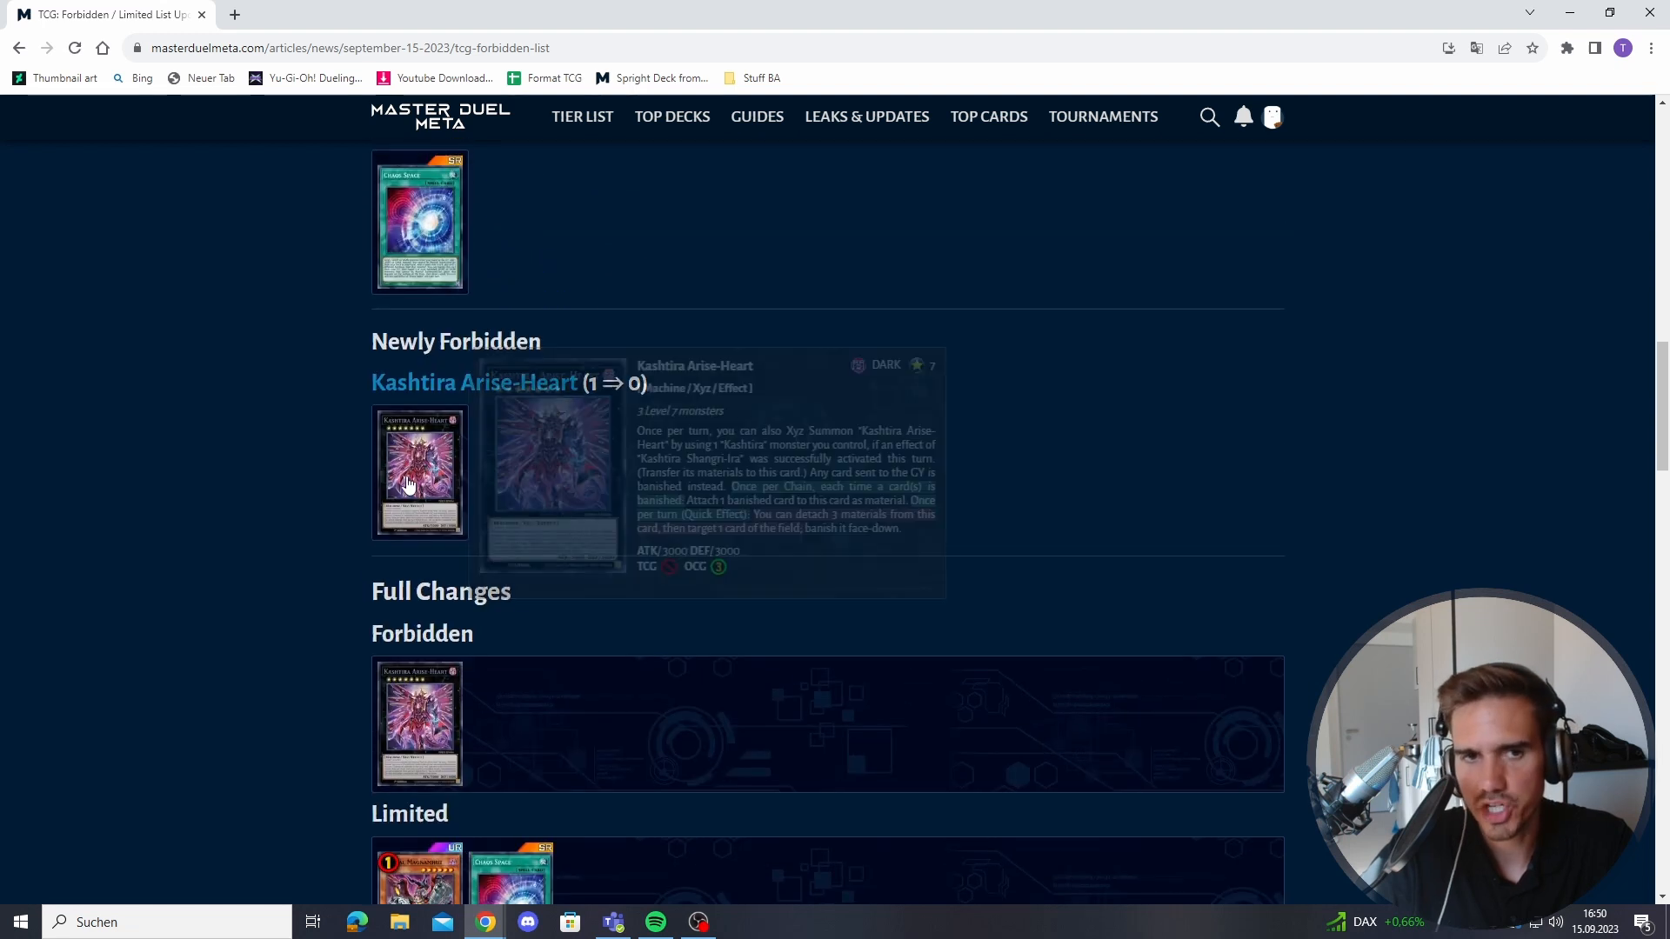
mouse_move(668, 543)
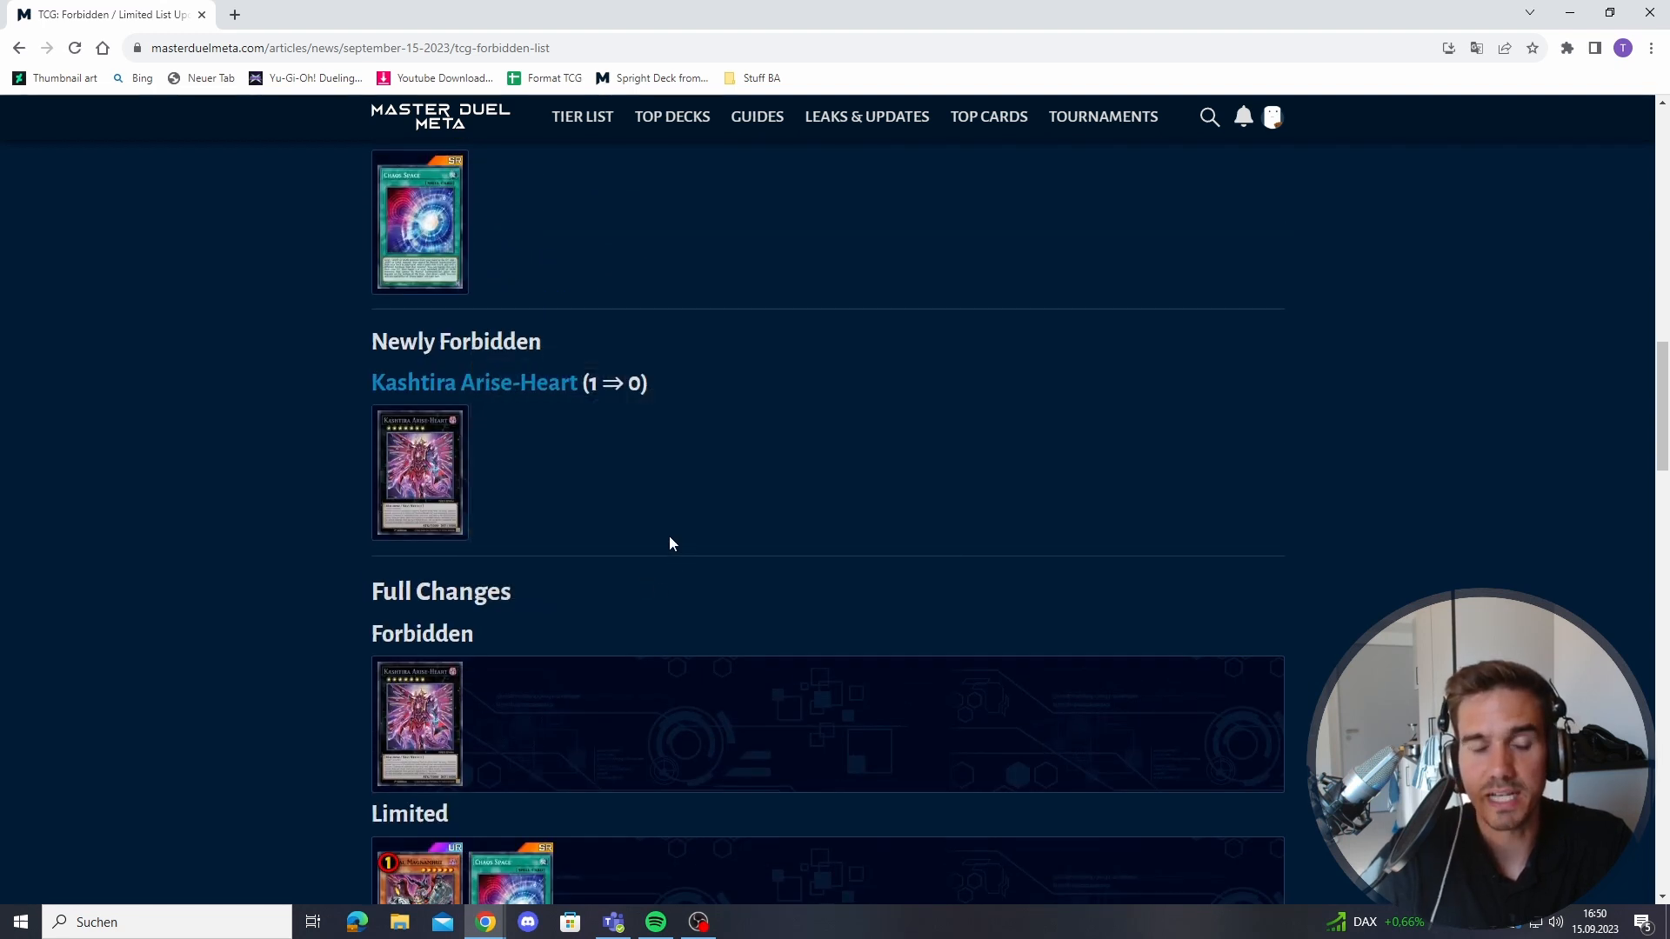
mouse_move(710, 555)
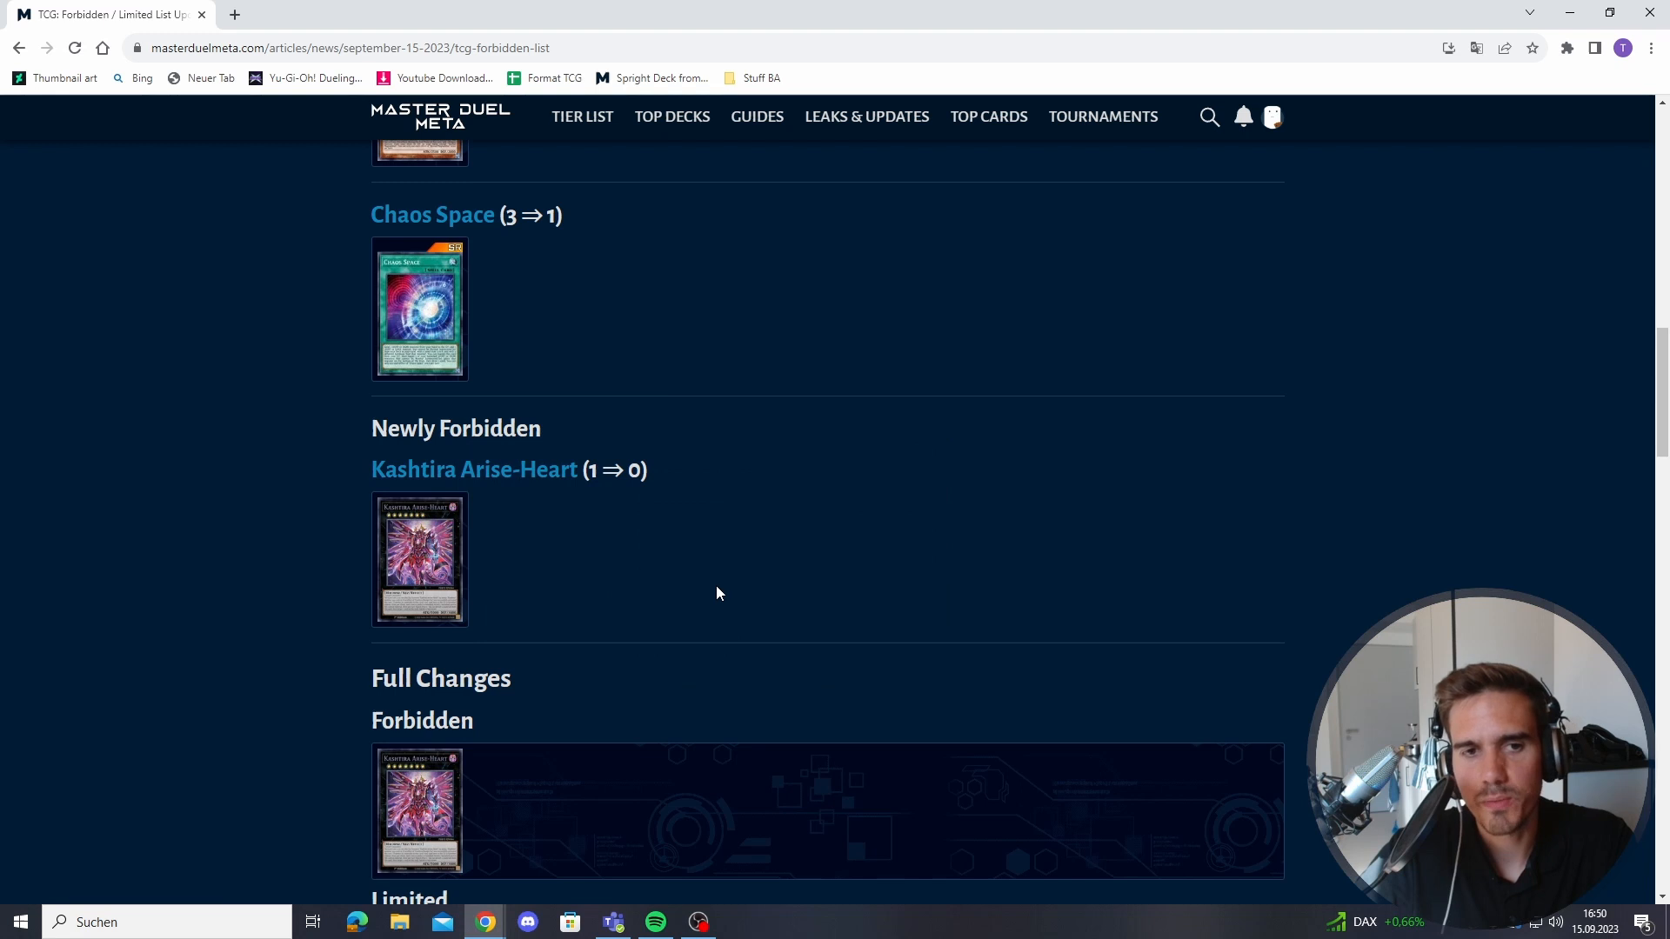
mouse_move(418, 559)
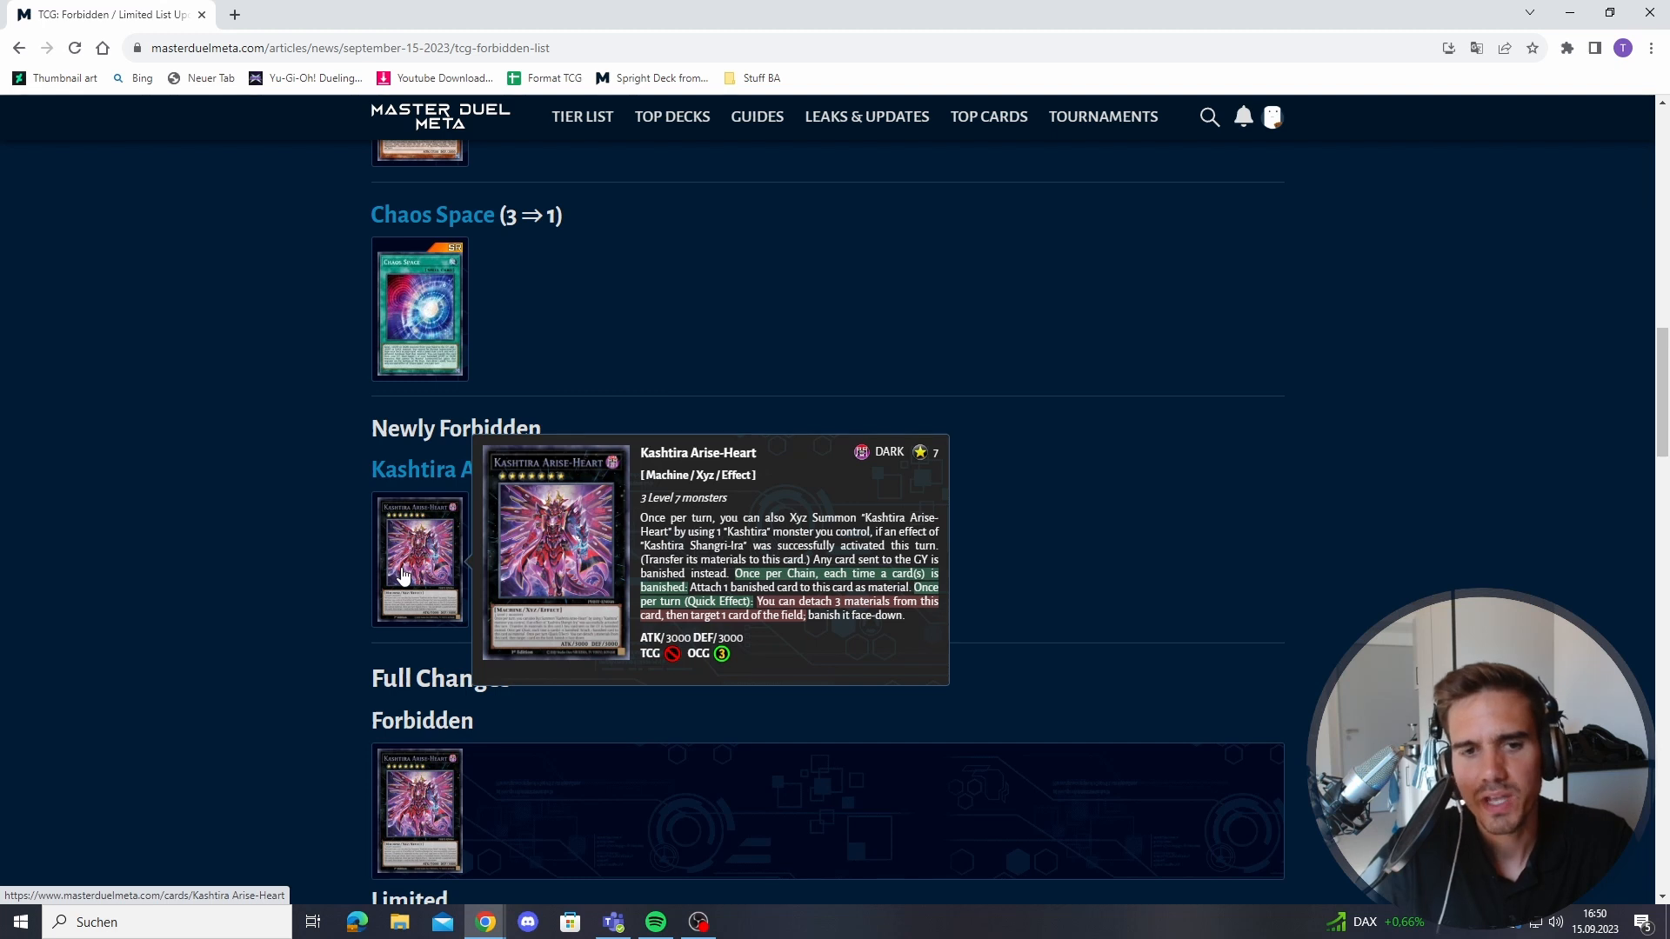
mouse_move(529, 636)
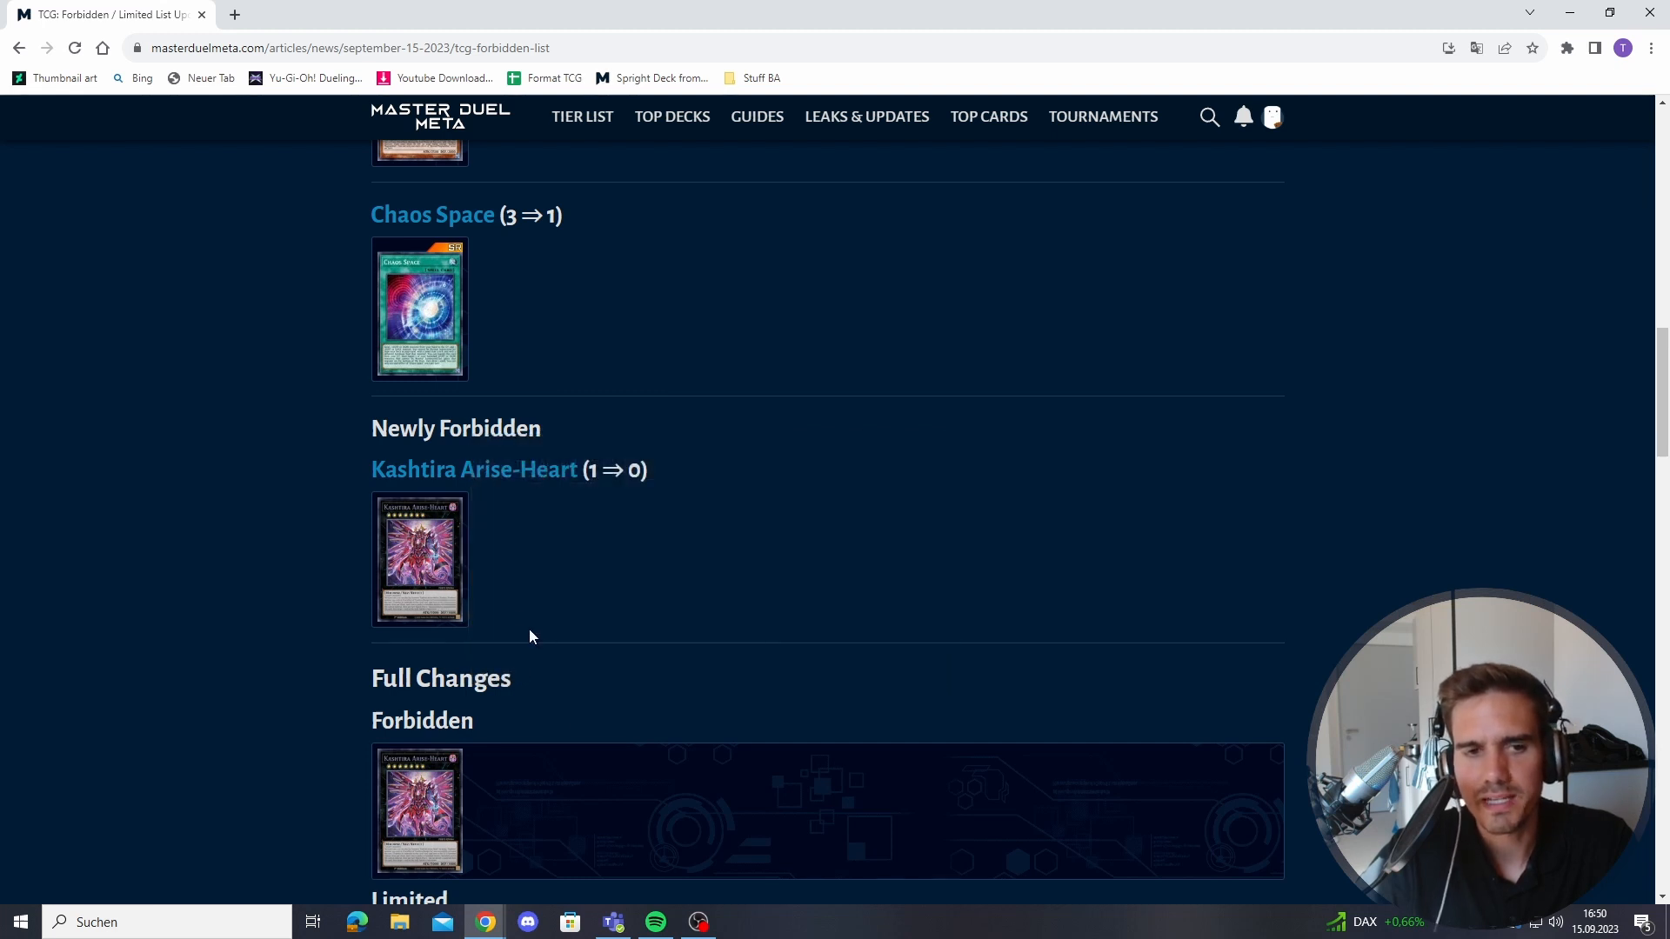
mouse_move(538, 641)
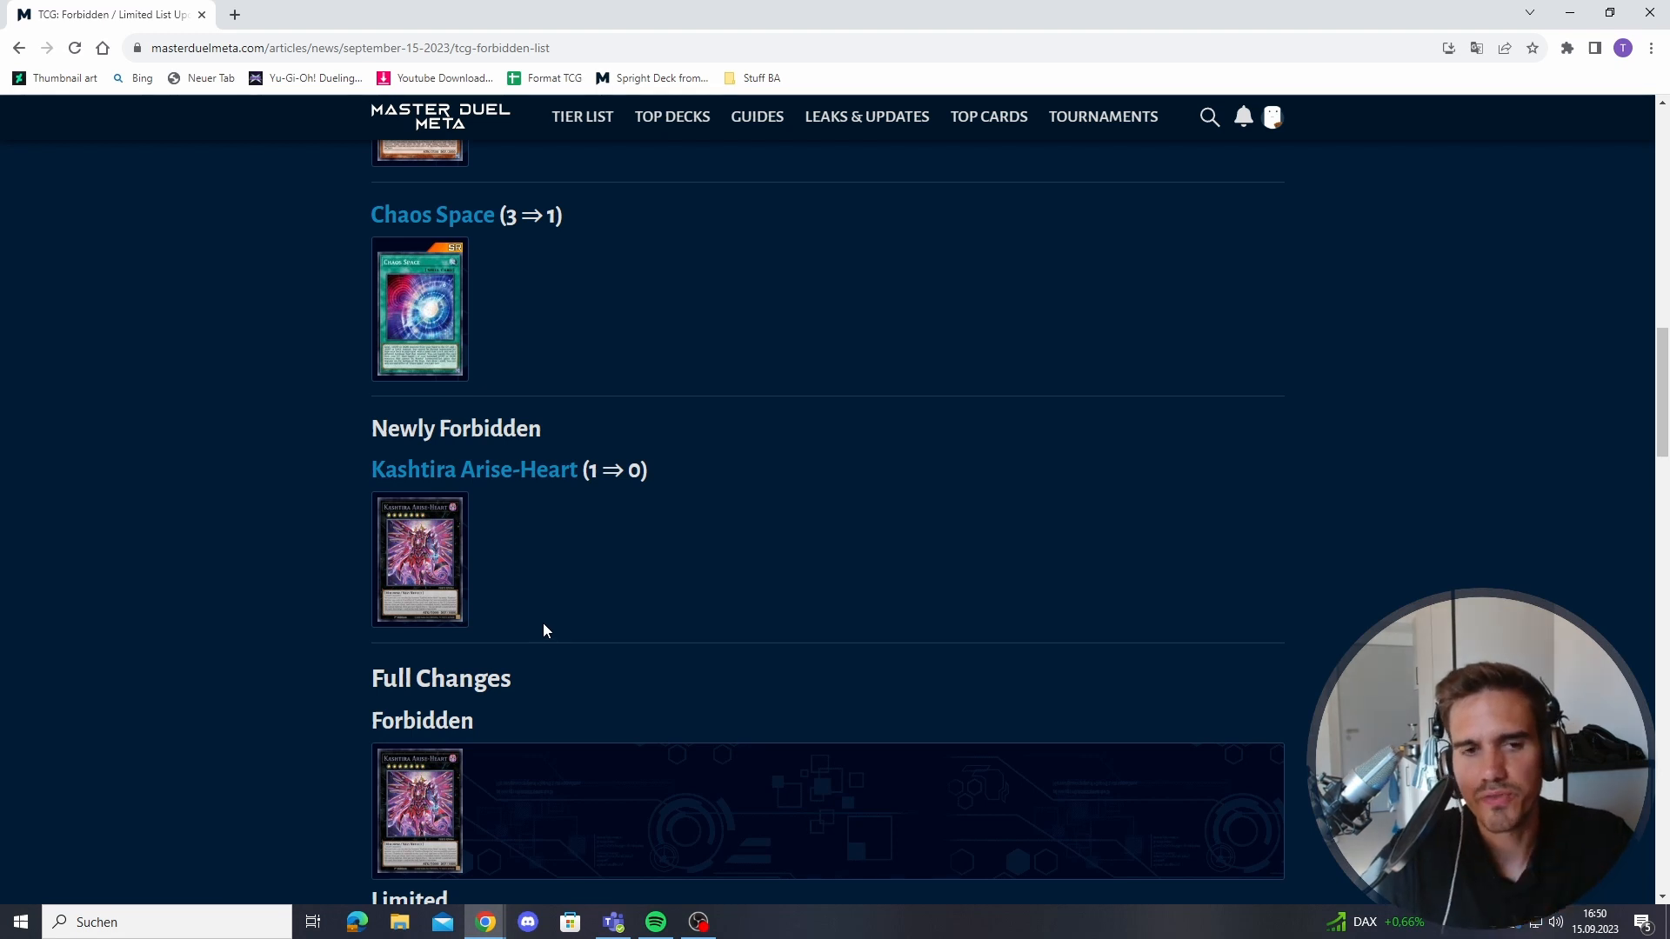
mouse_move(551, 613)
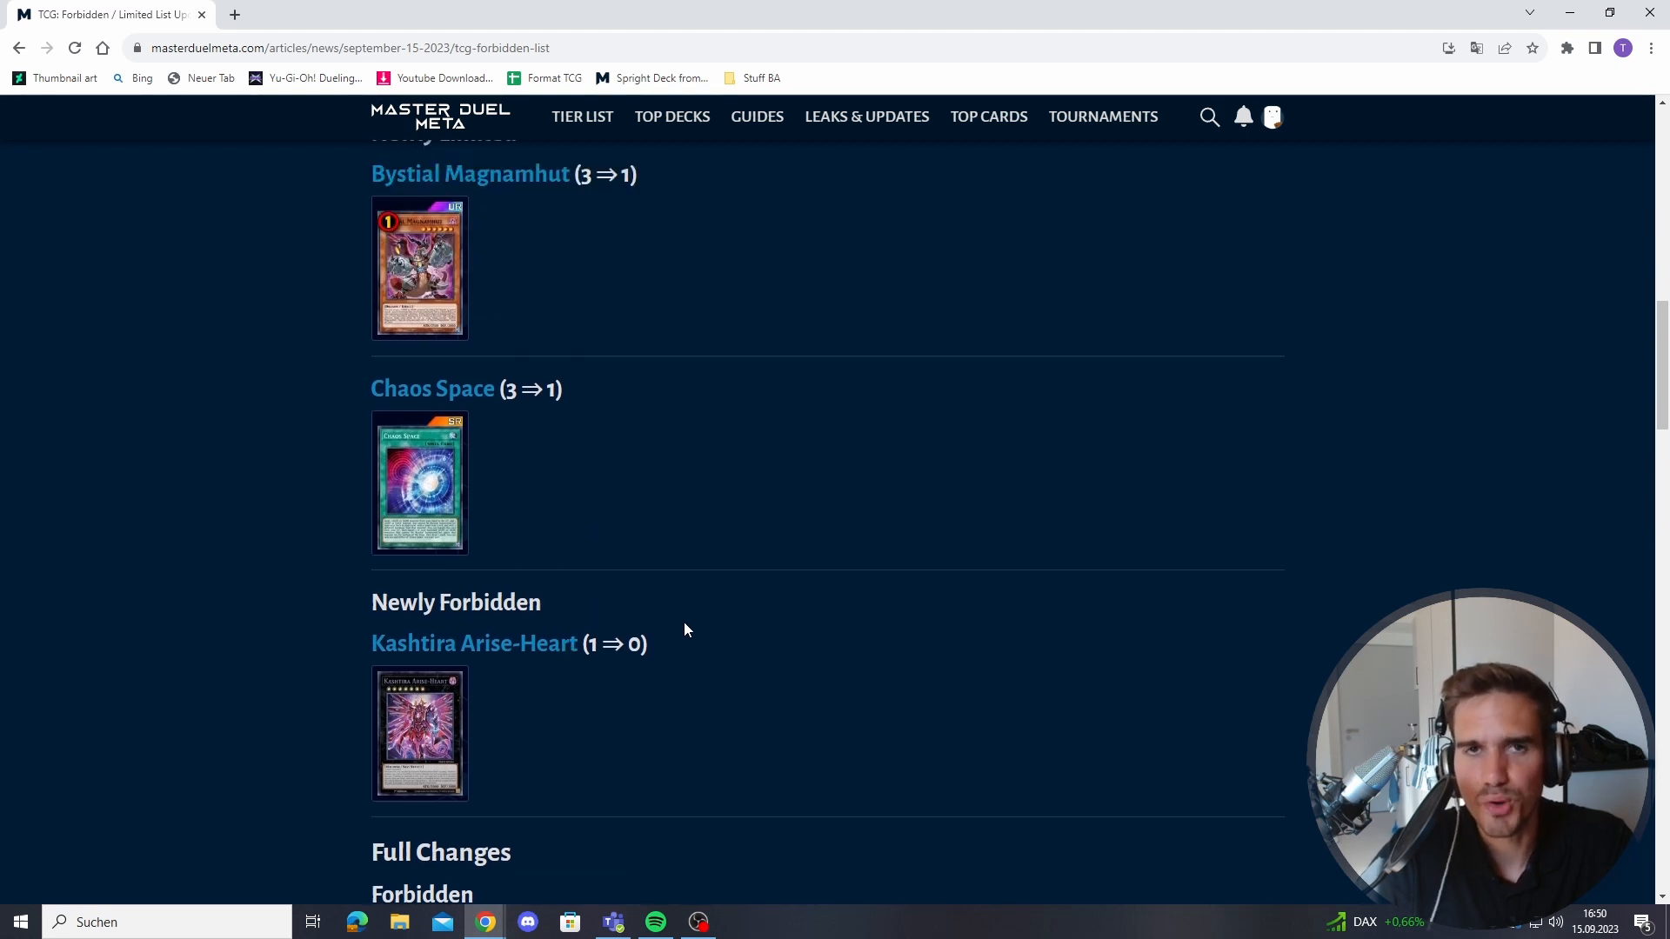
scroll("down", 3)
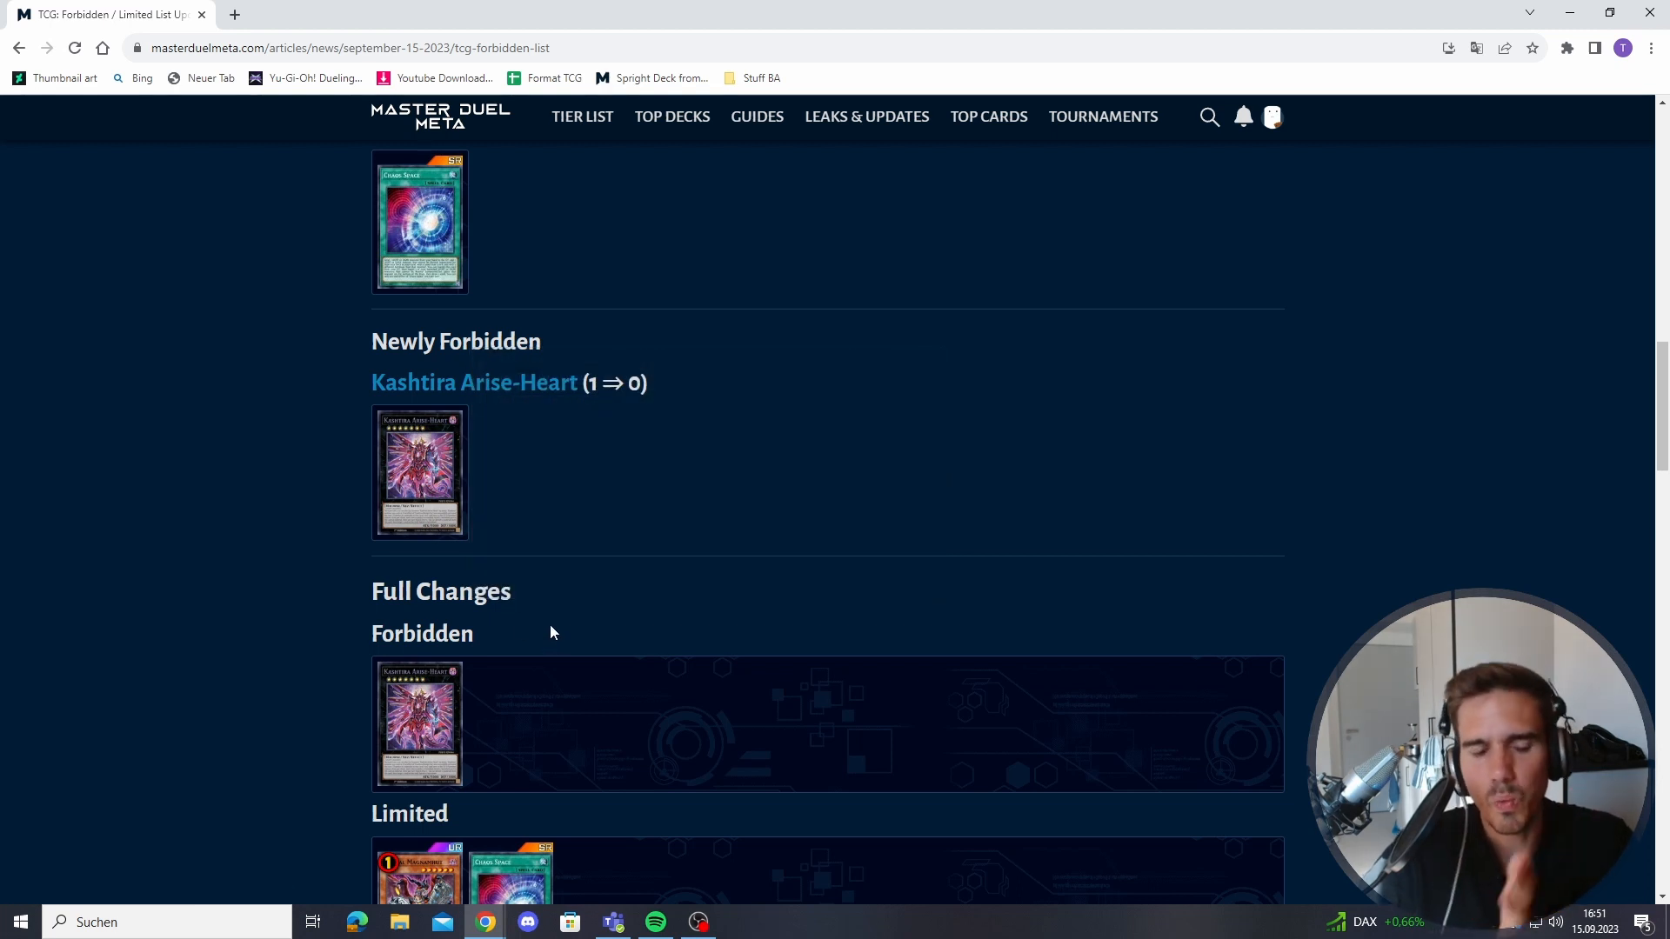
mouse_move(419, 471)
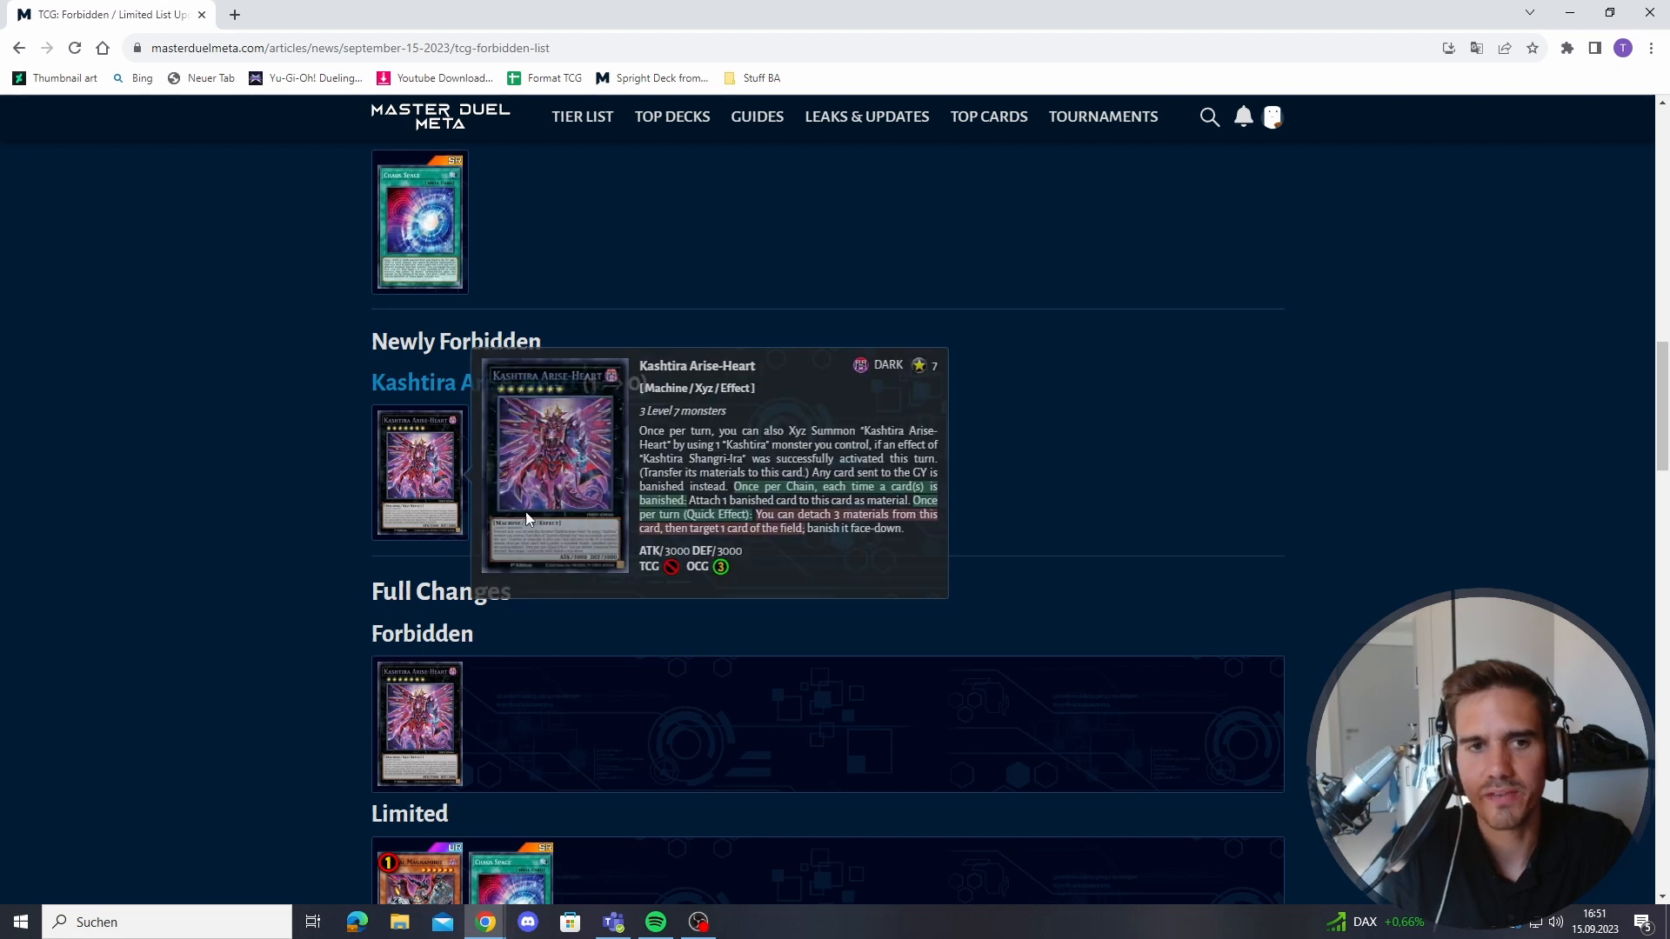
- Scroll back to the Previous Banlist banner above the Newly Unlimited entries
scroll("down", 3)
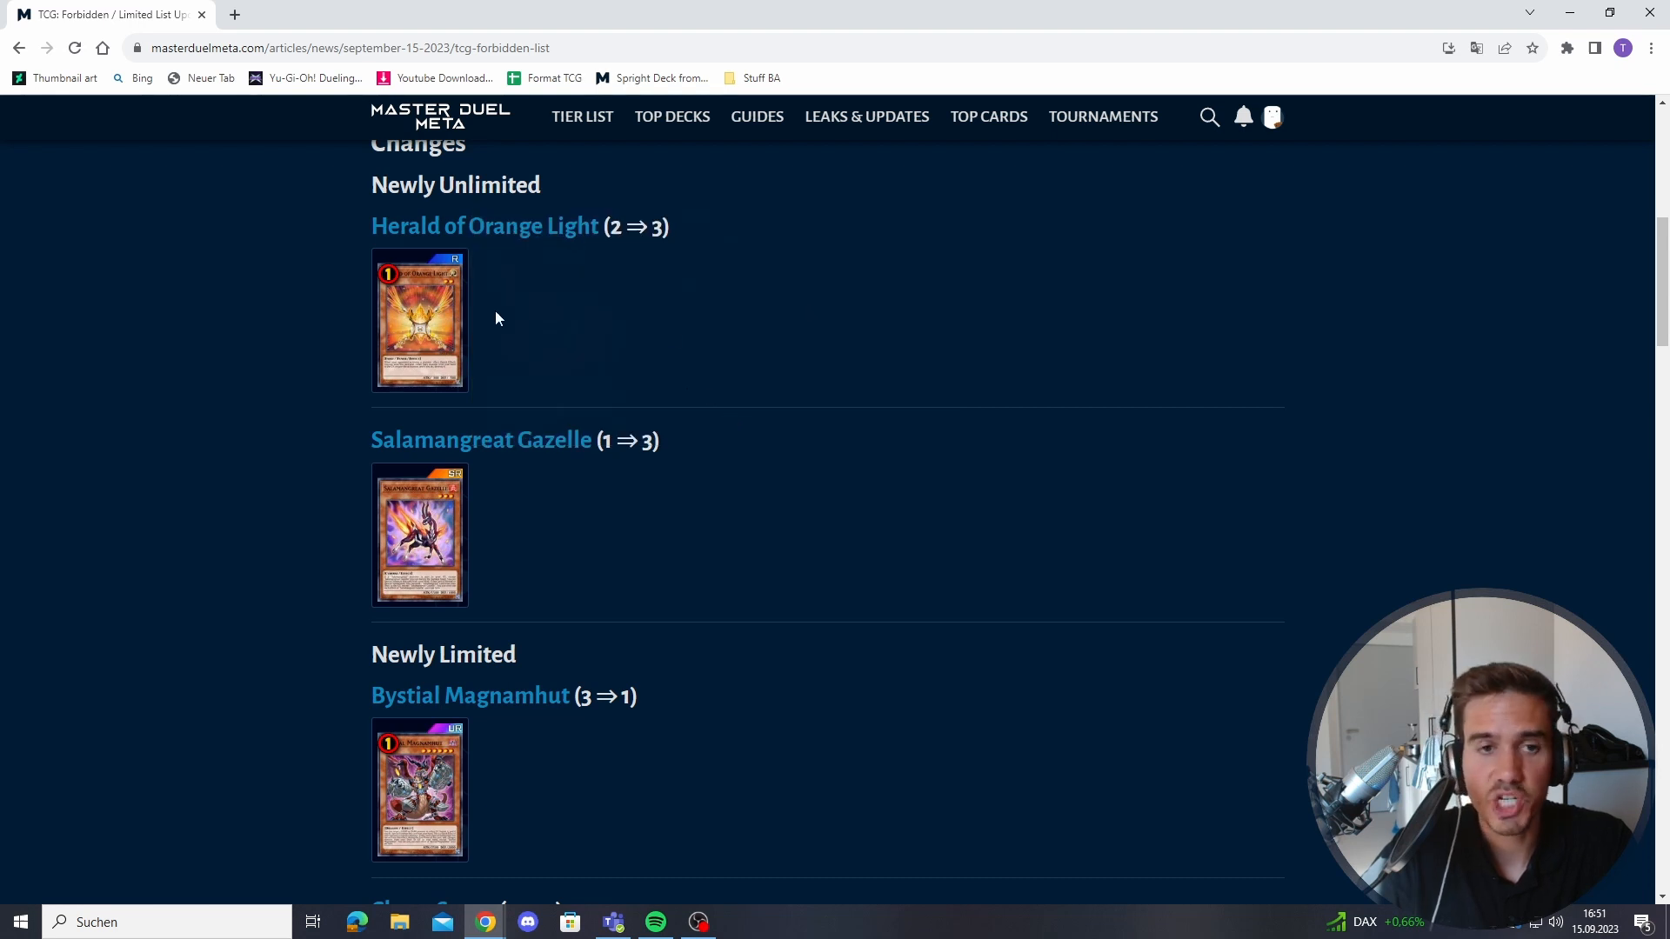
scroll("down", 3)
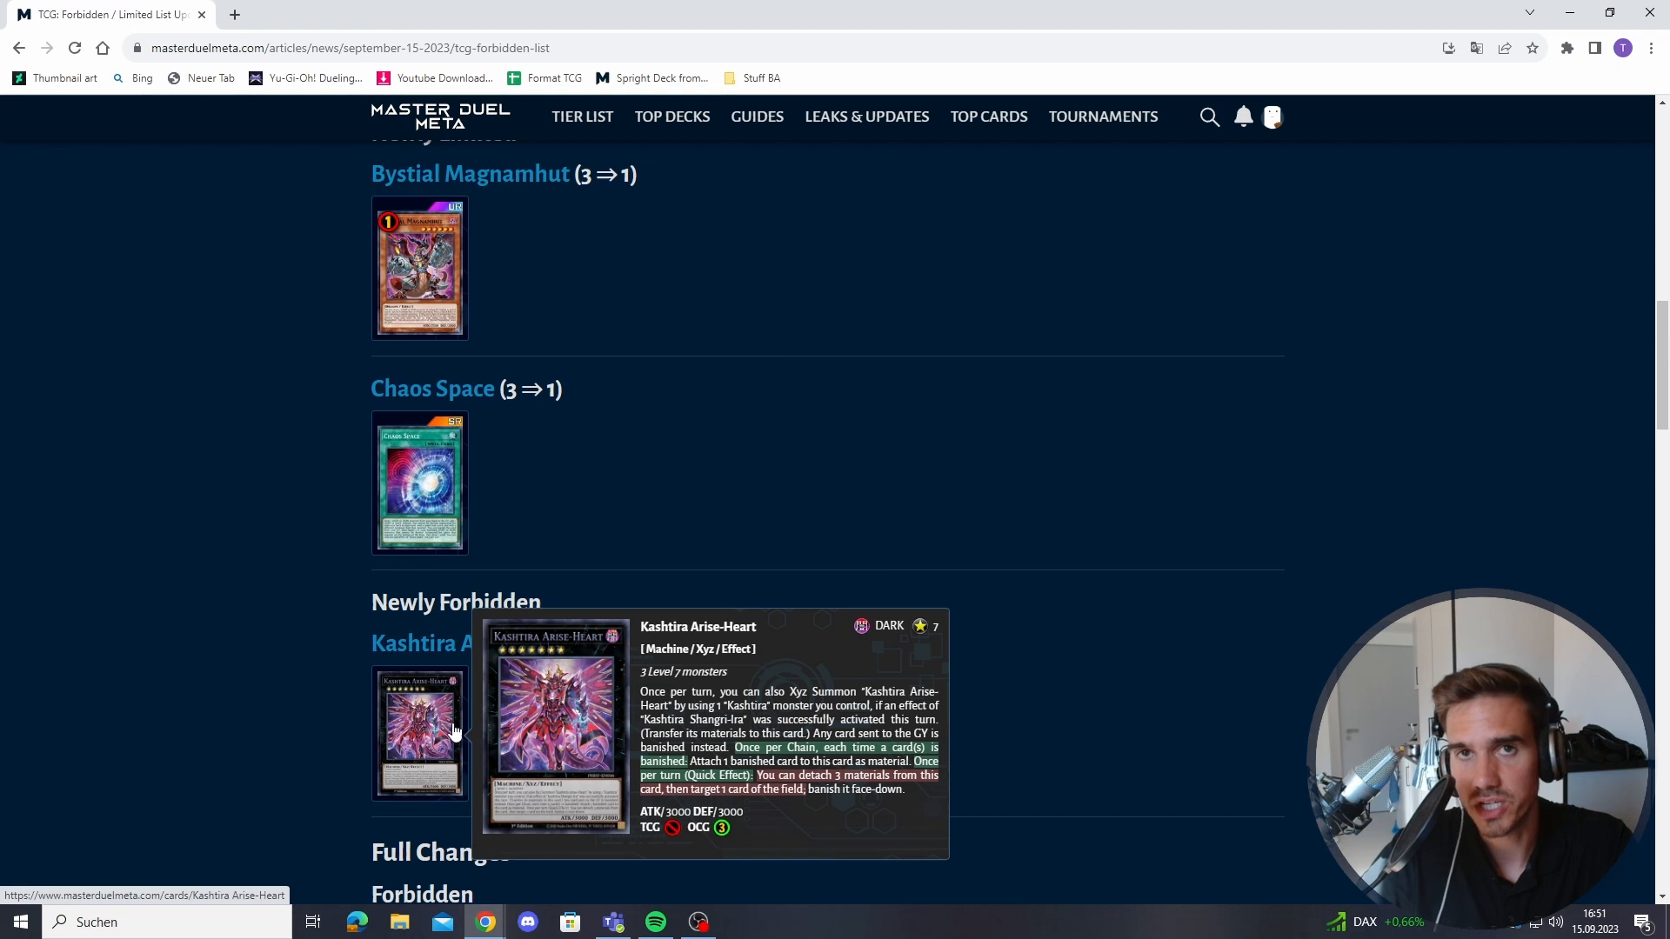
mouse_move(455, 716)
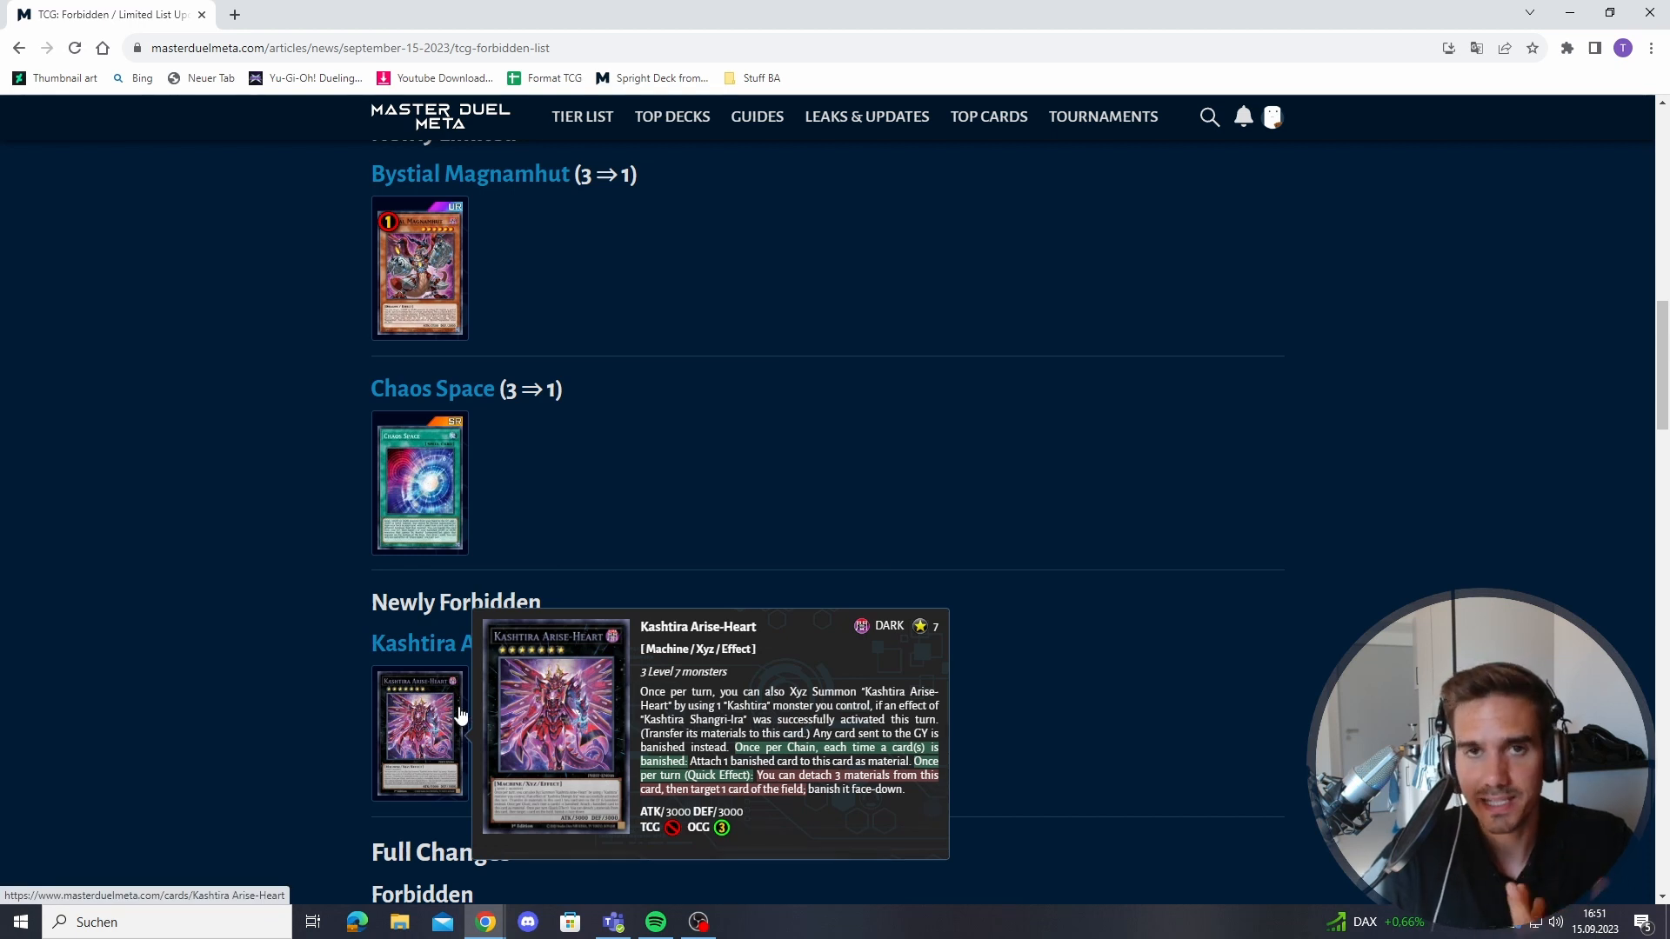
mouse_move(640, 521)
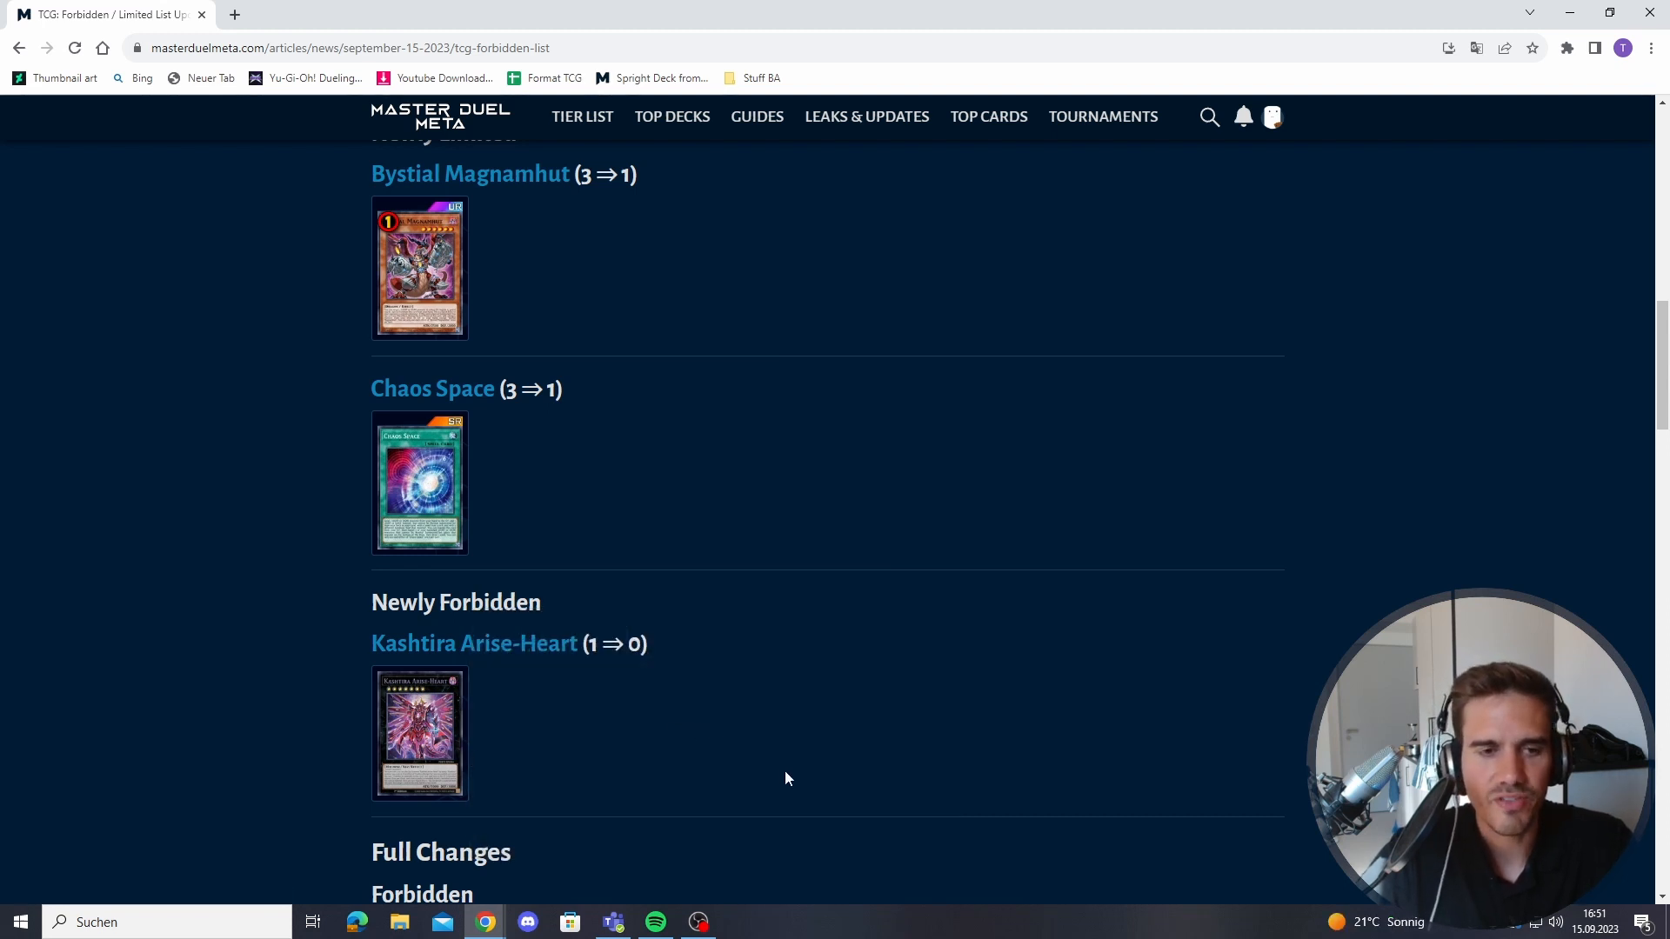
scroll("up", 3)
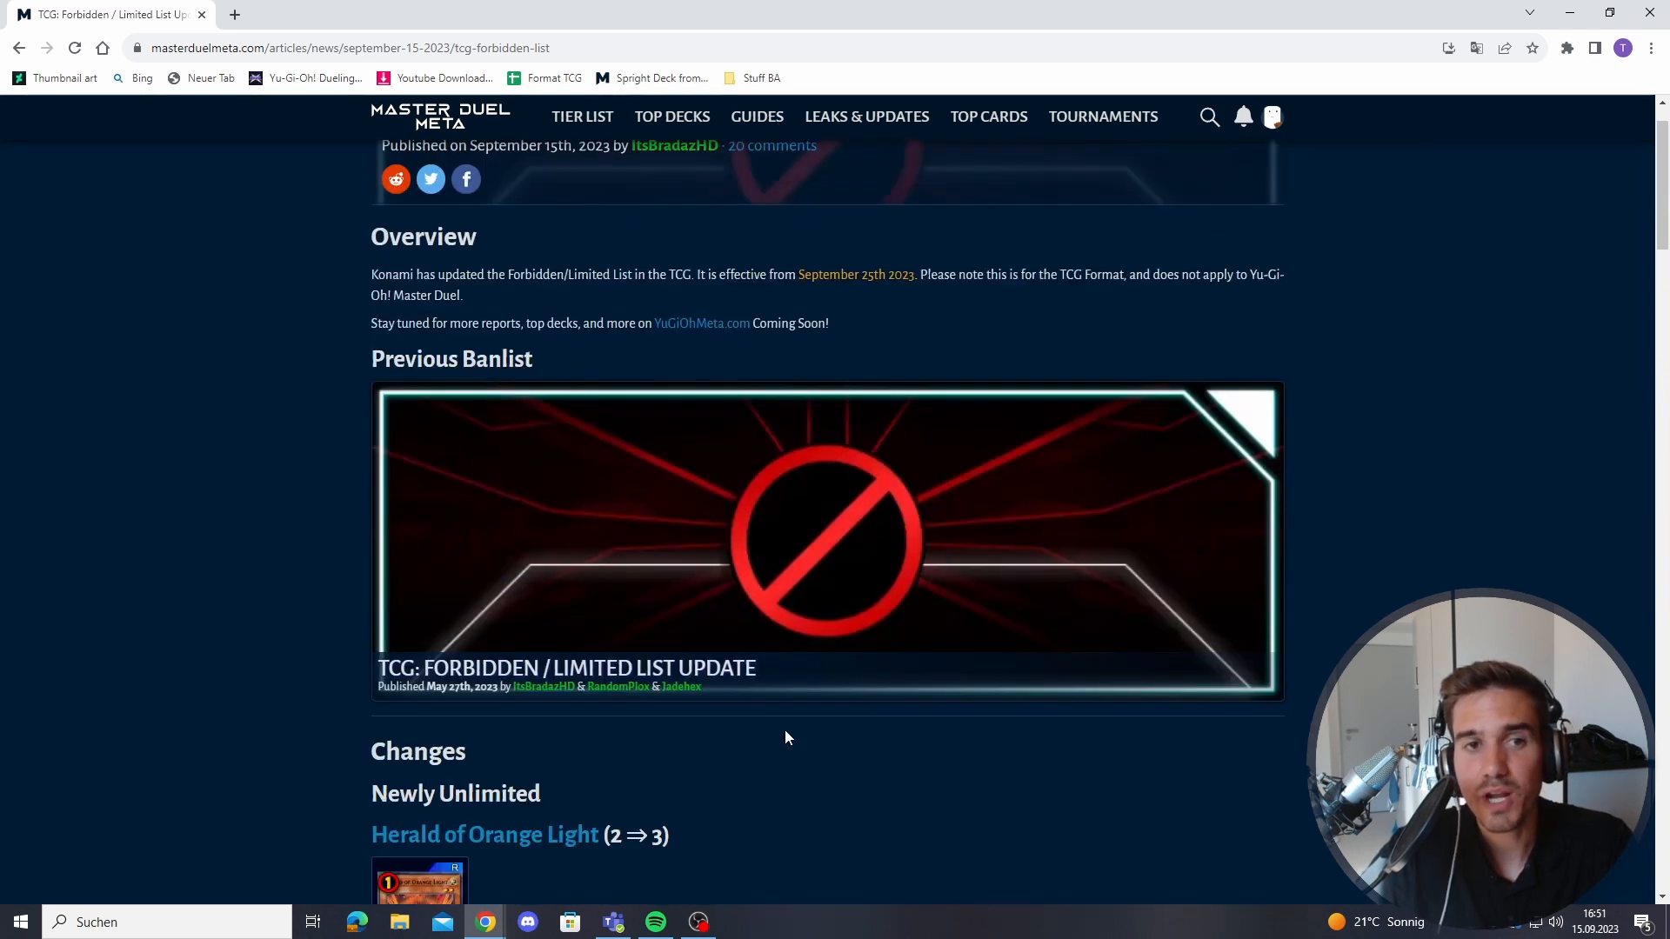
mouse_move(820, 758)
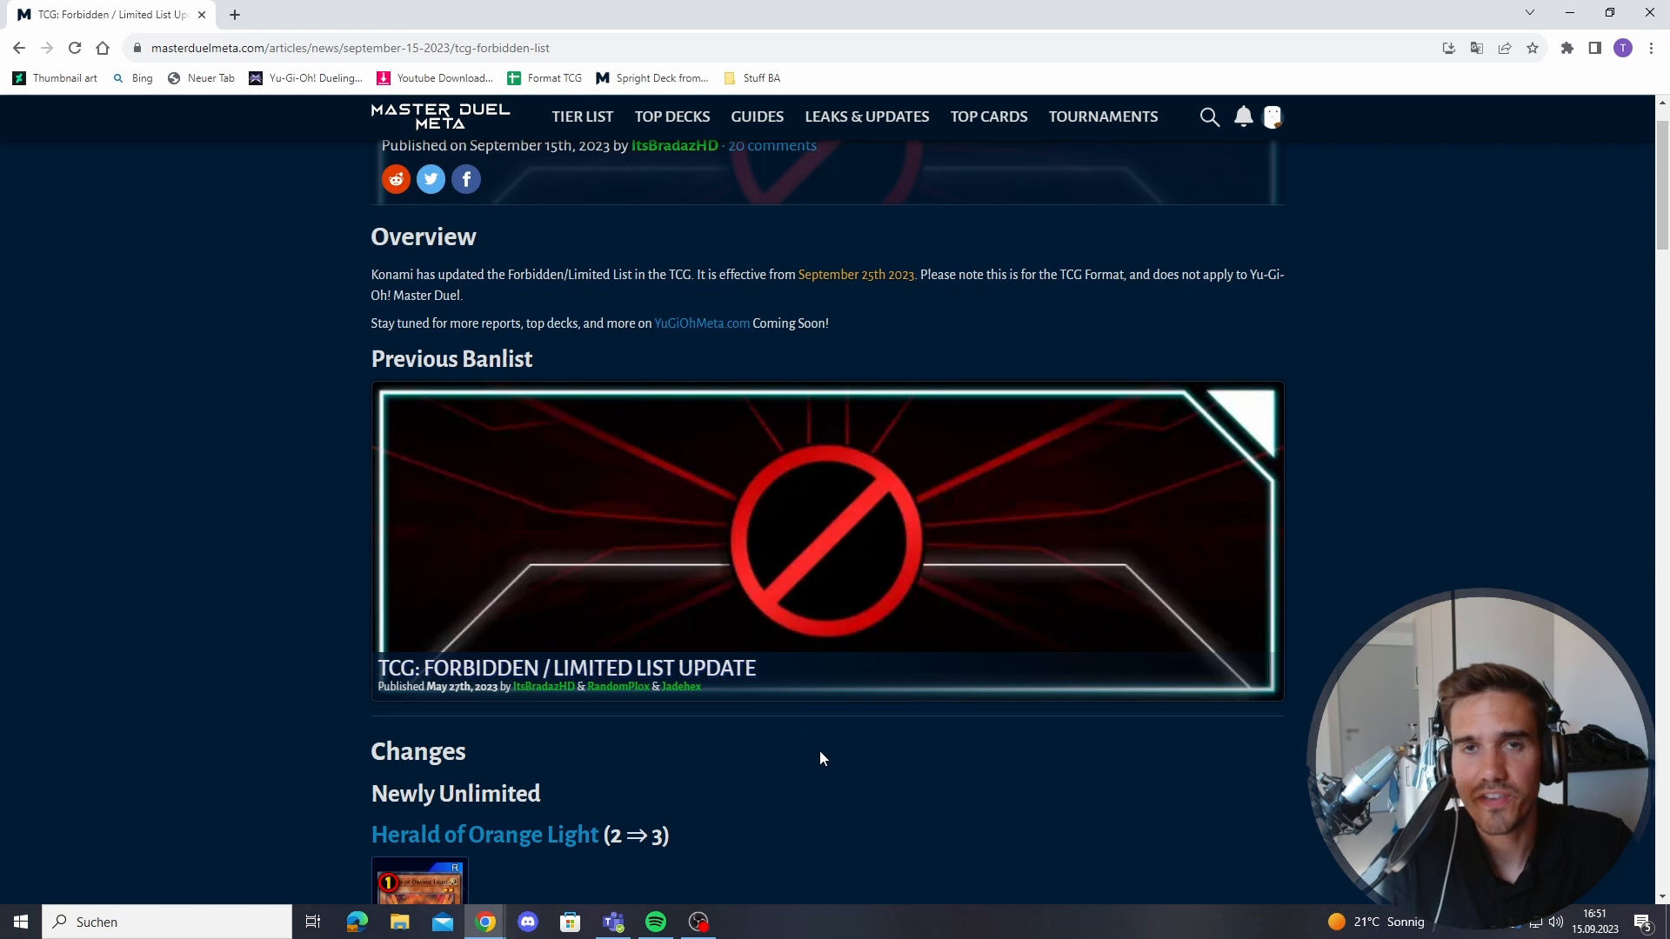
scroll("down", 3)
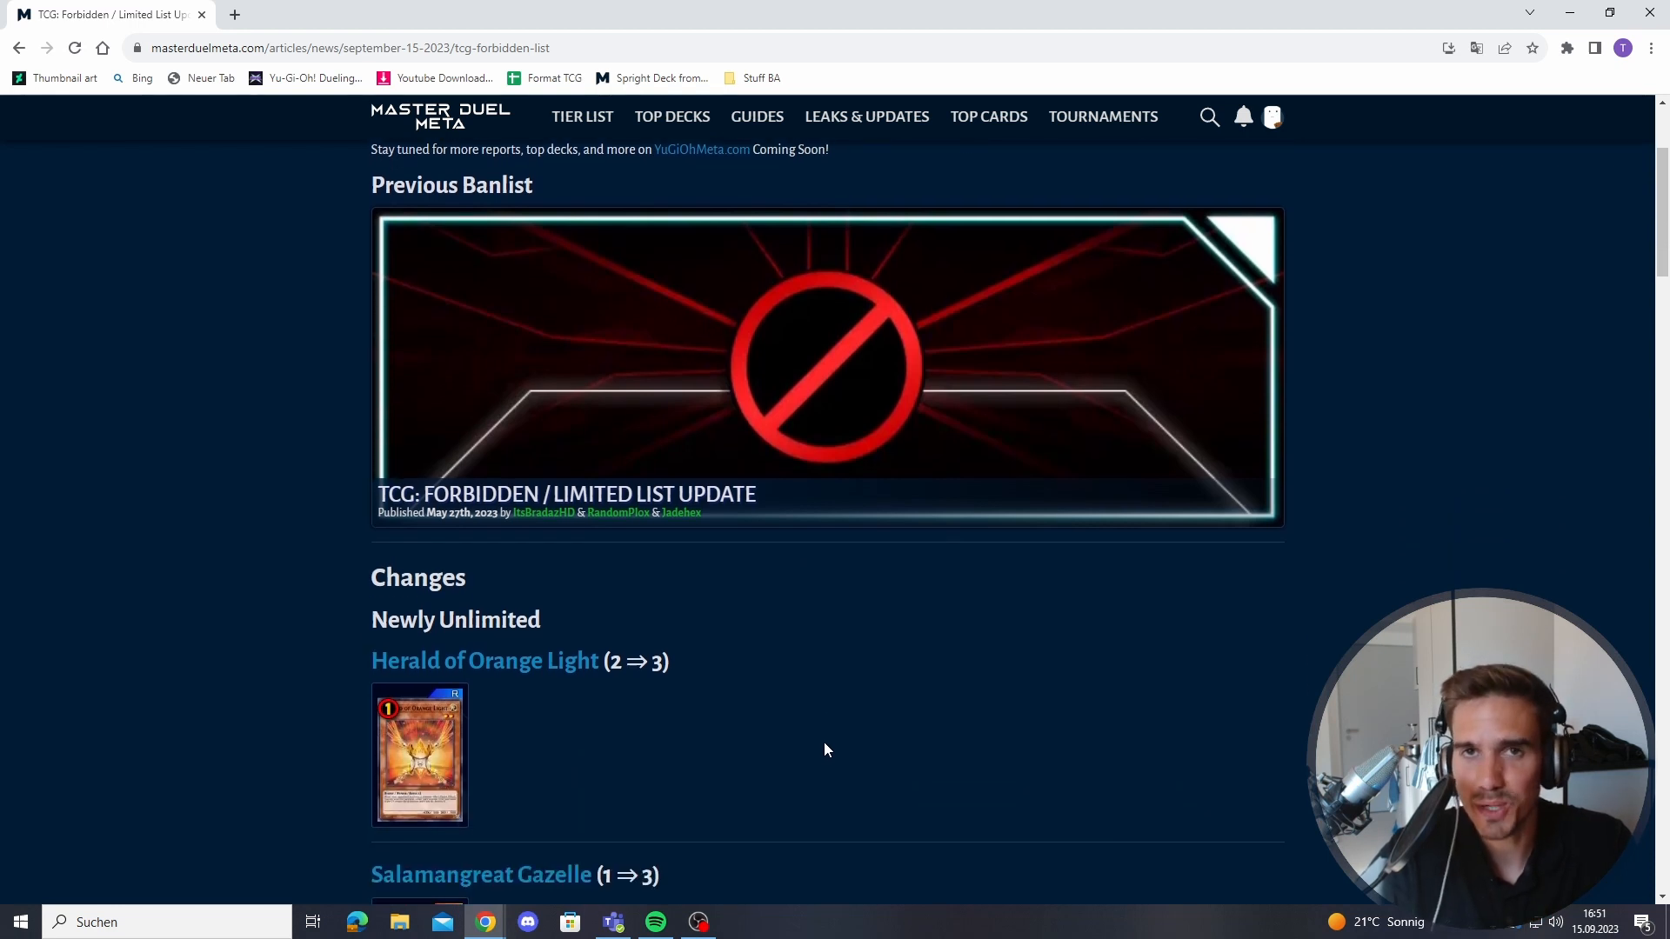